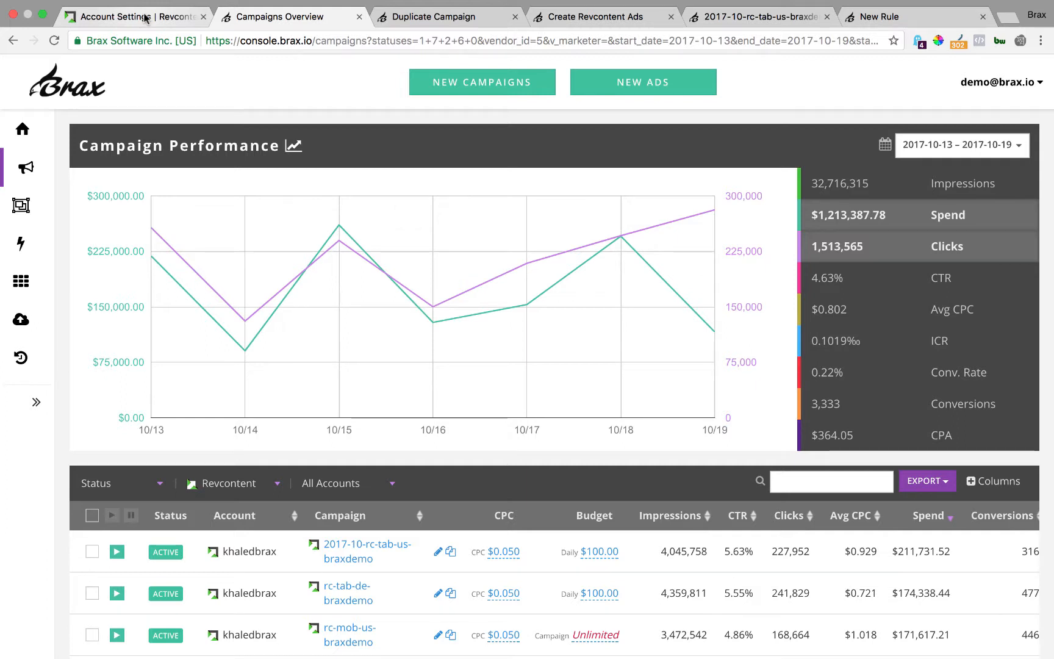
left_click(128, 16)
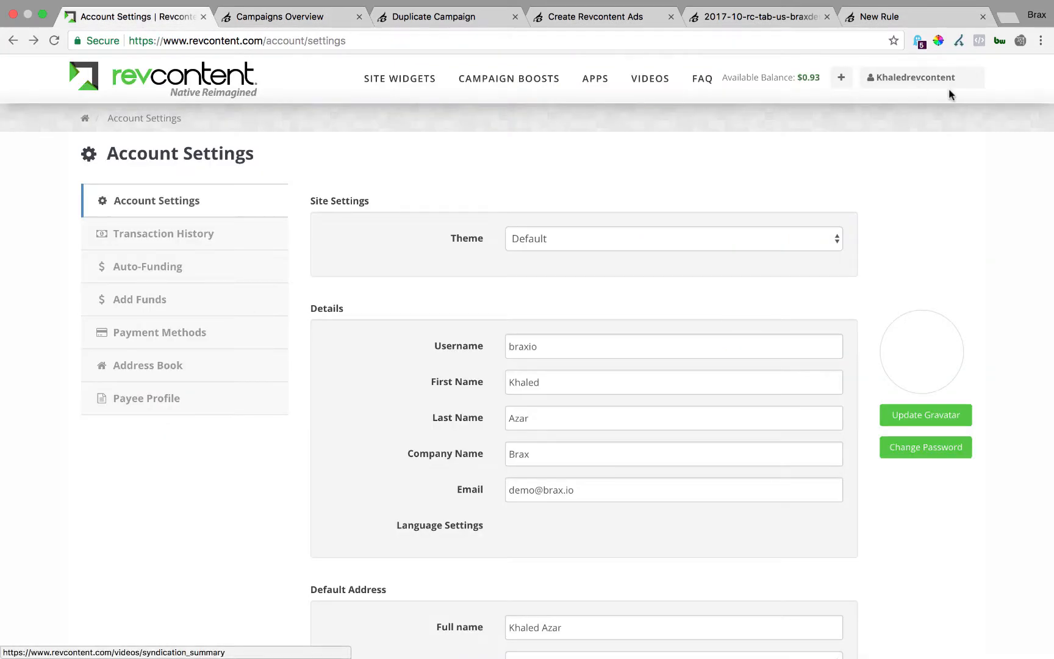
mouse_move(627, 173)
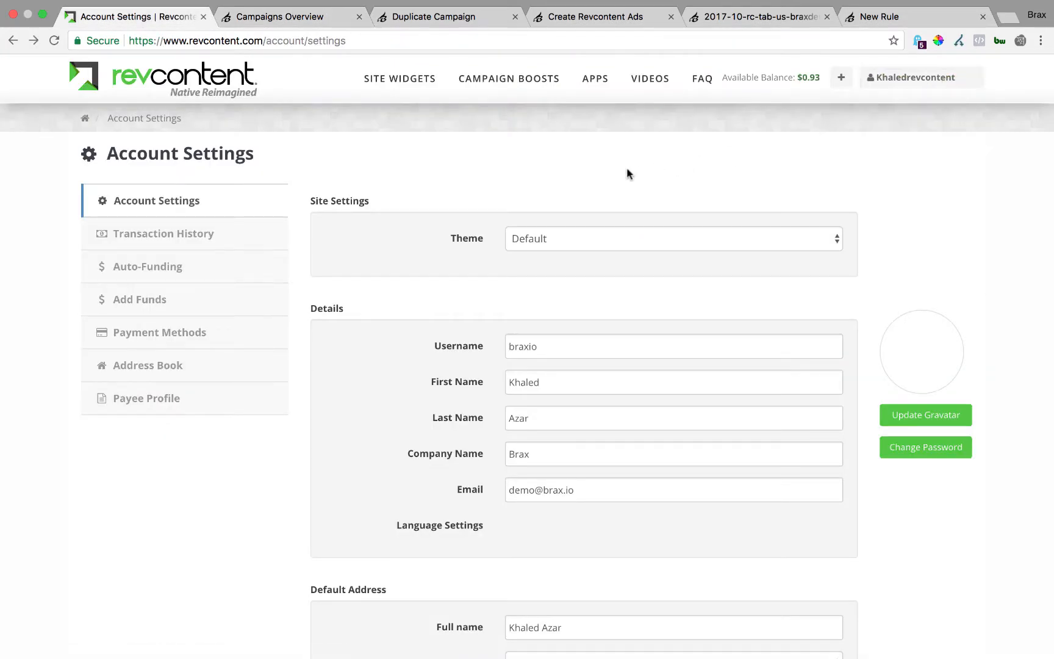
scroll("down", 3)
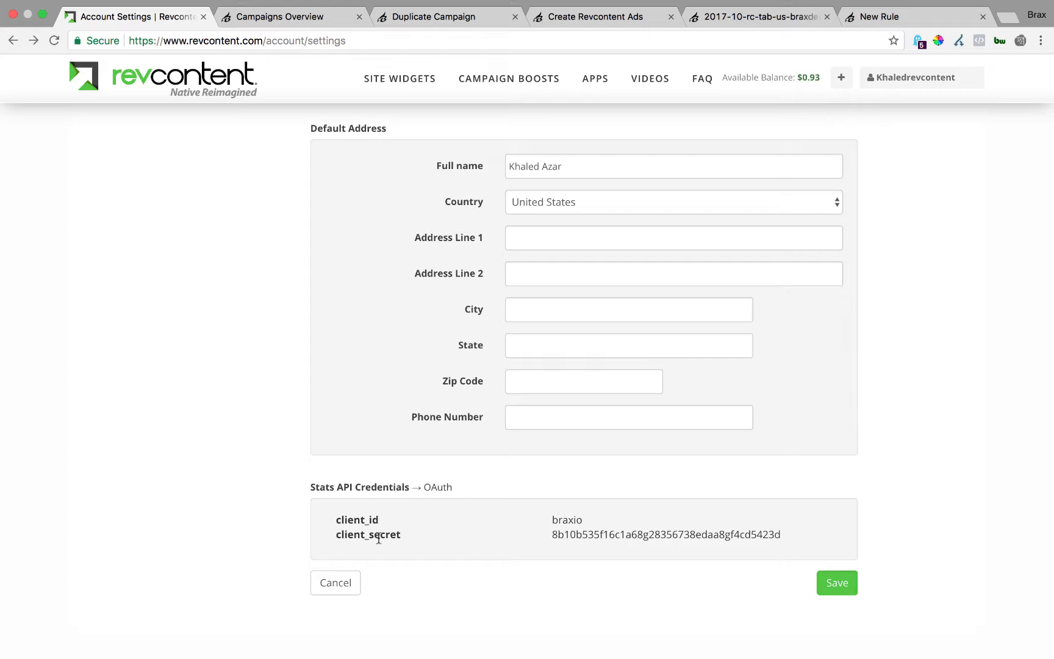
mouse_move(470, 531)
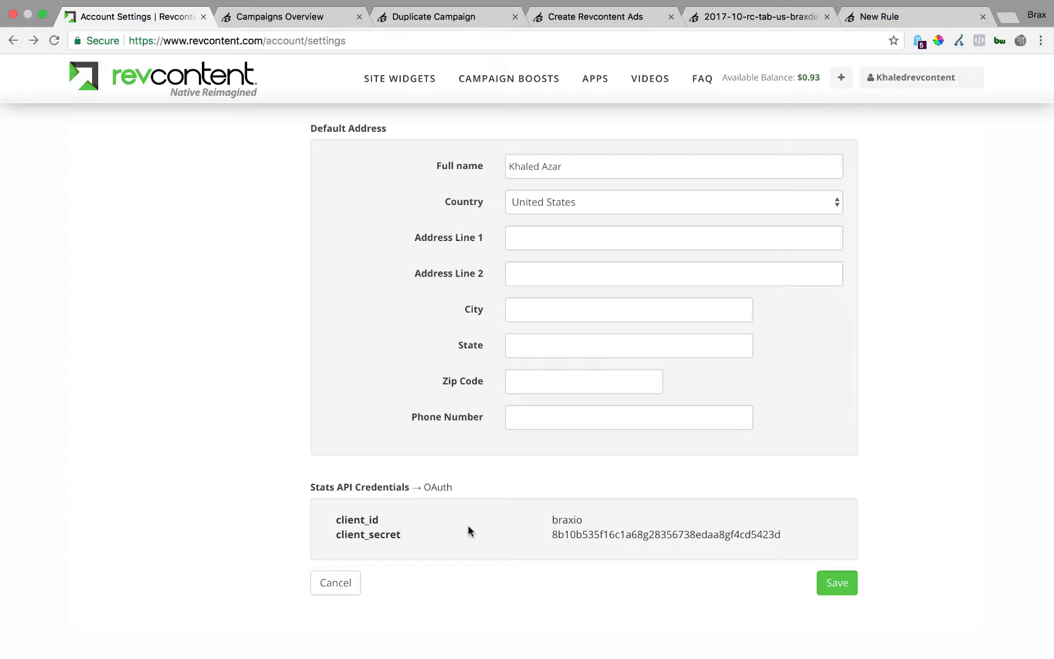
mouse_move(420, 493)
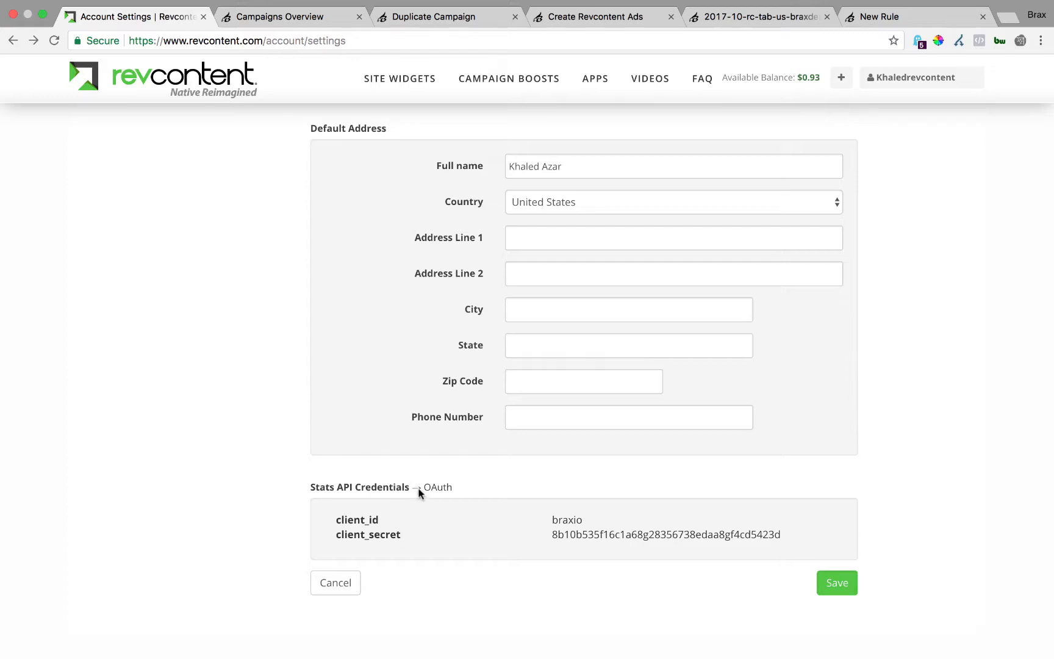
mouse_move(391, 539)
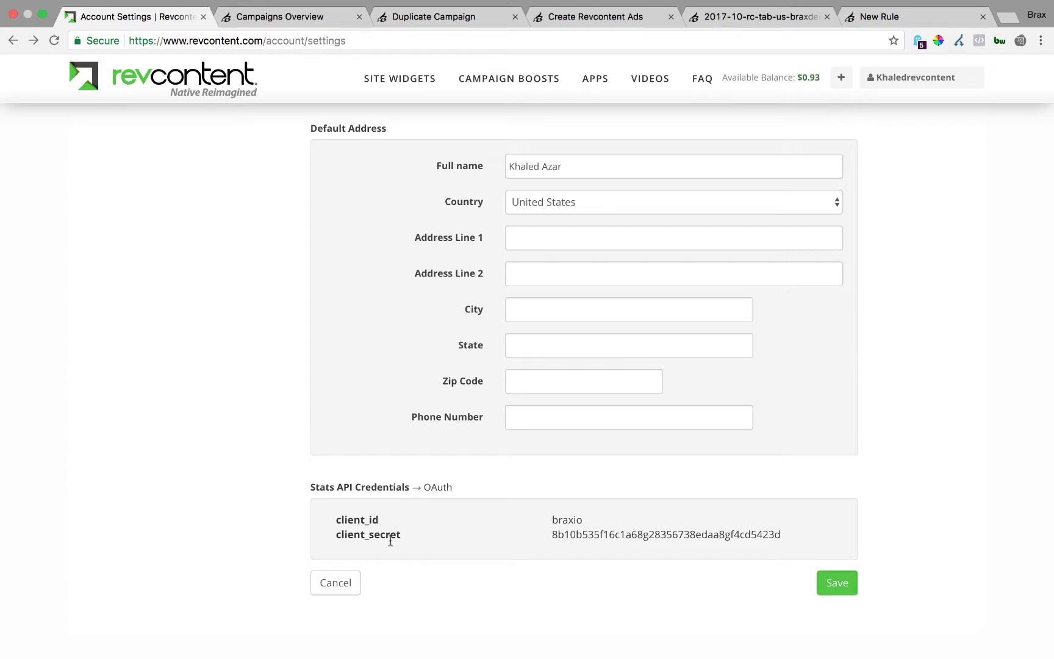
mouse_move(392, 492)
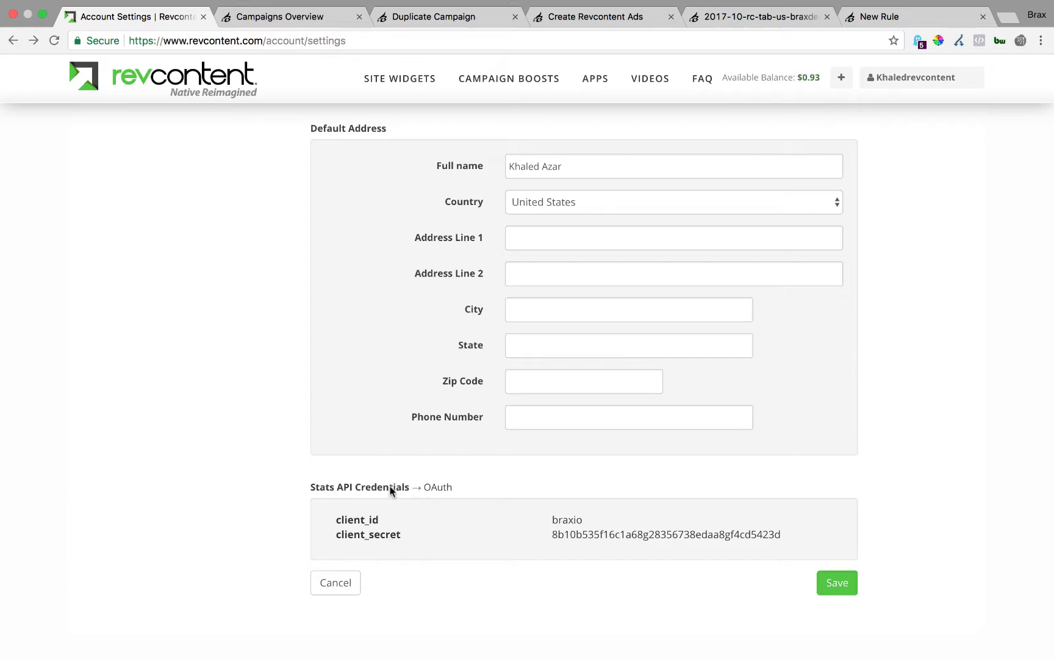
mouse_move(345, 430)
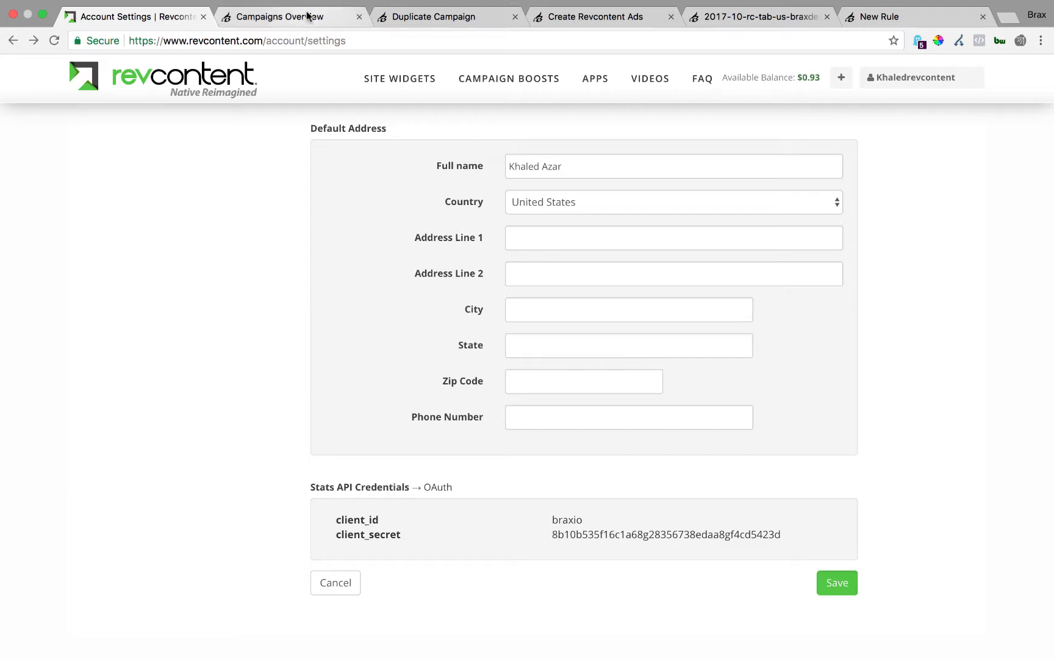
Step: Tick the header checkbox to select every campaign in the Revcontent campaign table
left_click(282, 16)
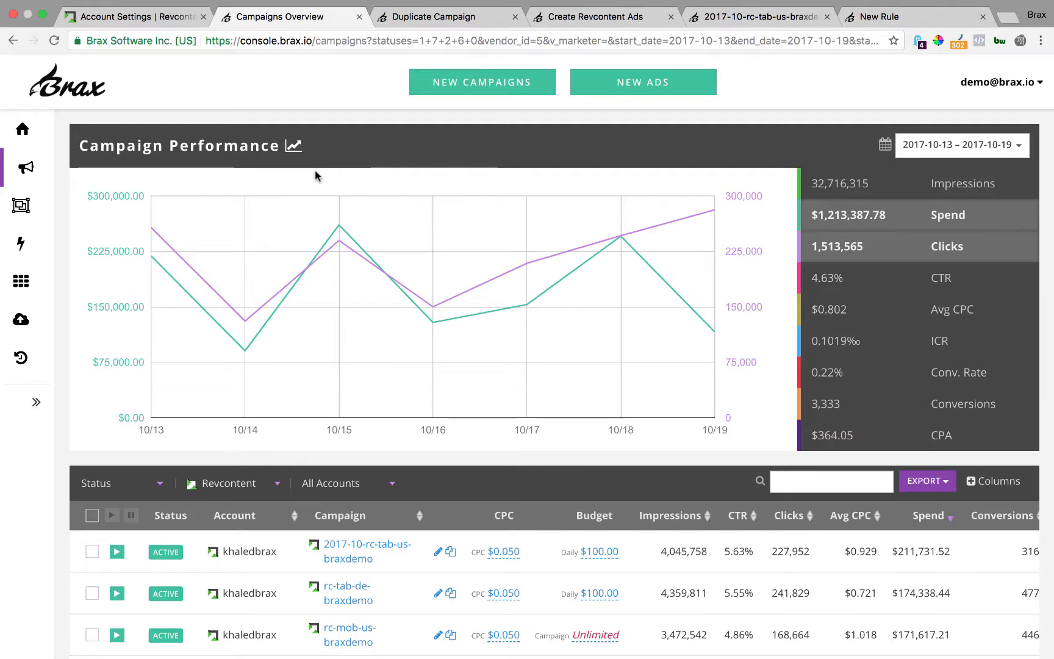
scroll("down", 3)
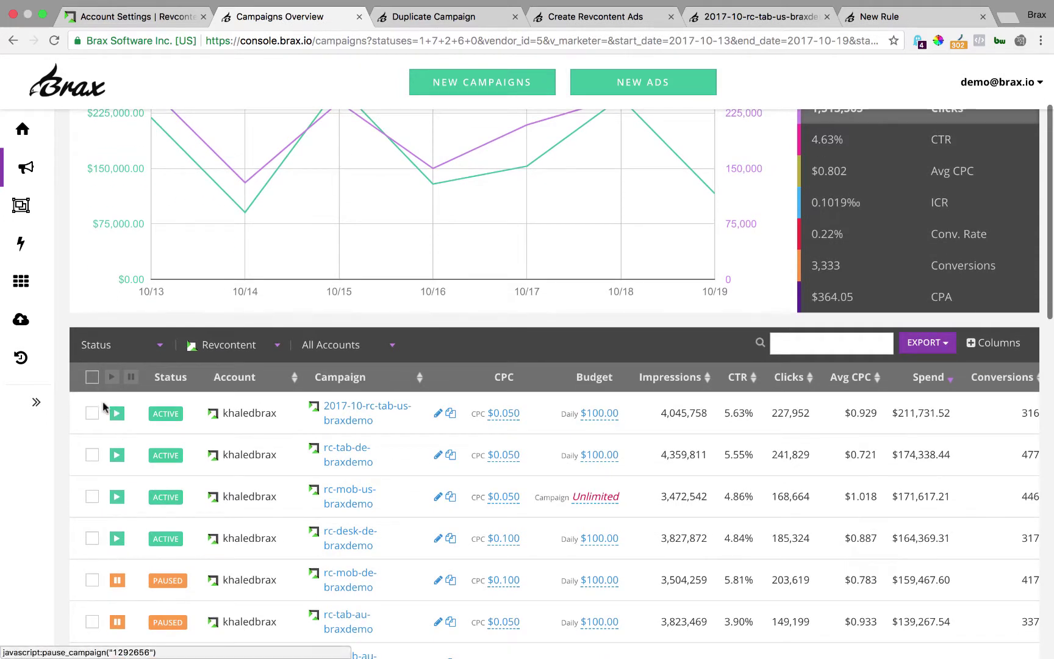
left_click(91, 377)
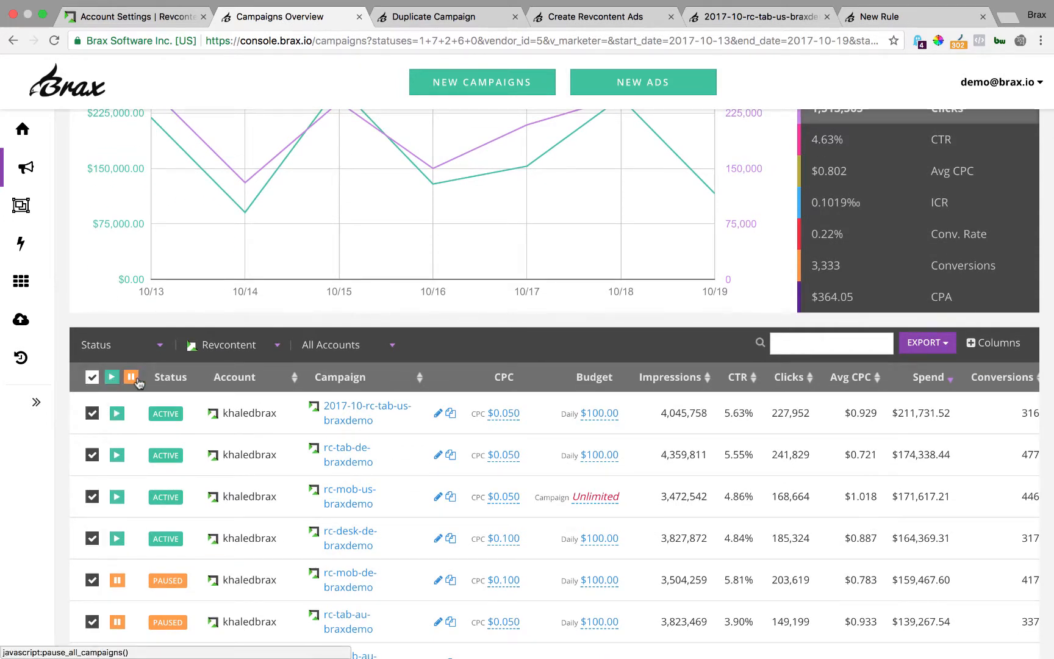
mouse_move(381, 375)
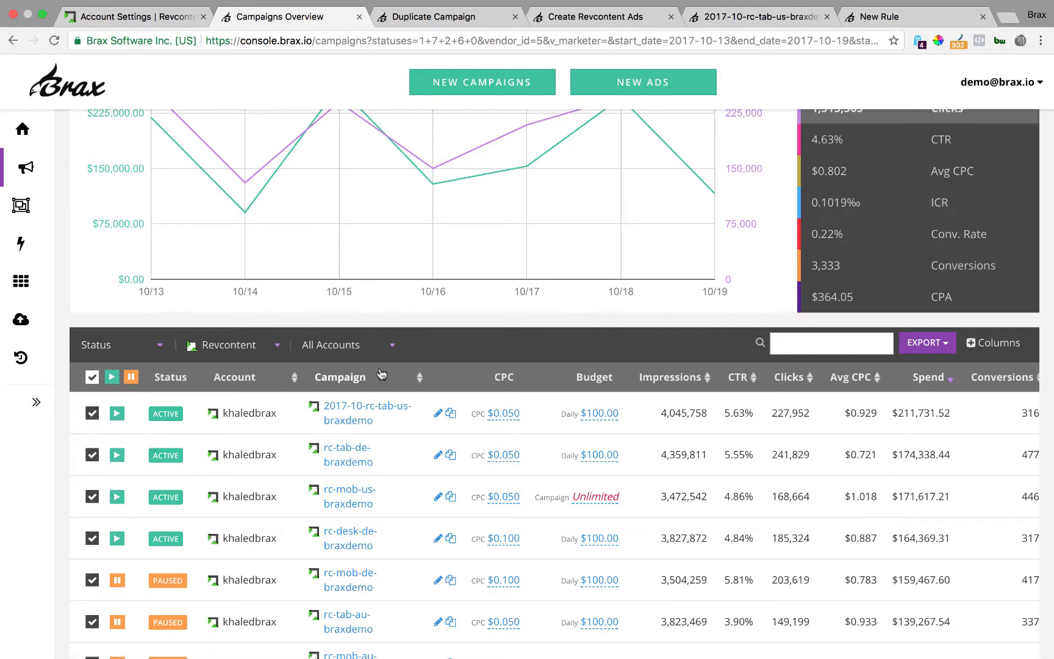
mouse_move(471, 449)
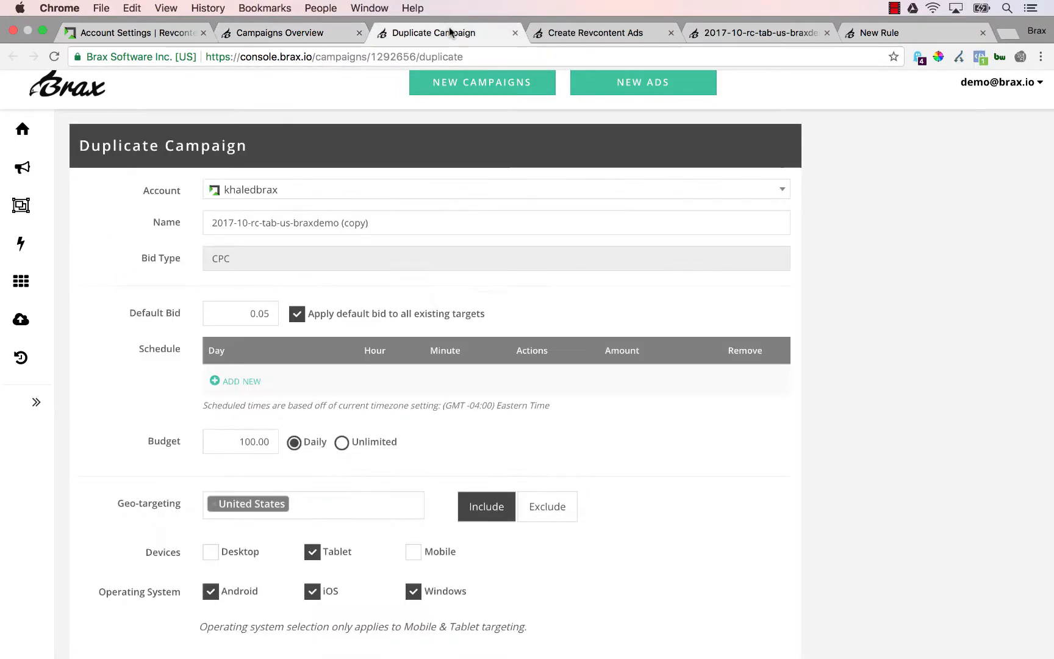
Step: Scroll through the prefilled Duplicate Campaign form down to Save and back to review its settings
scroll("down", 3)
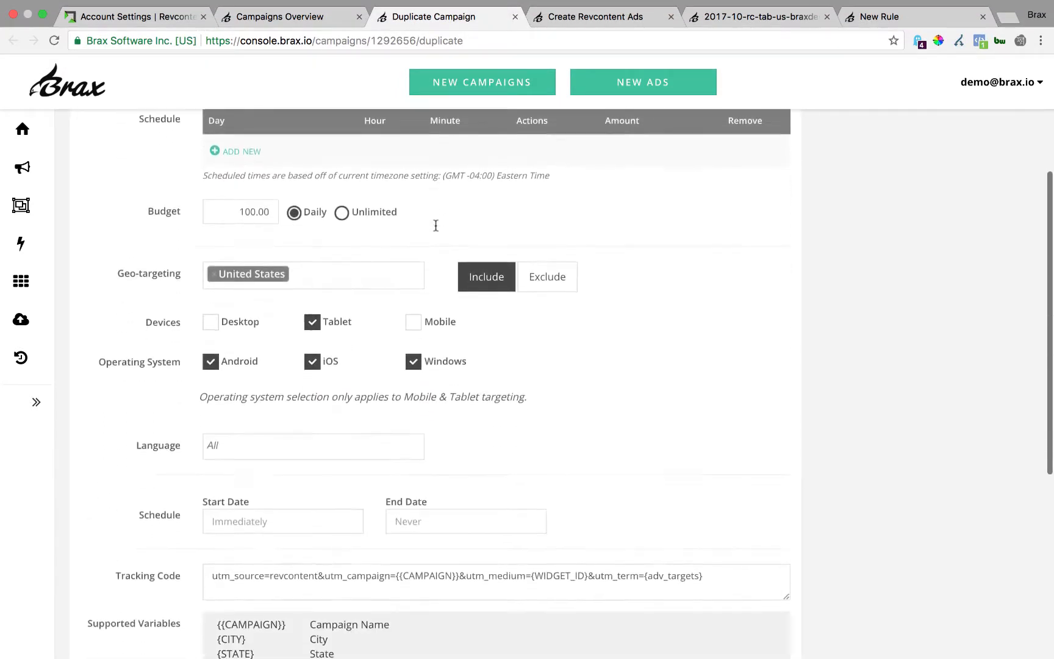
scroll("down", 3)
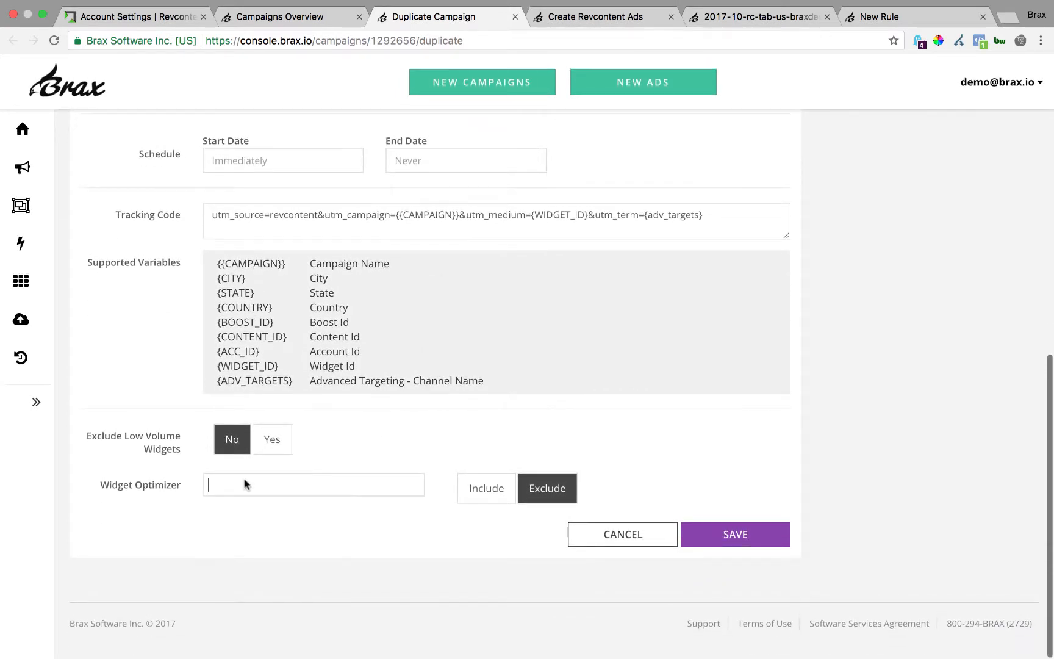
mouse_move(340, 485)
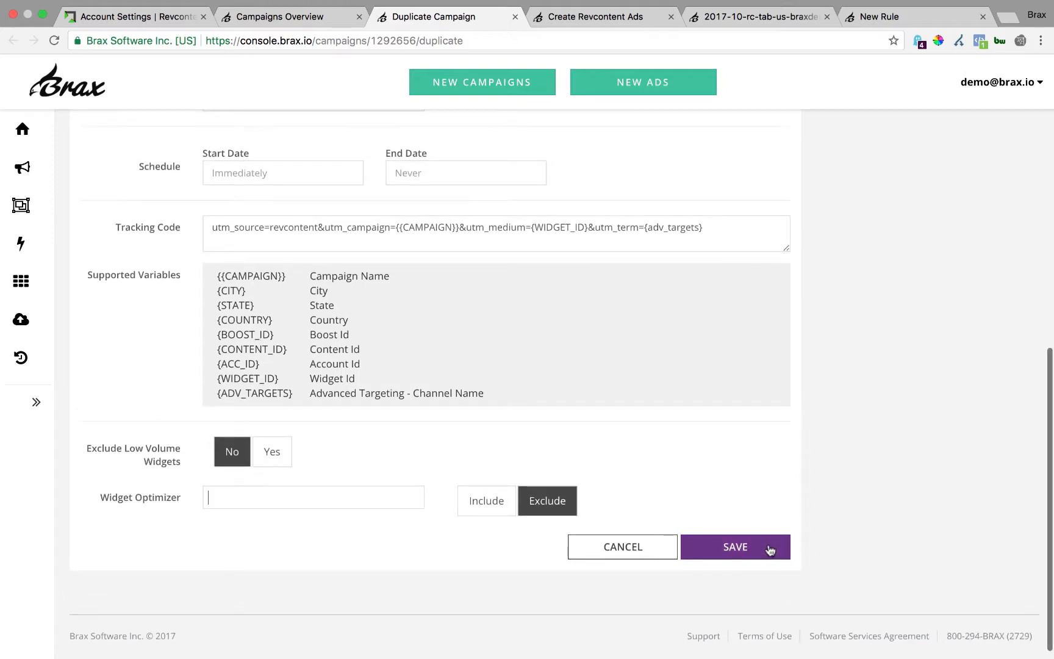
scroll("up", 3)
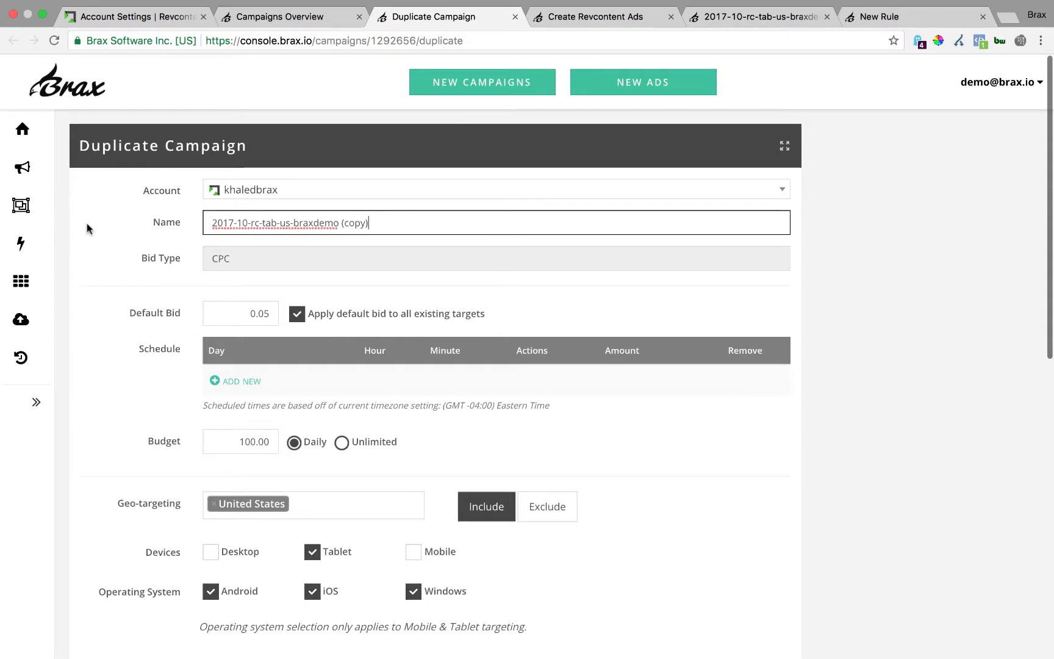
scroll("up", 3)
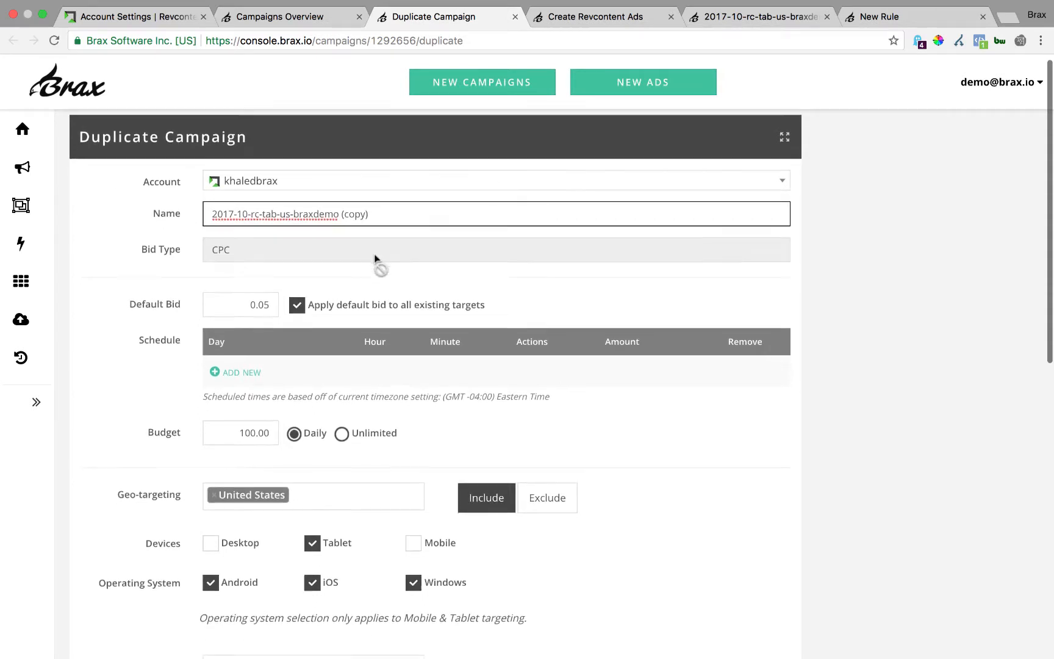
scroll("down", 3)
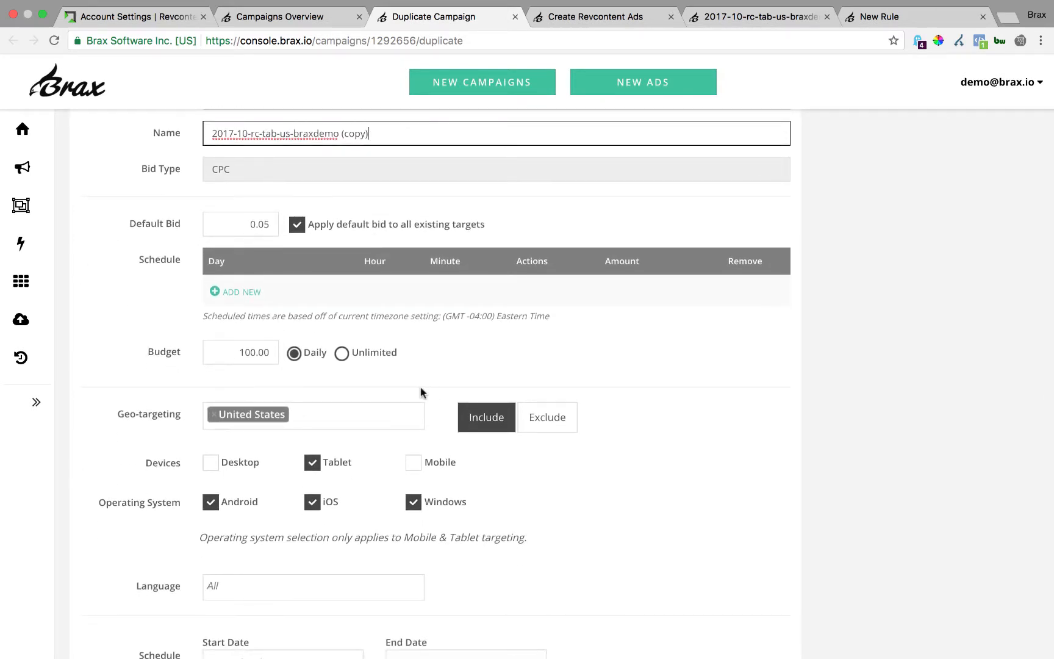
mouse_move(410, 391)
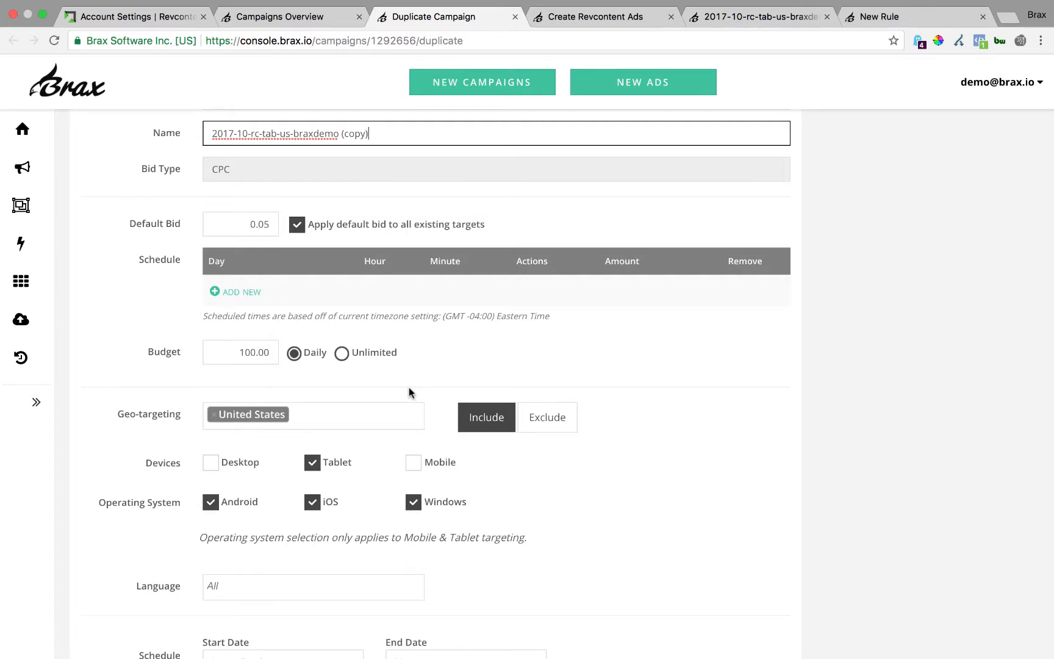
Step: Add a schedule row kept on Everyday at 12 am and browse its minute options
left_click(235, 292)
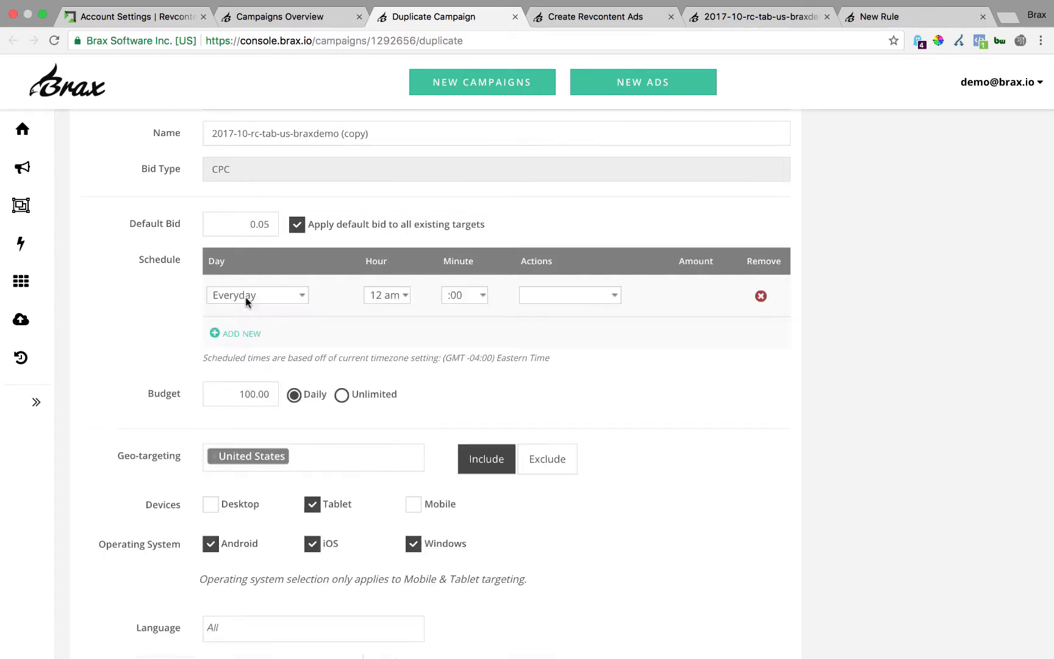
left_click(256, 295)
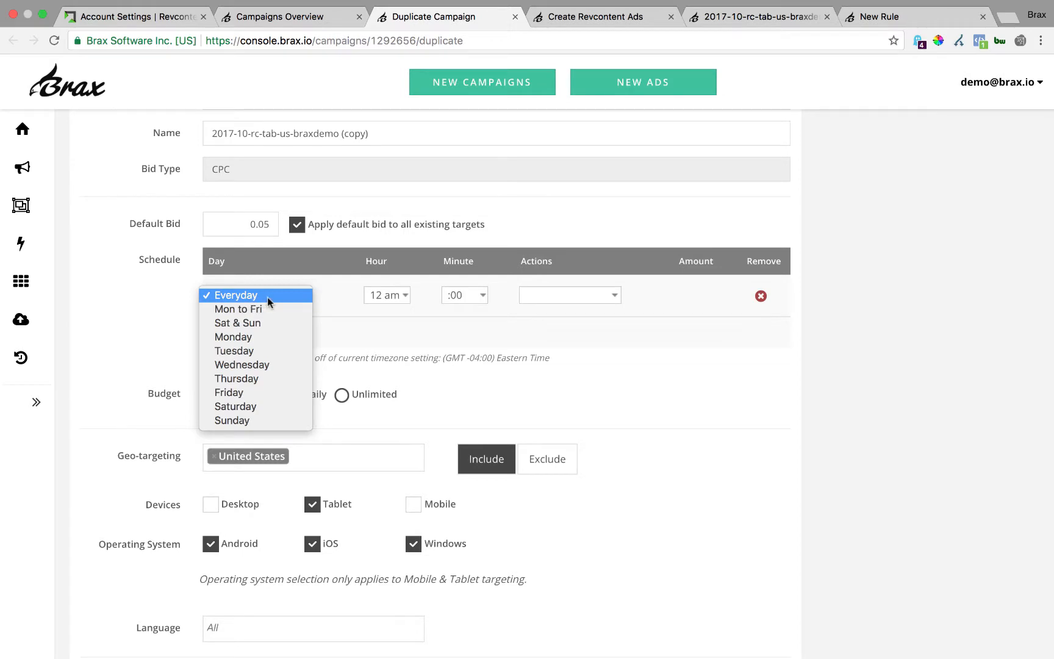
mouse_move(255, 309)
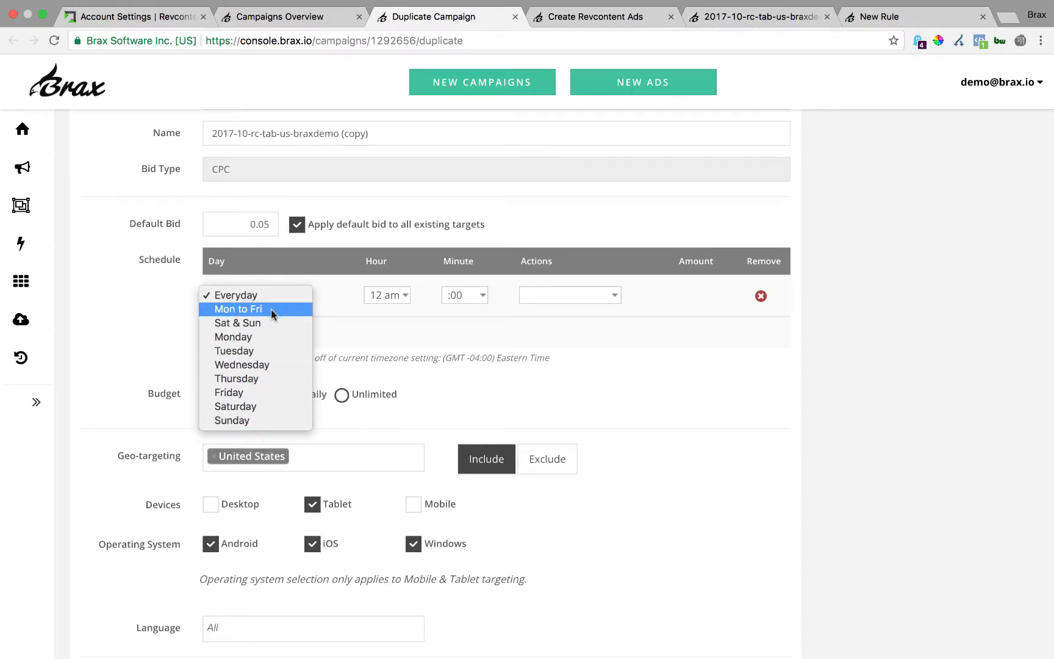
mouse_move(437, 326)
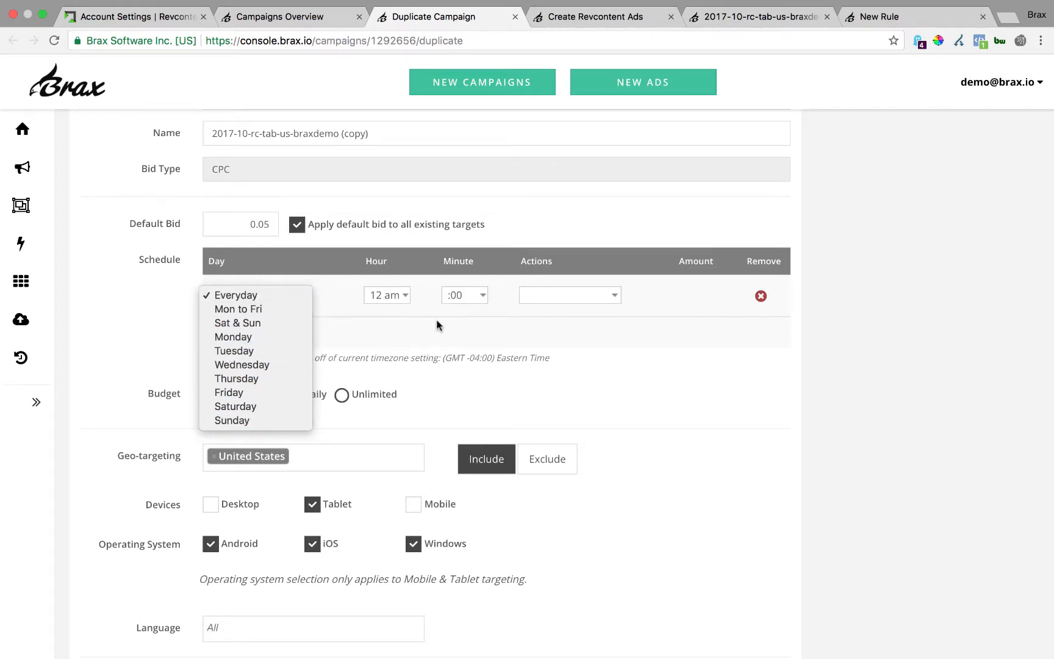
left_click(233, 295)
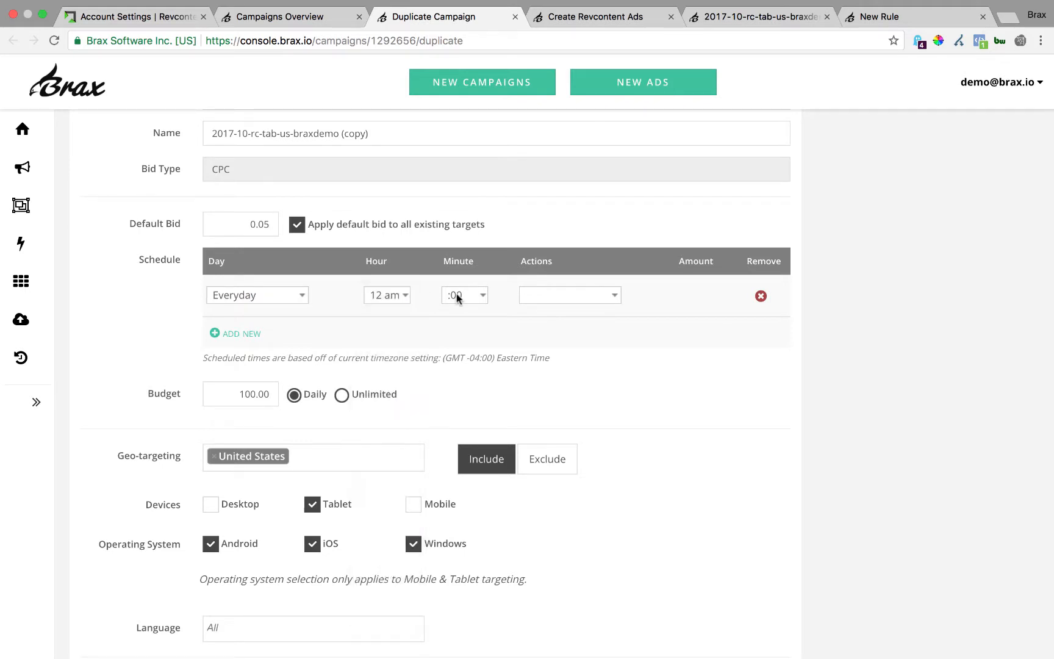
left_click(464, 294)
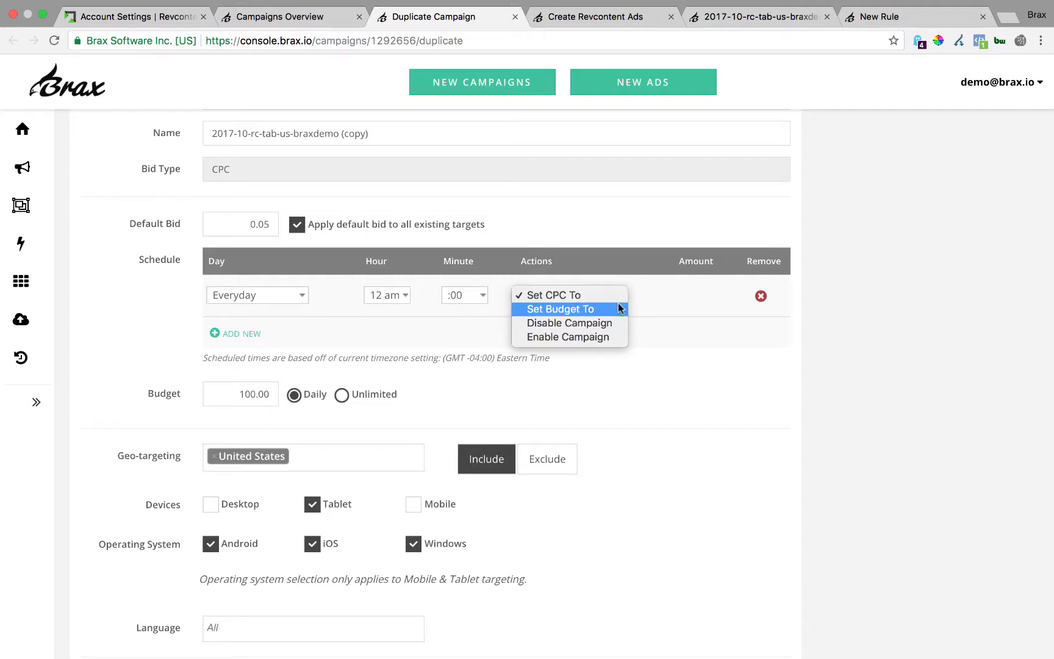
mouse_move(567, 337)
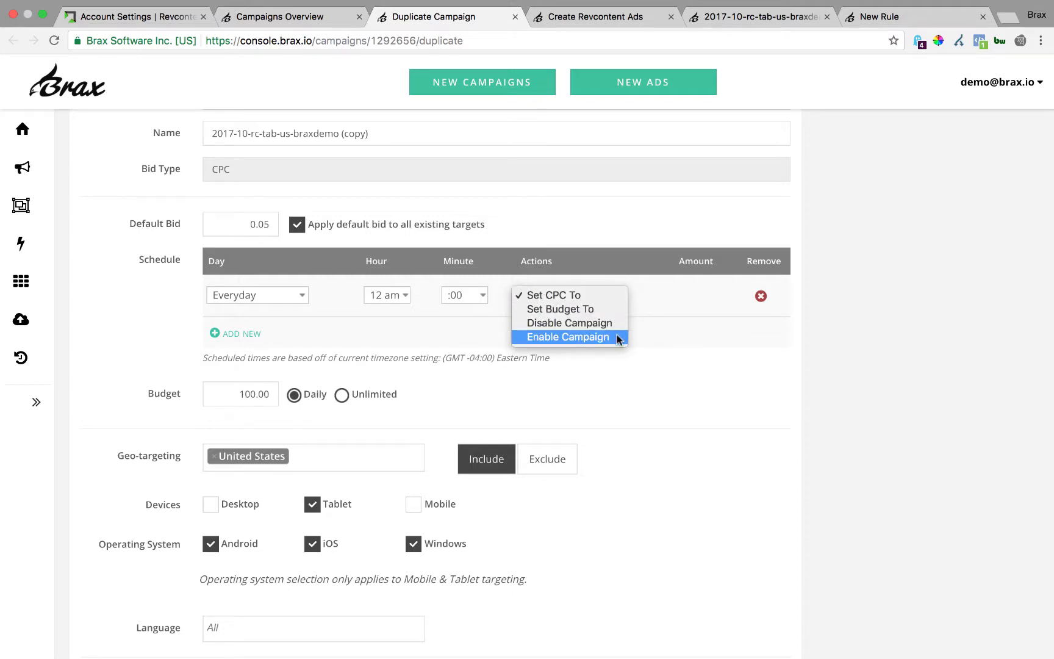
mouse_move(697, 363)
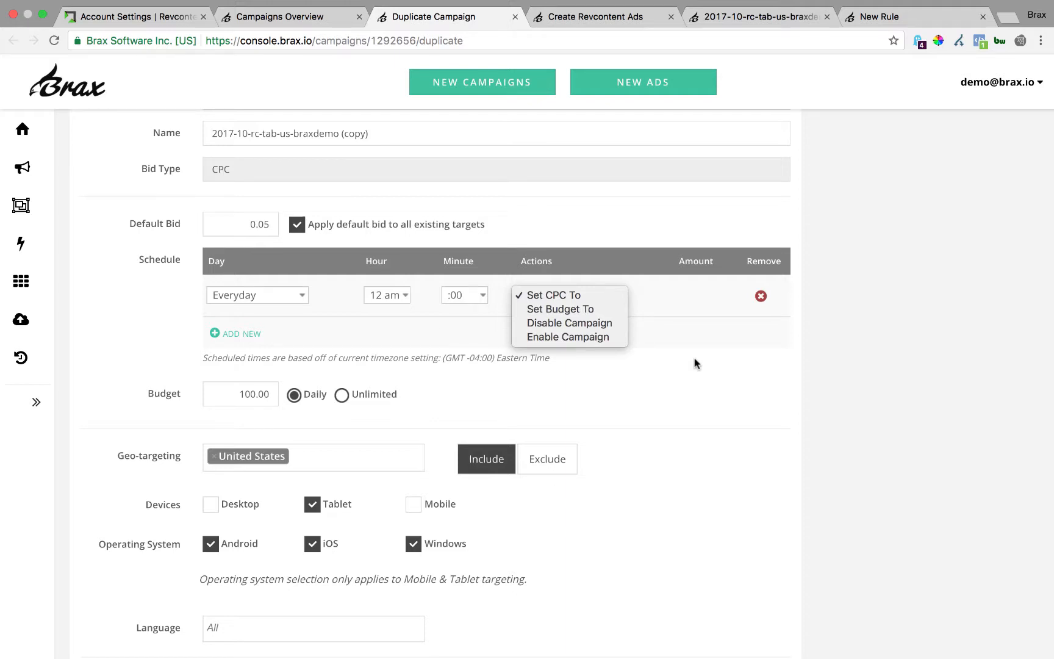
mouse_move(675, 360)
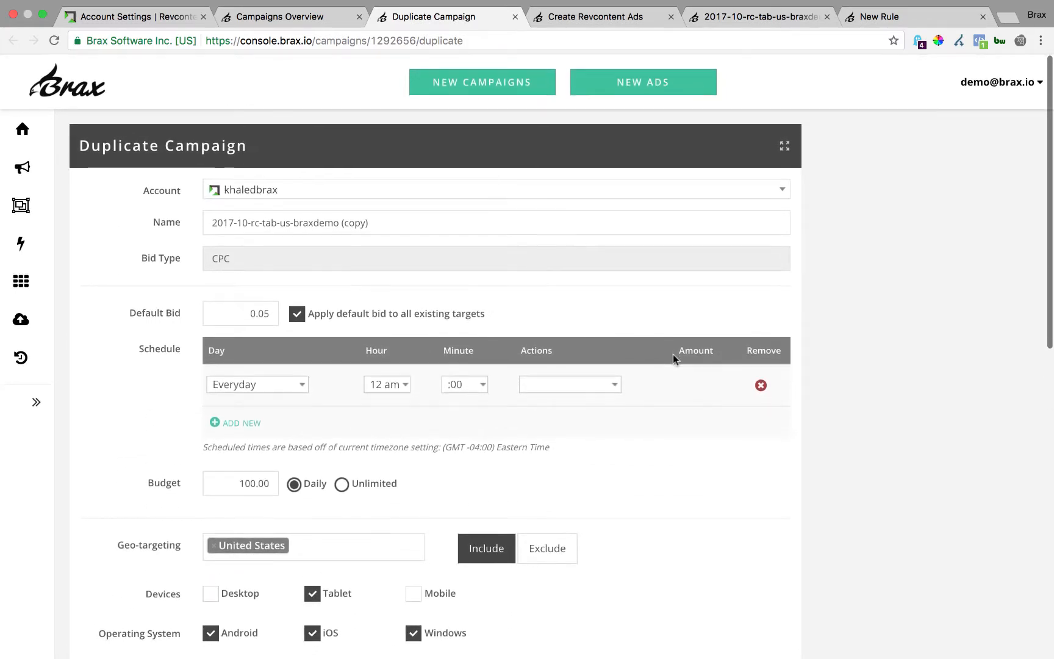
mouse_move(564, 190)
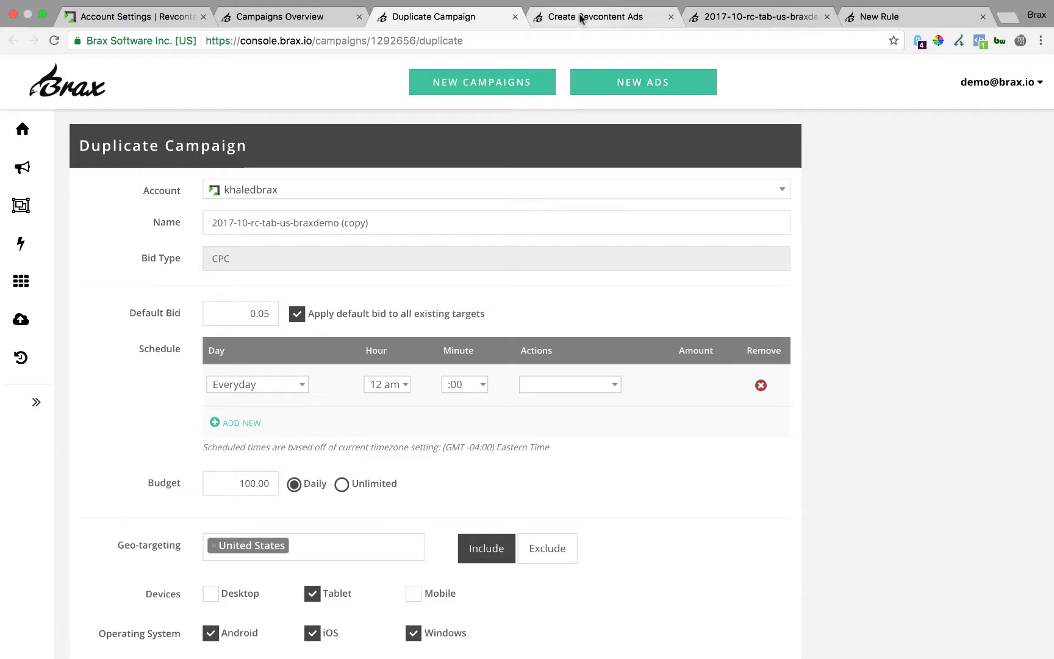
mouse_move(596, 16)
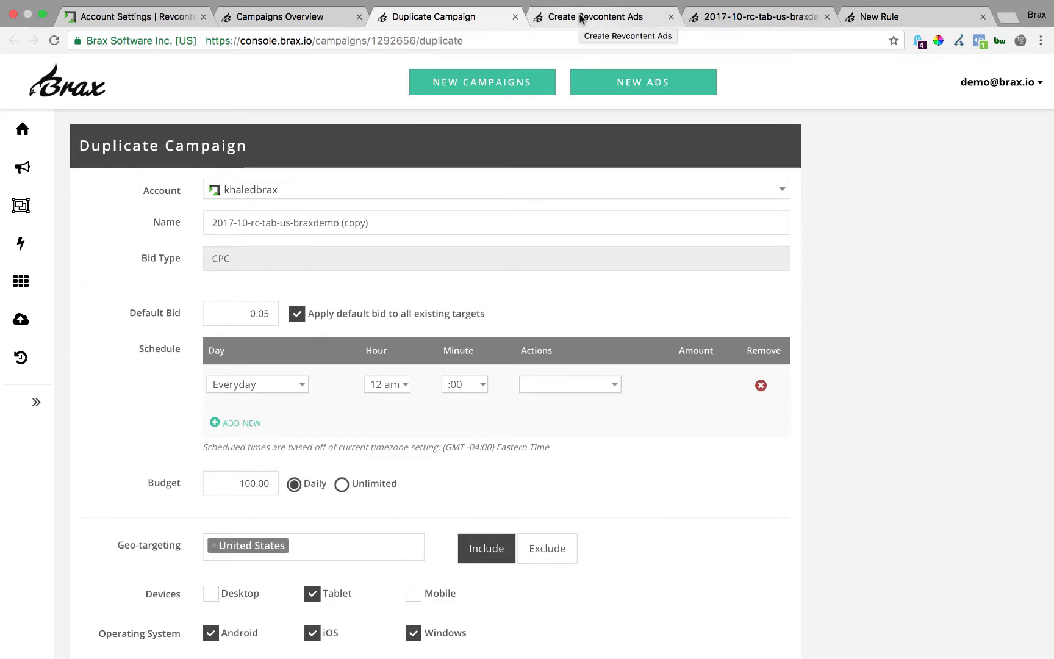
Step: Check the NEW ADS network list, then move to the Create Revcontent Ads page
left_click(642, 82)
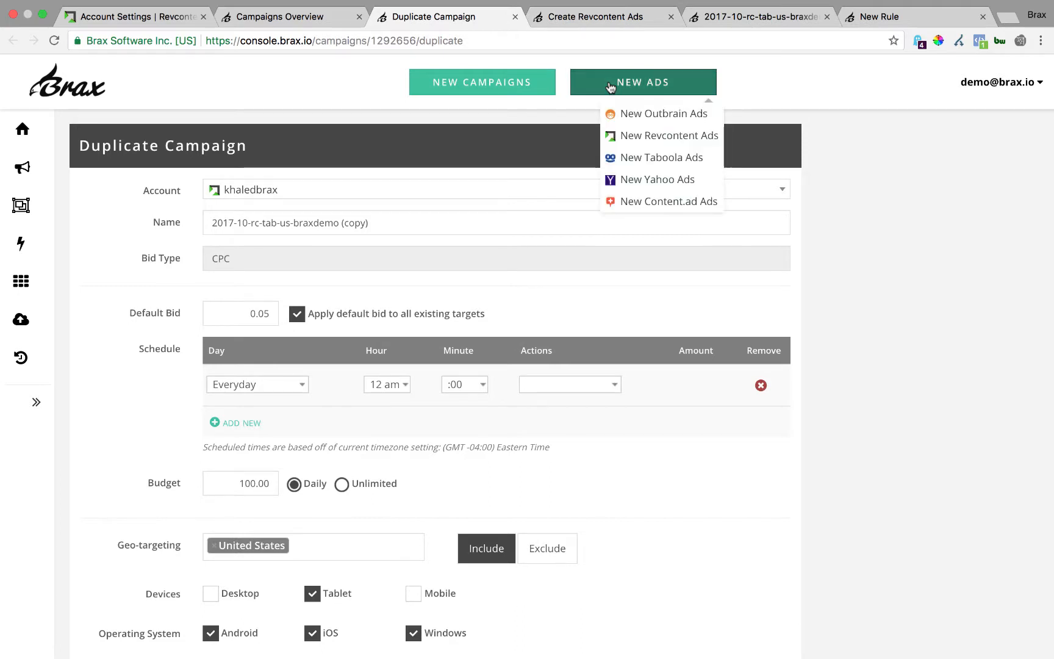
mouse_move(663, 113)
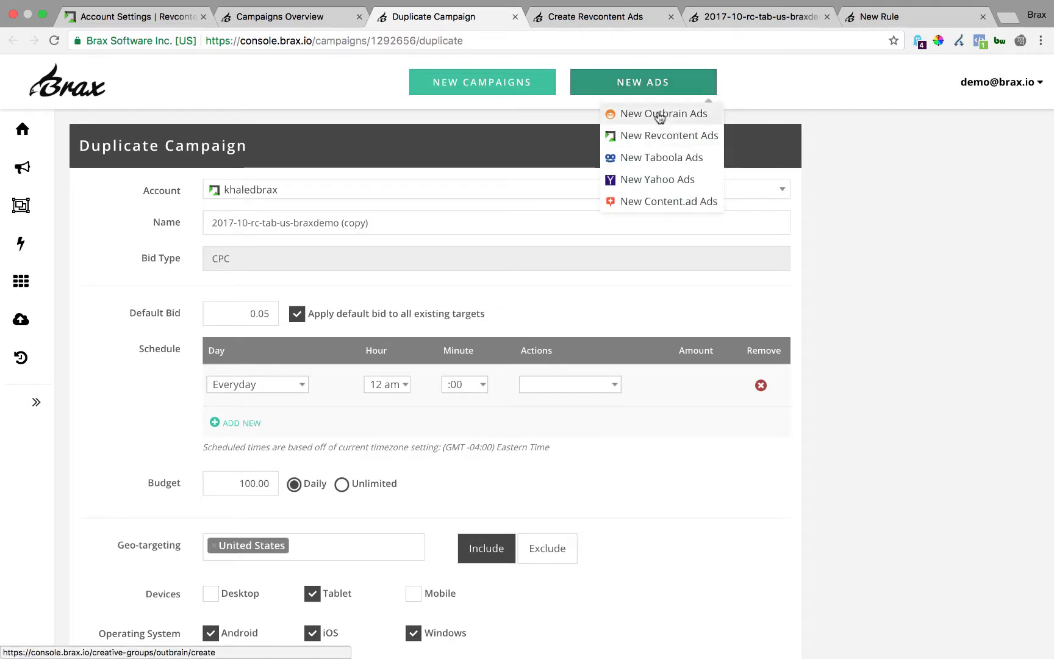
mouse_move(662, 158)
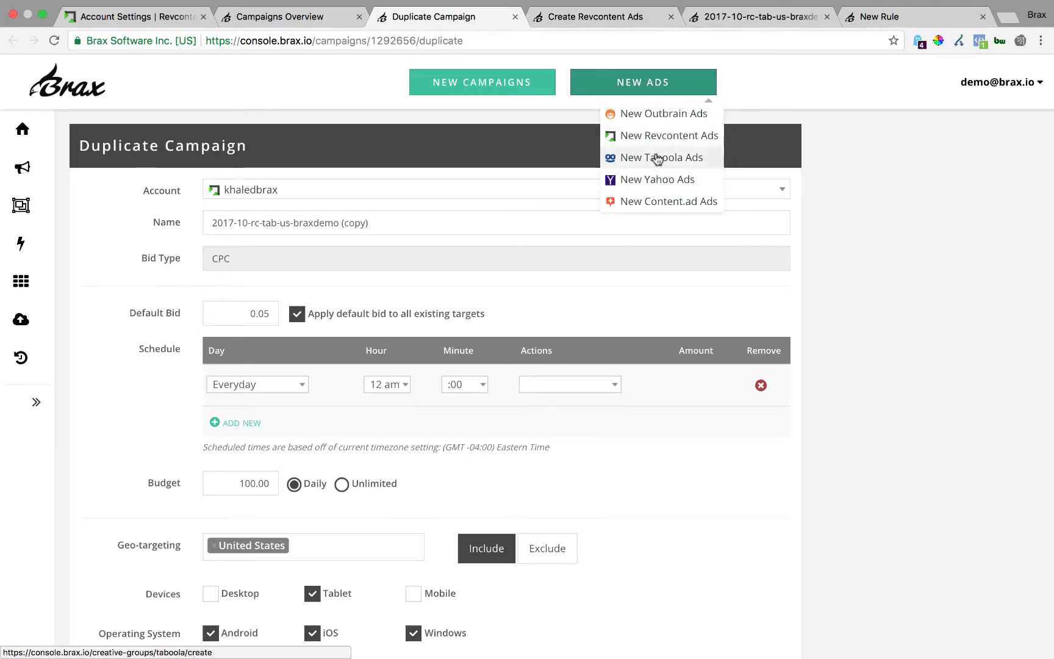
mouse_move(615, 27)
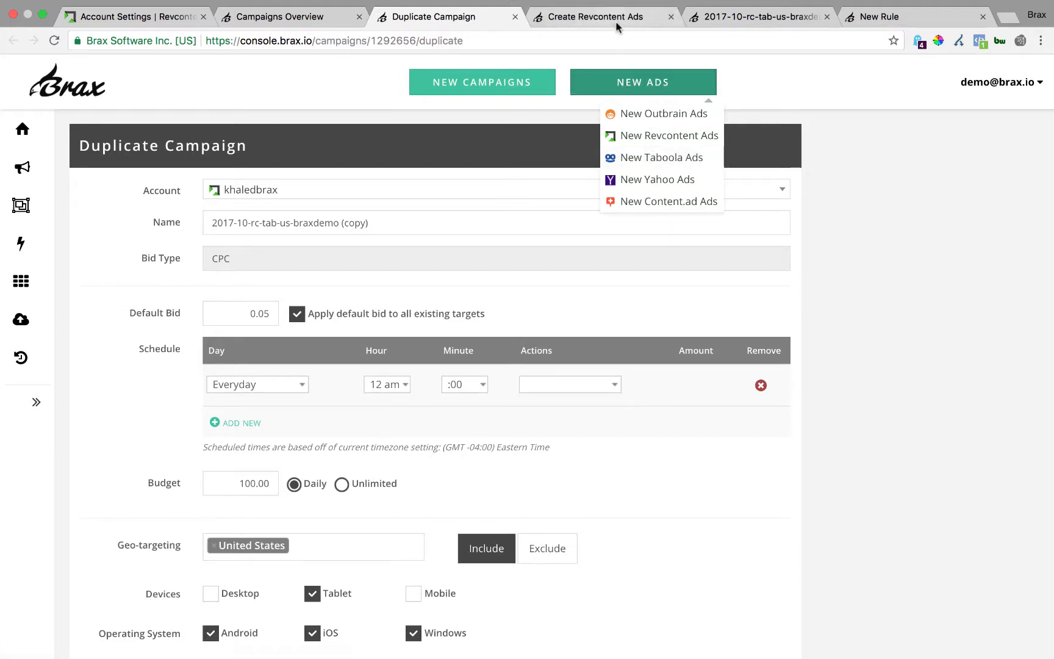
mouse_move(590, 16)
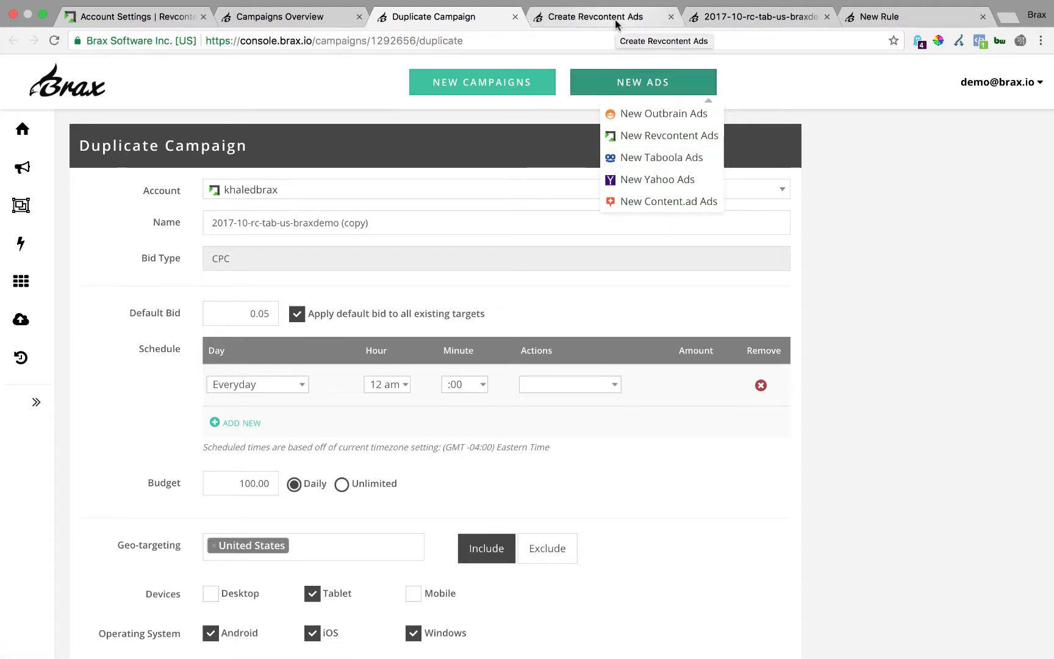
left_click(670, 136)
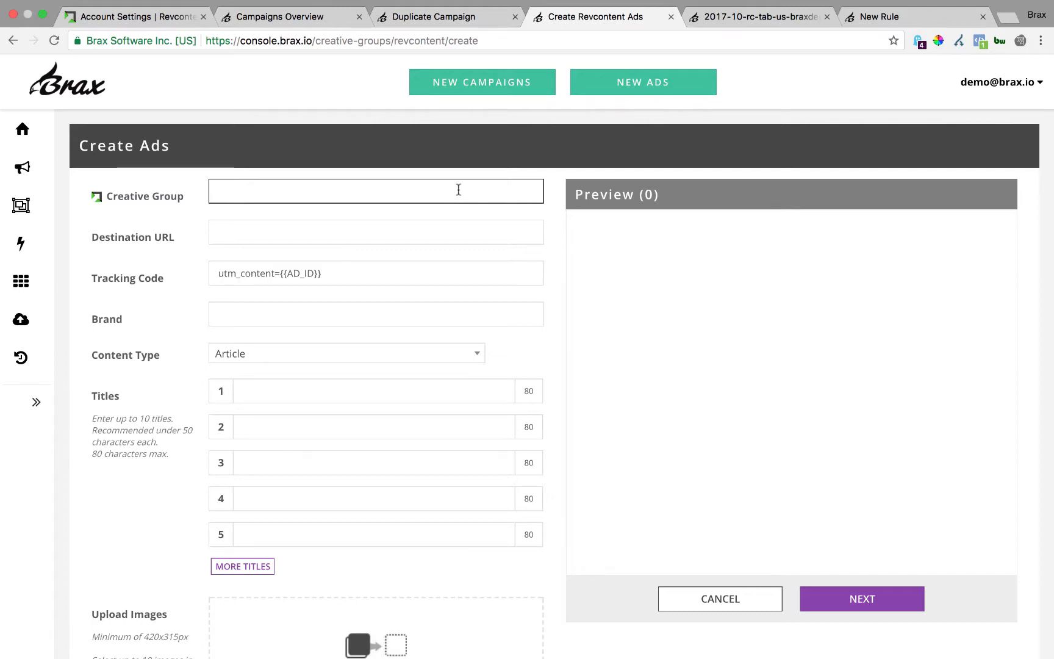
Step: Enter creative group 'revcontent demo' and the destination URL, checking the tracking code
type("r")
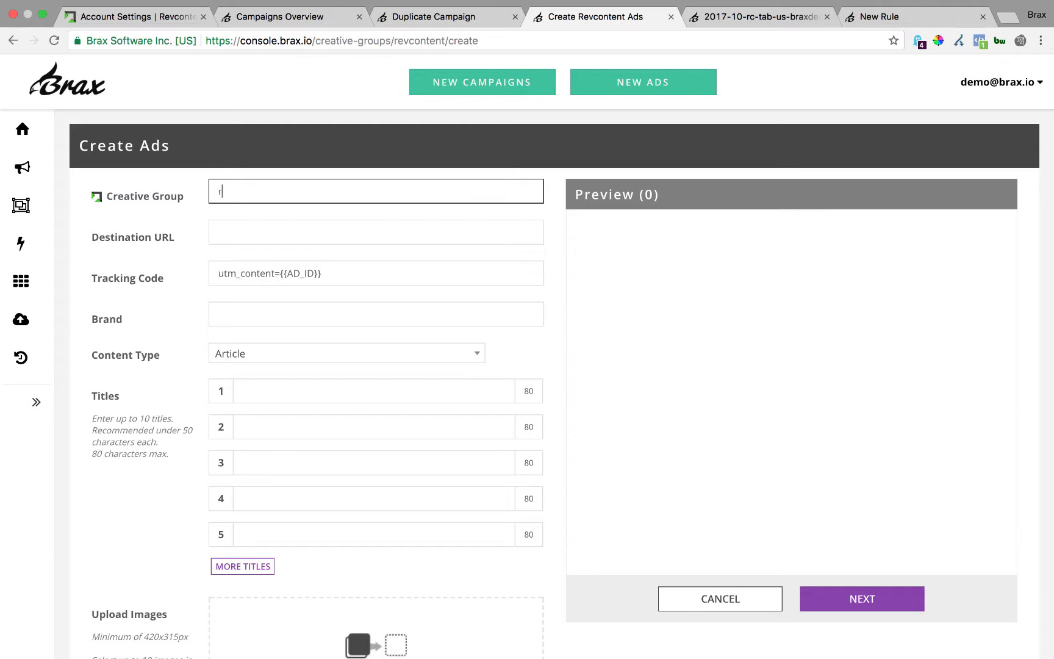
type("evcontent demo")
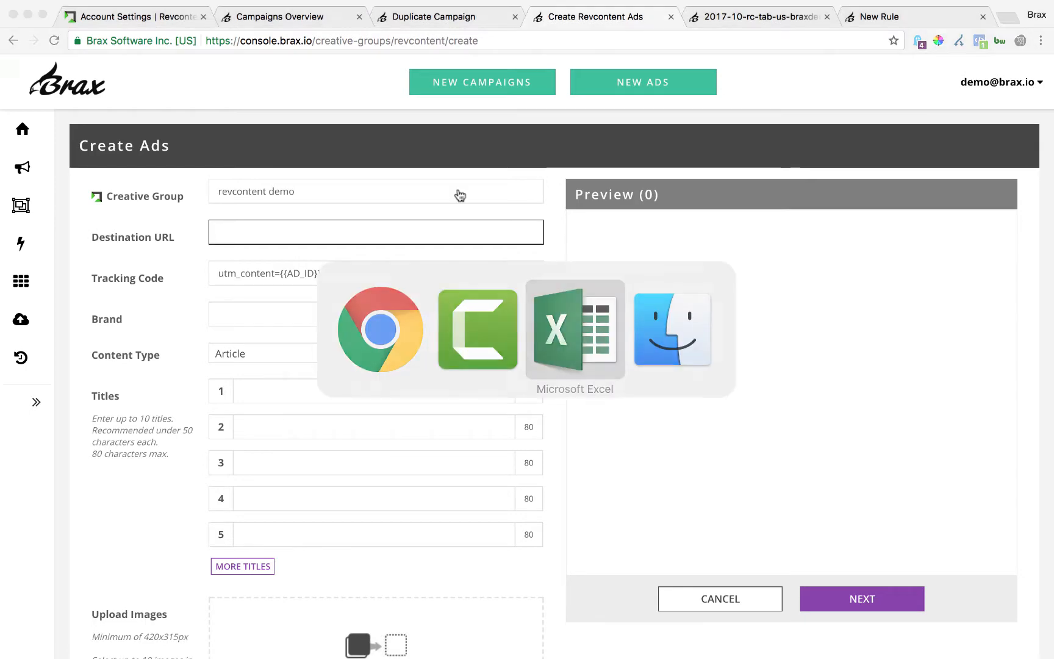
left_click(574, 330)
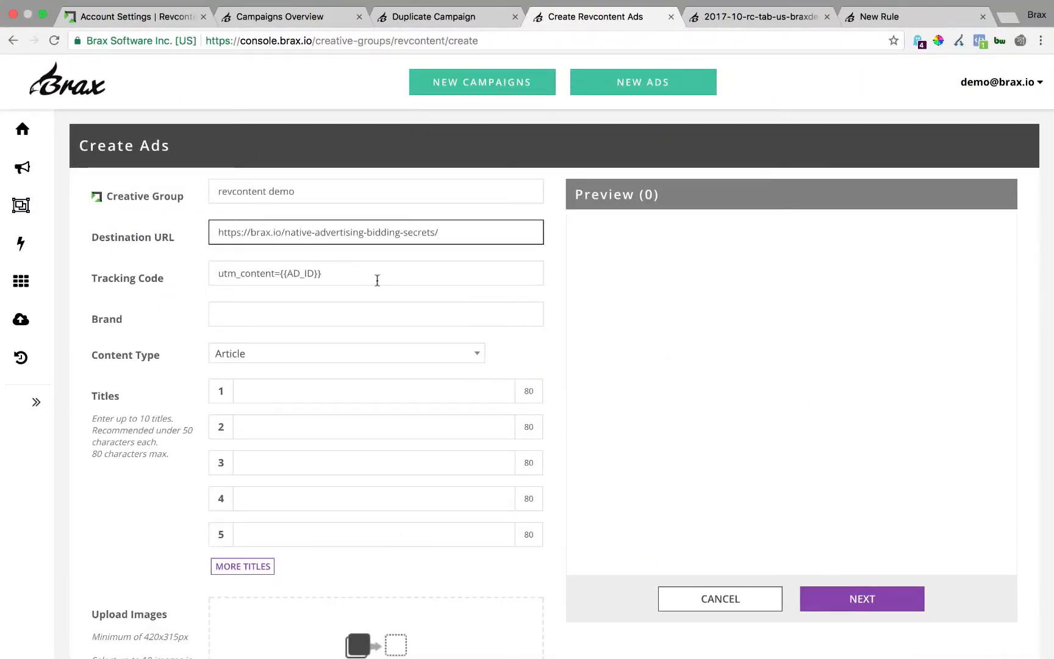
left_click(375, 273)
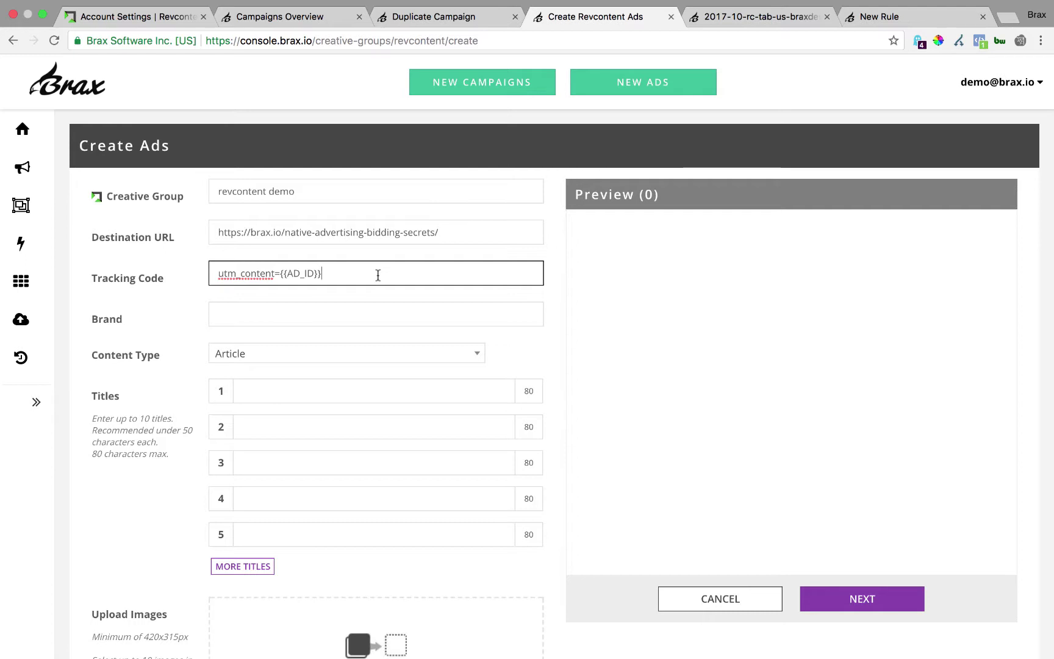
mouse_move(383, 312)
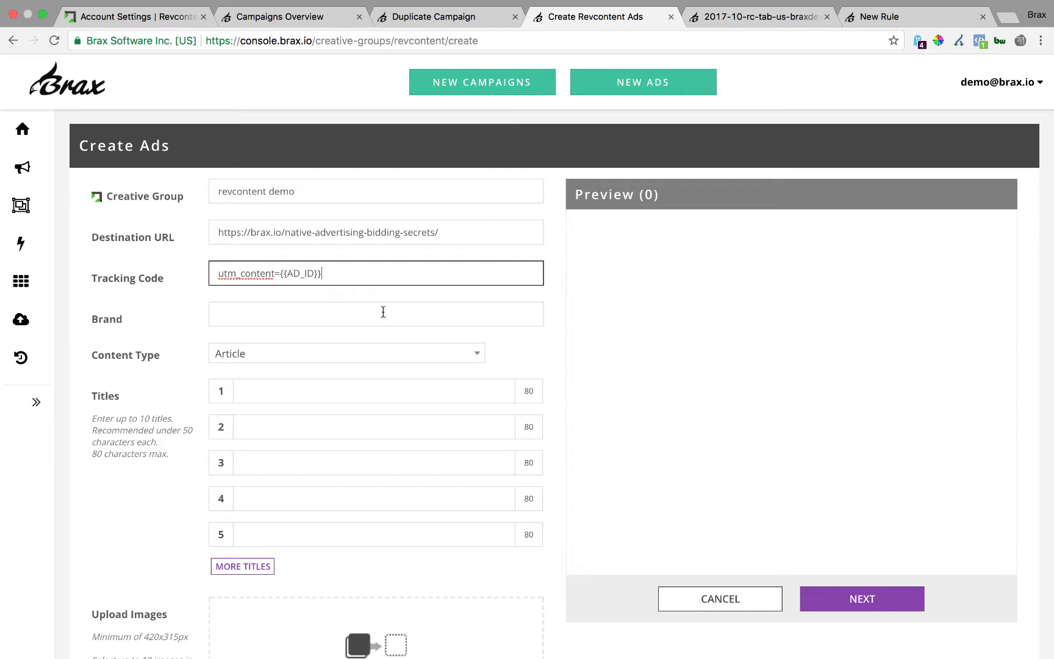
Step: Set the brand to Brax.io and review the content type list, keeping Article
left_click(862, 598)
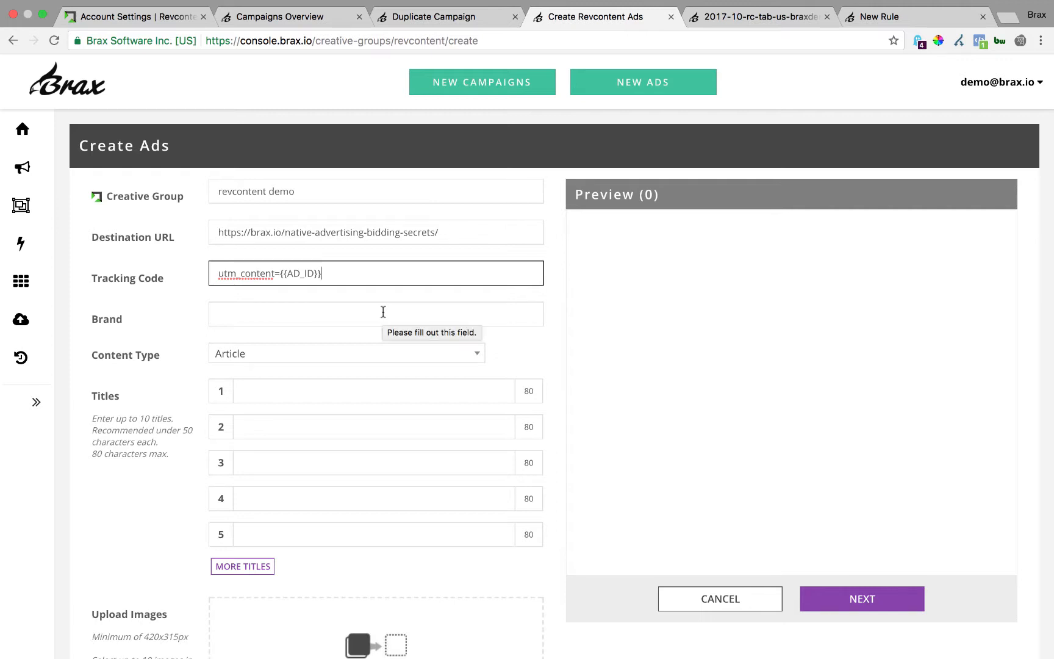
left_click(374, 314)
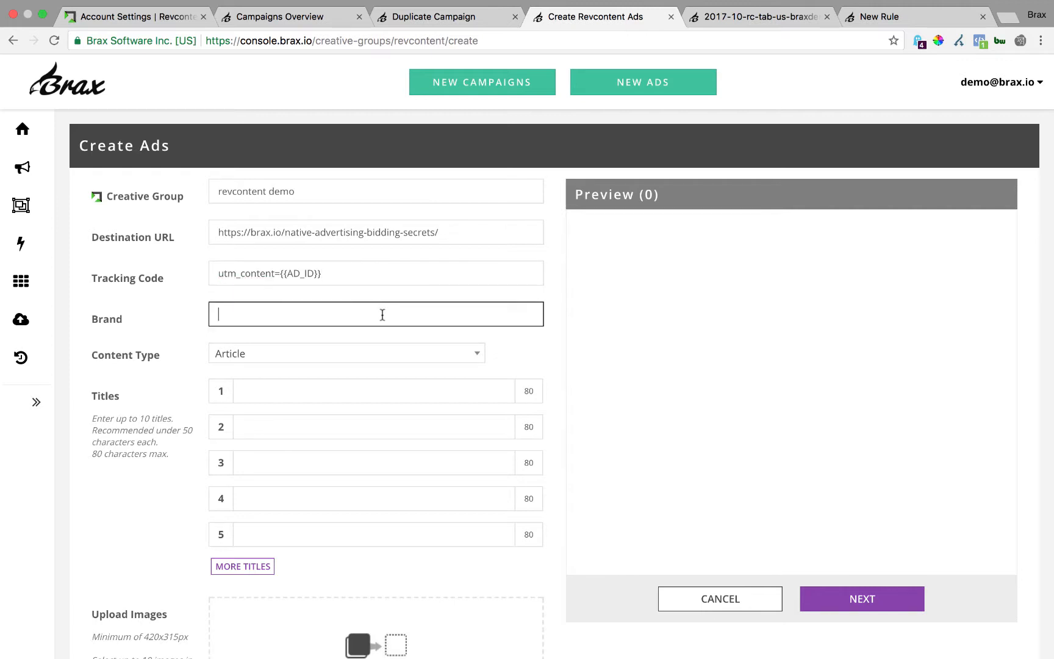
type("Brax.io")
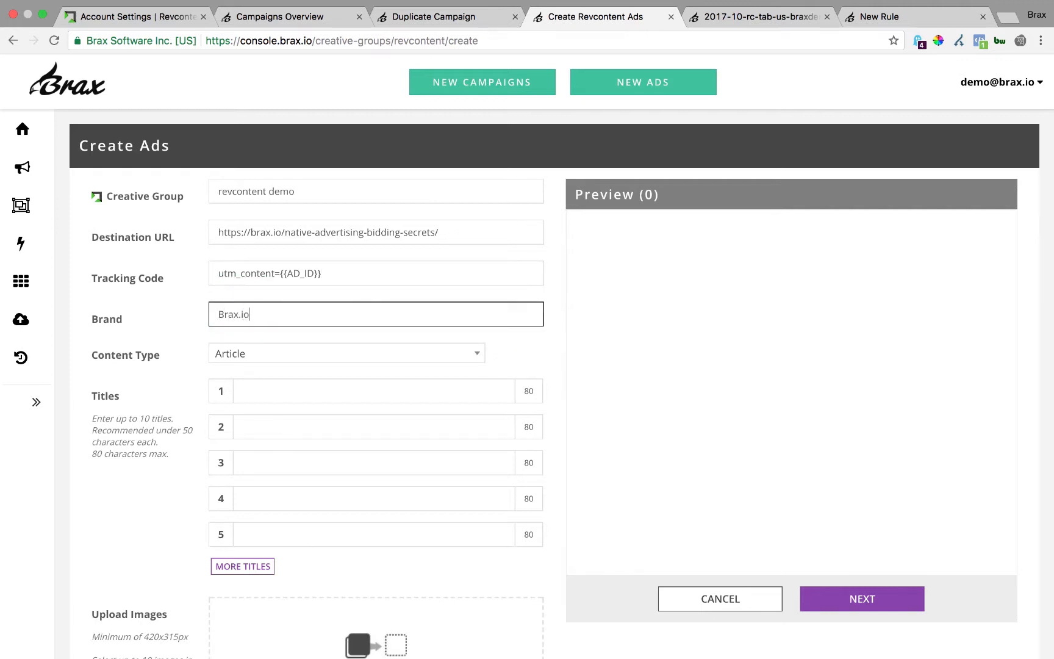
left_click(345, 353)
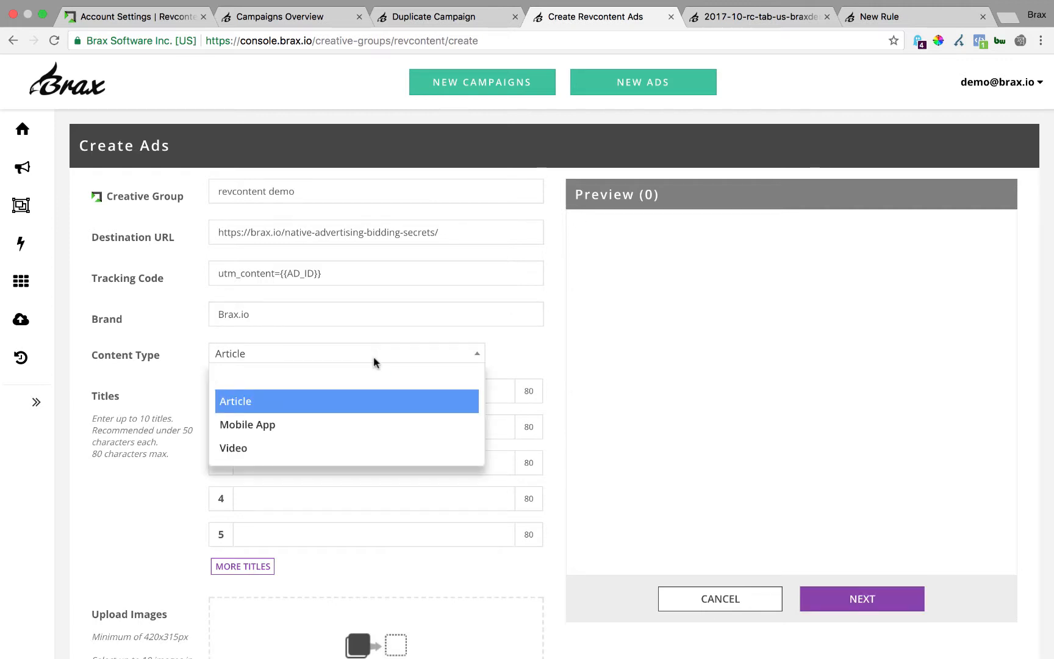
mouse_move(360, 449)
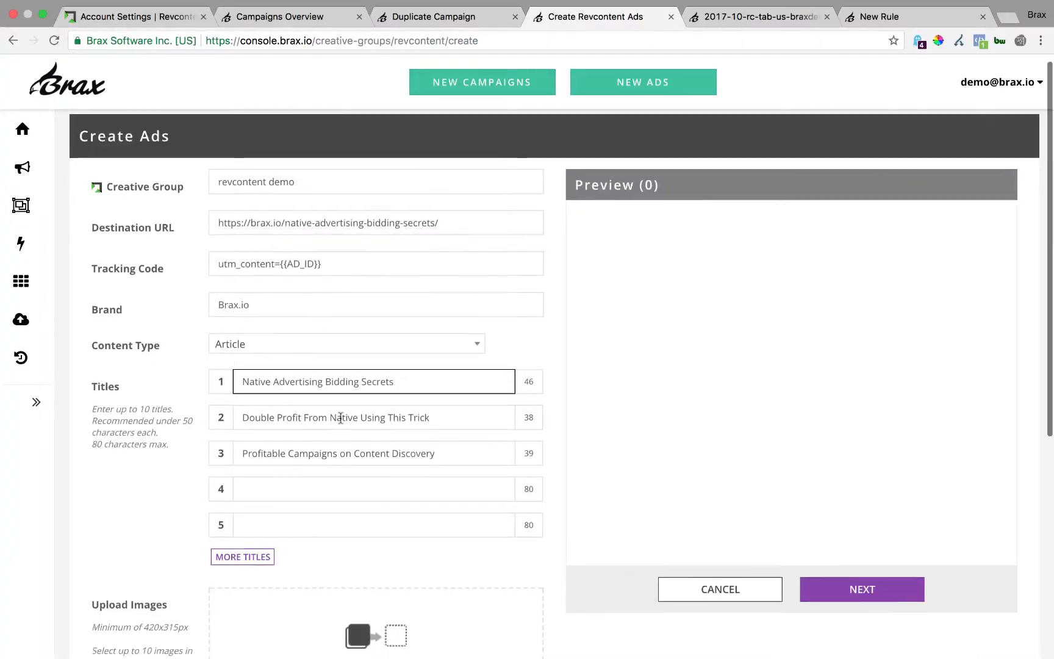
Step: Paste the three image URLs from Excel and fetch the lightbulb-kids, space-cat and rocket images
scroll("down", 3)
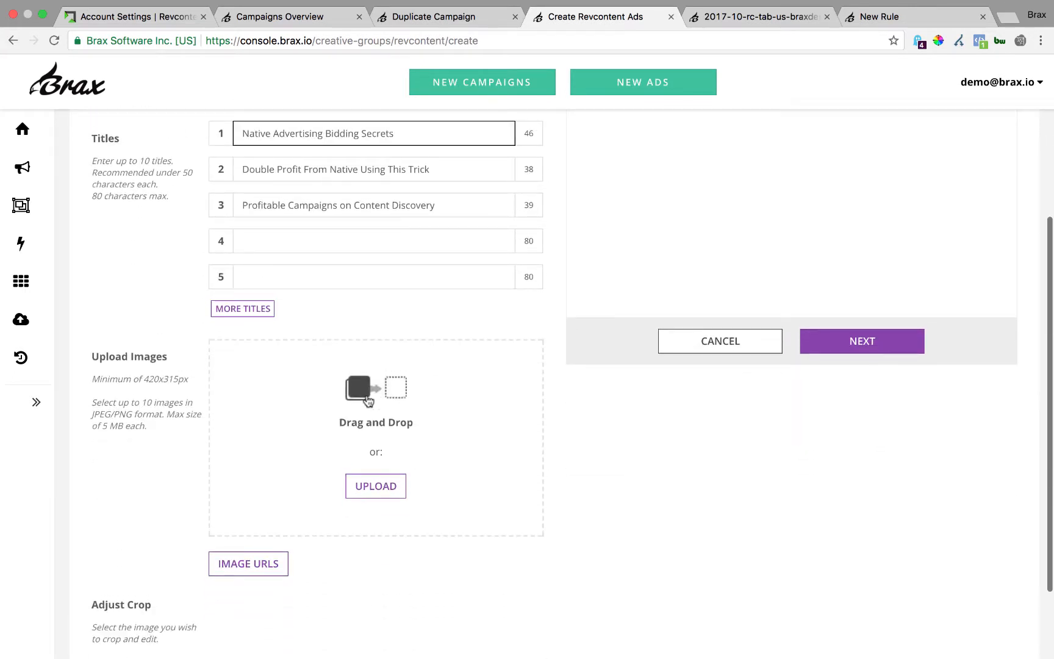
mouse_move(374, 486)
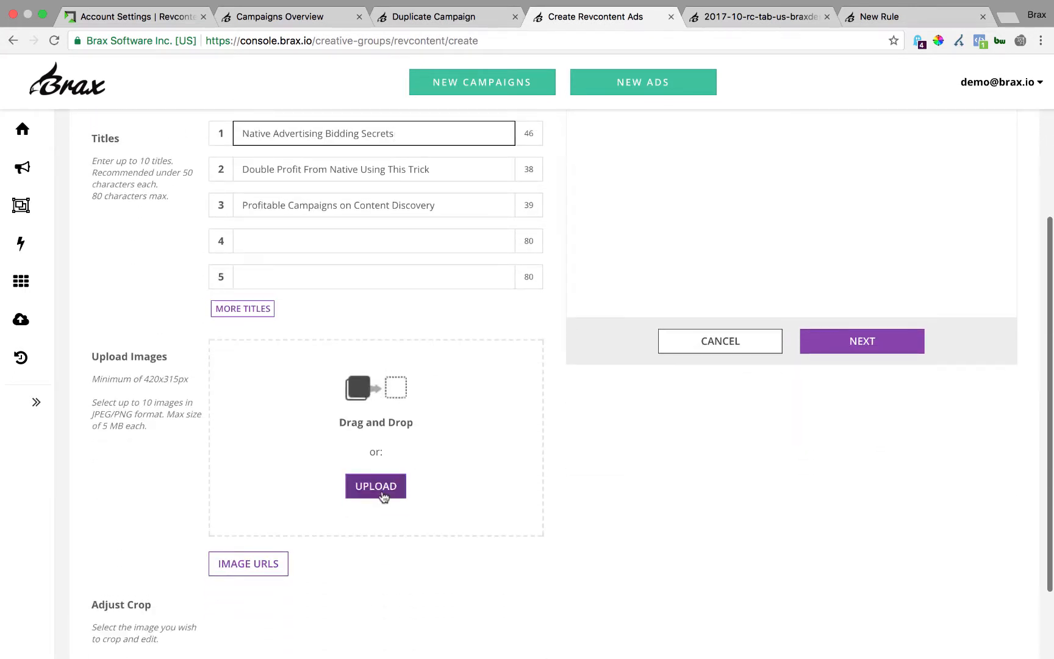
left_click(247, 564)
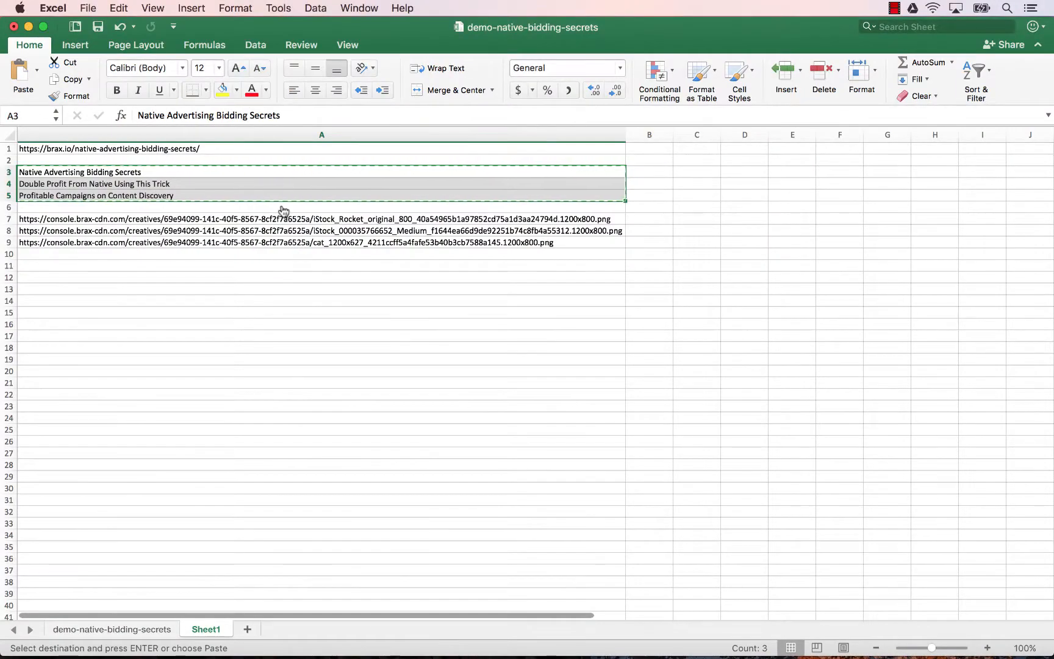
left_click(269, 218)
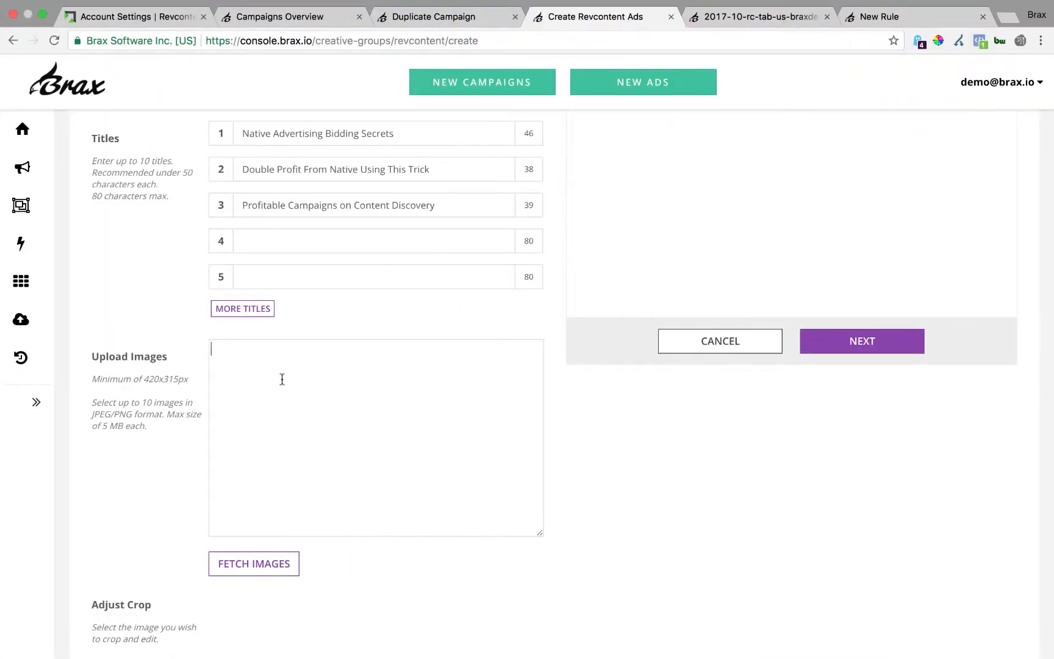
left_click(254, 563)
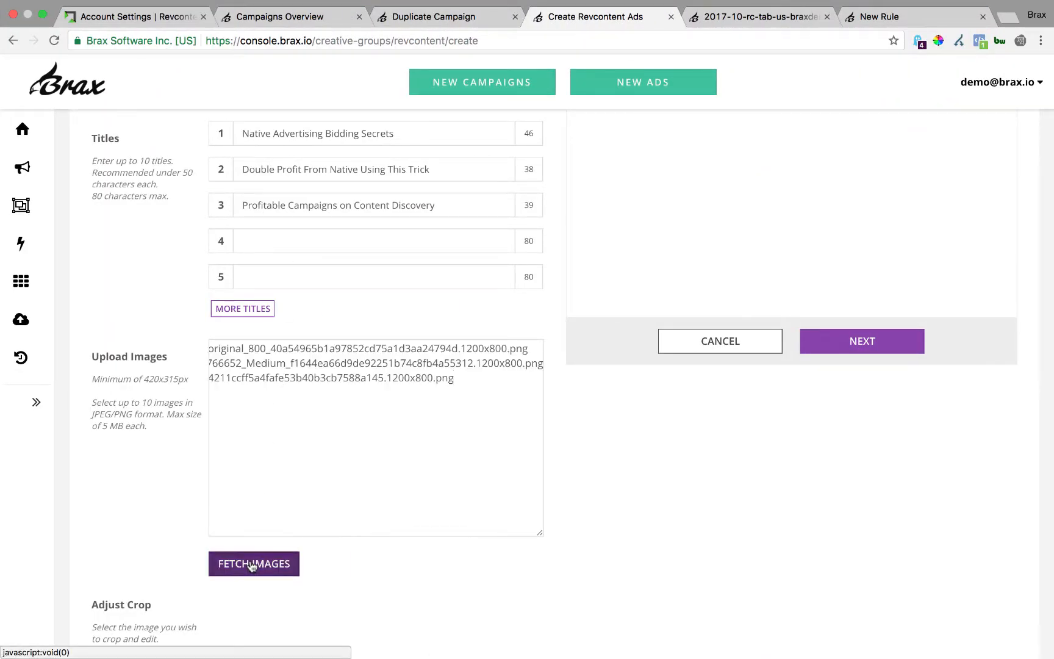
left_click(254, 563)
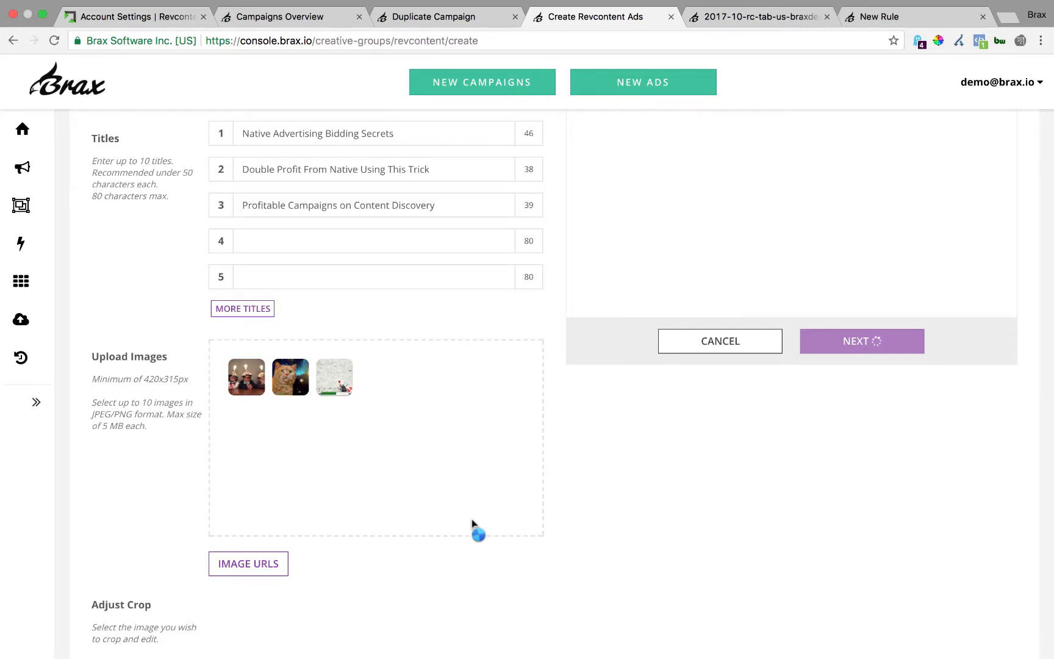
scroll("up", 3)
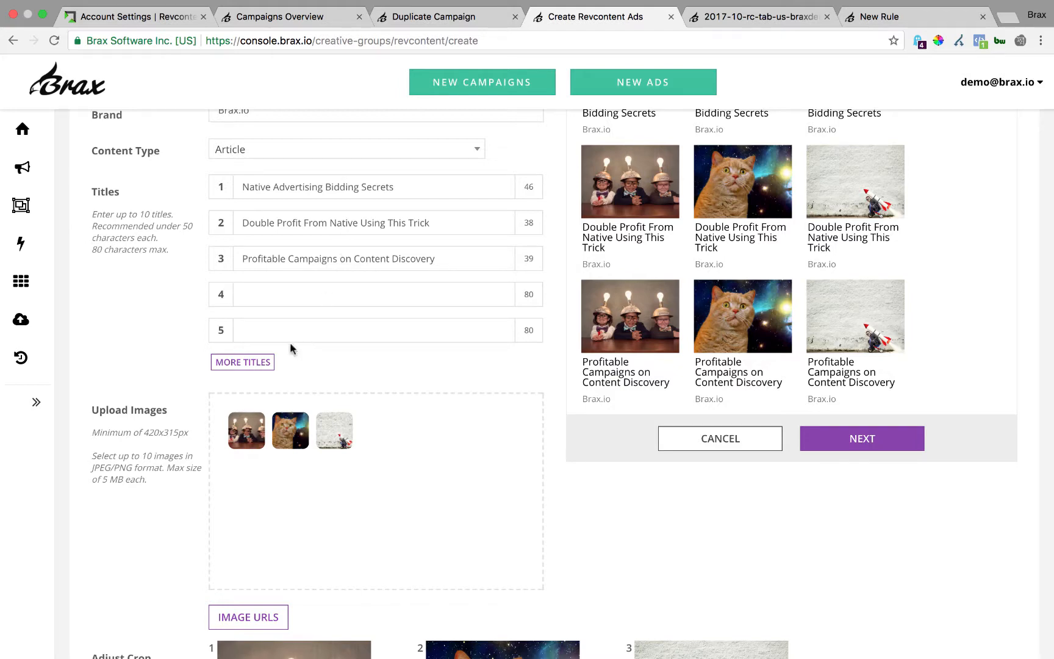
scroll("up", 3)
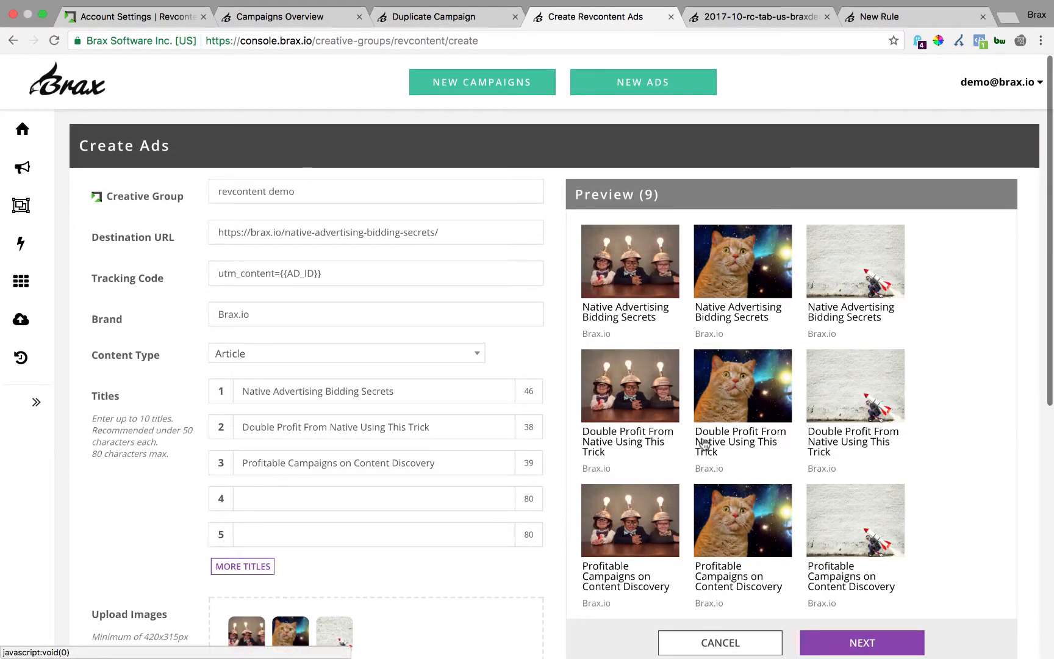
scroll("down", 3)
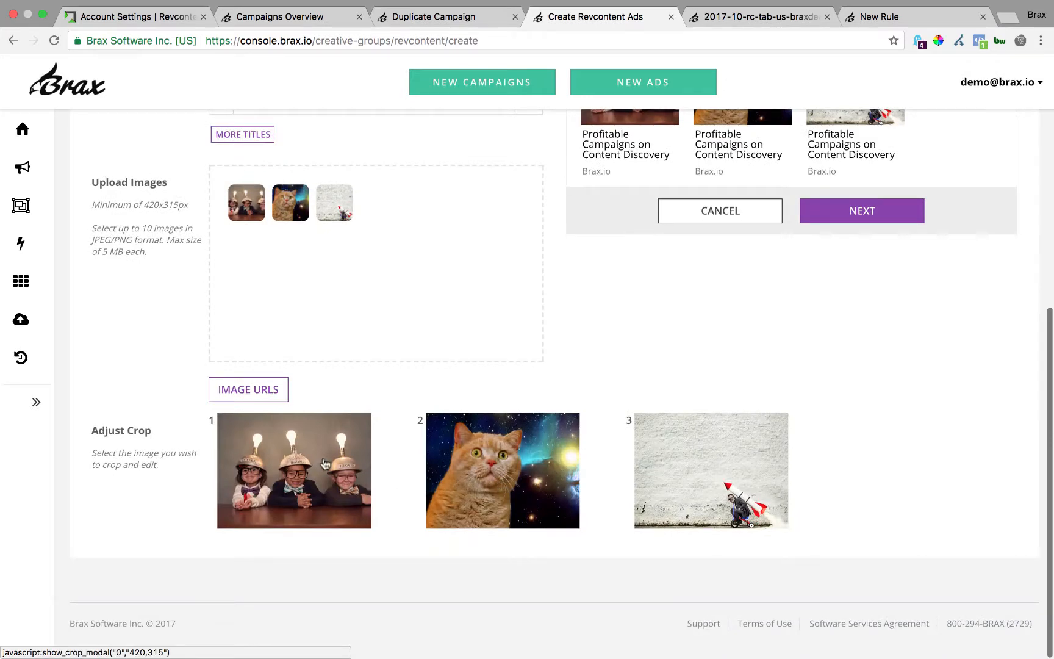
Step: Crop the cat-in-space image tighter, raise its saturation and brightness, and save it
left_click(502, 469)
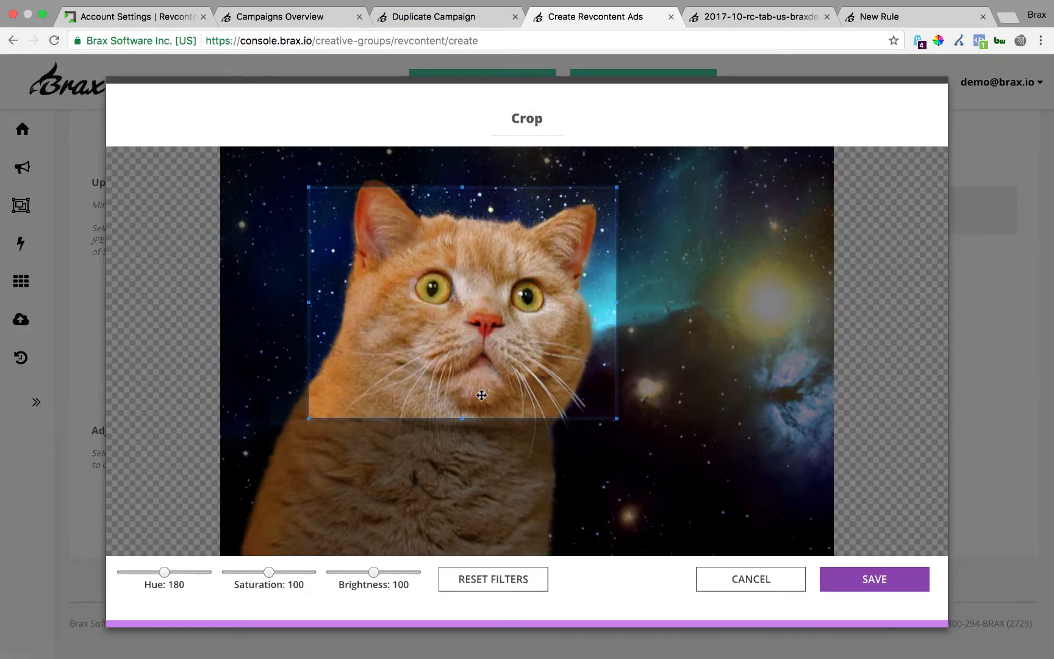
mouse_move(613, 419)
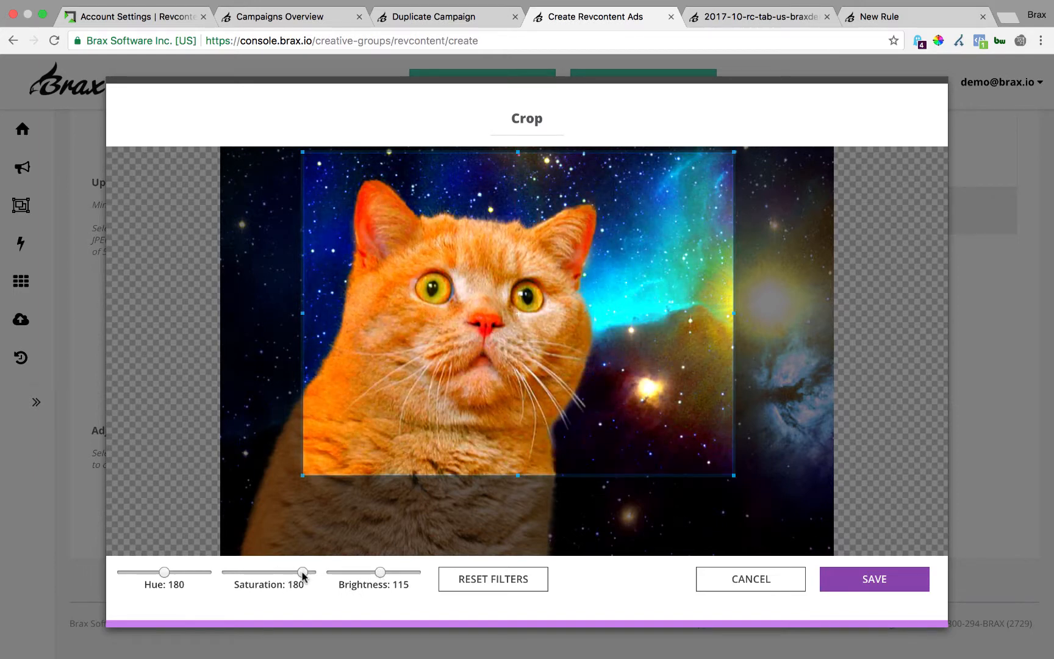
left_click(874, 578)
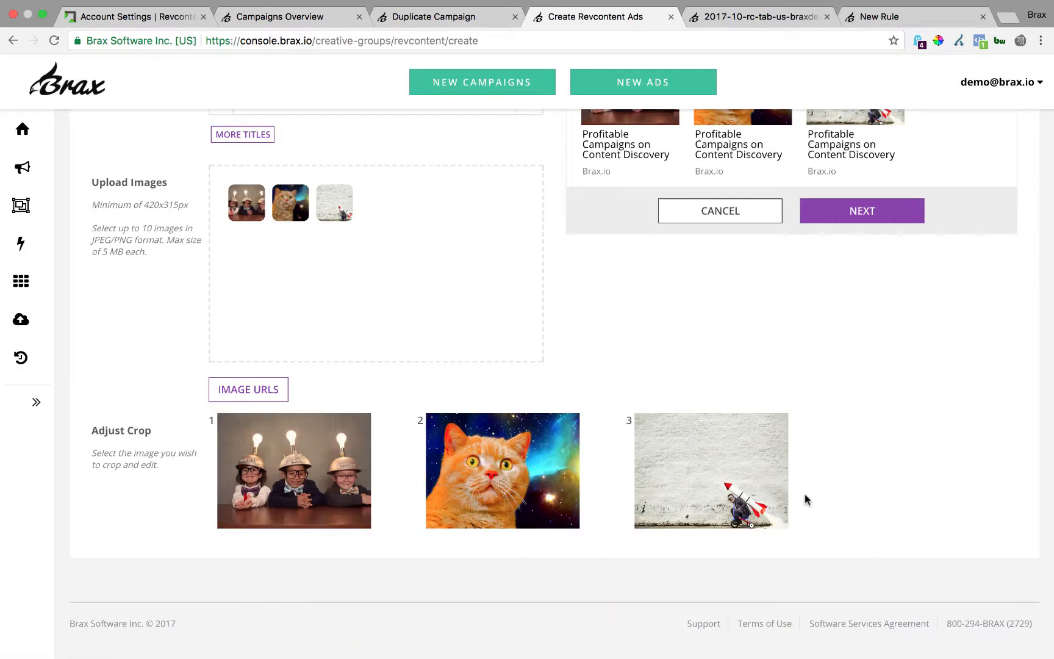
scroll("up", 3)
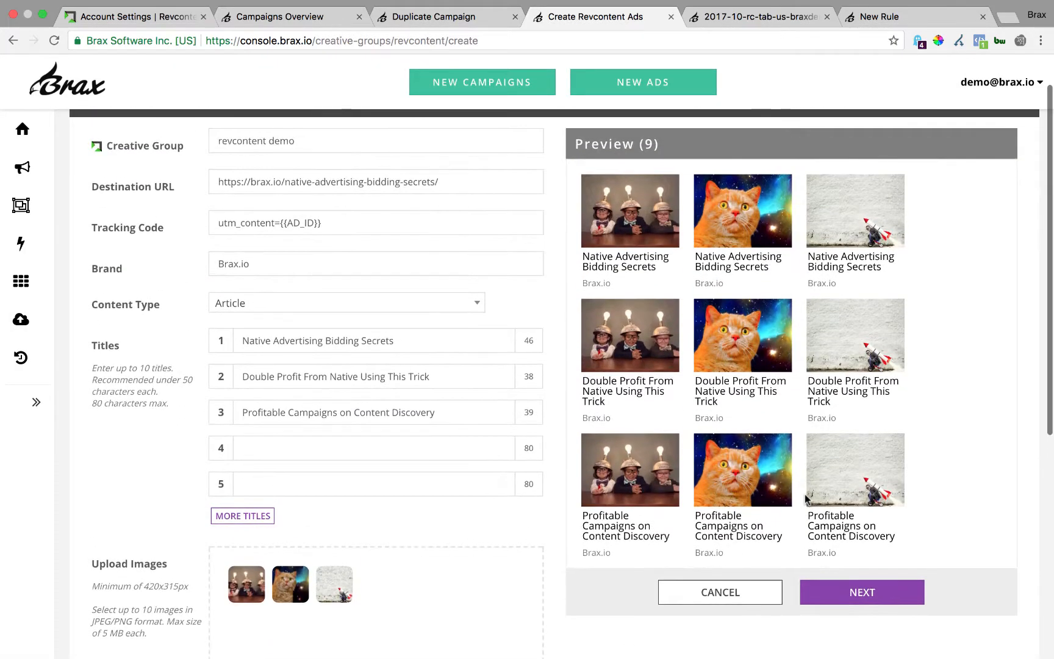
mouse_move(689, 277)
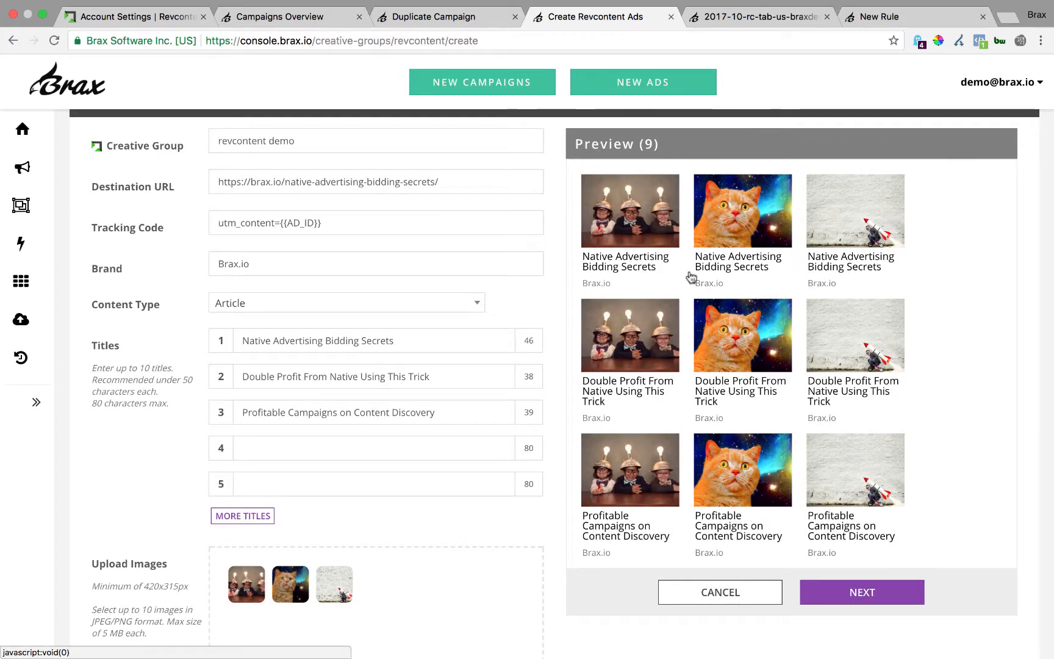
left_click(742, 209)
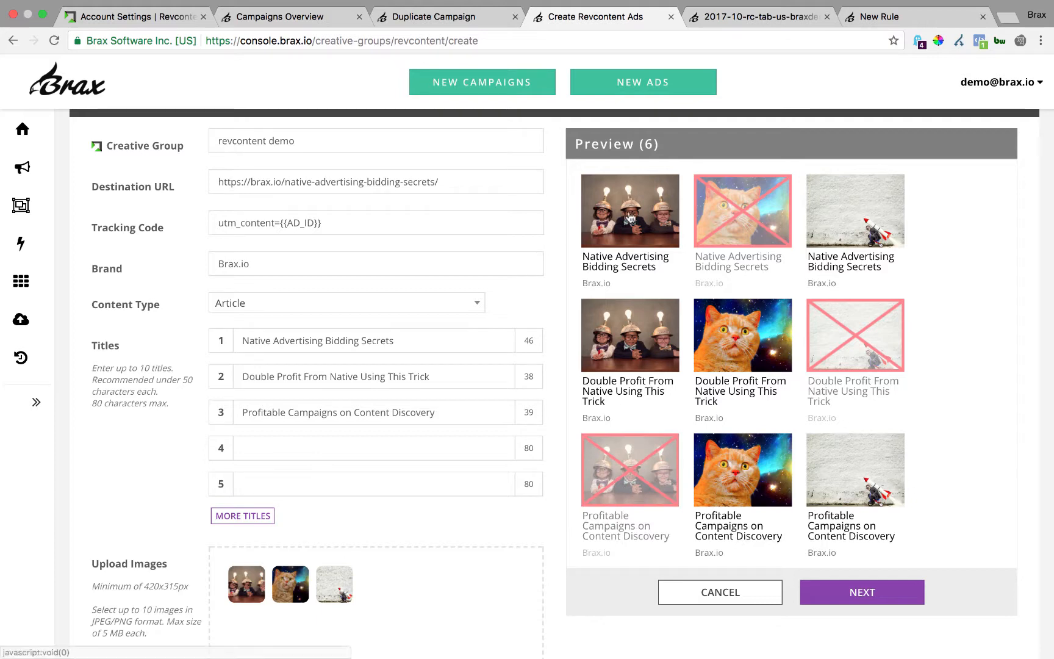
scroll("down", 3)
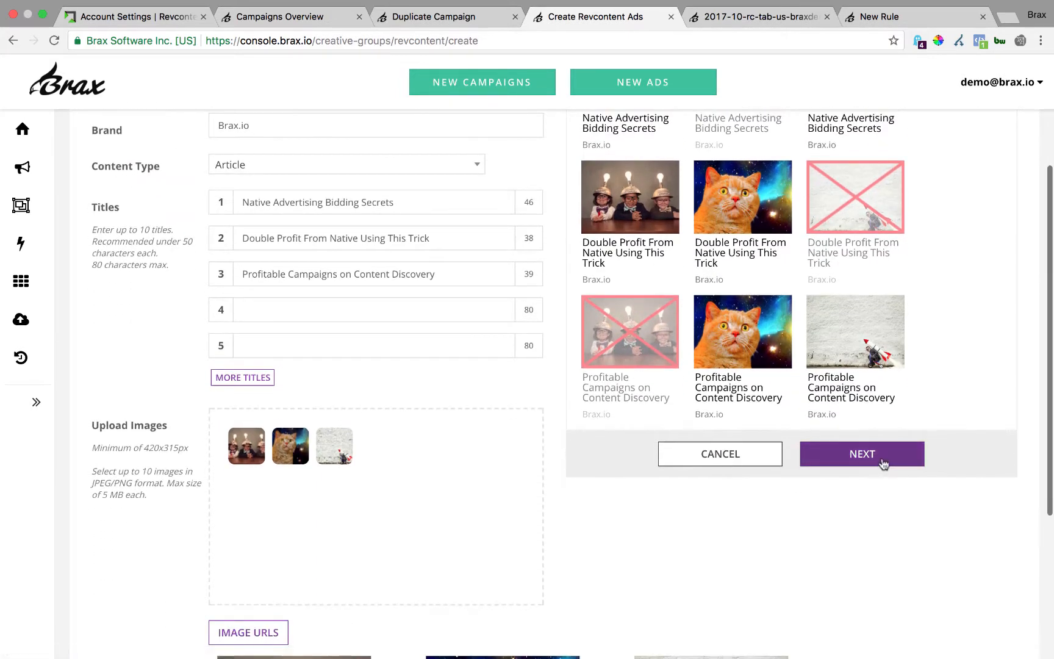
Step: Target rc-mob-us-braxdemo and rc-desk-us-braxdemo via a 'braxdem' search and upload the six ads
left_click(861, 453)
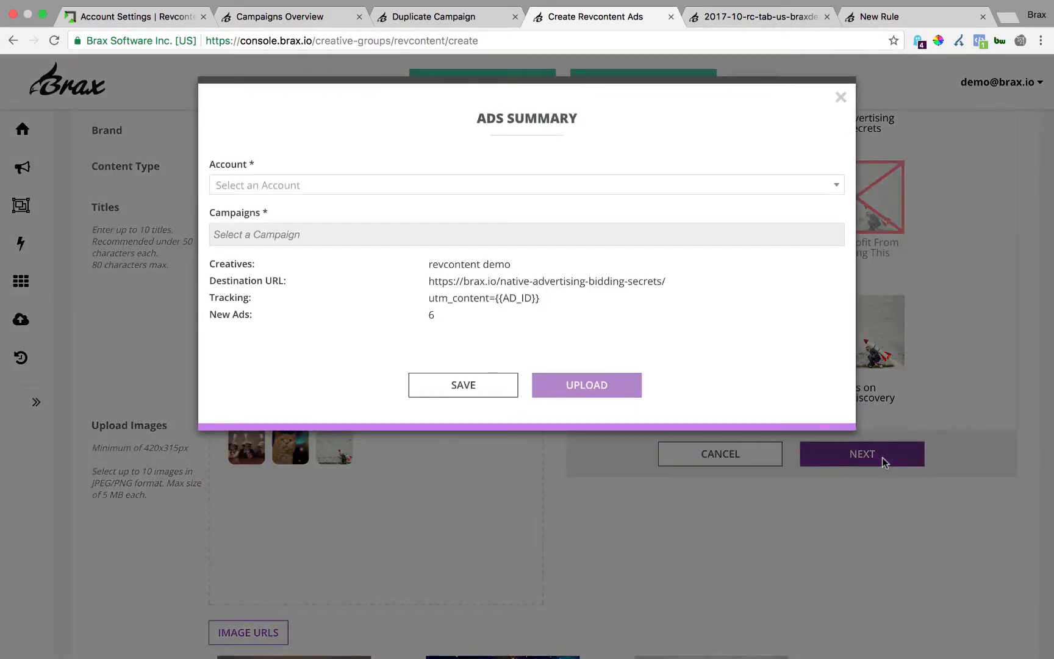
mouse_move(465, 384)
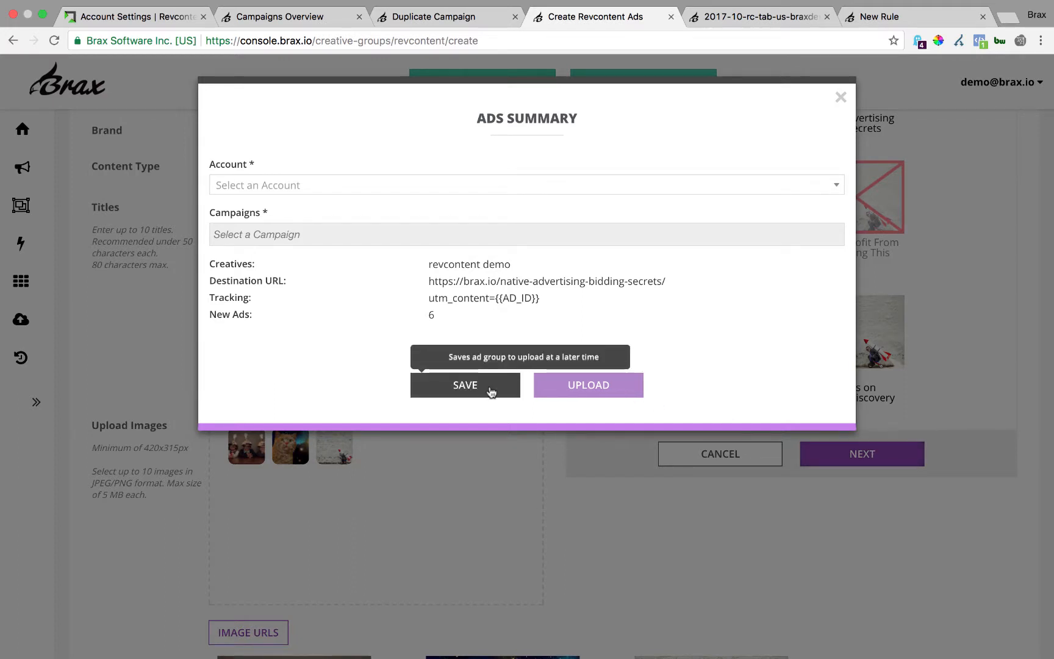
mouse_move(429, 312)
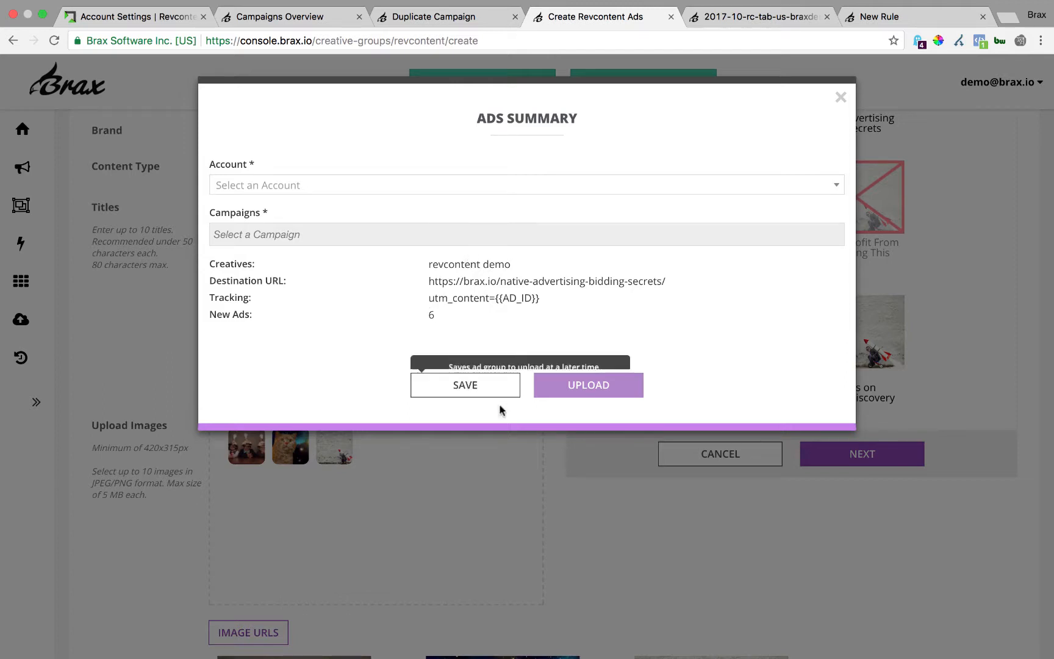
mouse_move(491, 385)
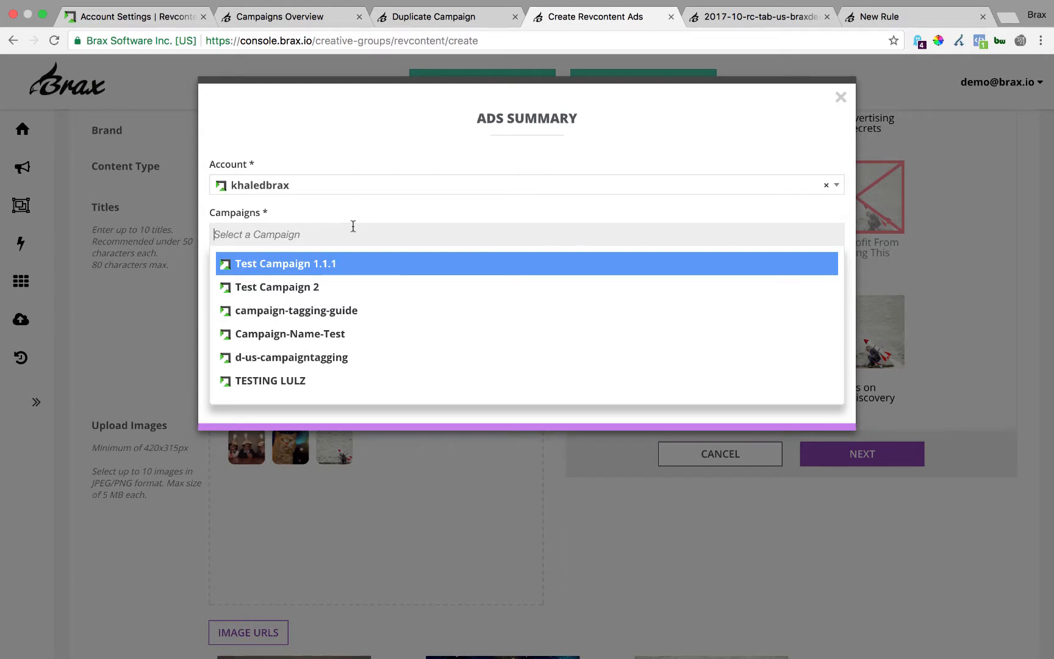
type("bra")
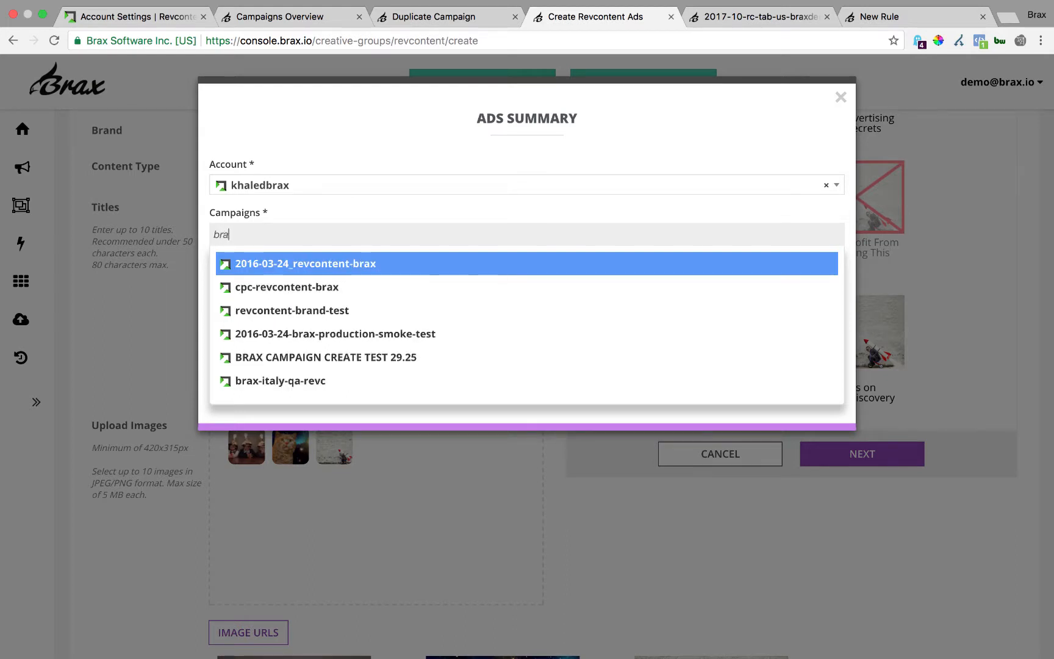
type("xdem")
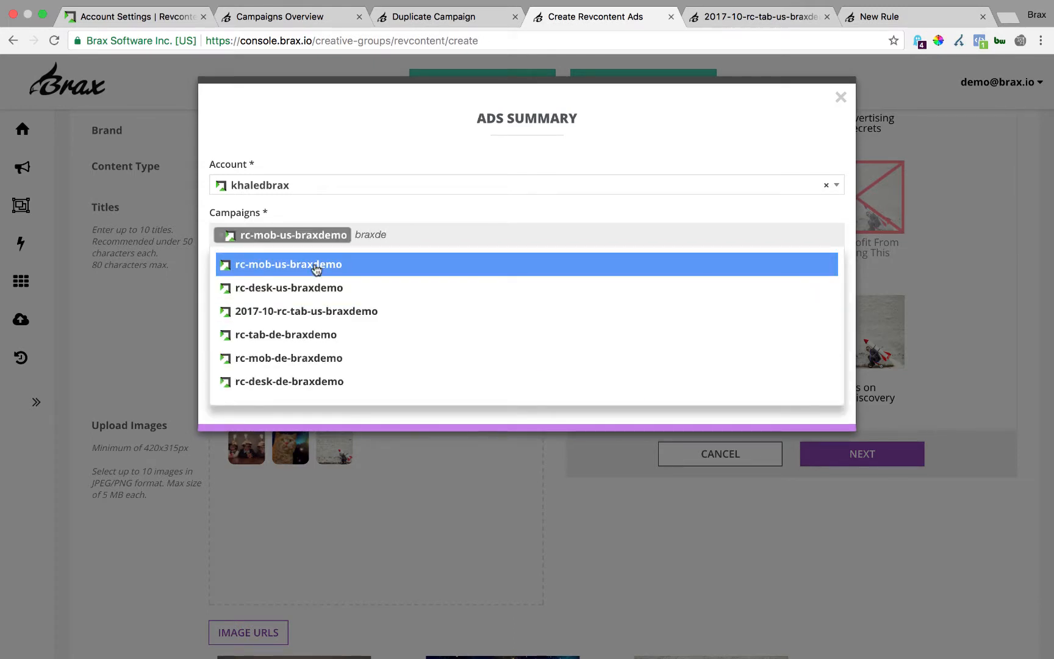
left_click(288, 288)
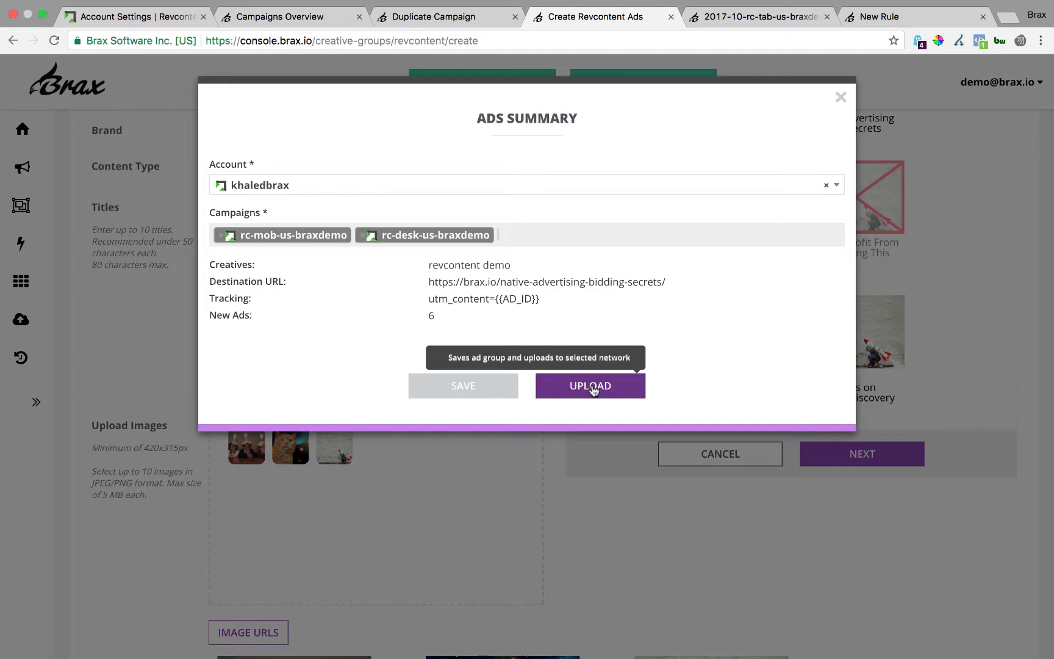
left_click(590, 385)
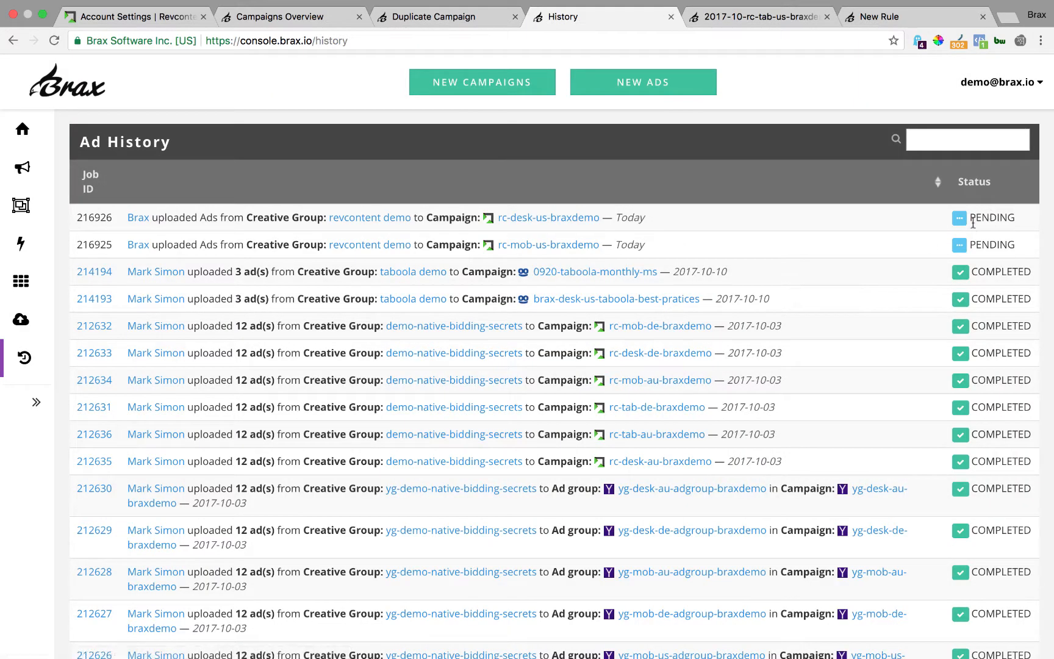
mouse_move(856, 222)
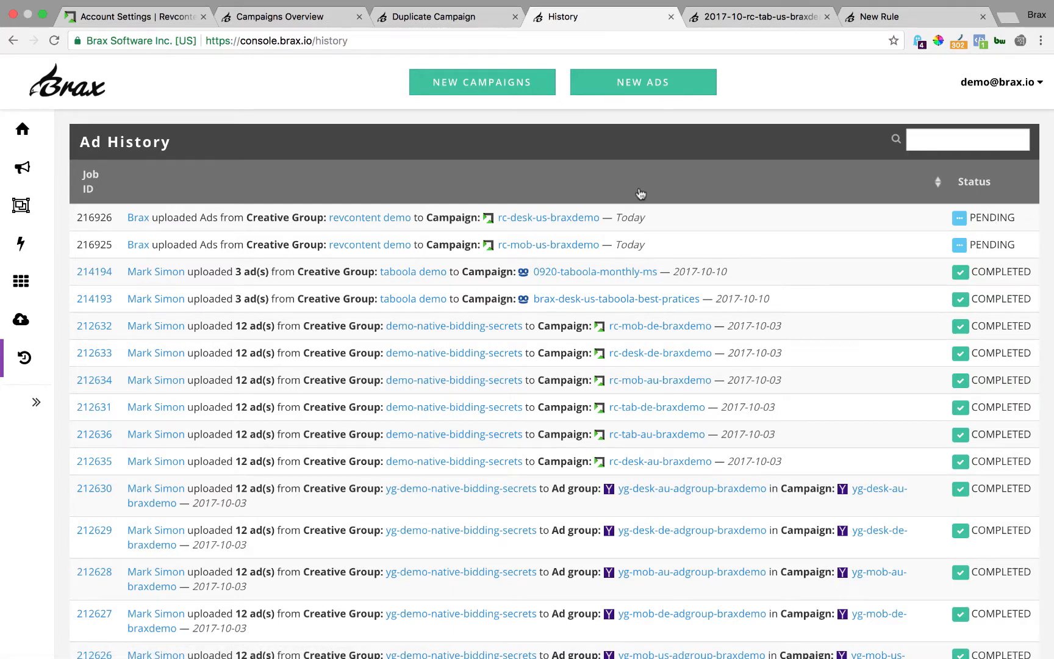
mouse_move(22, 205)
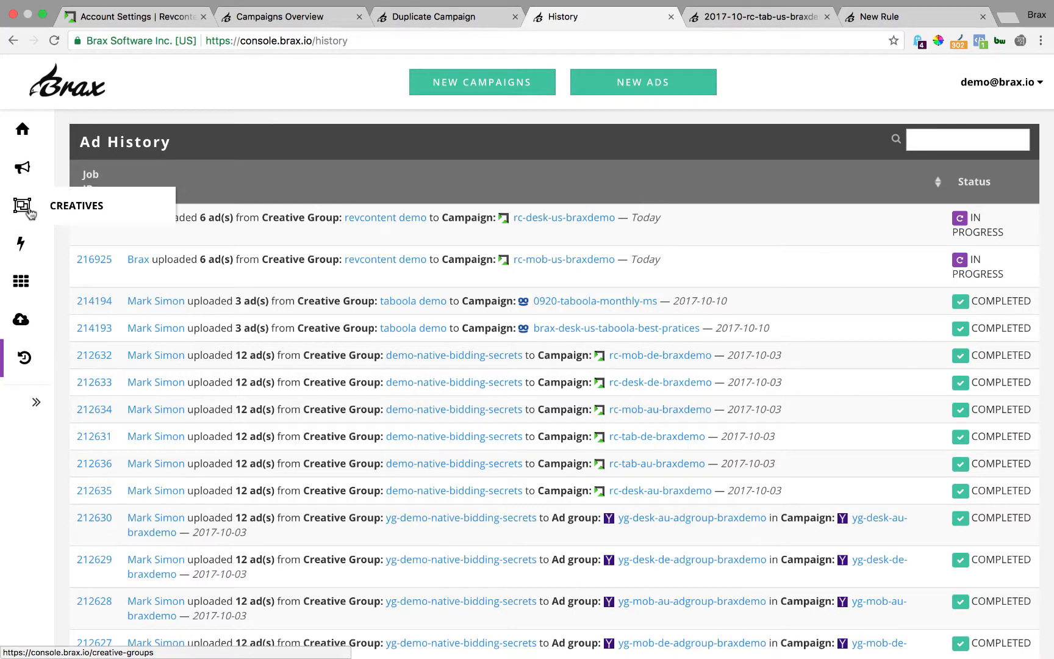
Step: From Creative Groups, peek at revcontent demo's four upload networks and open the group
left_click(22, 205)
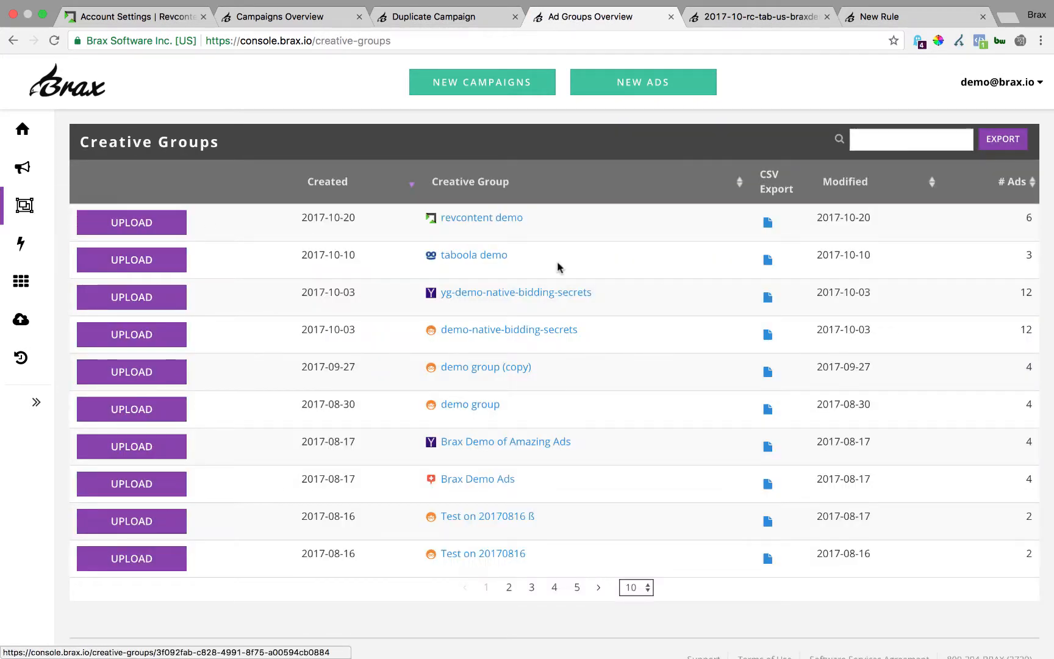
left_click(131, 222)
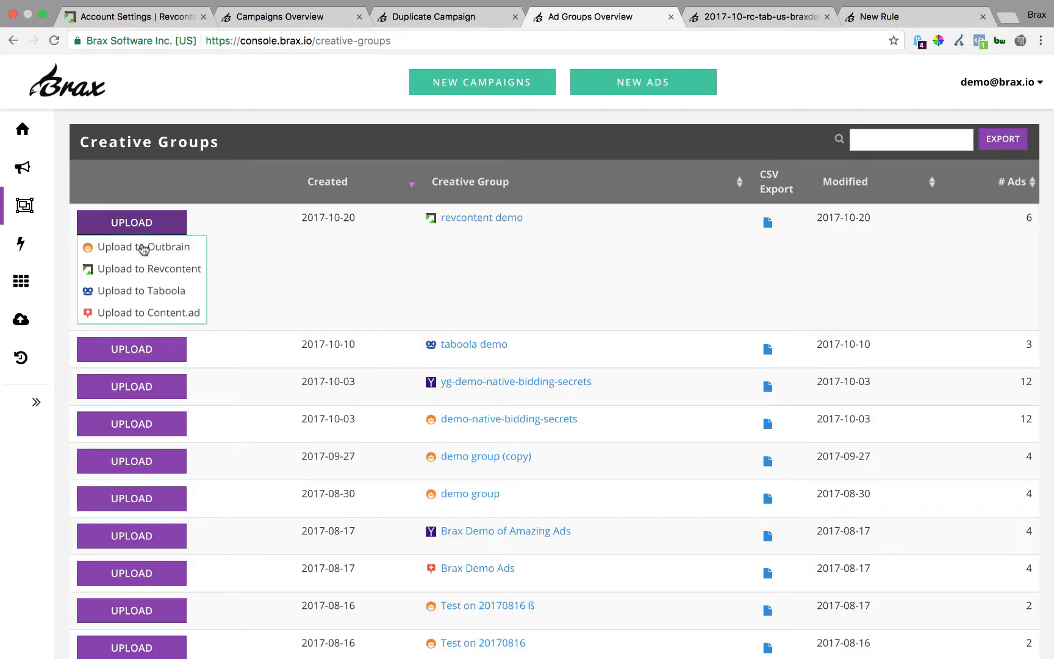
left_click(476, 237)
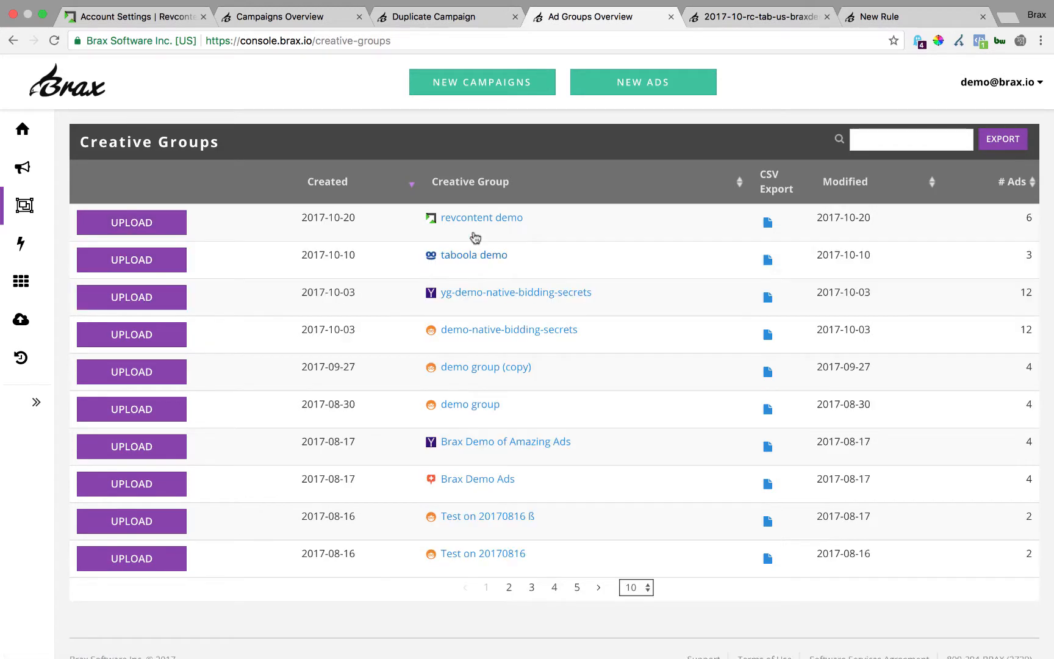
left_click(481, 217)
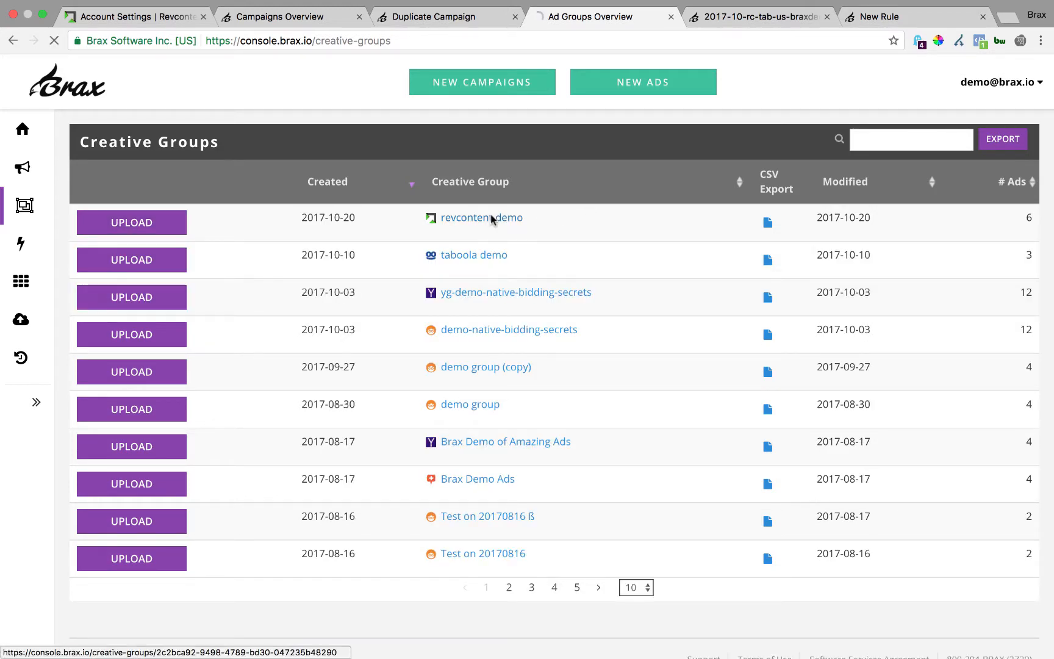
Step: Open the revcontent demo group and look over its six ads
left_click(481, 218)
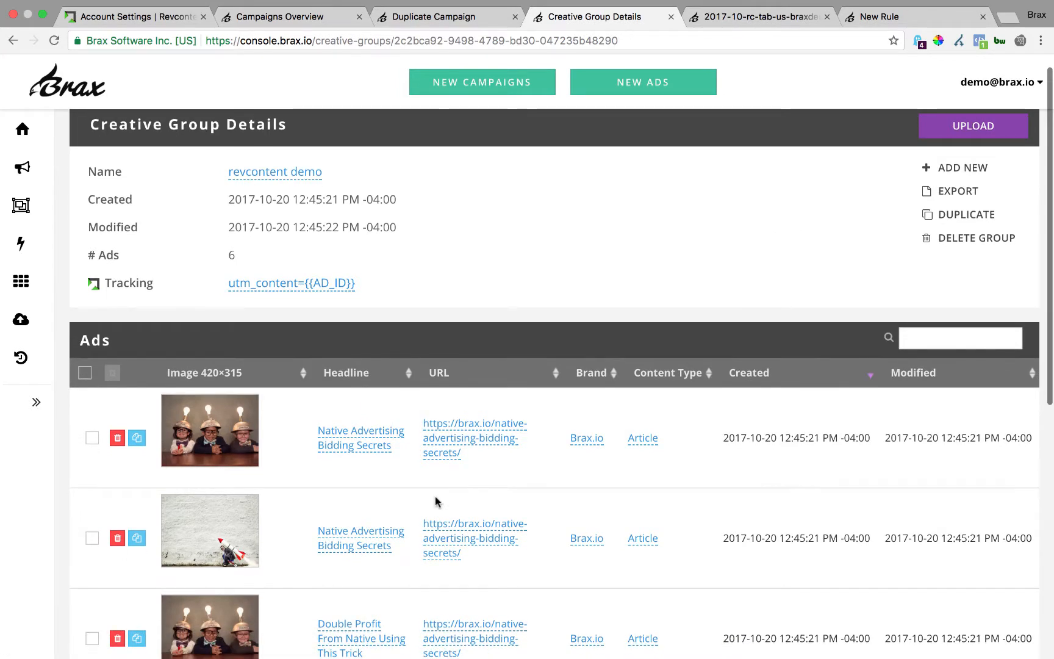
scroll("down", 3)
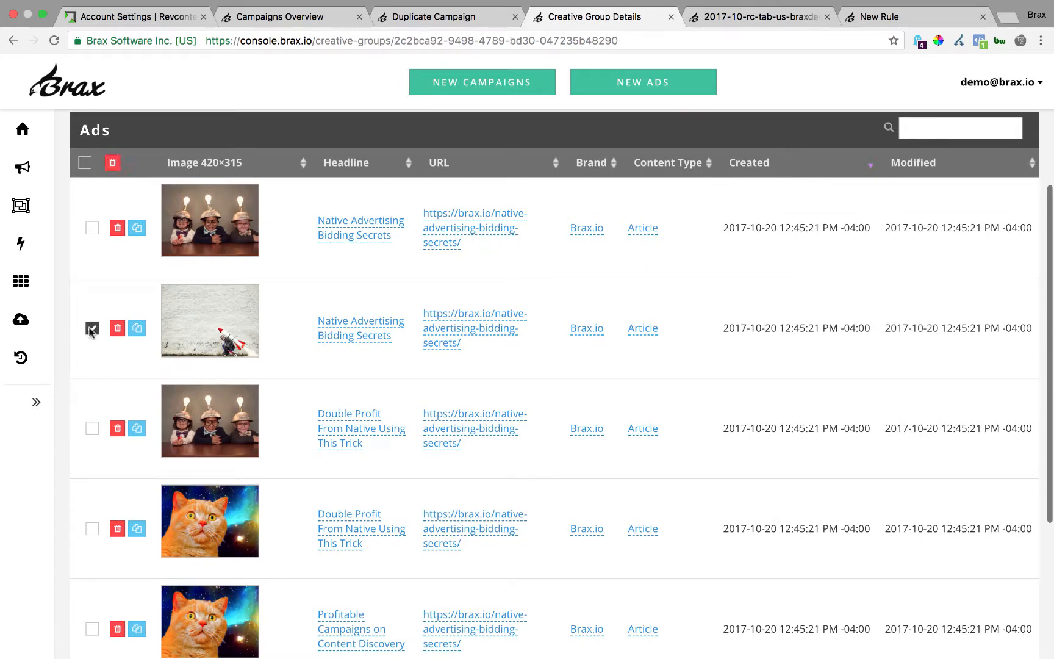
scroll("up", 3)
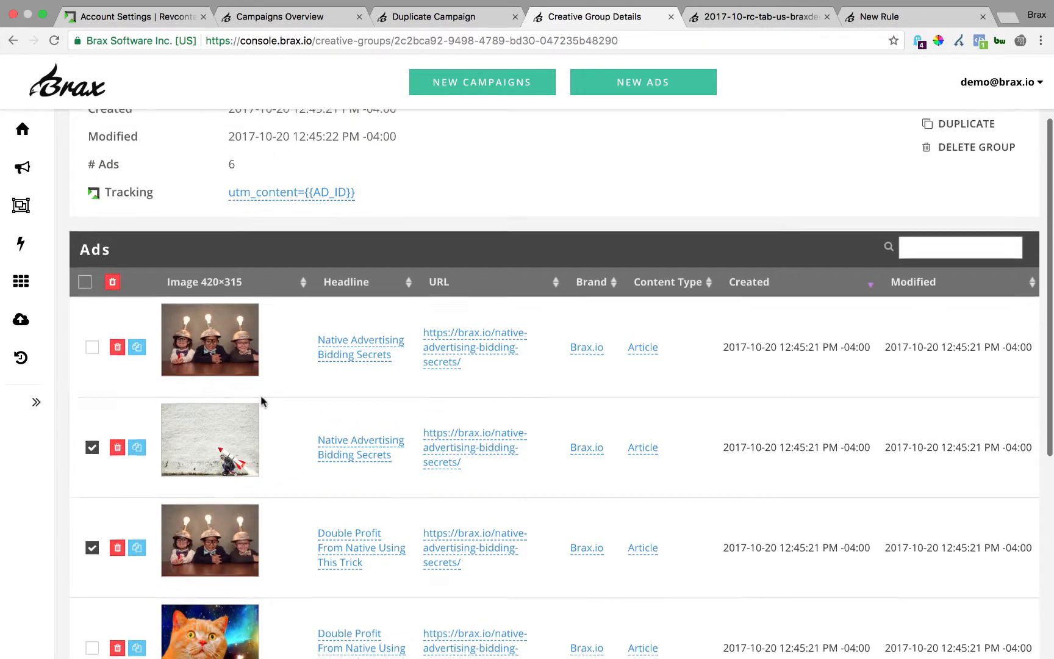
scroll("up", 3)
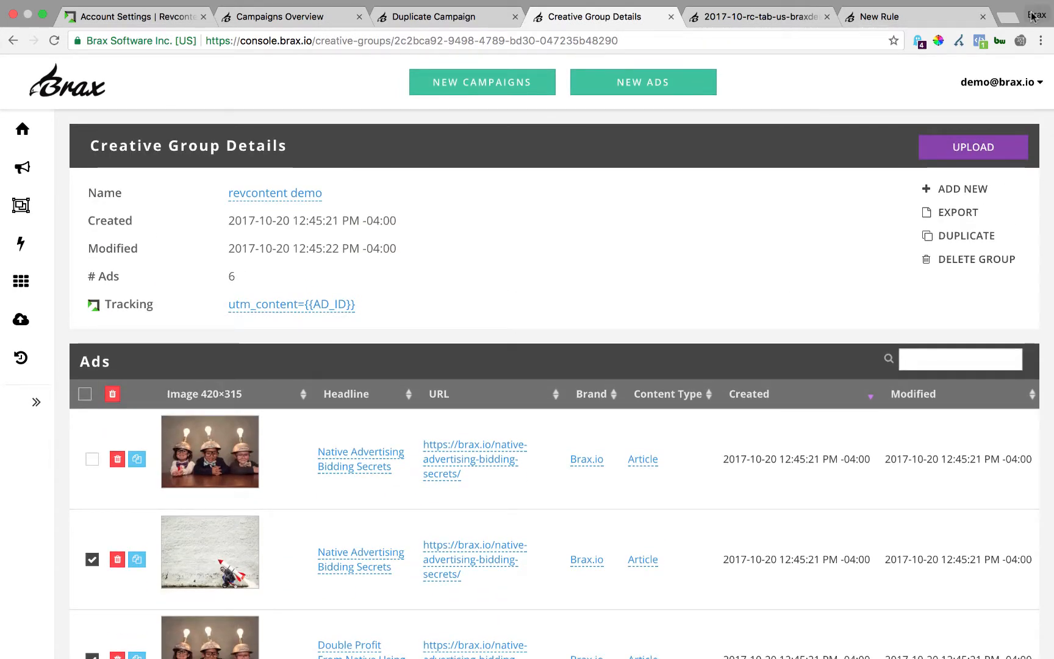
Step: Preview an Upload to Revcontent showing 2 new ads, then cancel without uploading
left_click(973, 147)
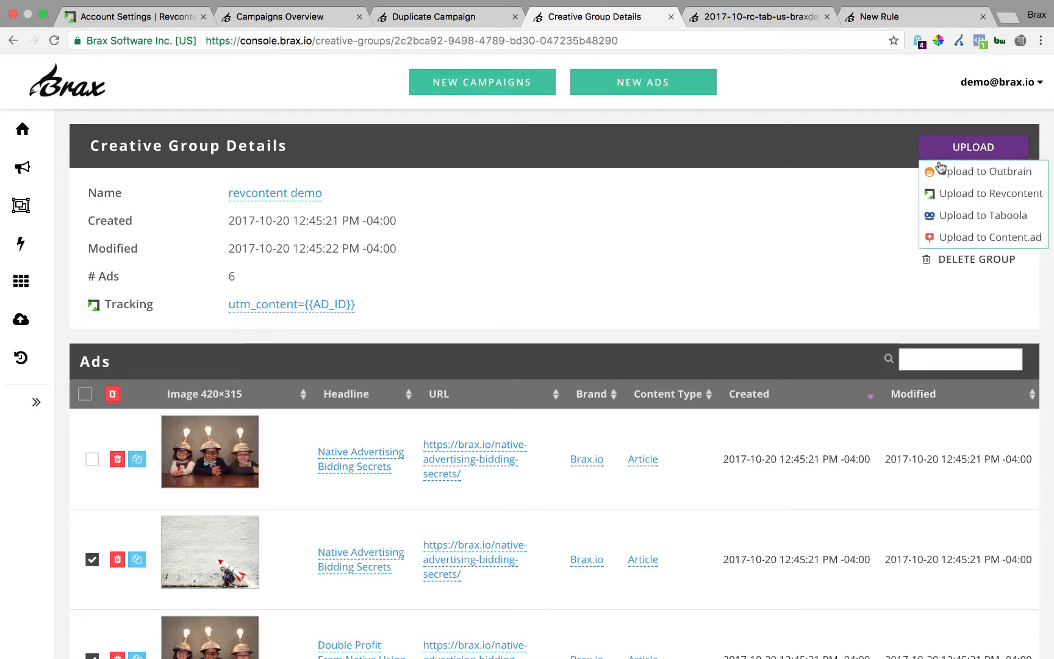
left_click(991, 194)
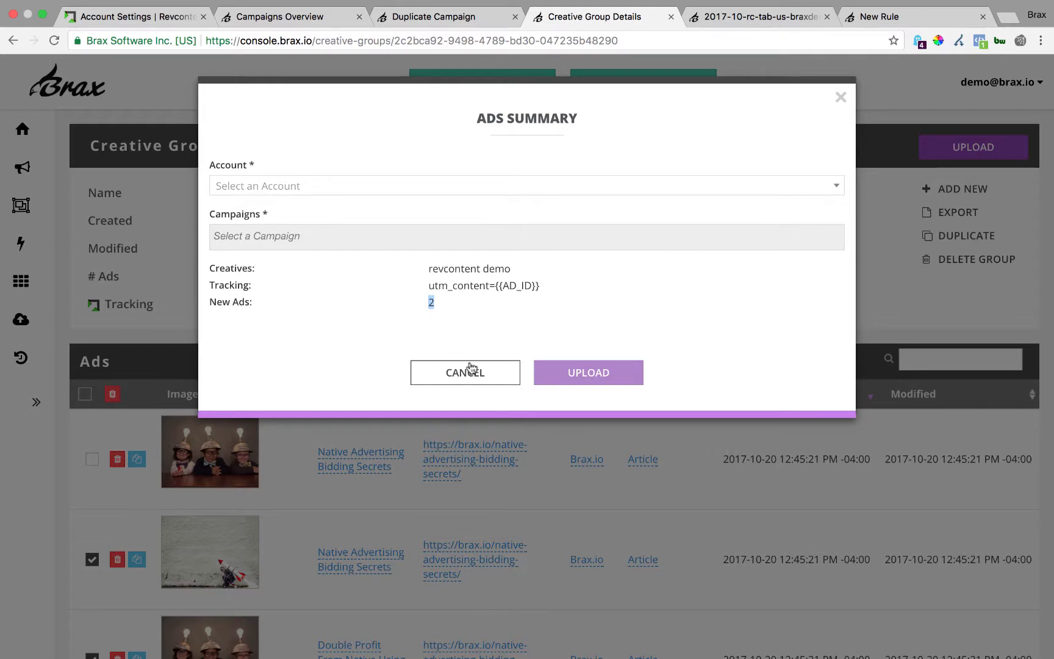
left_click(465, 373)
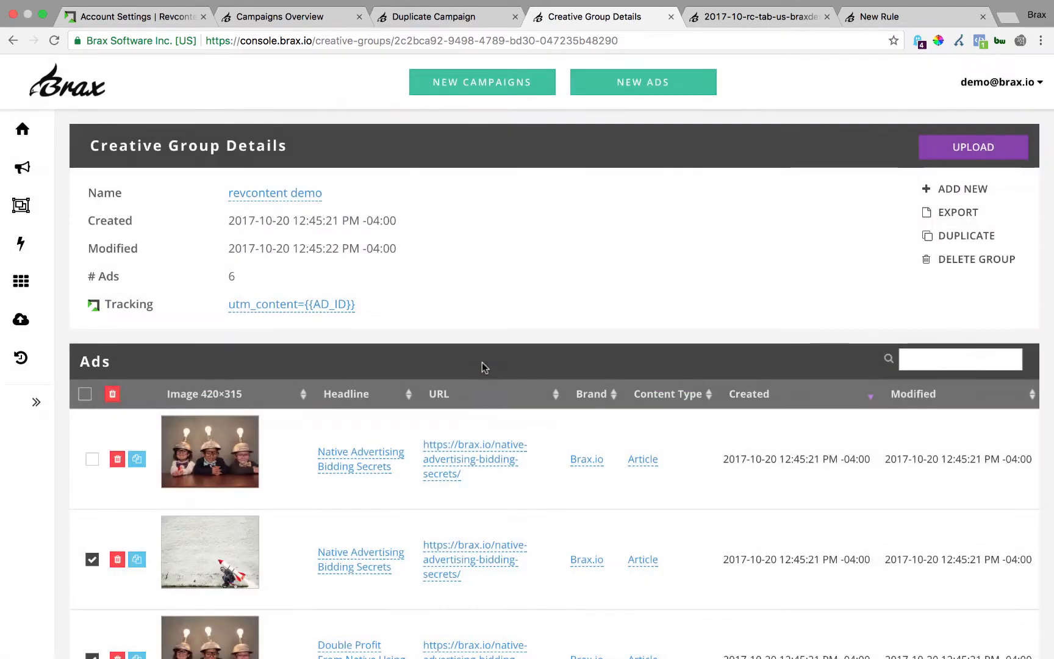
mouse_move(531, 304)
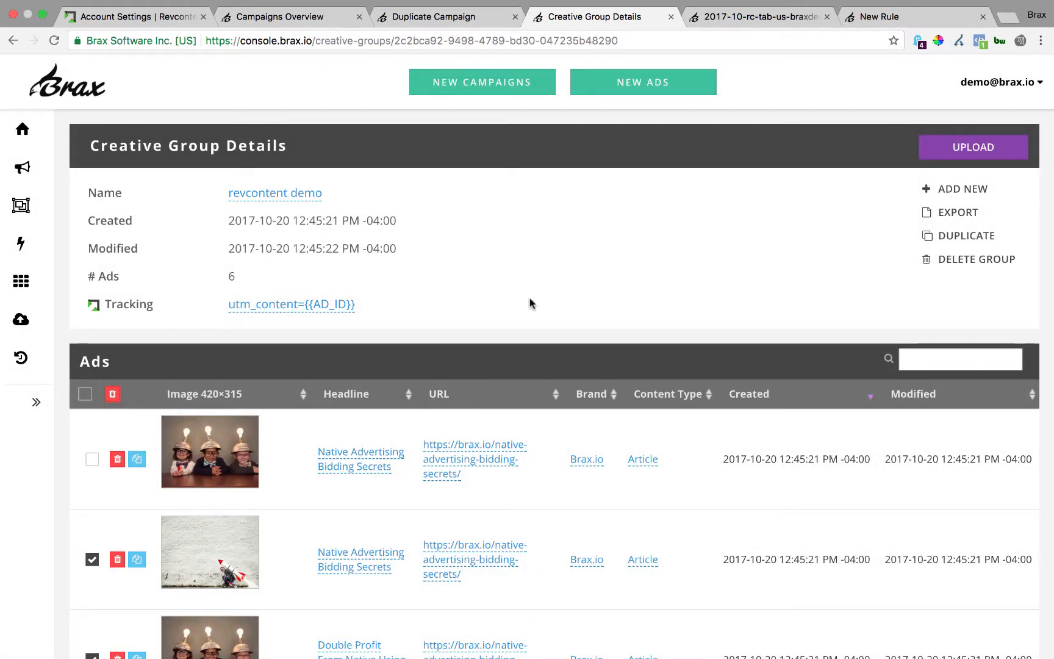
mouse_move(525, 177)
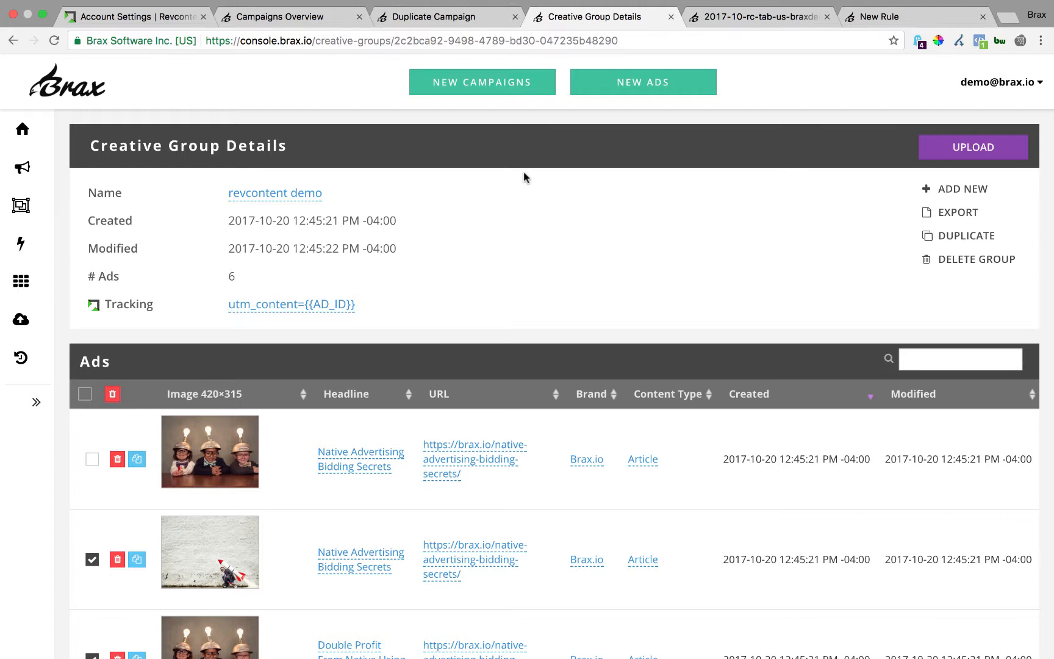
mouse_move(673, 38)
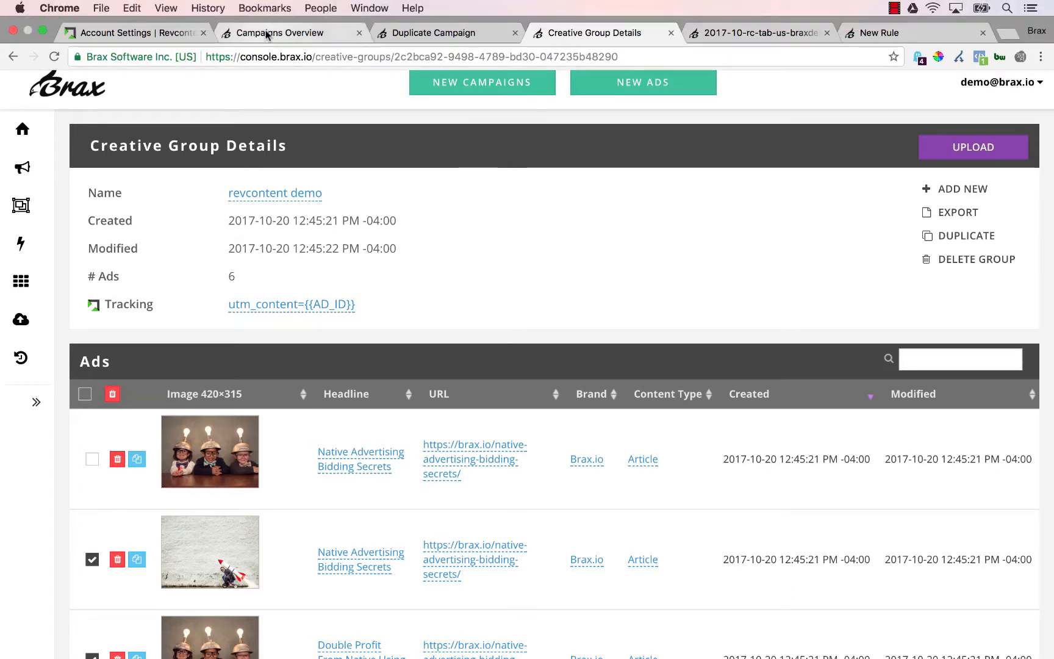
Step: Return to the Campaigns Overview page with the Revcontent campaign table
left_click(282, 33)
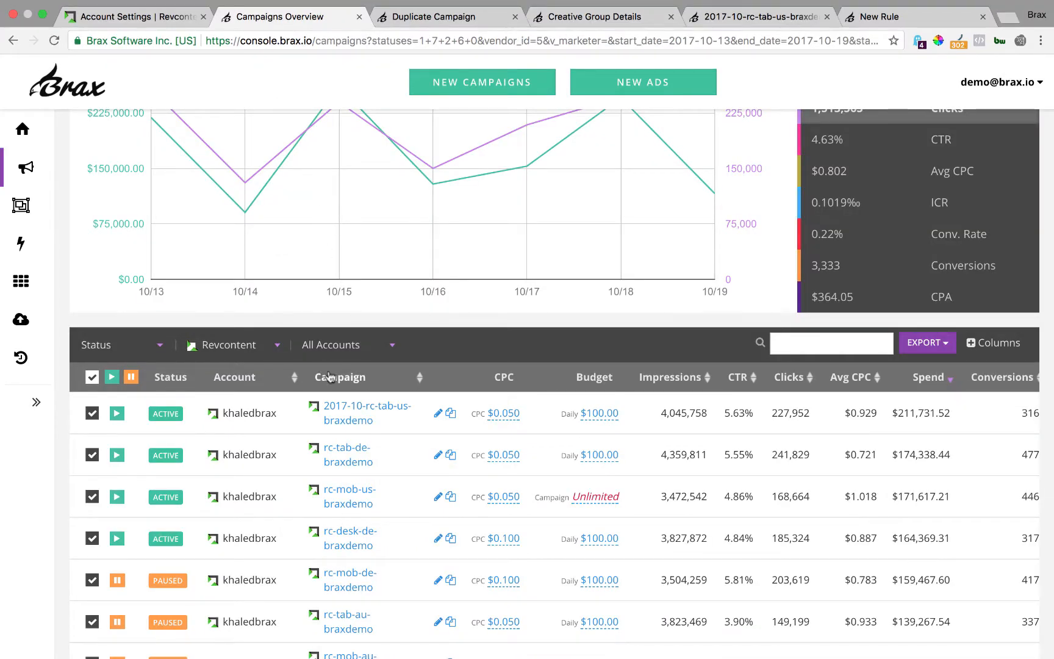
mouse_move(751, 43)
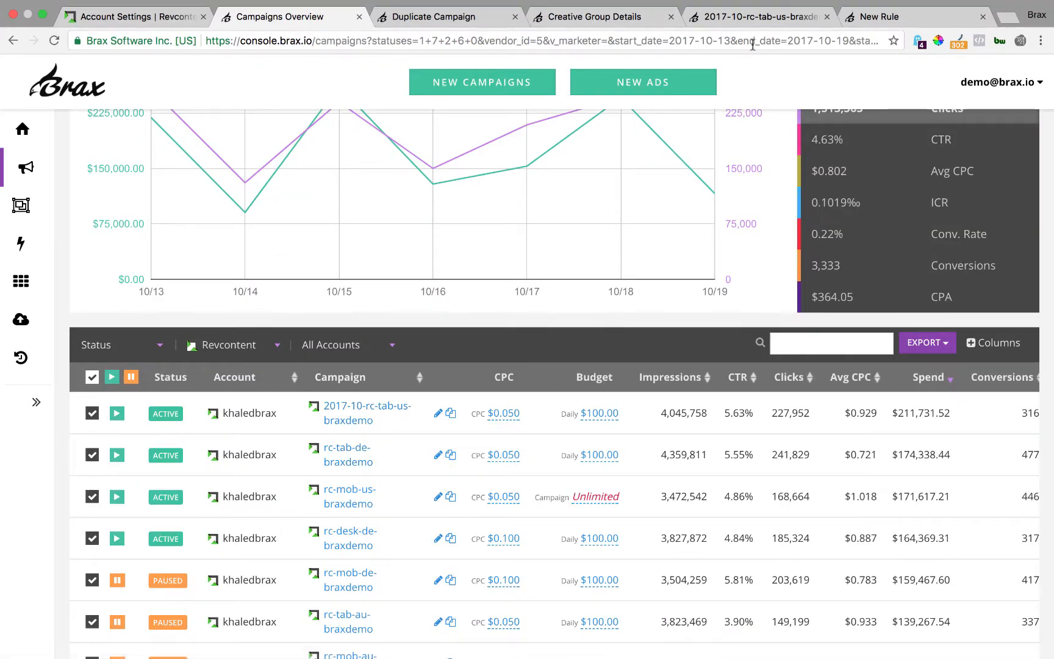
Step: Open the 2017-10-rc-tab-us-braxdemo campaign manager and look over its page
left_click(367, 413)
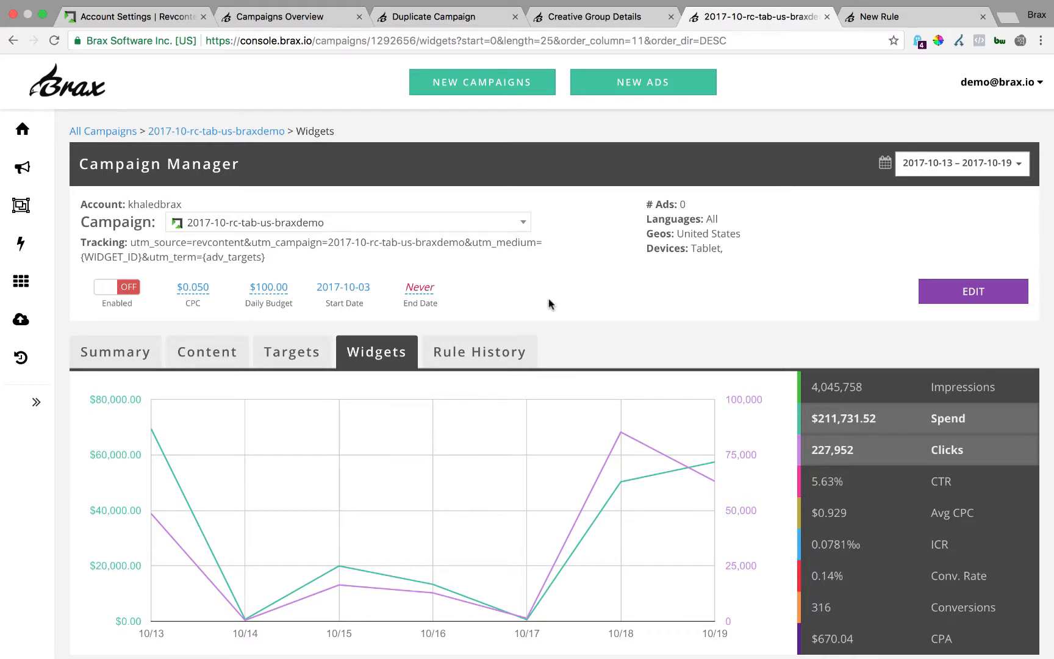
scroll("down", 3)
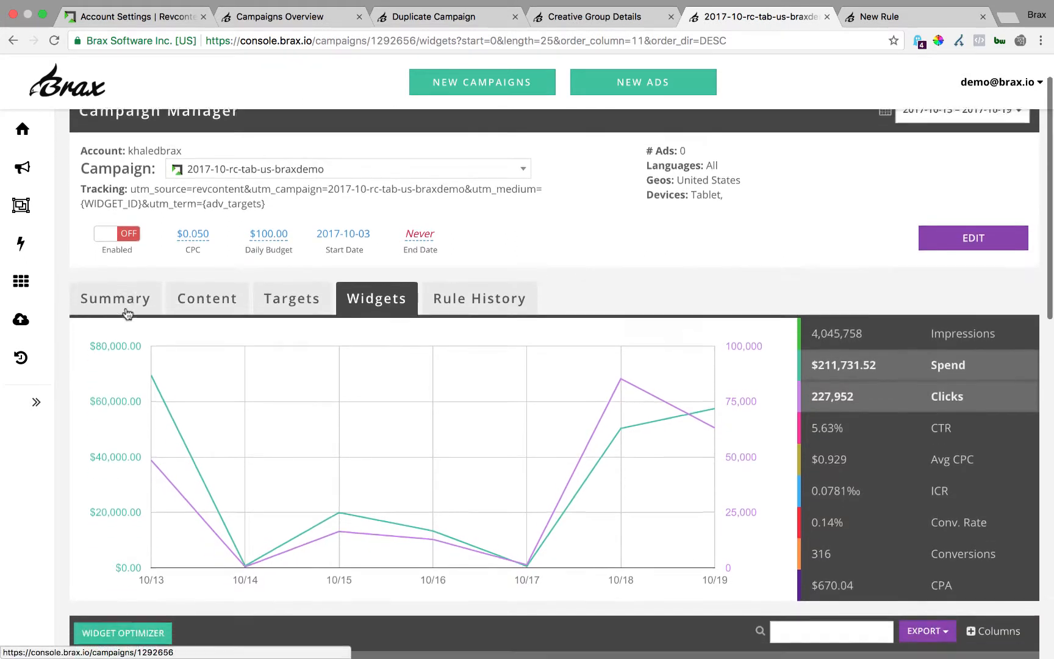
scroll("down", 3)
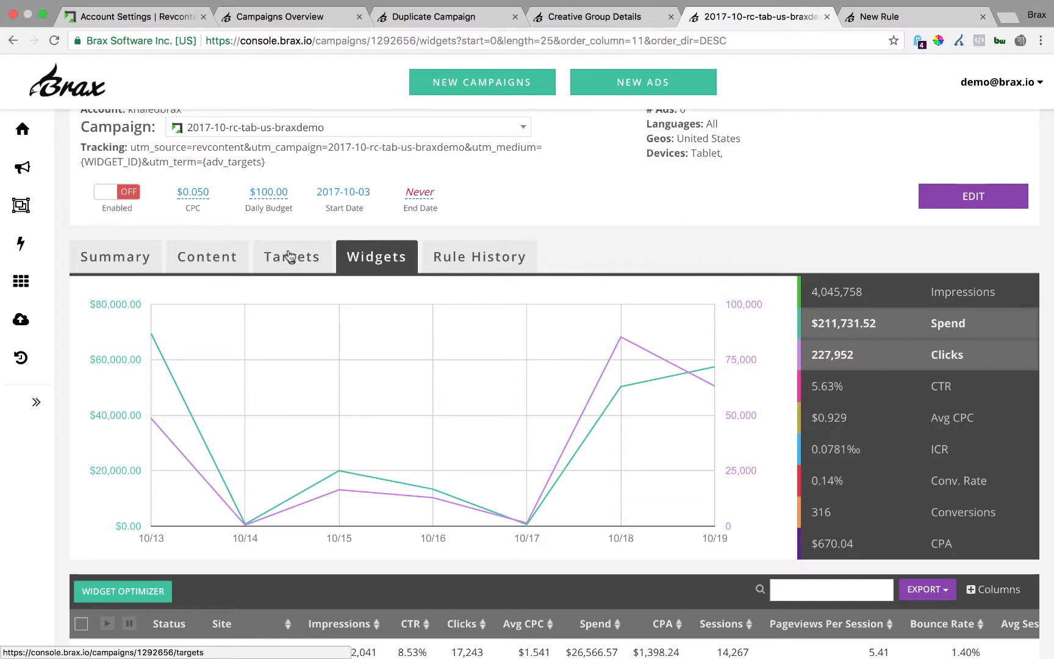
mouse_move(370, 258)
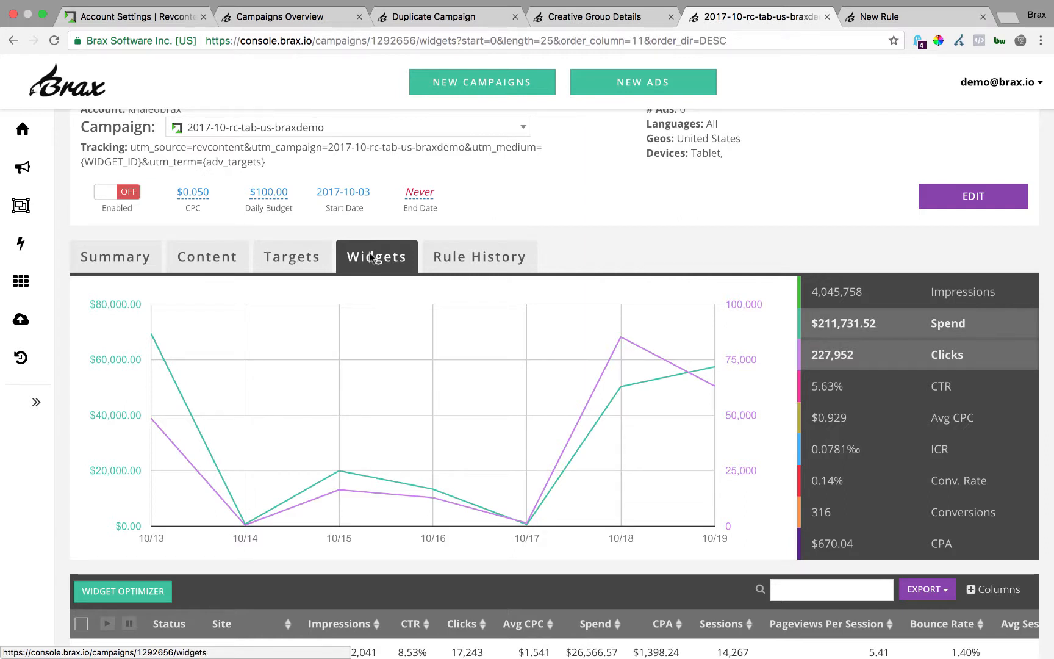
scroll("up", 3)
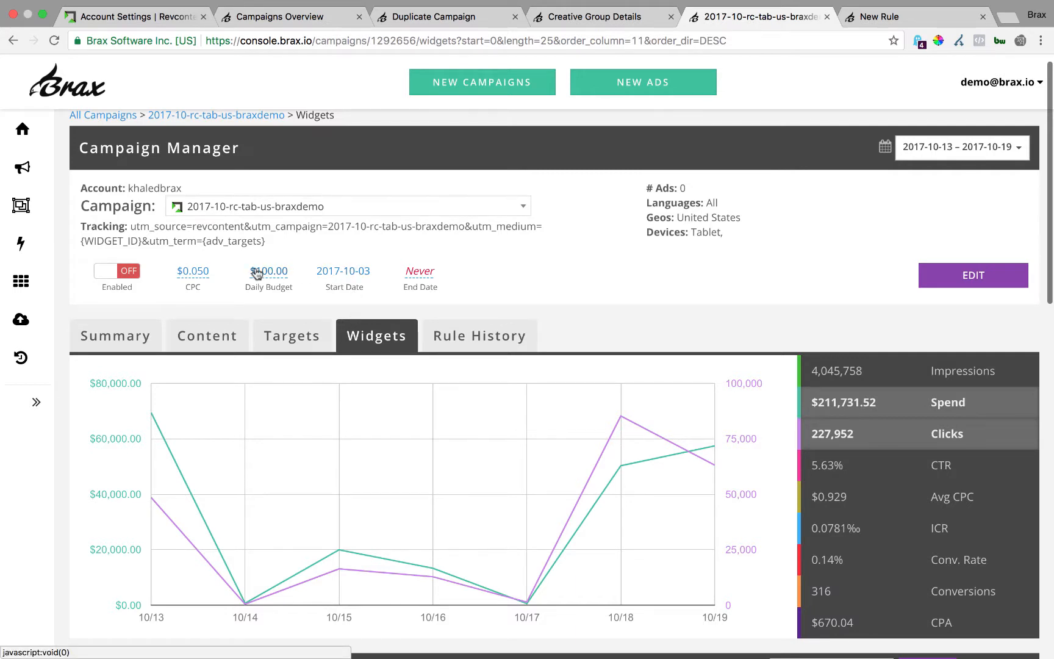
Step: Raise the campaign CPC to $0.060 and set its daily budget to $200.00
left_click(193, 271)
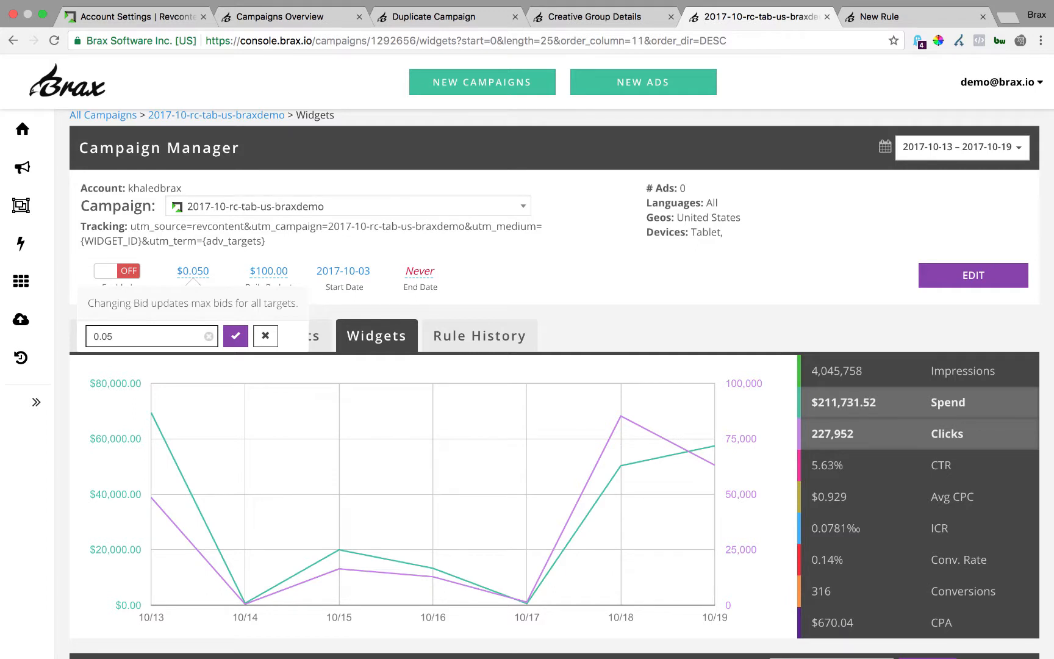
type("0.06")
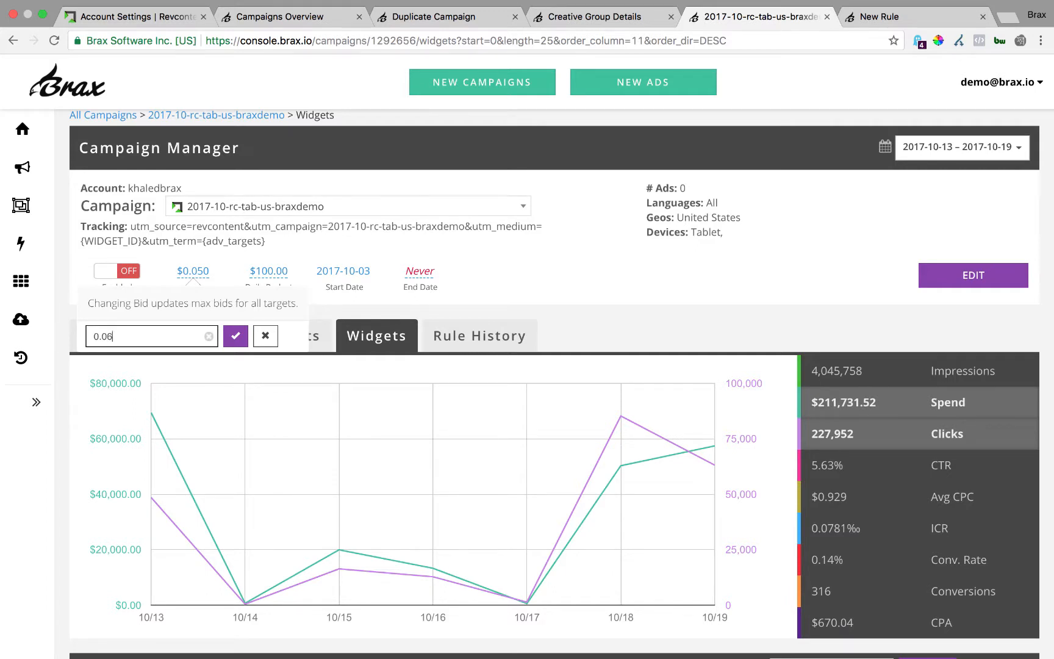
left_click(236, 337)
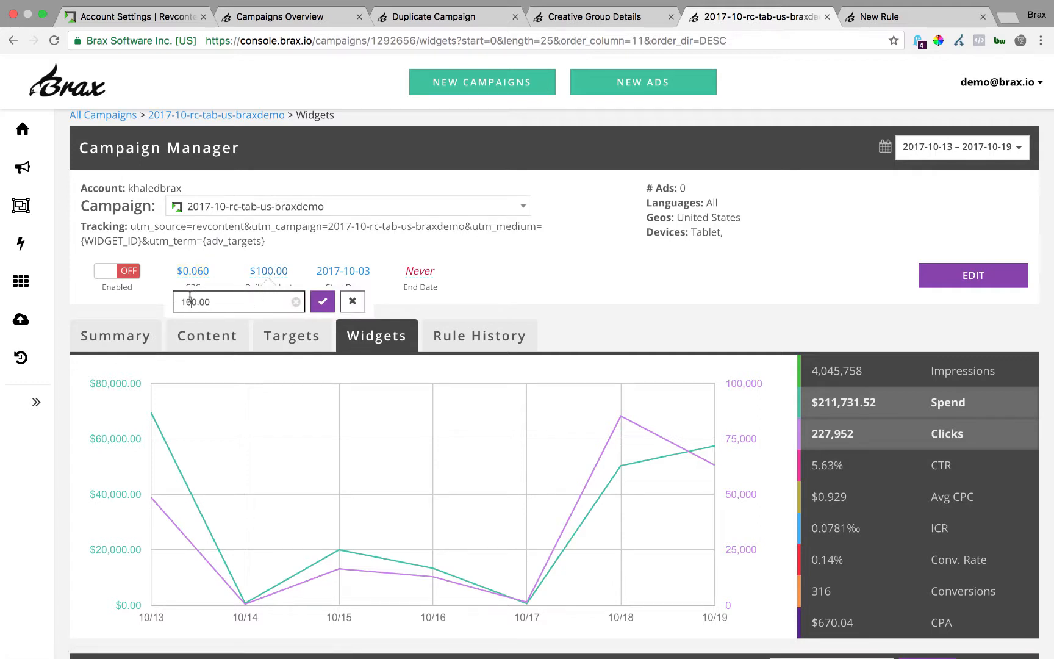
left_click(322, 301)
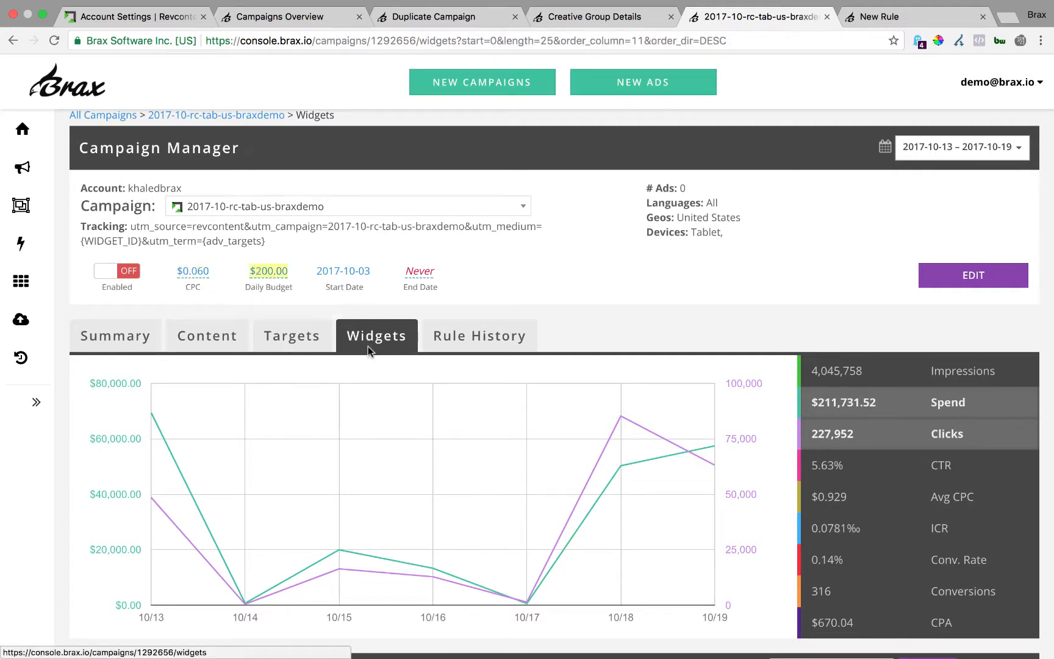
Step: Review the widget list's Columns choices and leave them unchanged
scroll("down", 3)
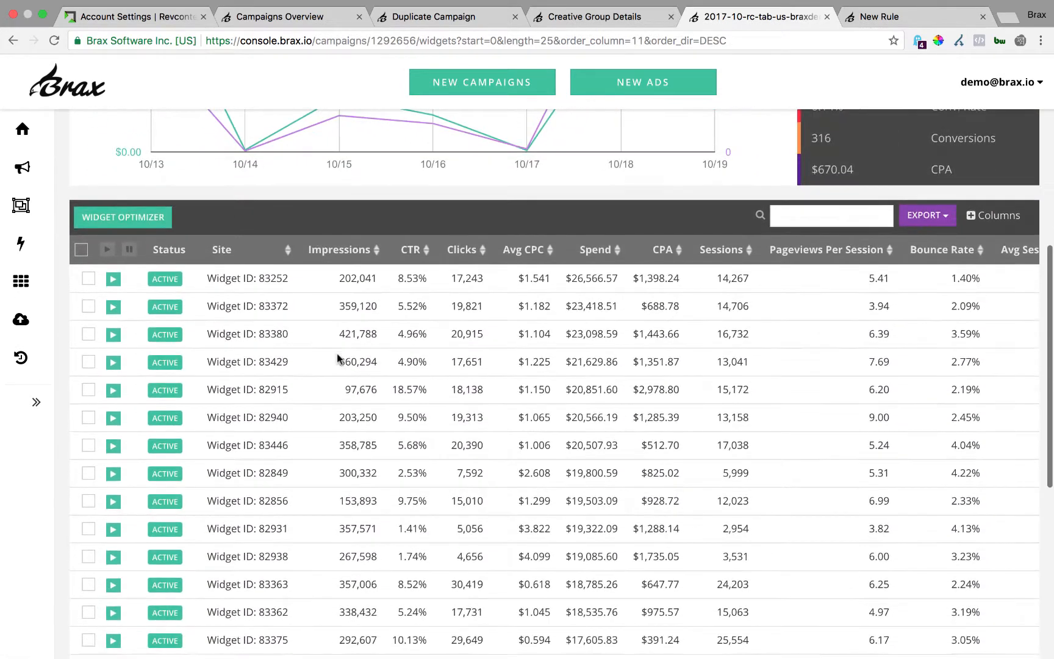
scroll("down", 3)
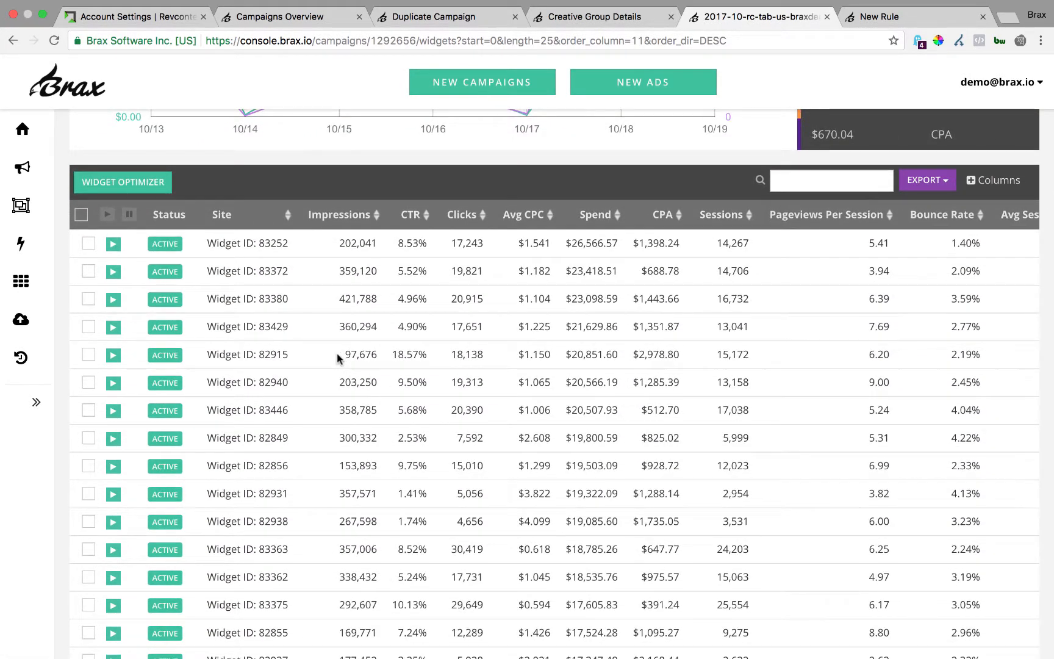
mouse_move(631, 251)
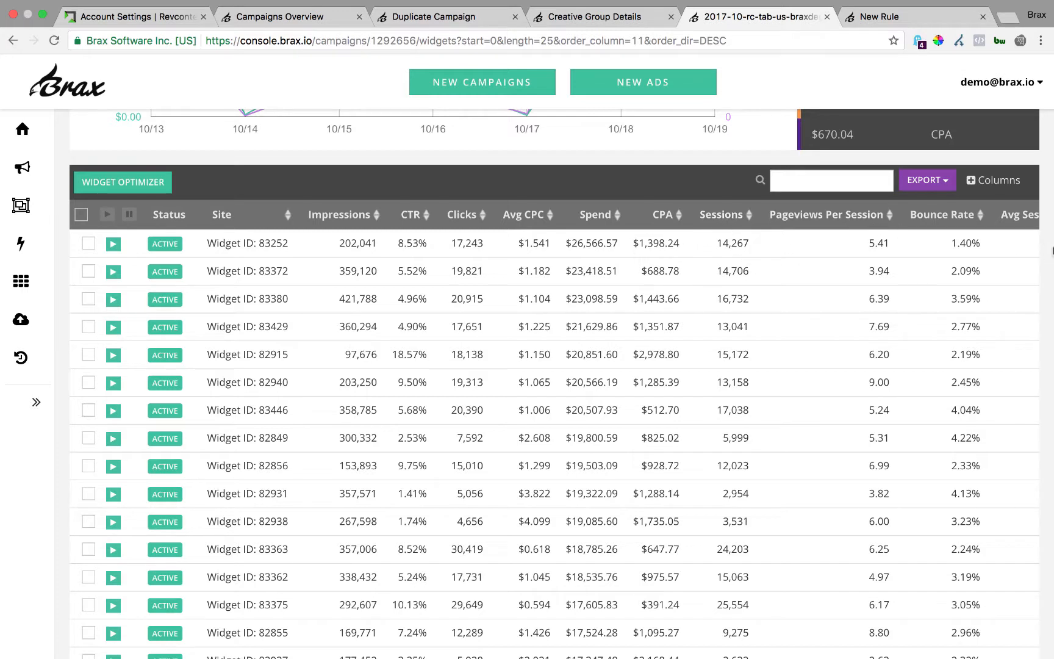
mouse_move(853, 300)
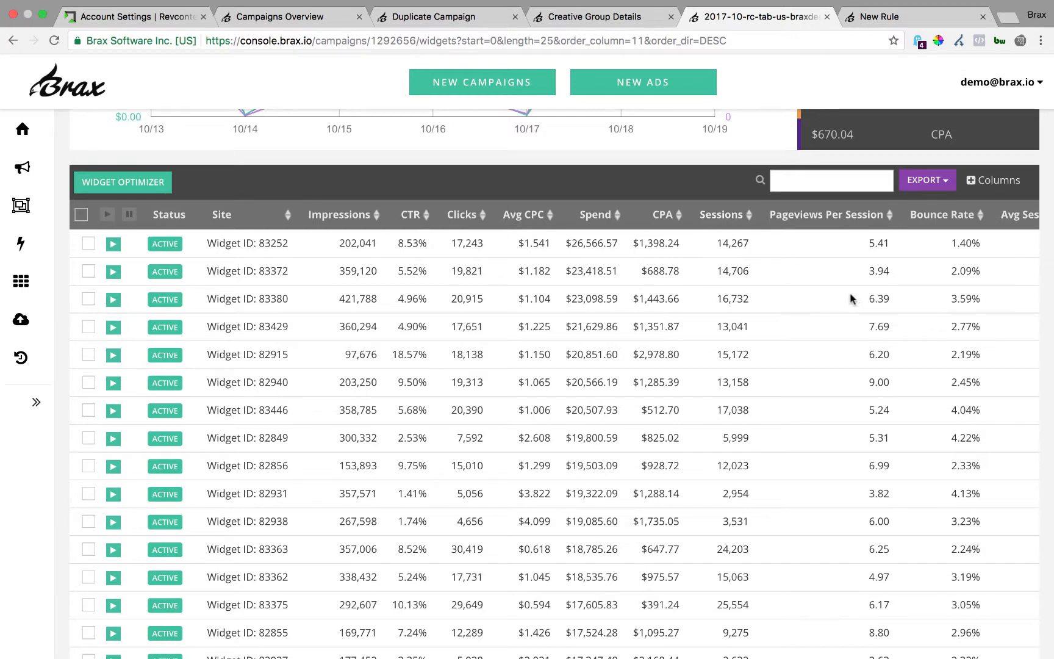
mouse_move(867, 293)
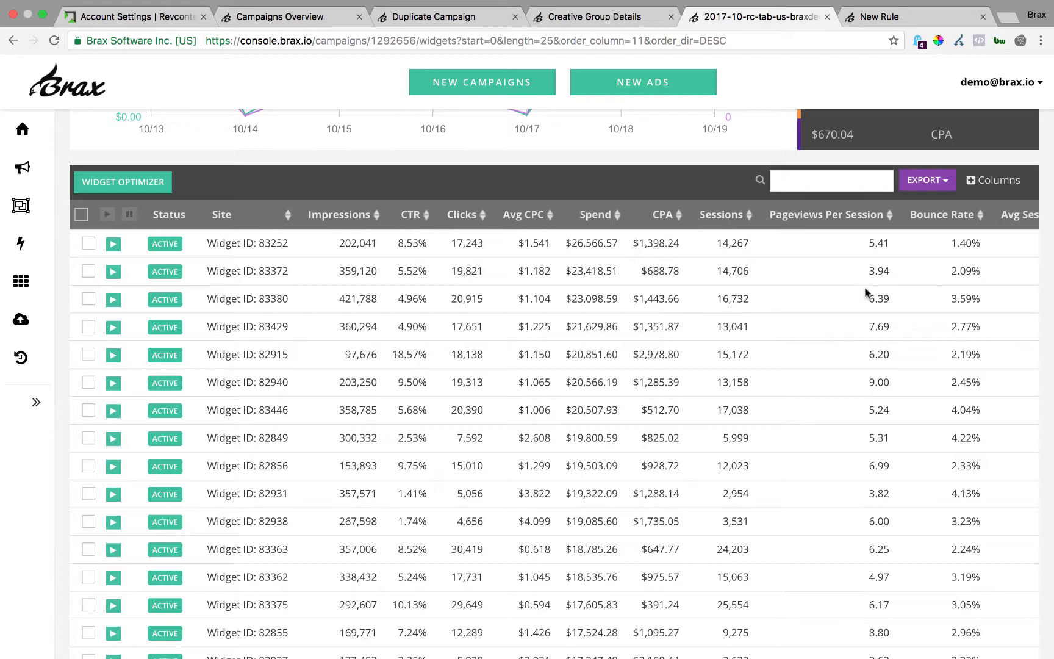
left_click(994, 179)
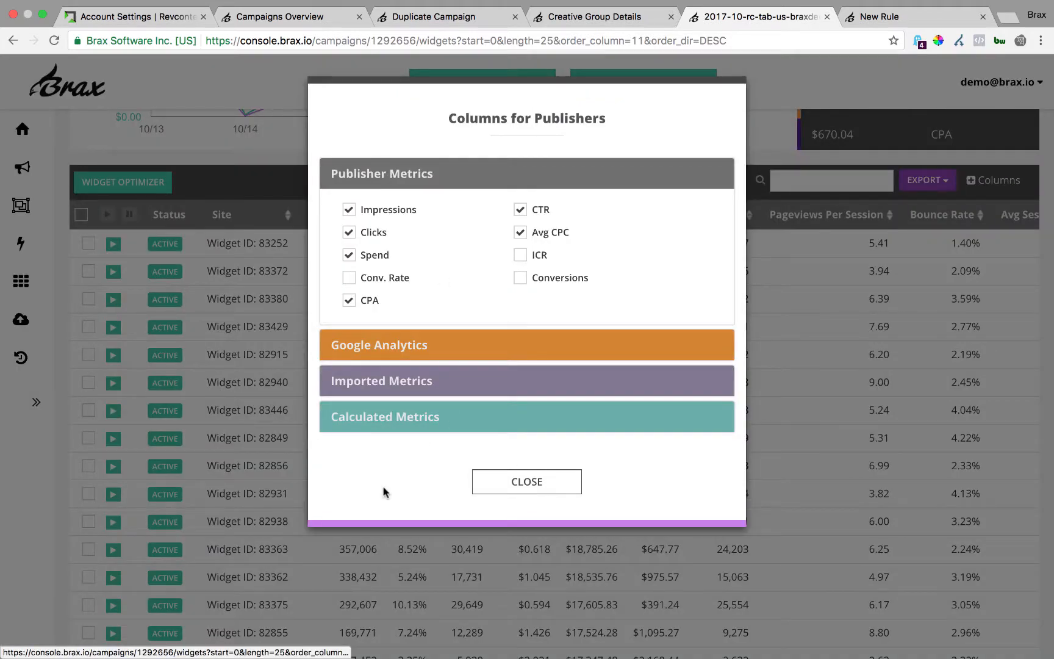
mouse_move(527, 482)
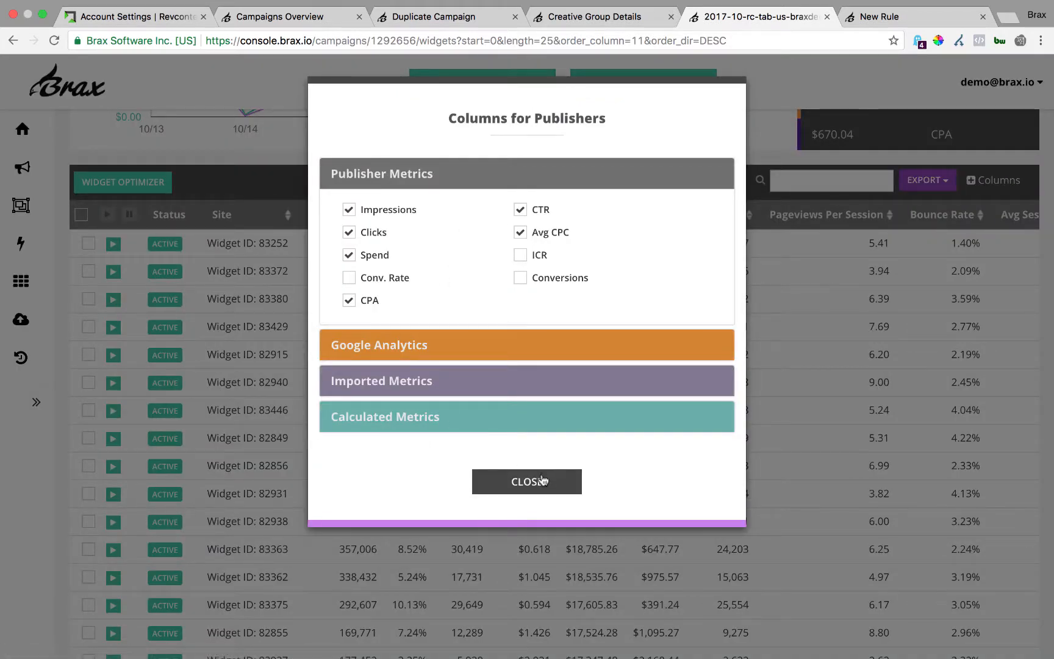
left_click(526, 481)
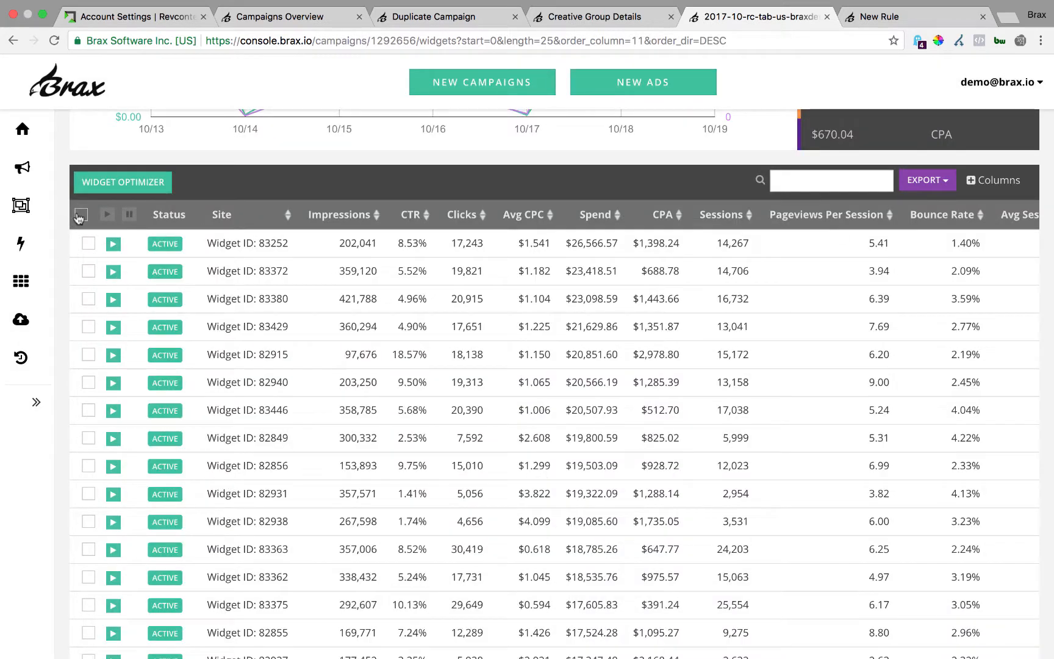
Step: Select all widgets except the top four, then view and close the Widget Optimizer
left_click(83, 214)
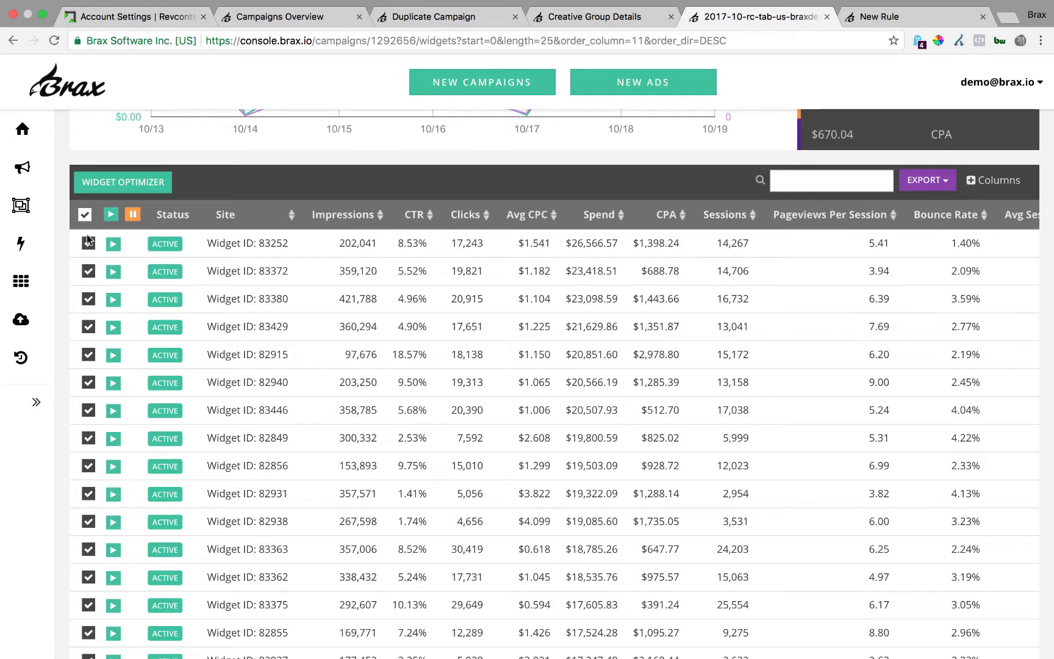
left_click(88, 243)
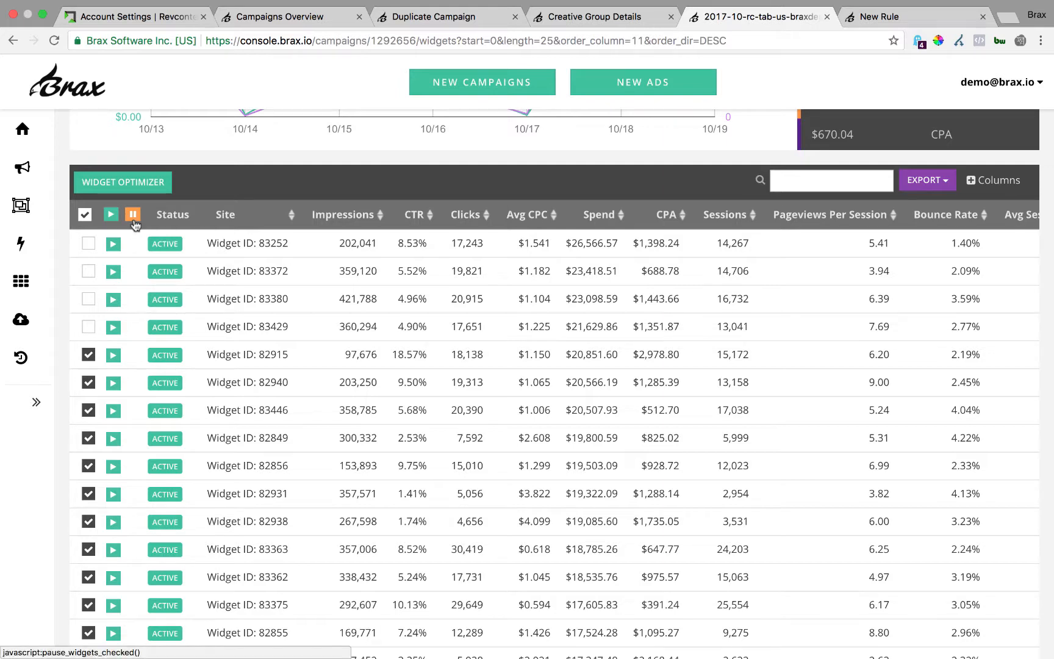
scroll("up", 3)
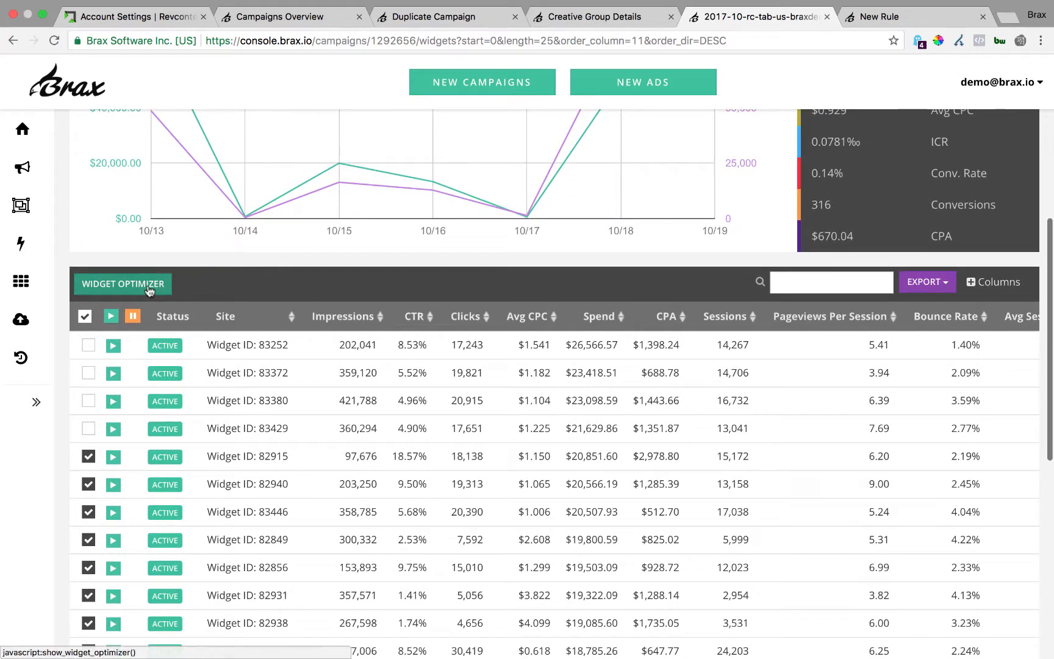
left_click(122, 284)
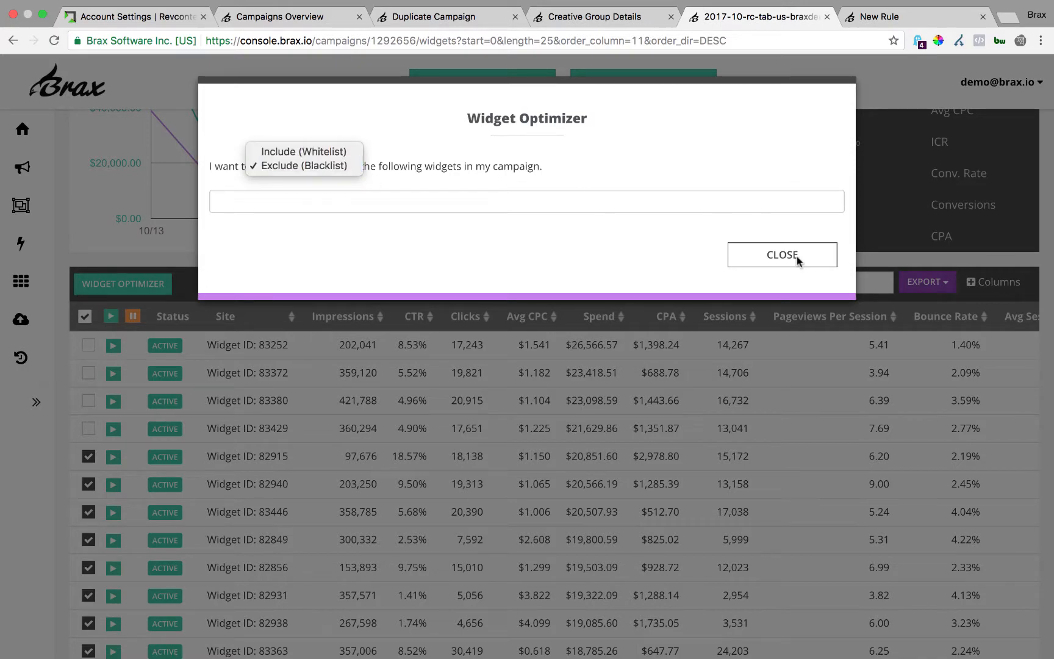
left_click(782, 254)
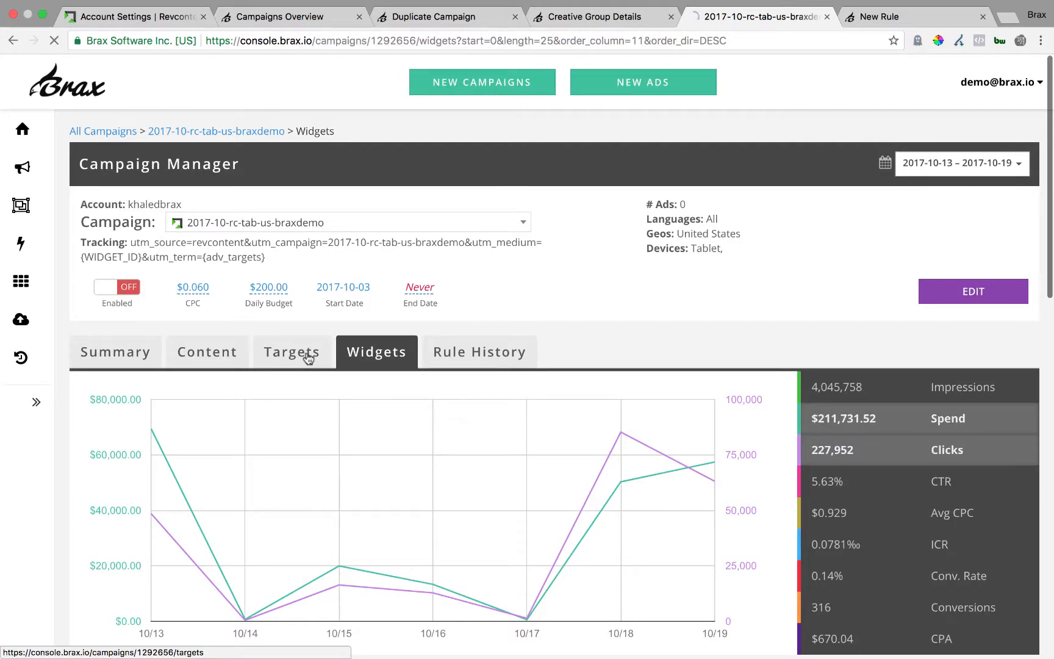
Step: On Targets, set ChristianPost.com's bid to $0.07 and WesternJournalism.com's to $0.05
left_click(292, 351)
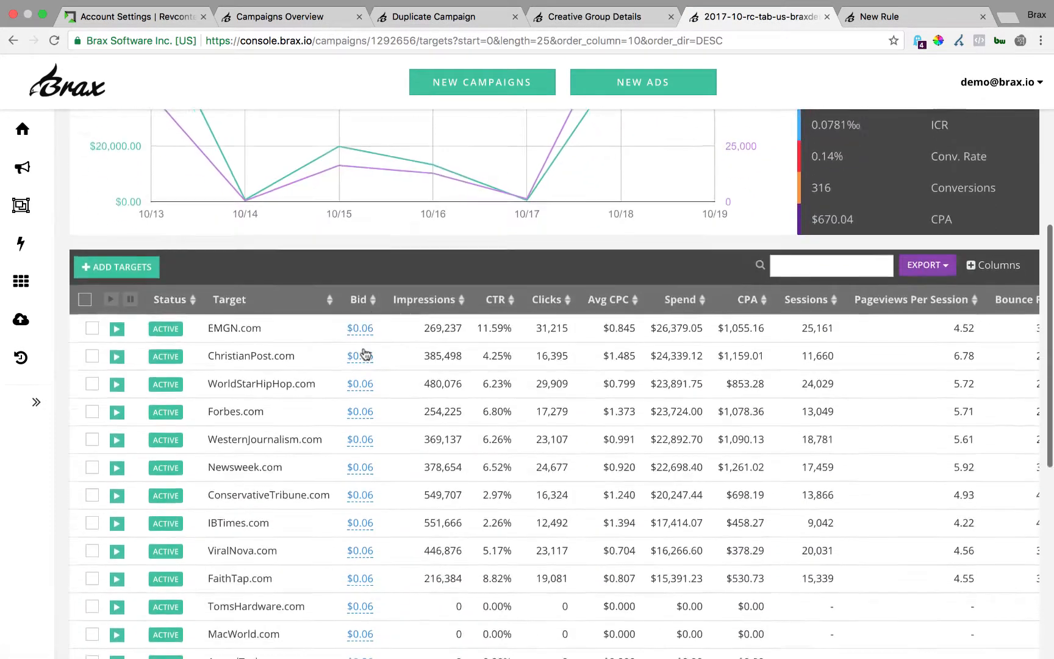
scroll("down", 3)
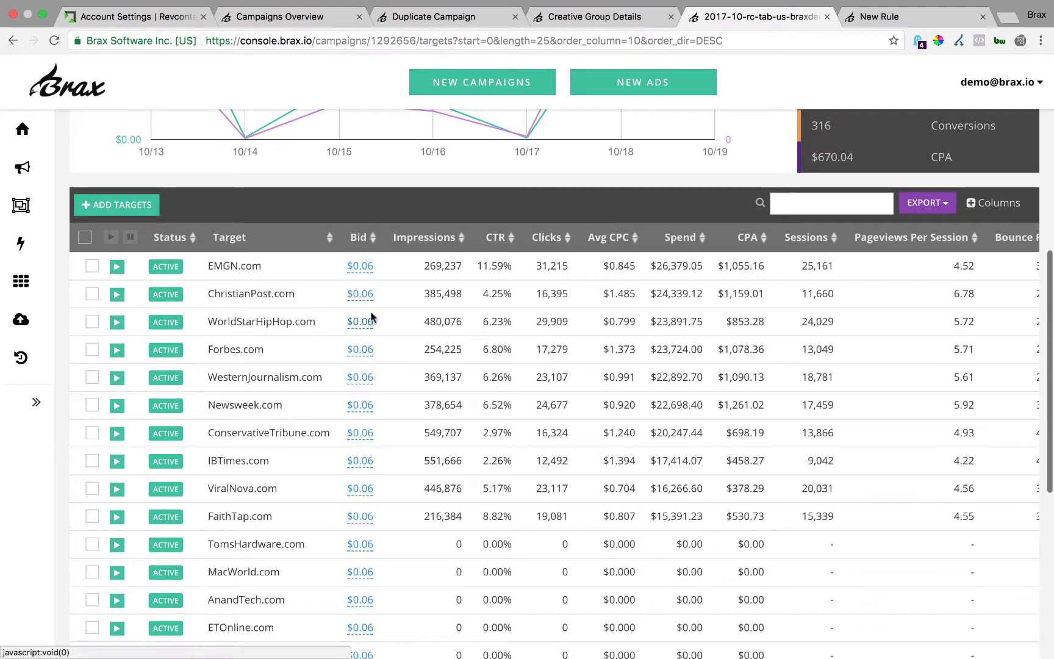
left_click(360, 321)
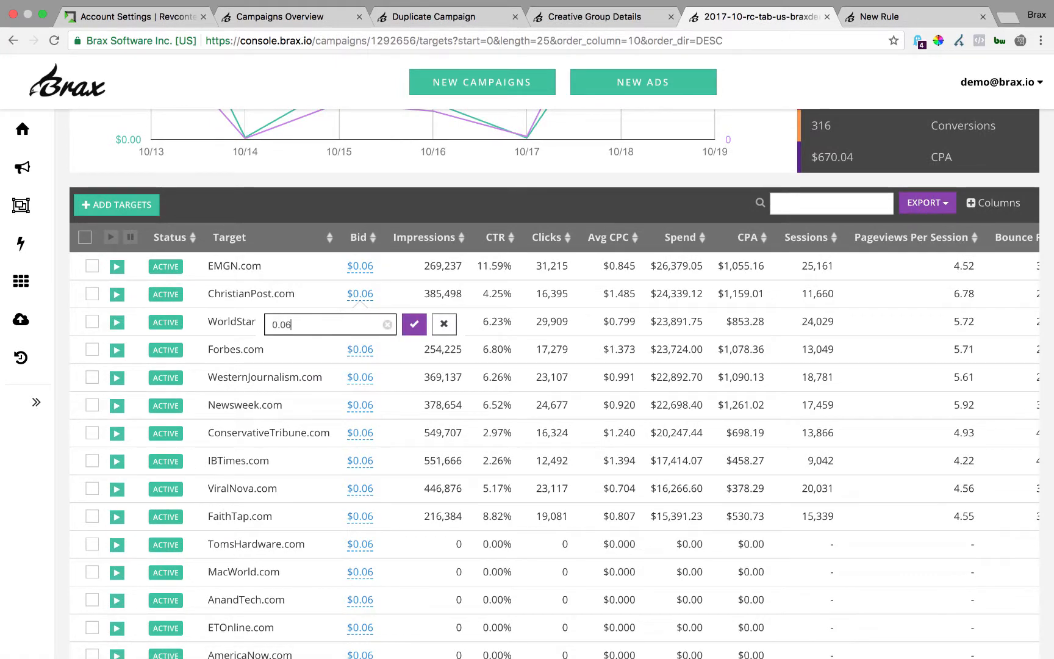
left_click(414, 324)
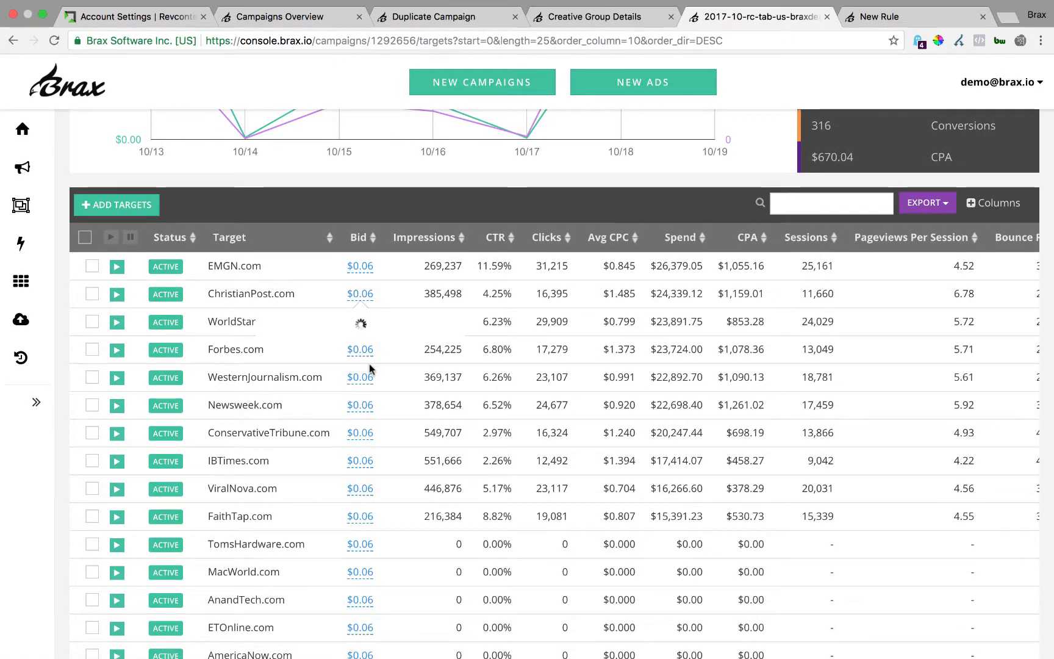
left_click(360, 405)
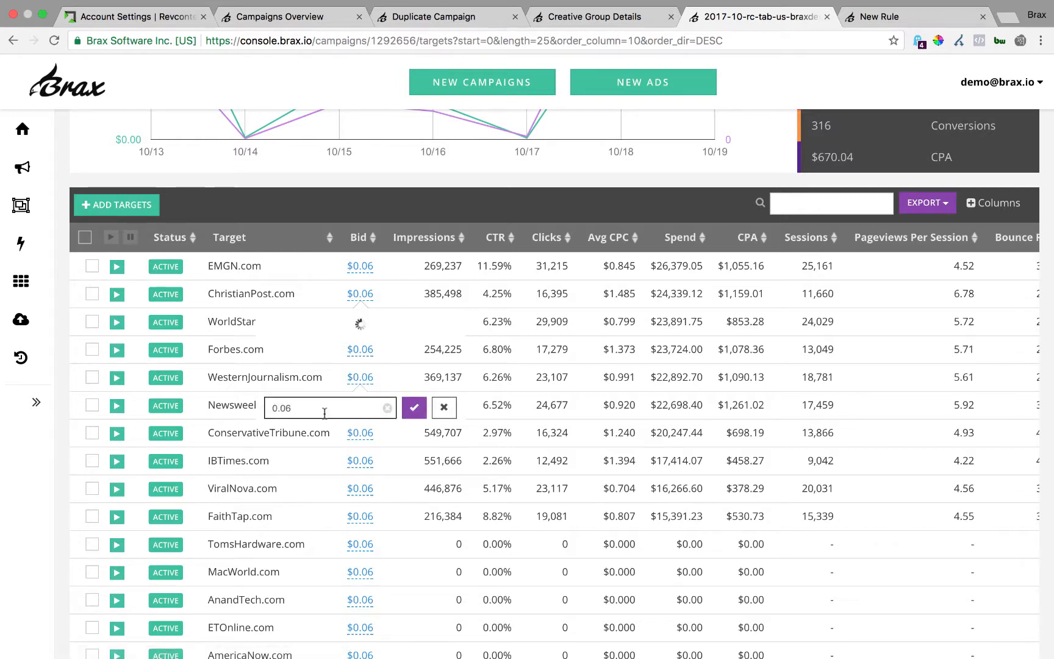
left_click(413, 408)
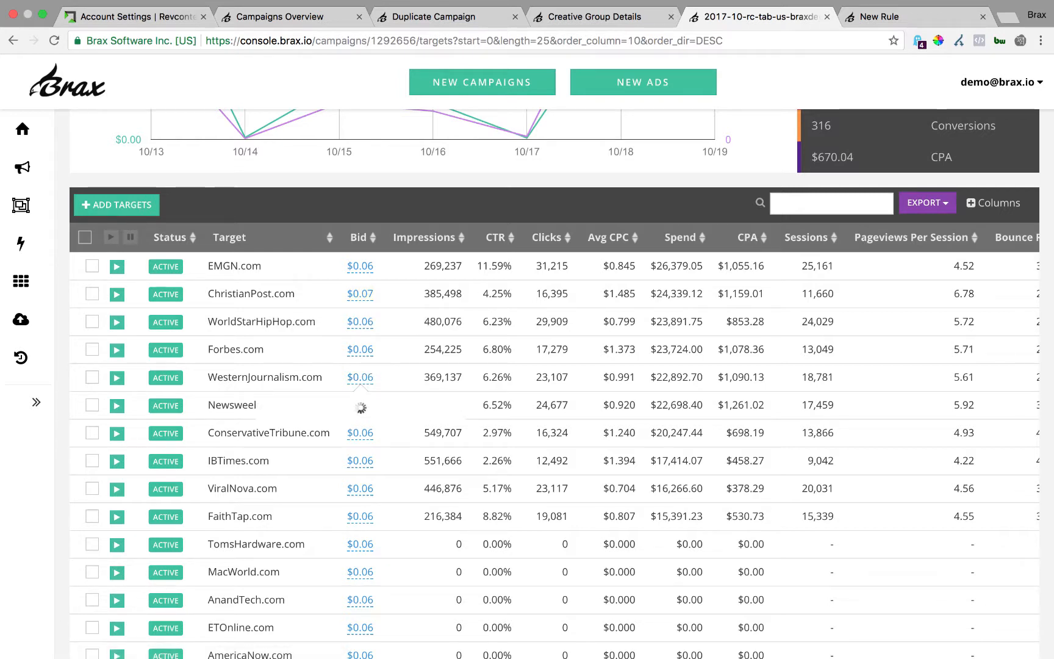
Step: Scan the remaining target columns and go to the Rules list
scroll("right", 3)
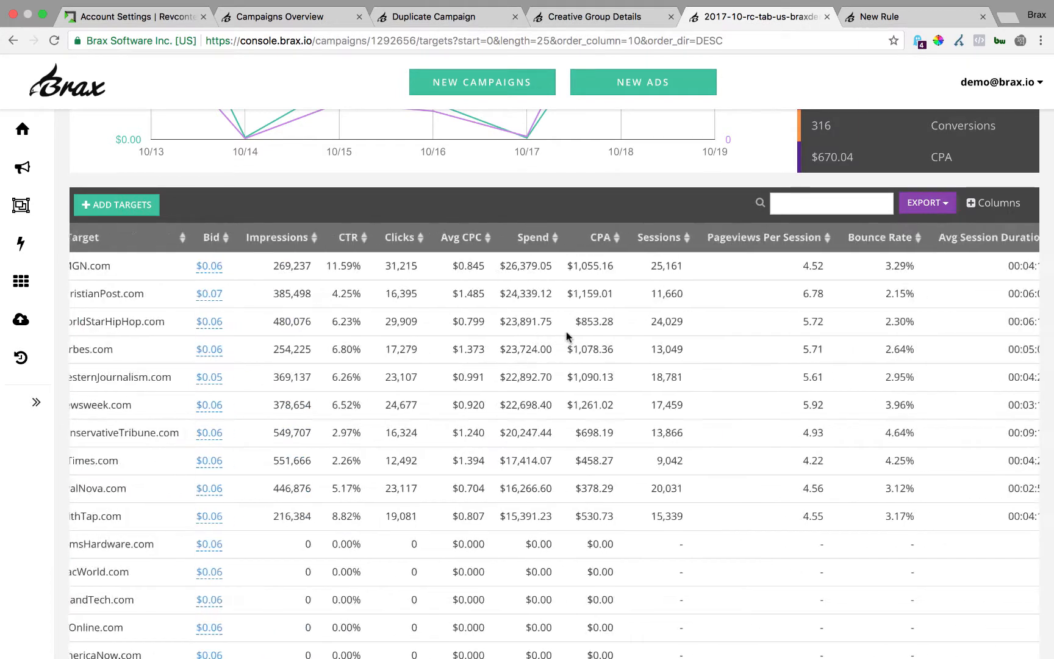
scroll("right", 3)
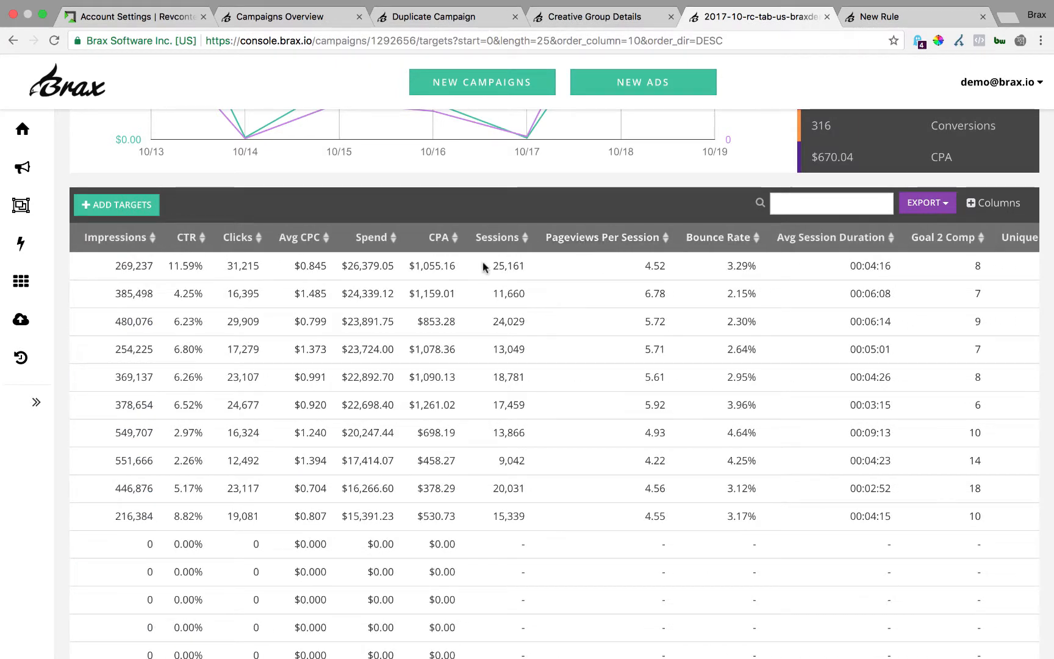
mouse_move(625, 278)
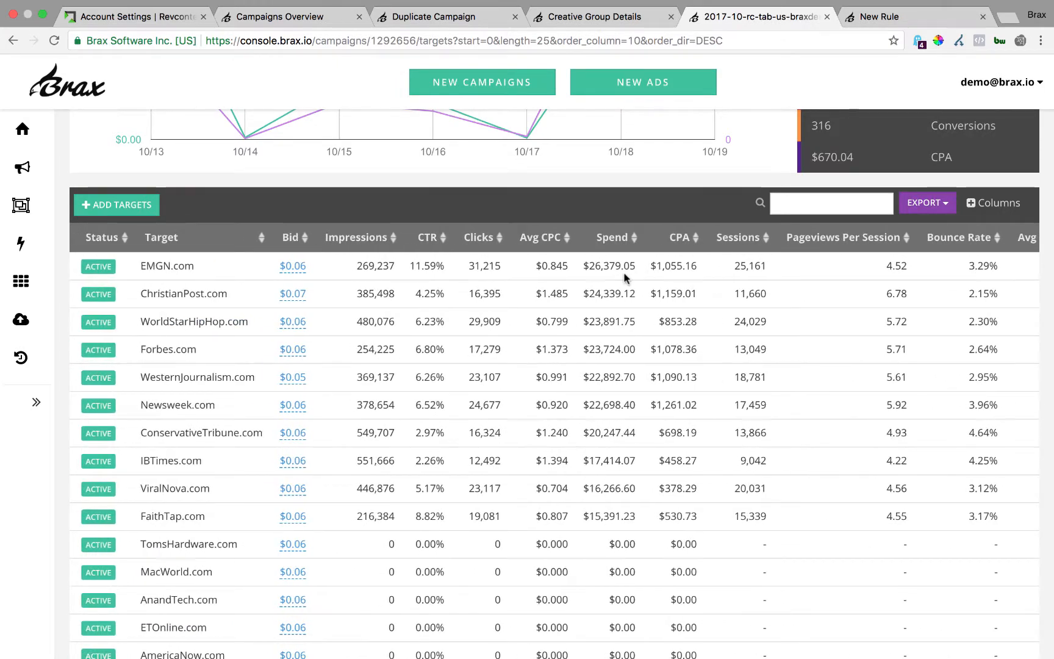
left_click(21, 243)
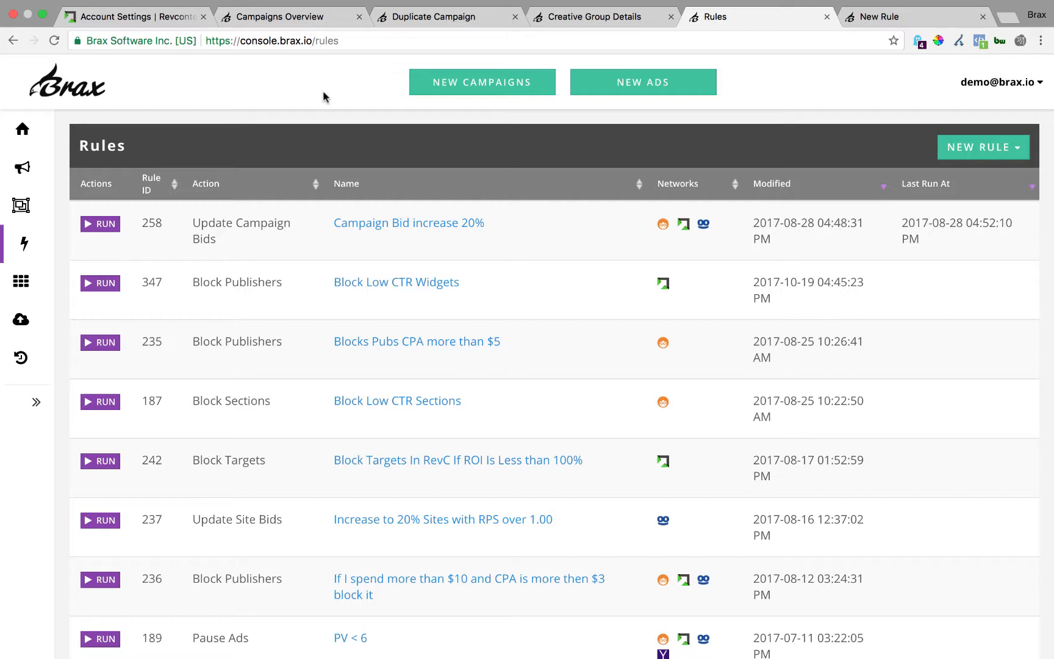
mouse_move(23, 242)
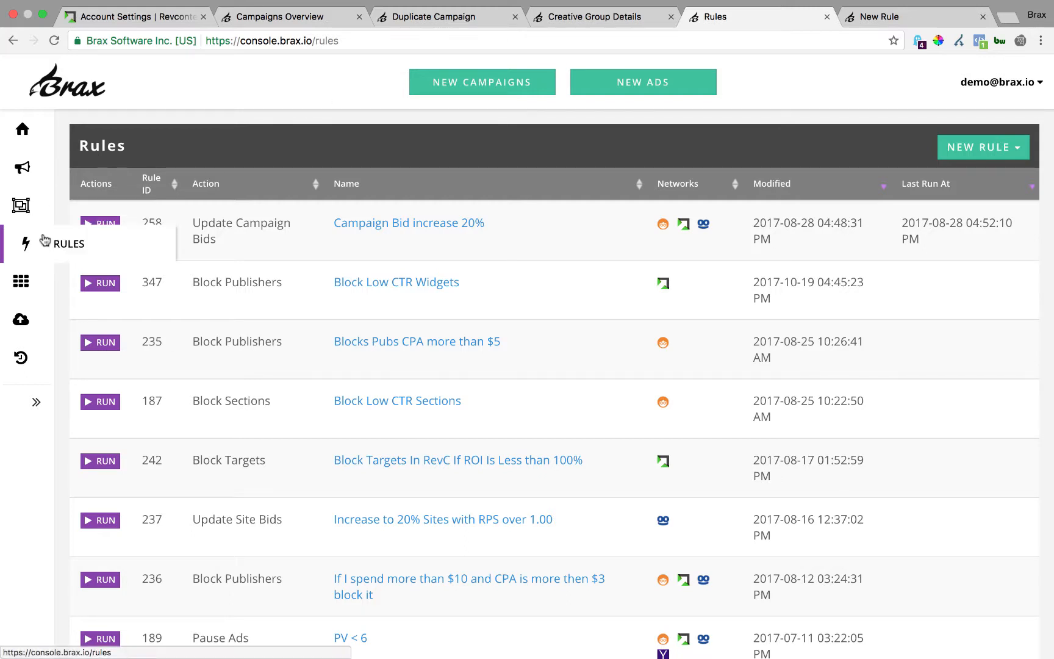
mouse_move(77, 244)
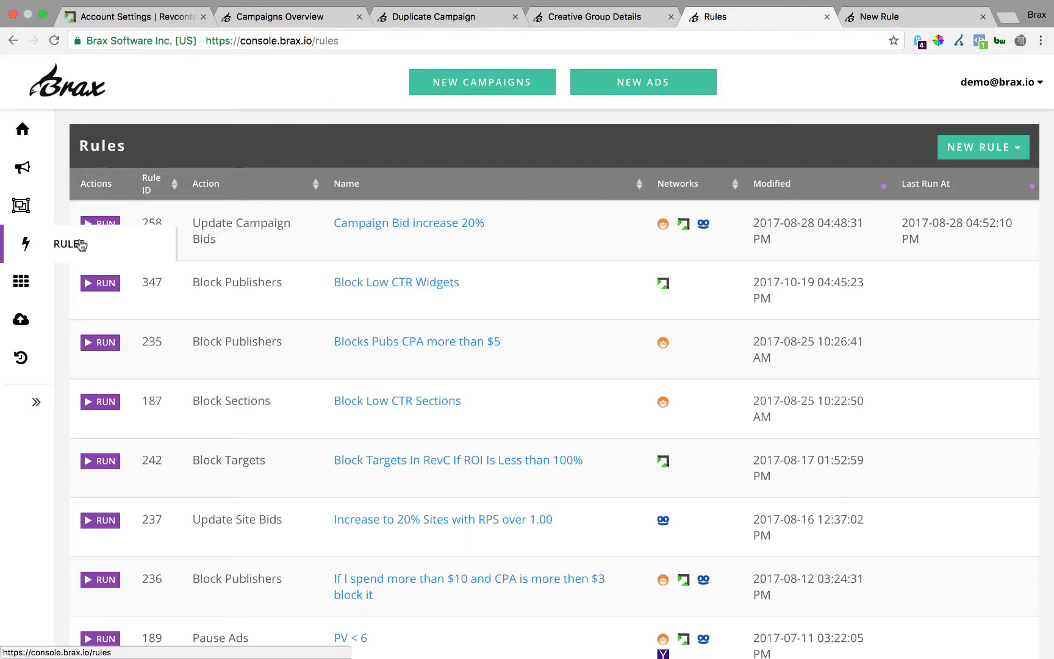
Step: Show the New Rule menu of rule types, Pause Campaigns through Update Campaign Bids
left_click(982, 146)
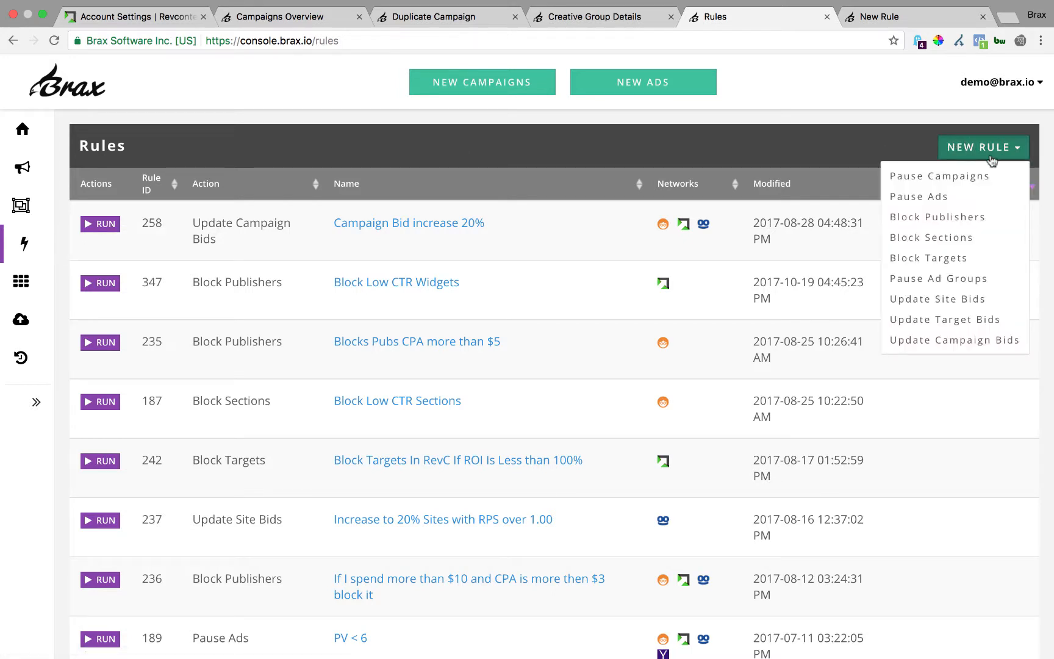
mouse_move(919, 196)
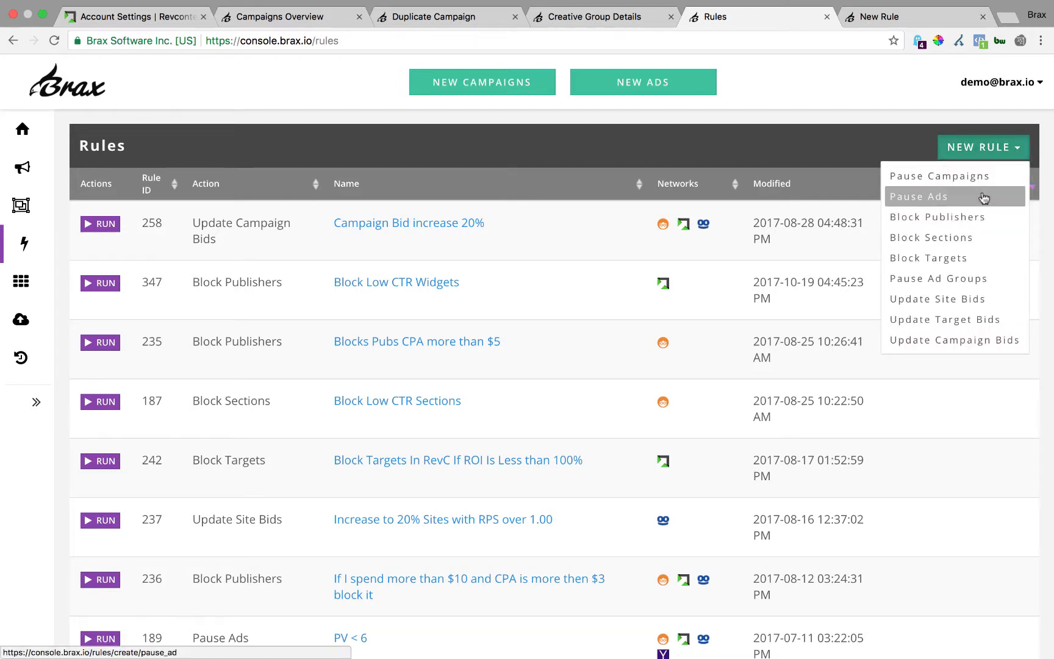
mouse_move(937, 216)
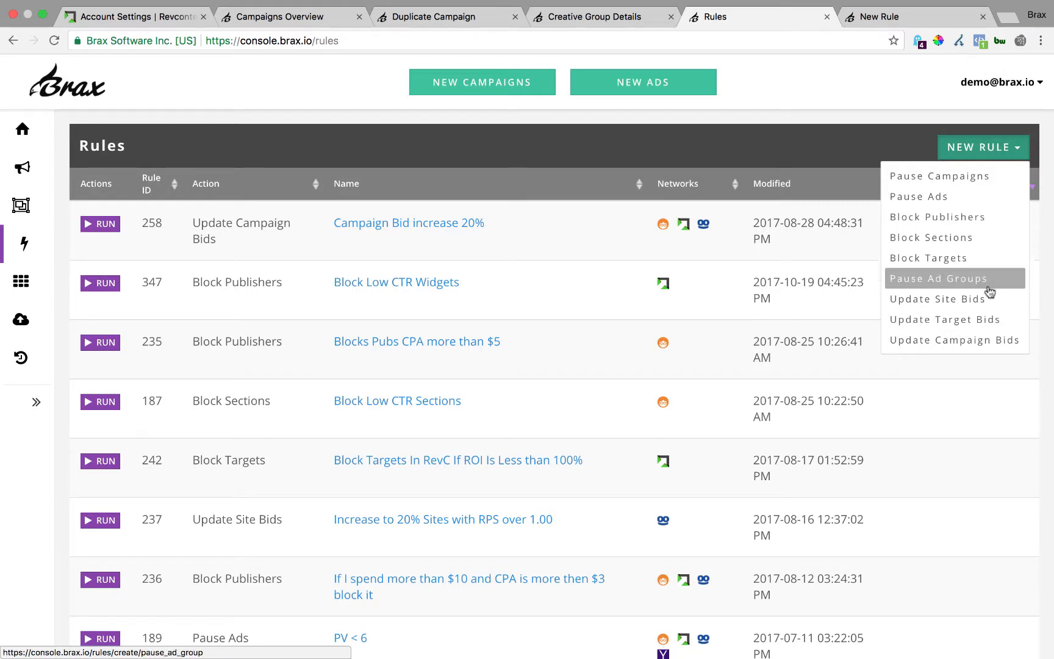
mouse_move(946, 320)
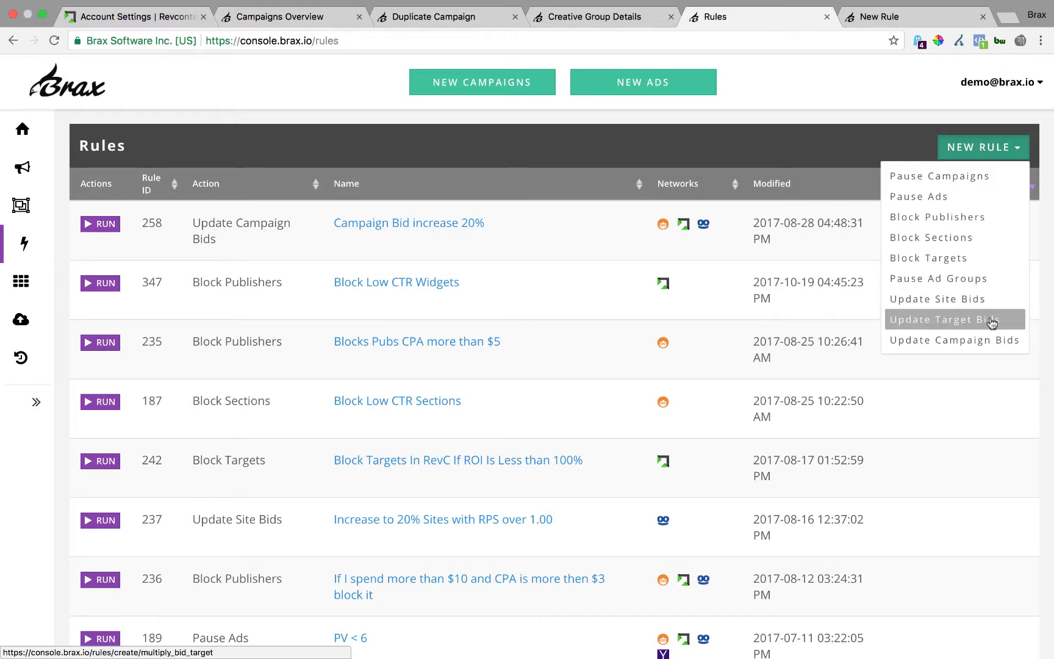
mouse_move(682, 144)
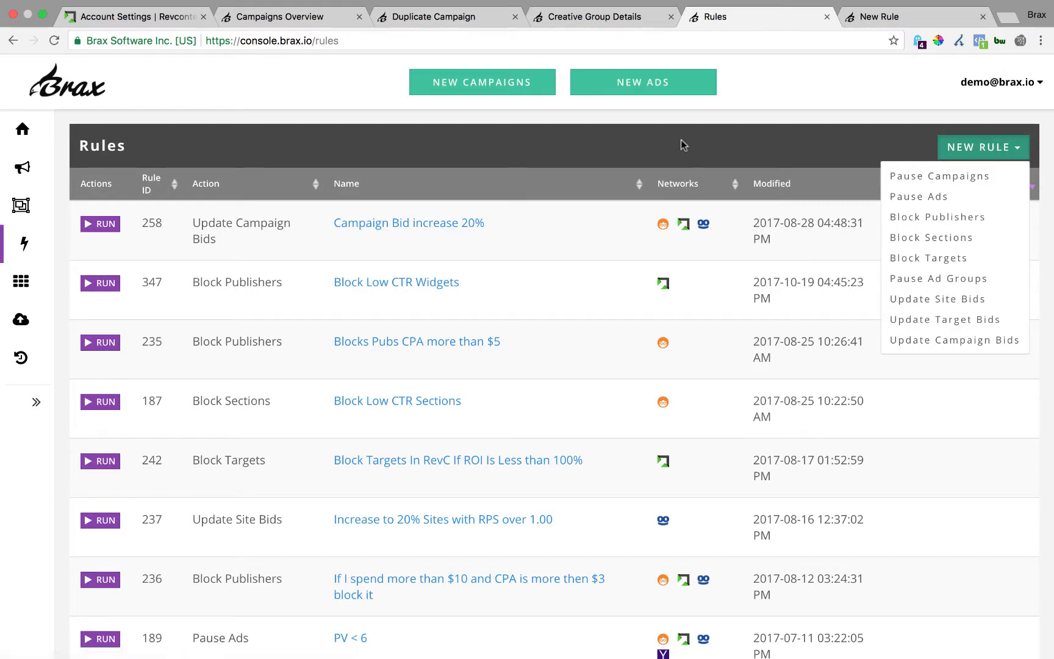
Step: Open the Block Low CTR Widgets rule and browse its source and campaign filter choices unchanged
left_click(518, 258)
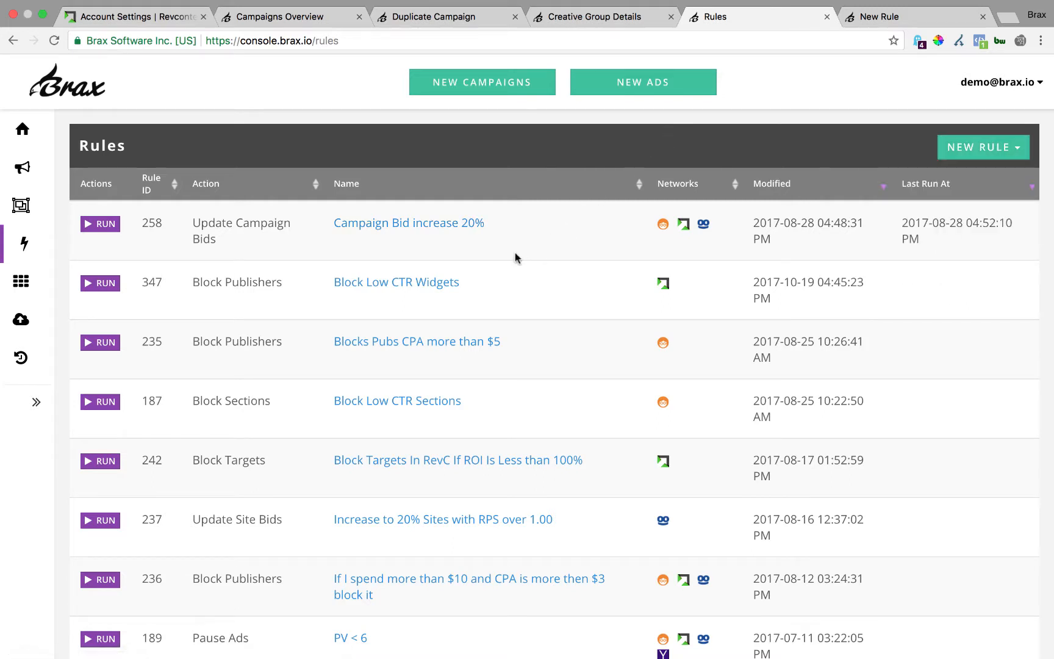
mouse_move(397, 282)
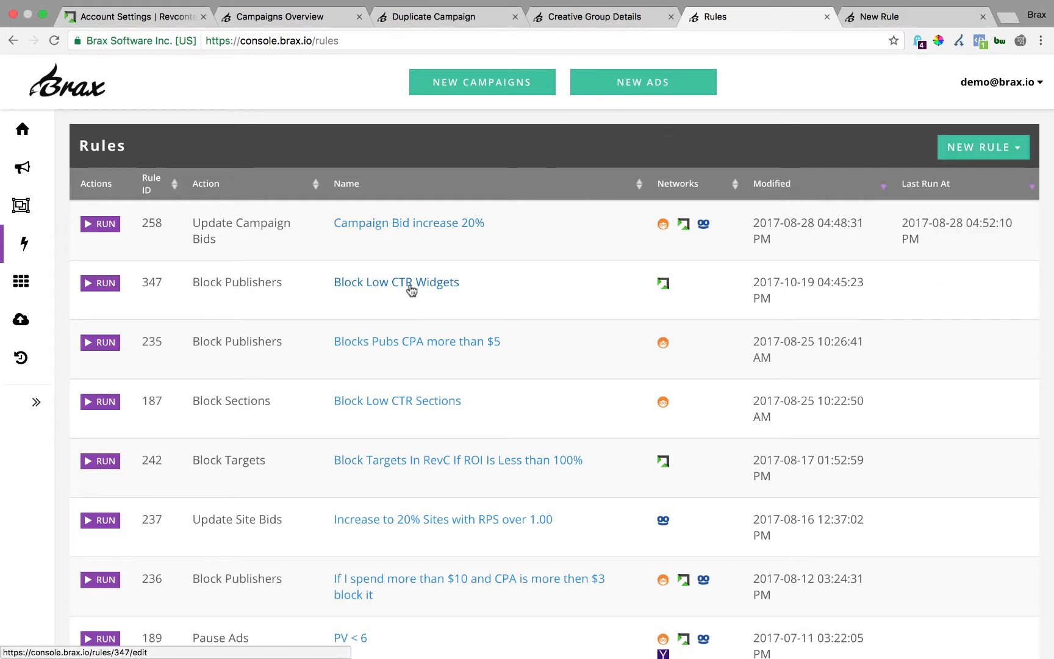
left_click(396, 282)
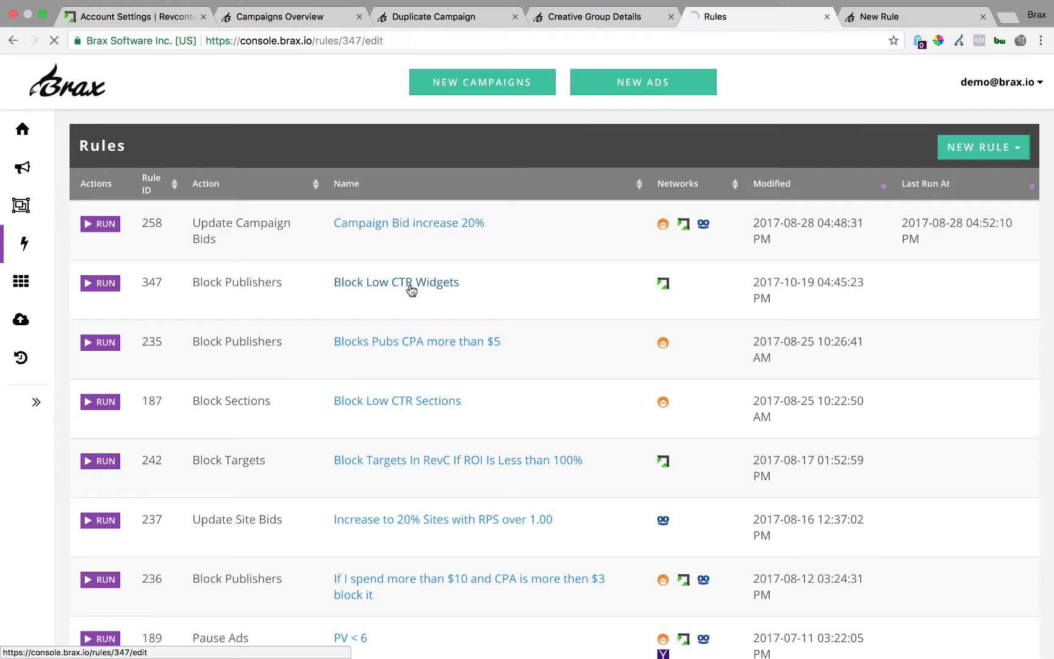
left_click(397, 282)
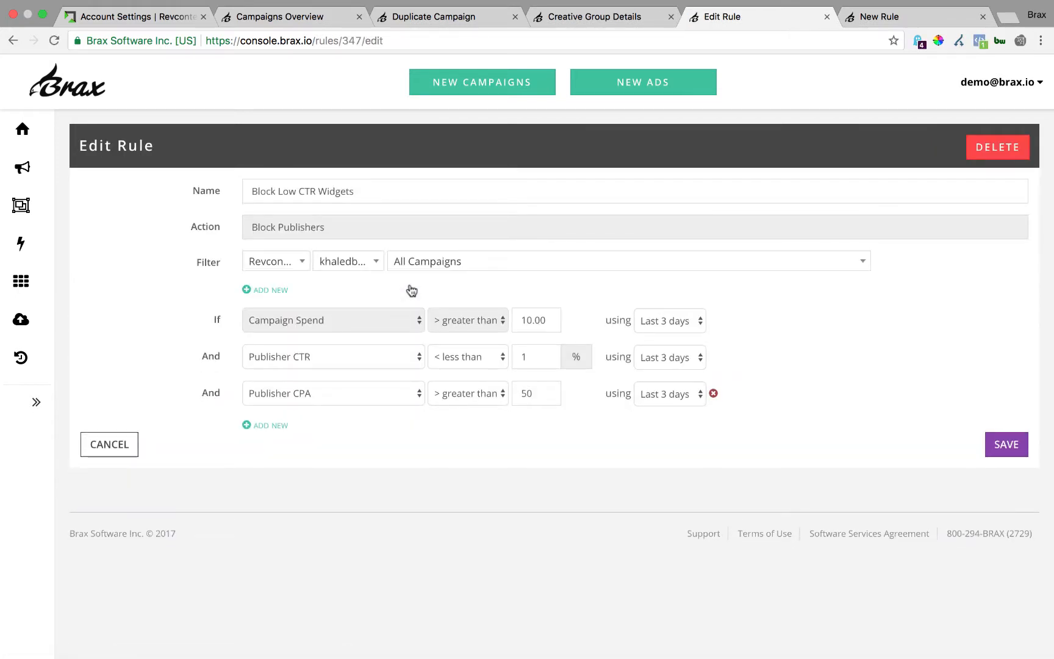
mouse_move(370, 372)
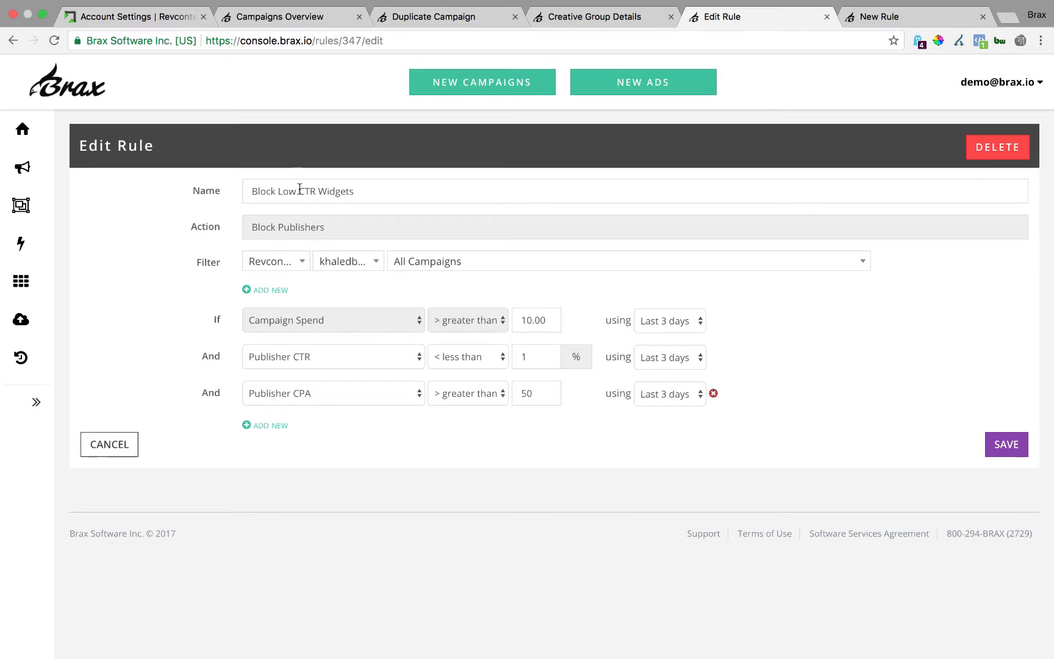
left_click(275, 261)
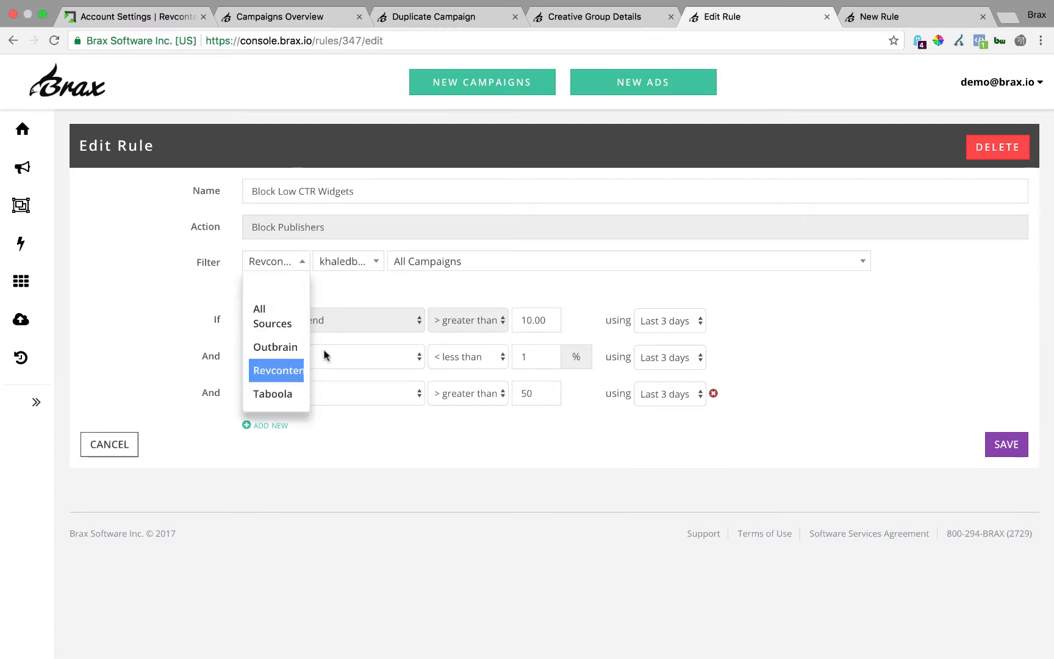
mouse_move(299, 370)
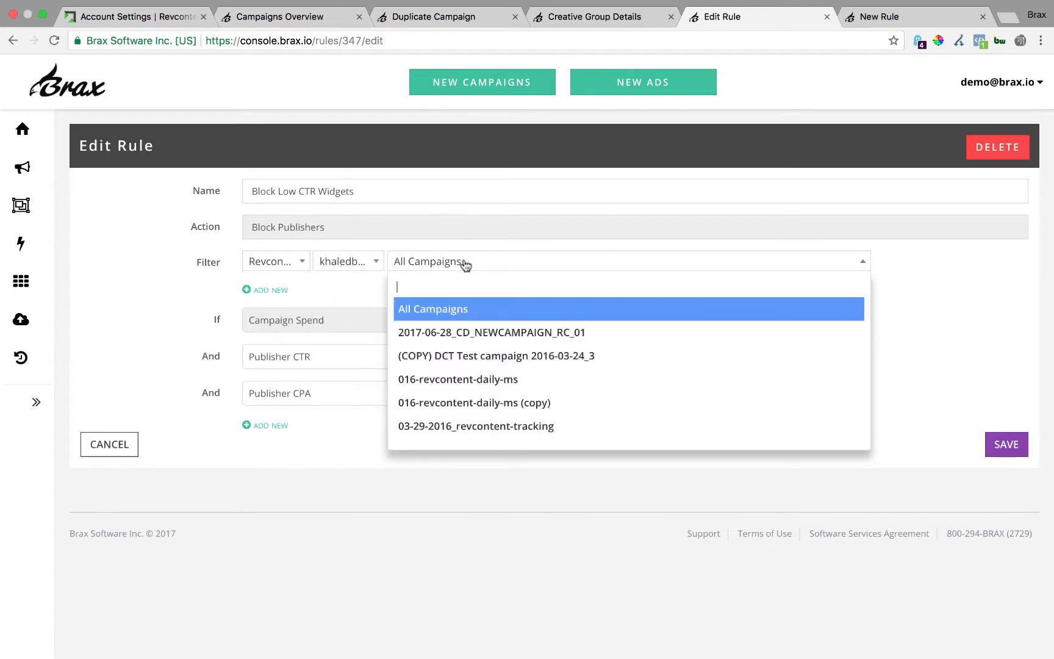
mouse_move(449, 283)
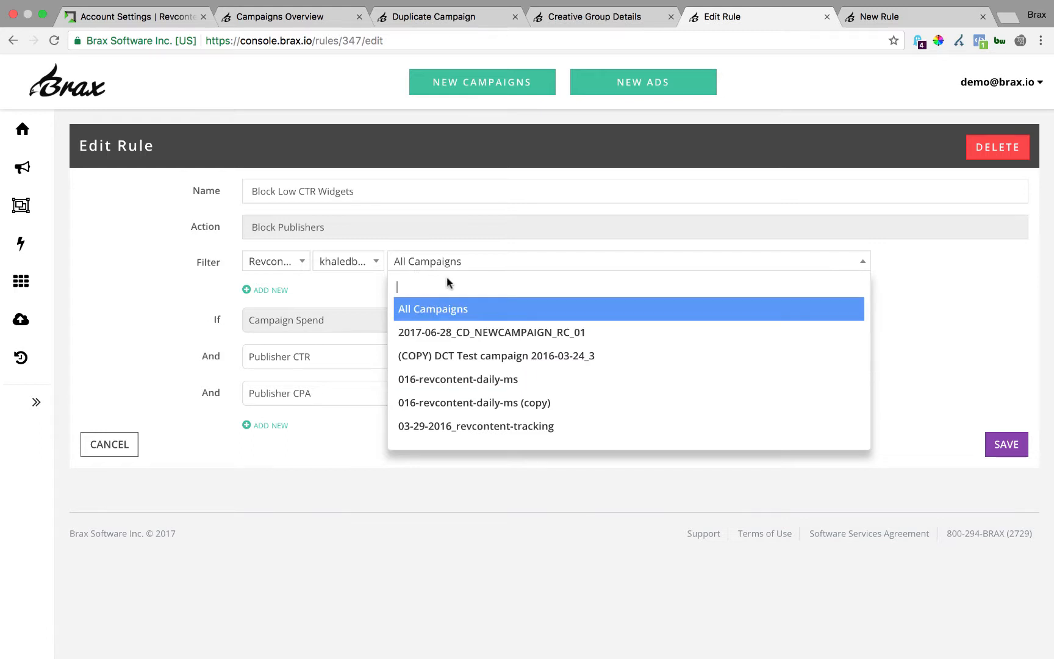
left_click(432, 309)
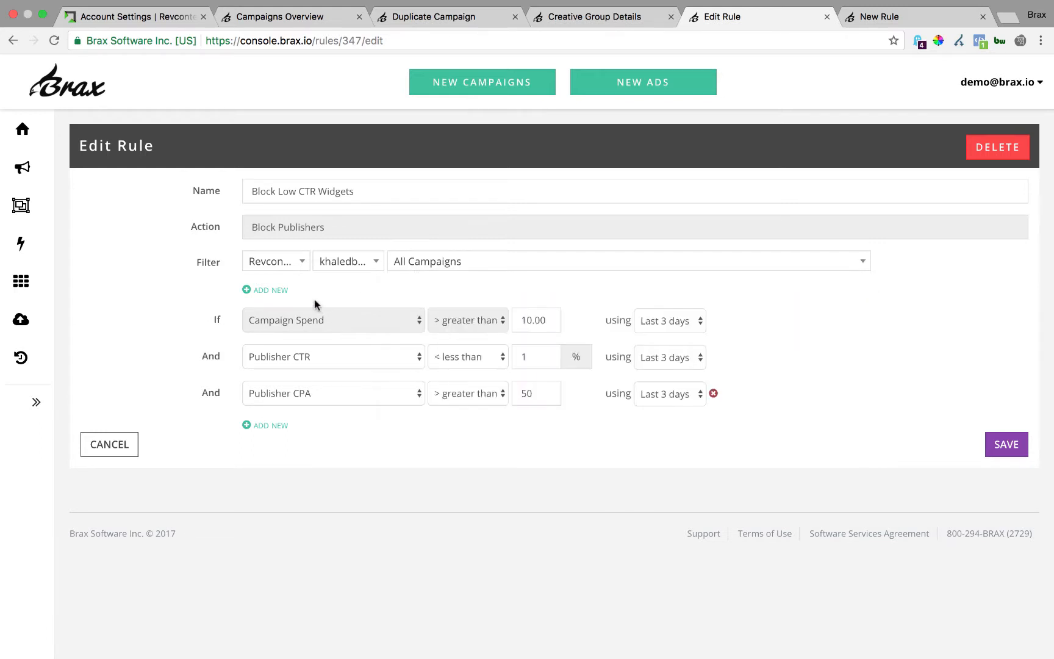
left_click(269, 289)
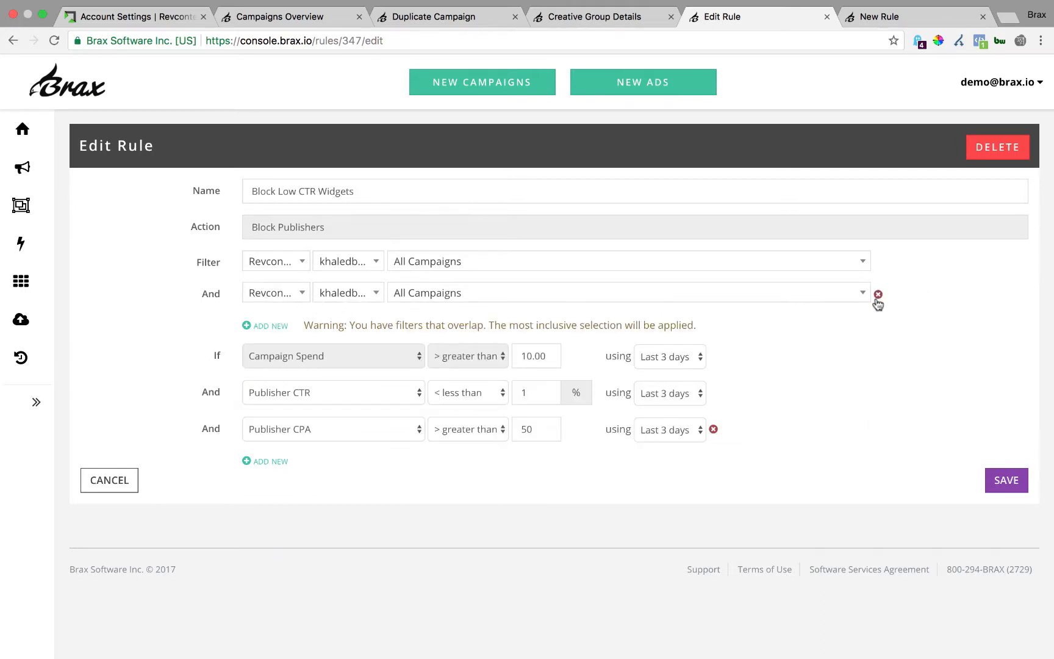
left_click(879, 295)
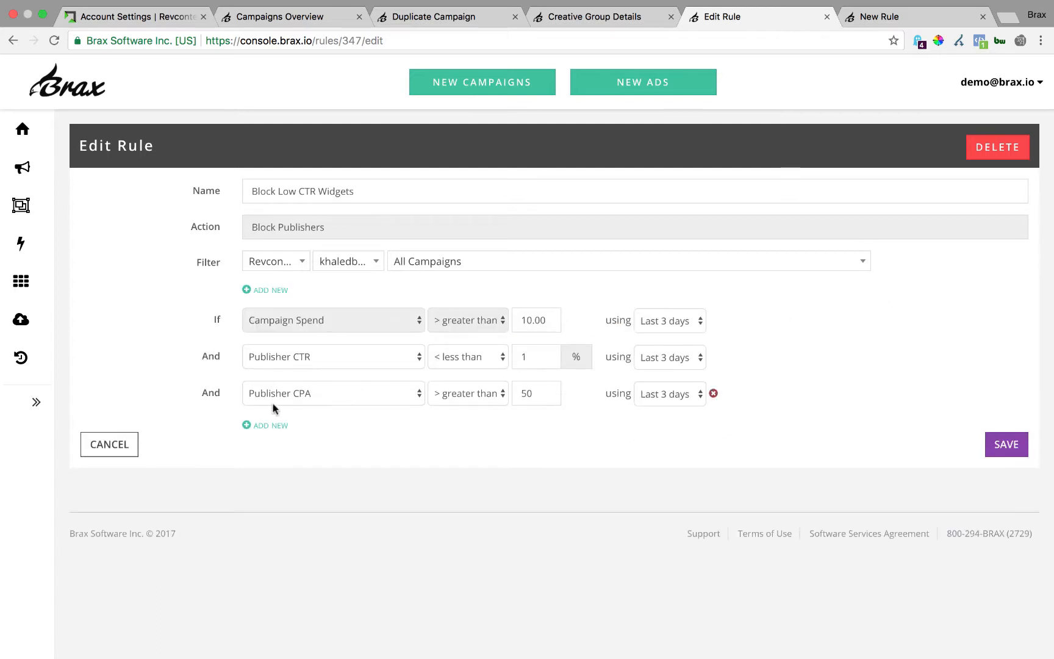
Step: Add a fourth condition: Campaign Name contains 'mob'
left_click(269, 425)
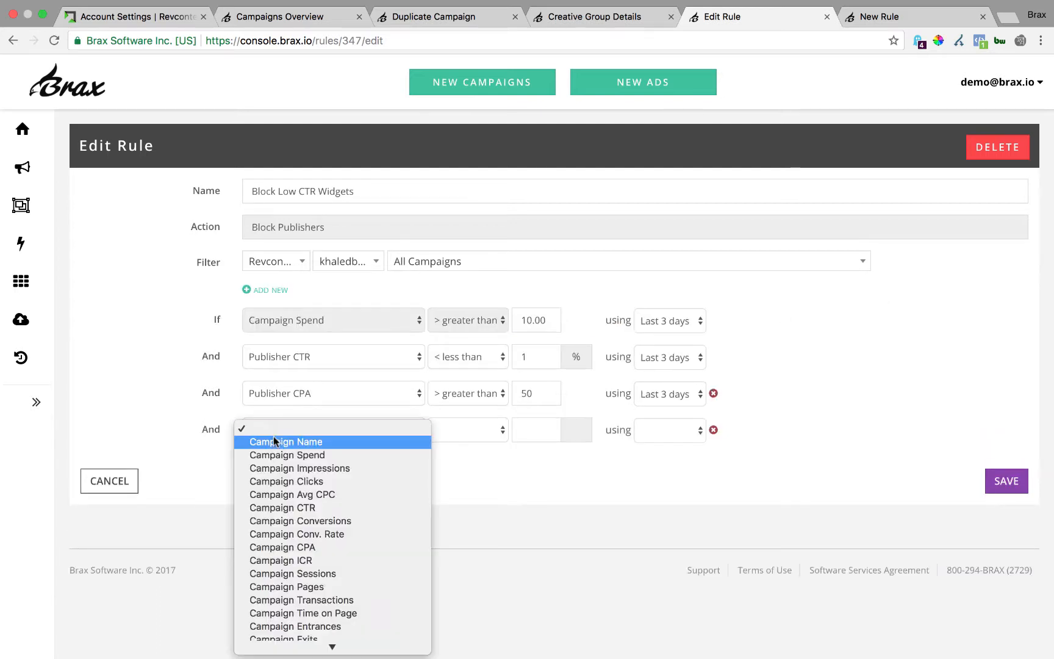
left_click(285, 442)
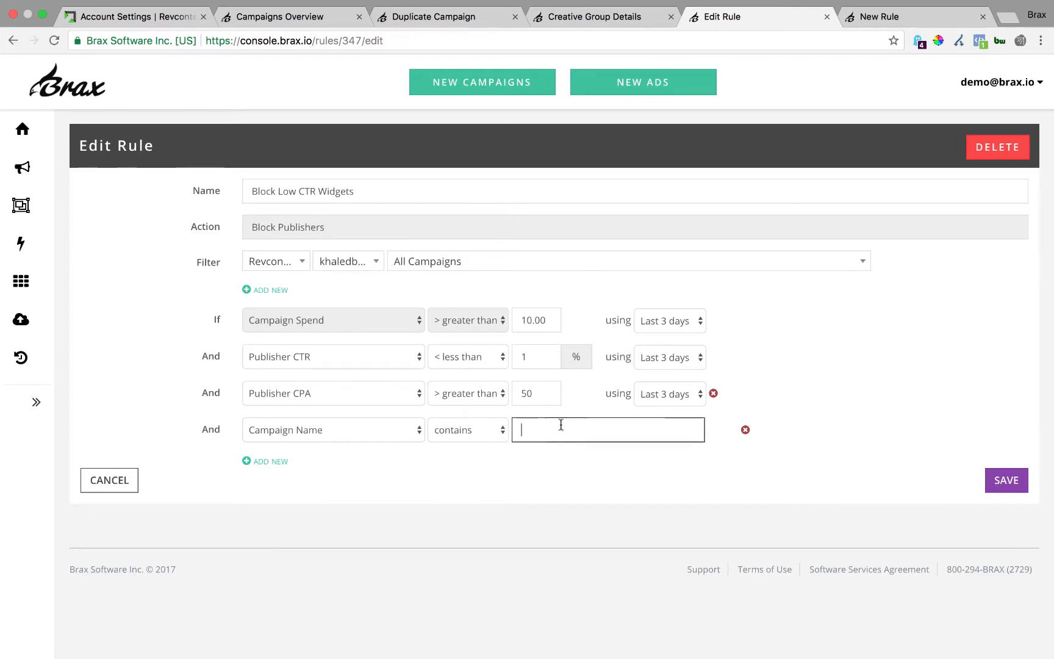
type("de")
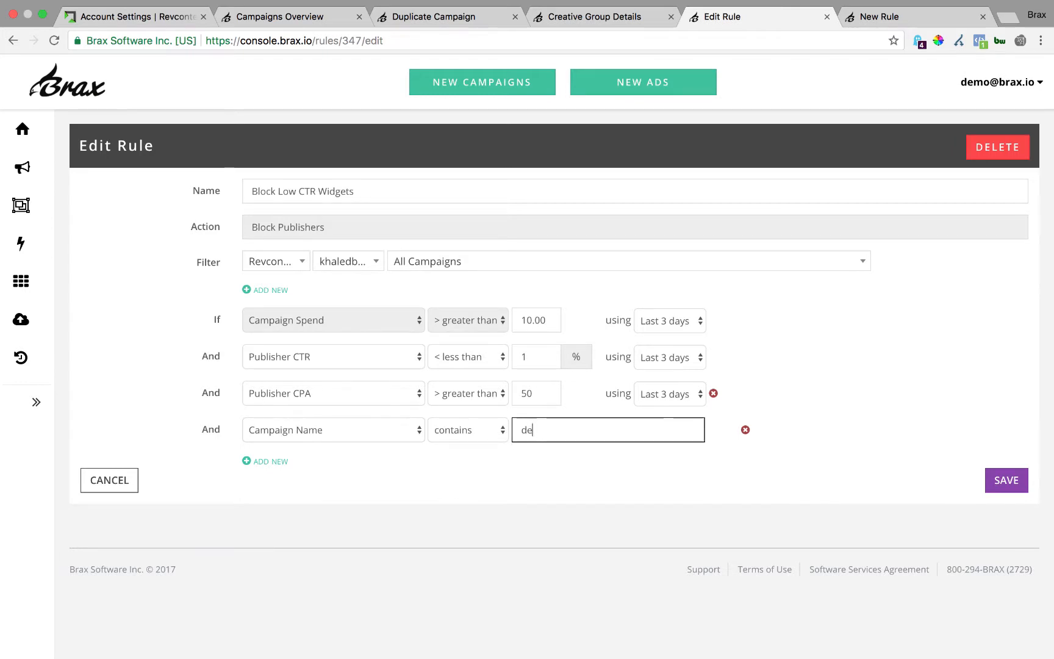
type("sk")
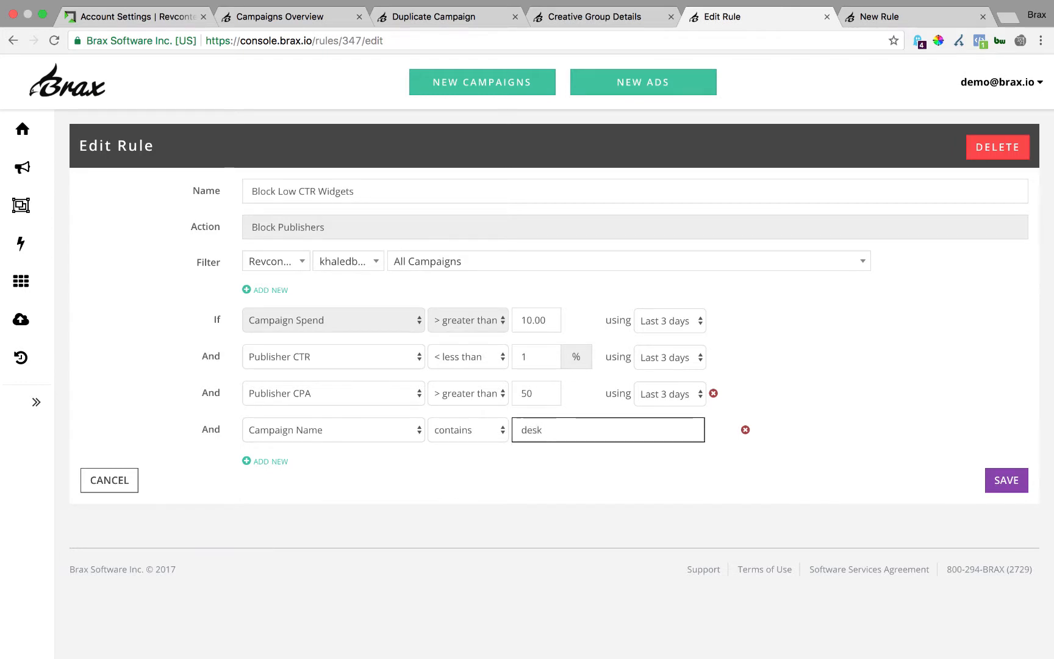
key("Backspace")
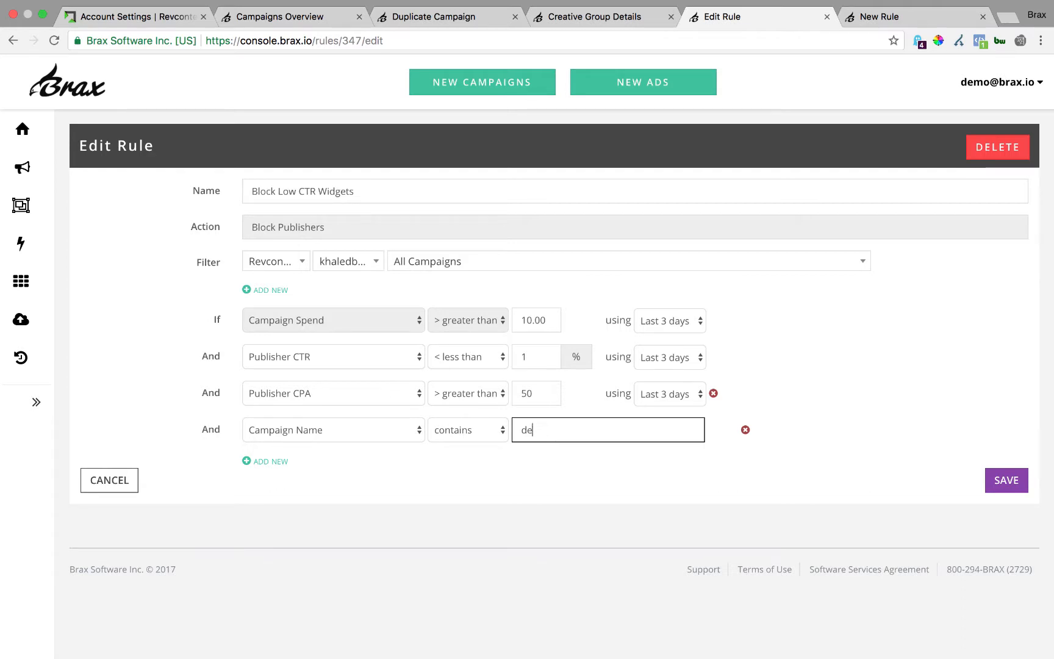
type("mob")
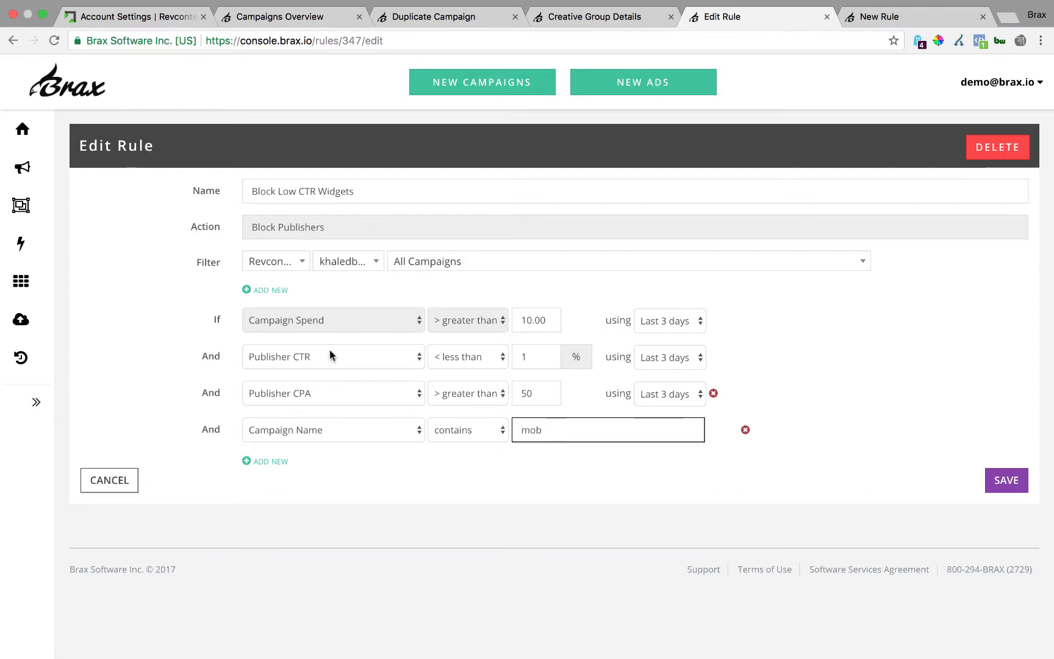
mouse_move(505, 310)
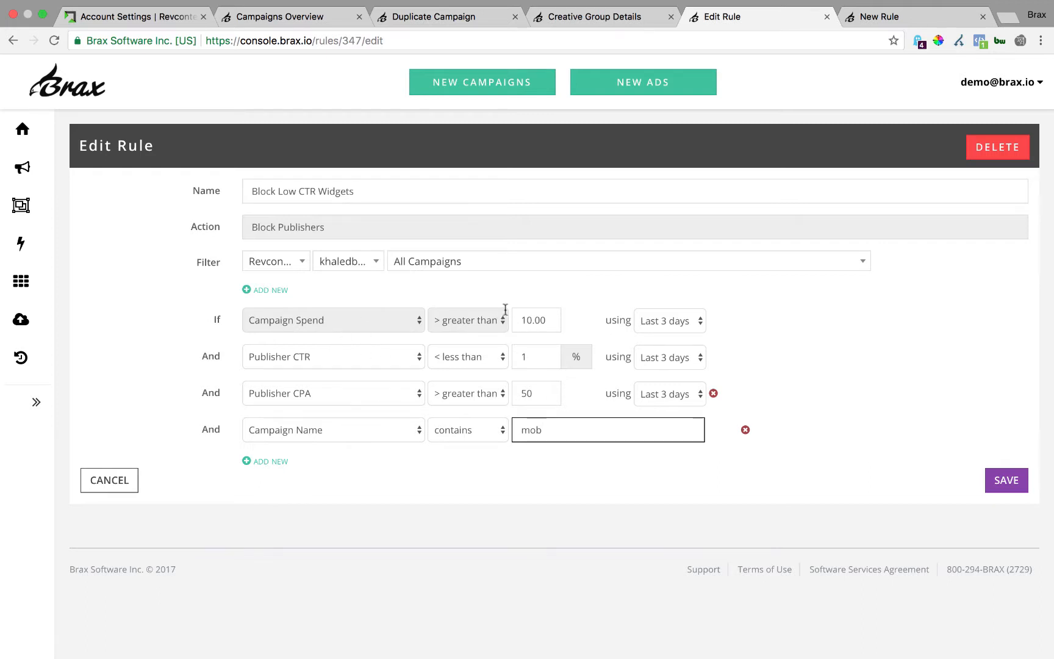
mouse_move(666, 320)
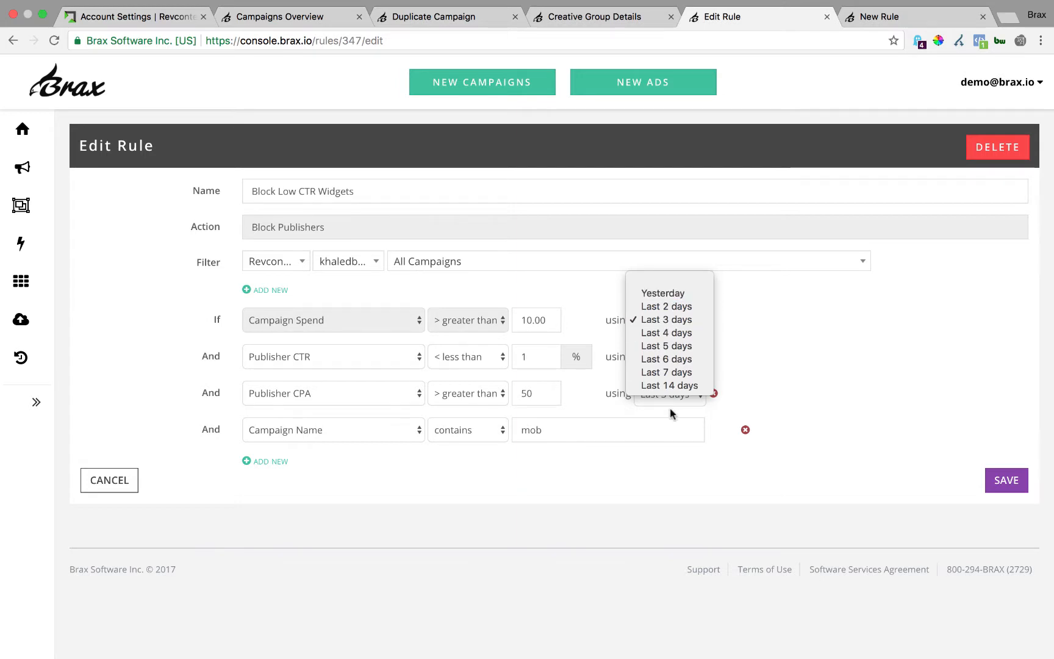
mouse_move(586, 331)
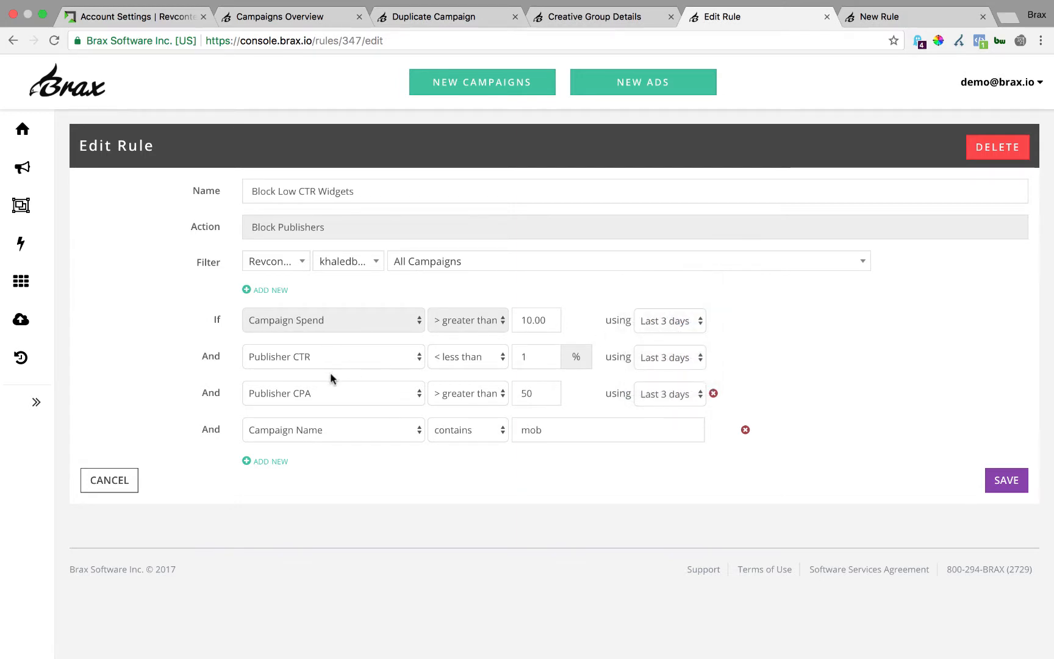
mouse_move(739, 432)
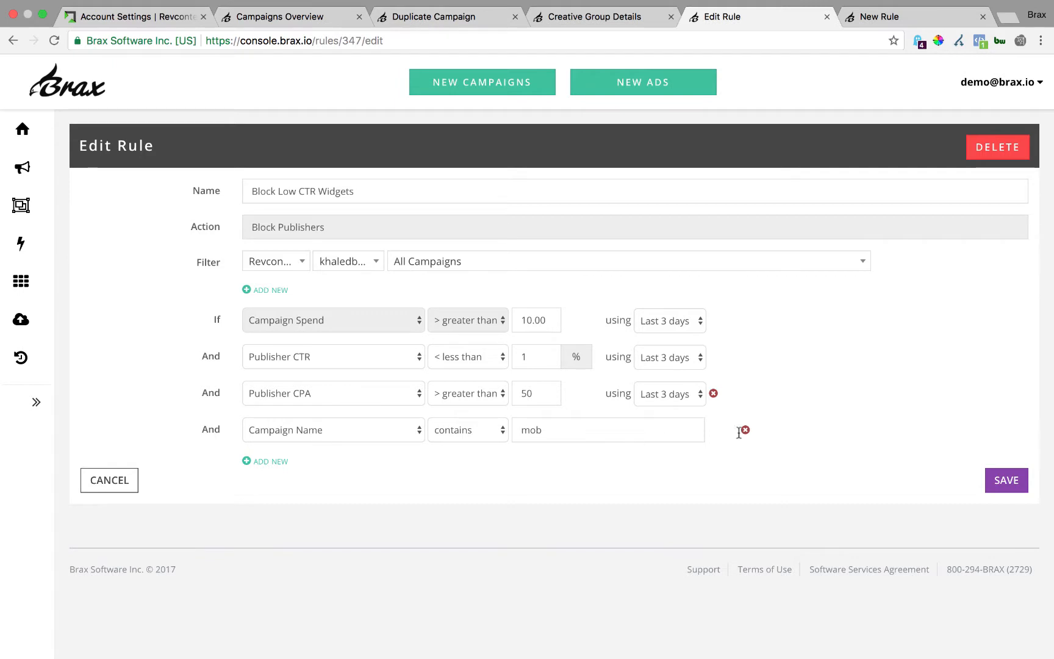
mouse_move(388, 437)
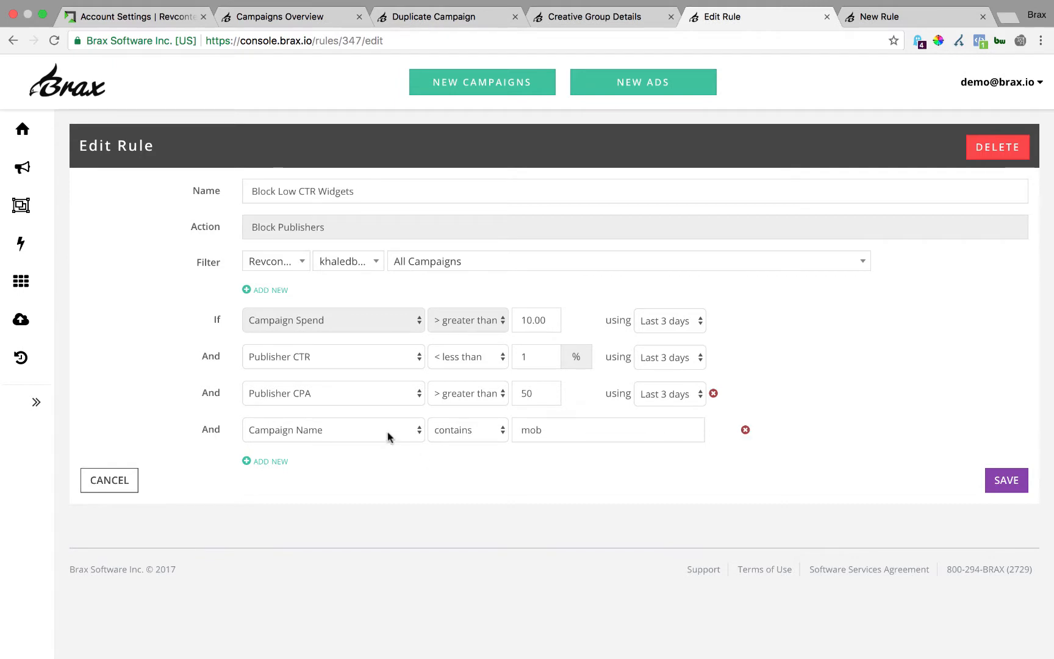
Step: Browse the fourth condition's metric choices unchanged, then delete the Campaign Name contains mob row
left_click(333, 429)
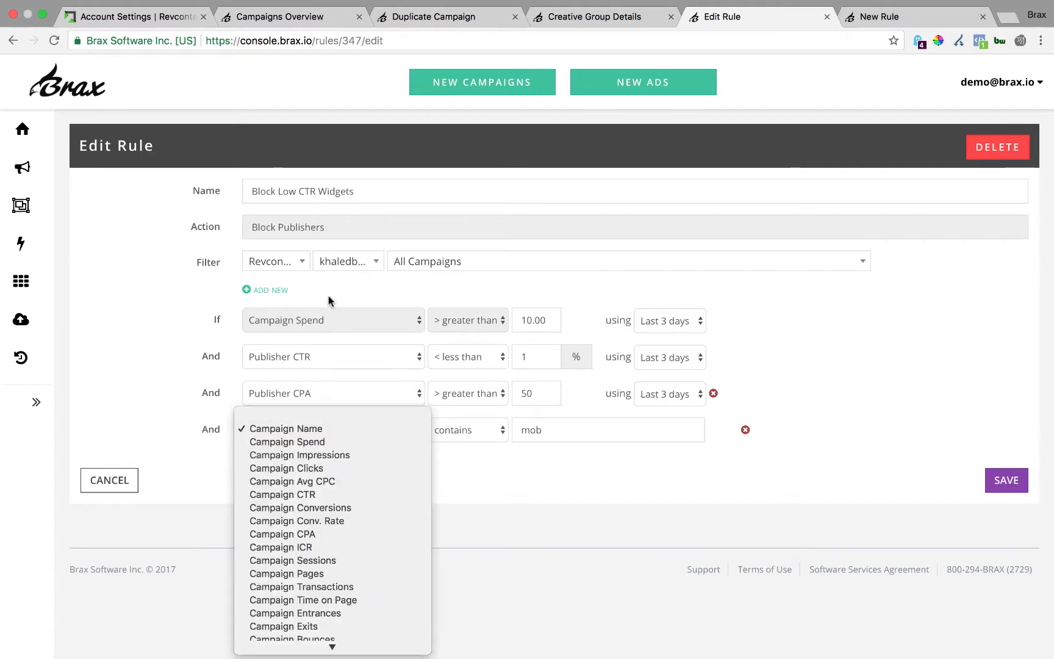
left_click(285, 429)
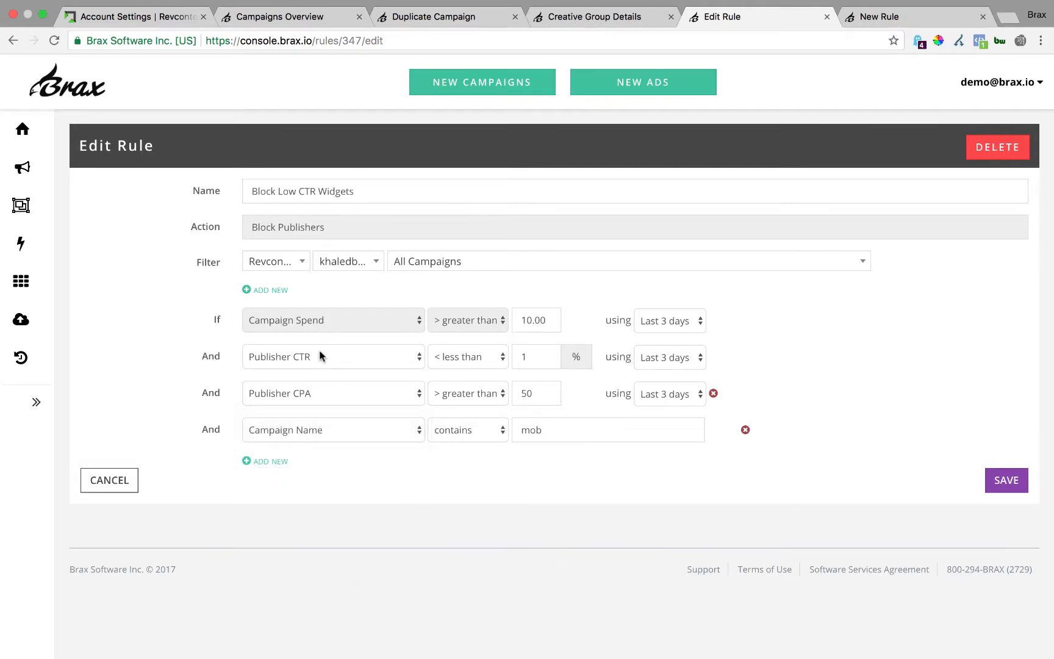
mouse_move(325, 436)
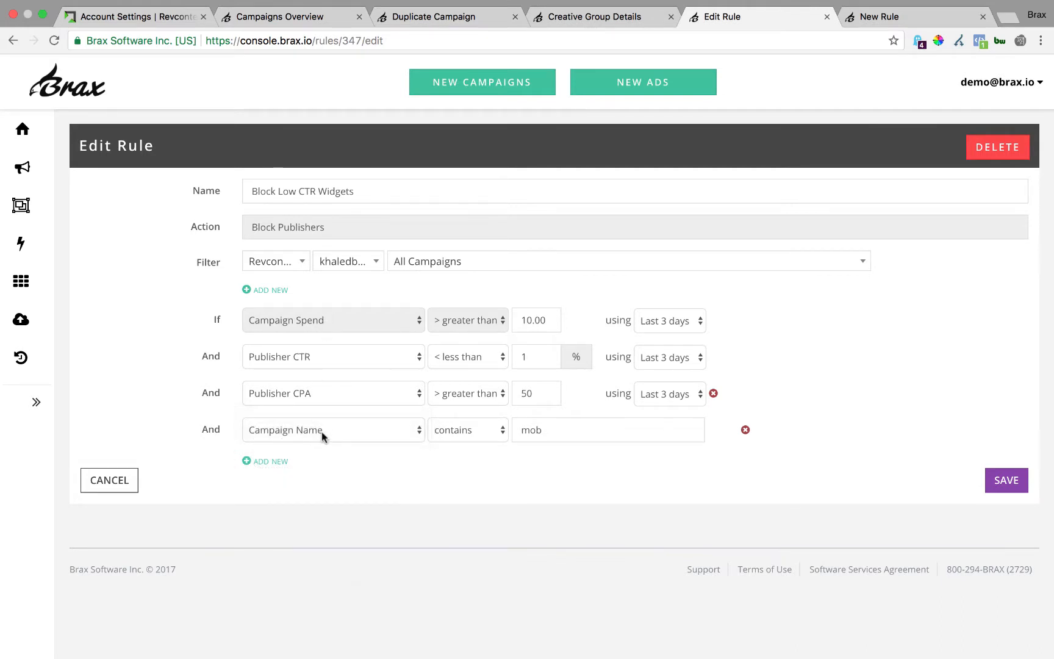
mouse_move(317, 443)
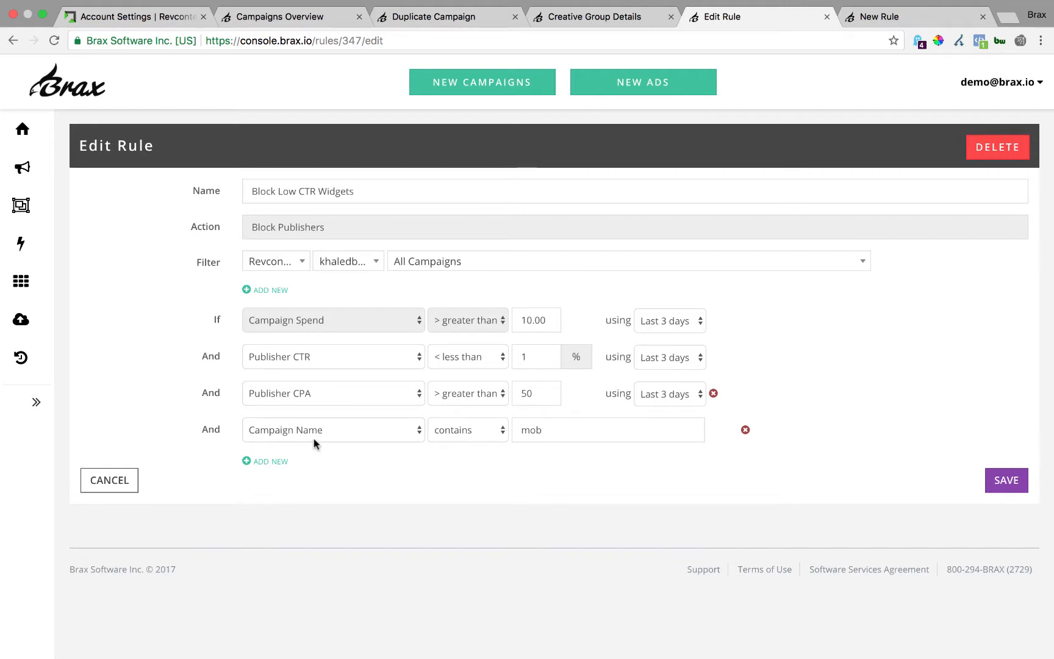
left_click(333, 430)
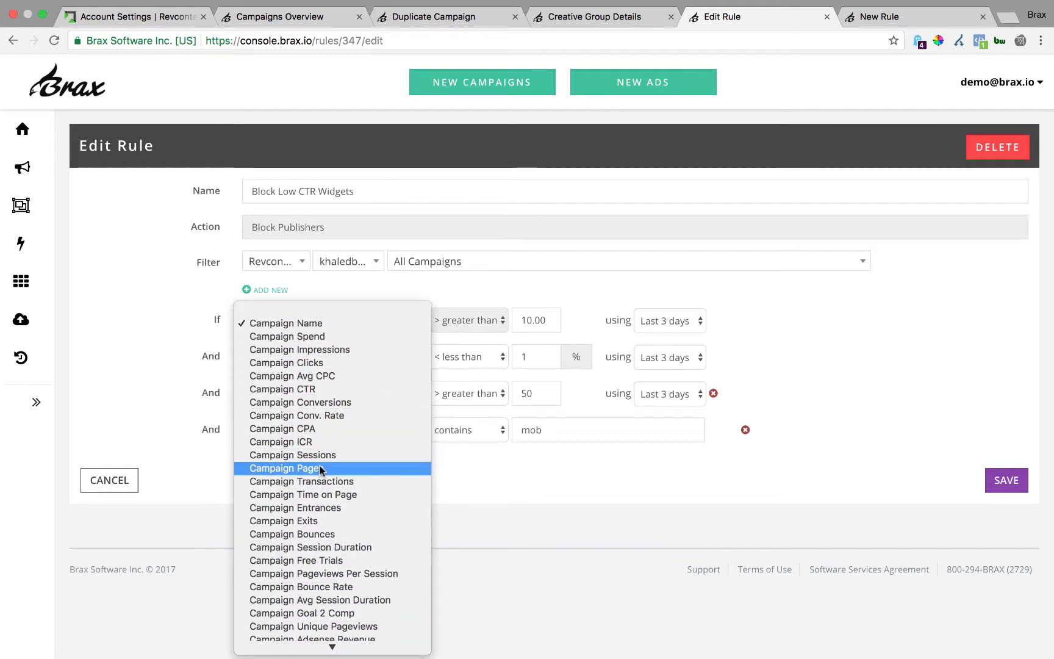
scroll("down", 3)
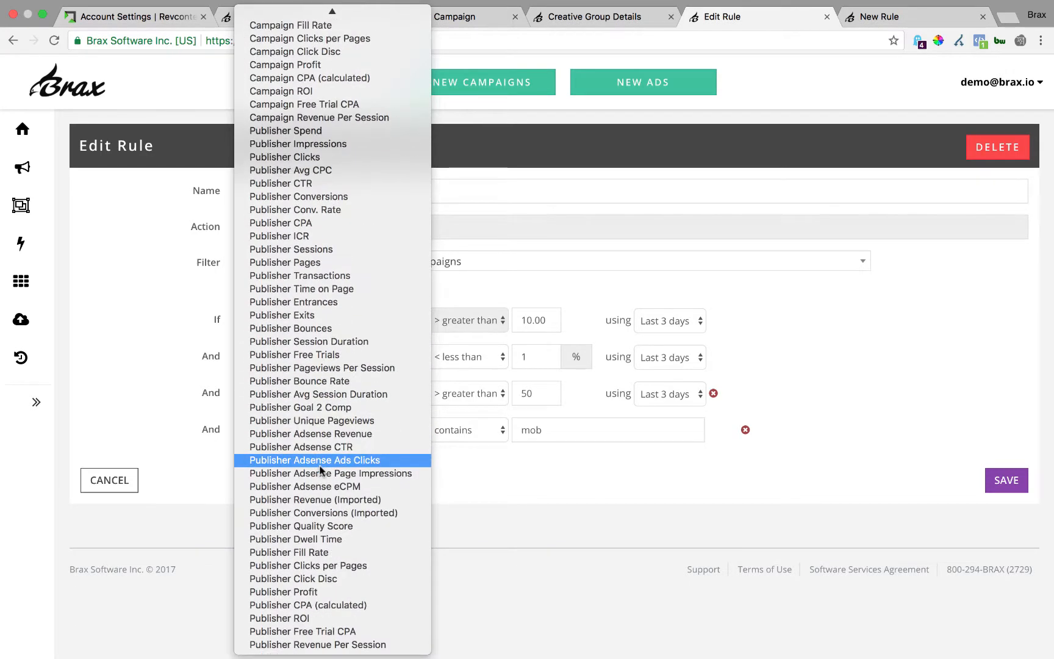
scroll("up", 3)
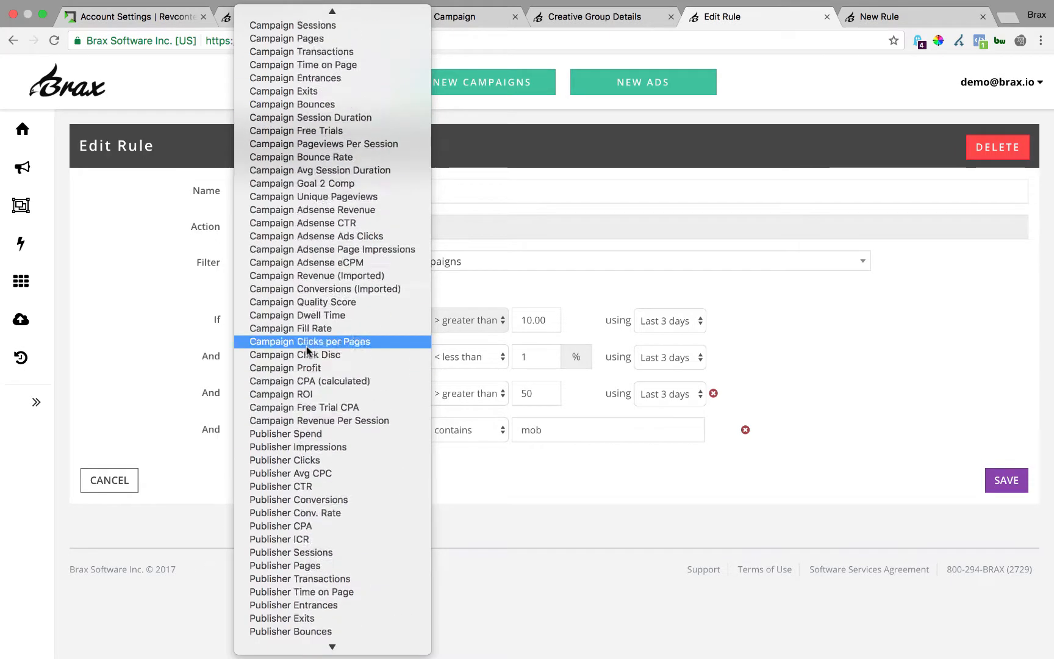
scroll("up", 3)
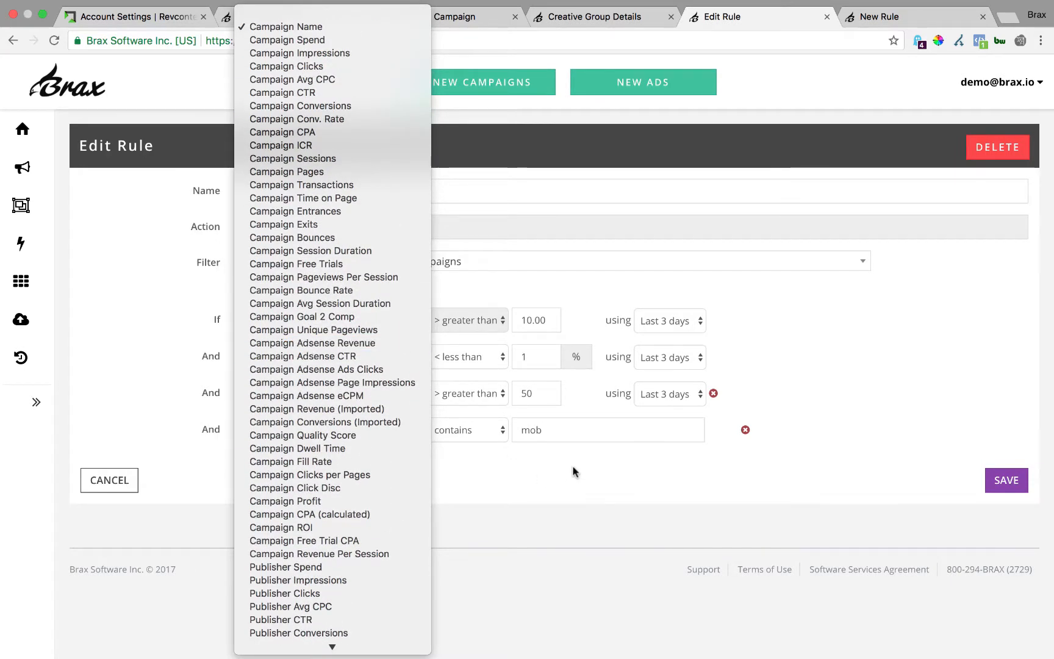
left_click(287, 41)
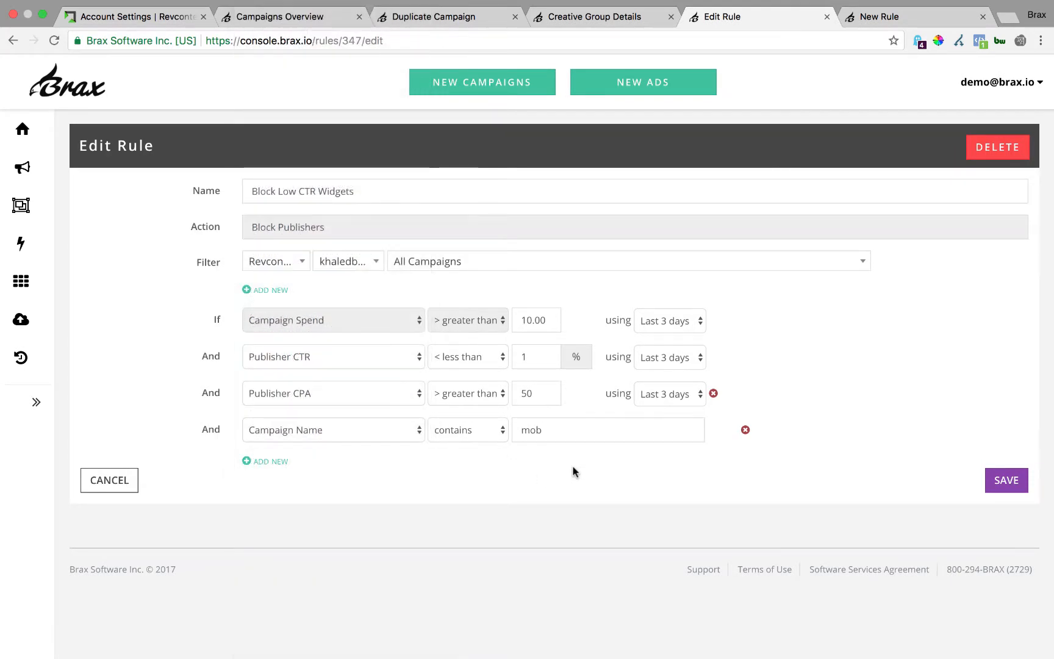
mouse_move(746, 432)
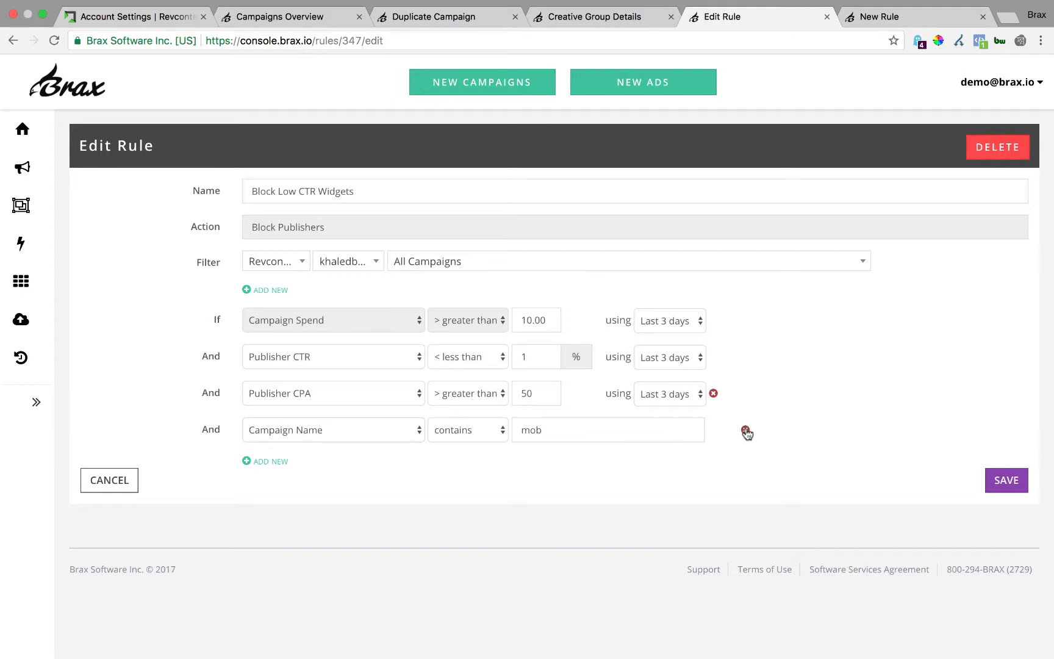
left_click(748, 432)
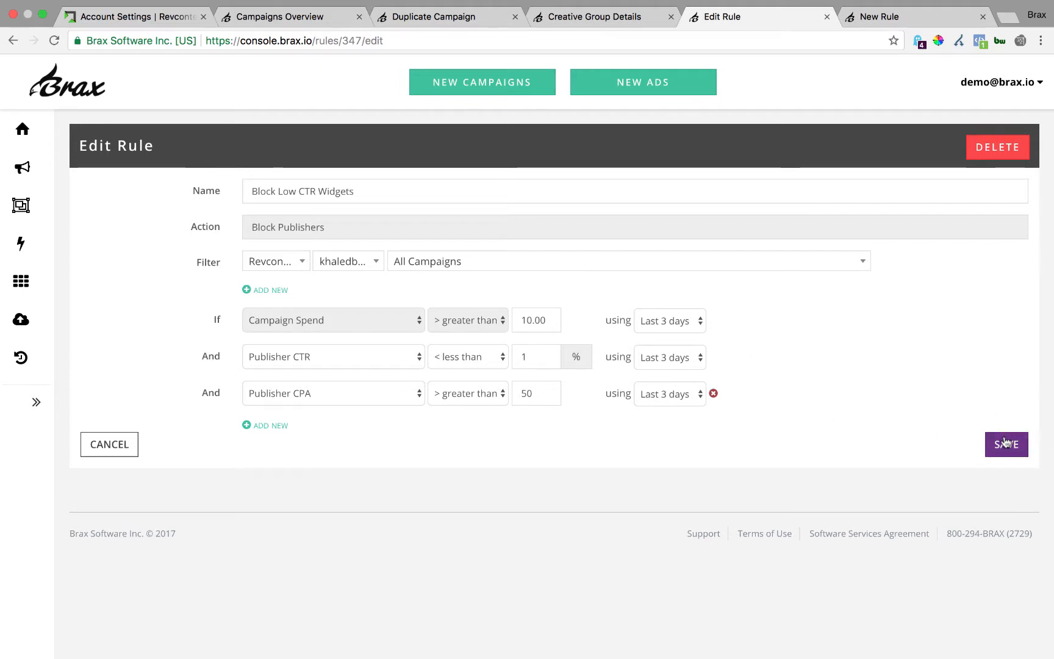
Step: Save the three-condition Block Low CTR Widgets rule, returning to the Rules list
left_click(1006, 444)
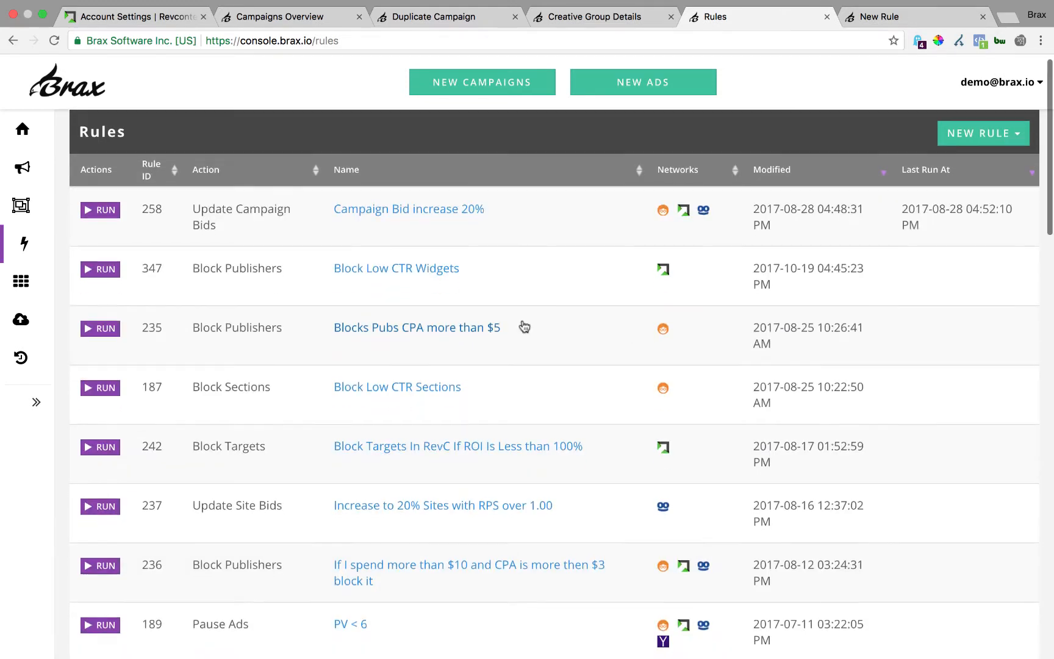
mouse_move(100, 447)
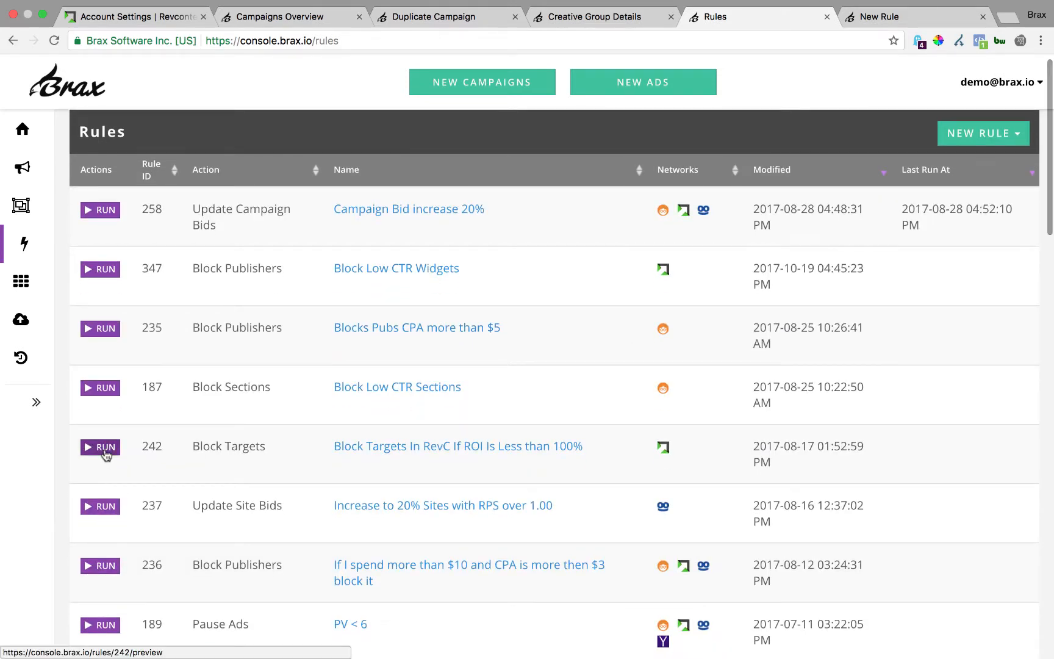
mouse_move(104, 250)
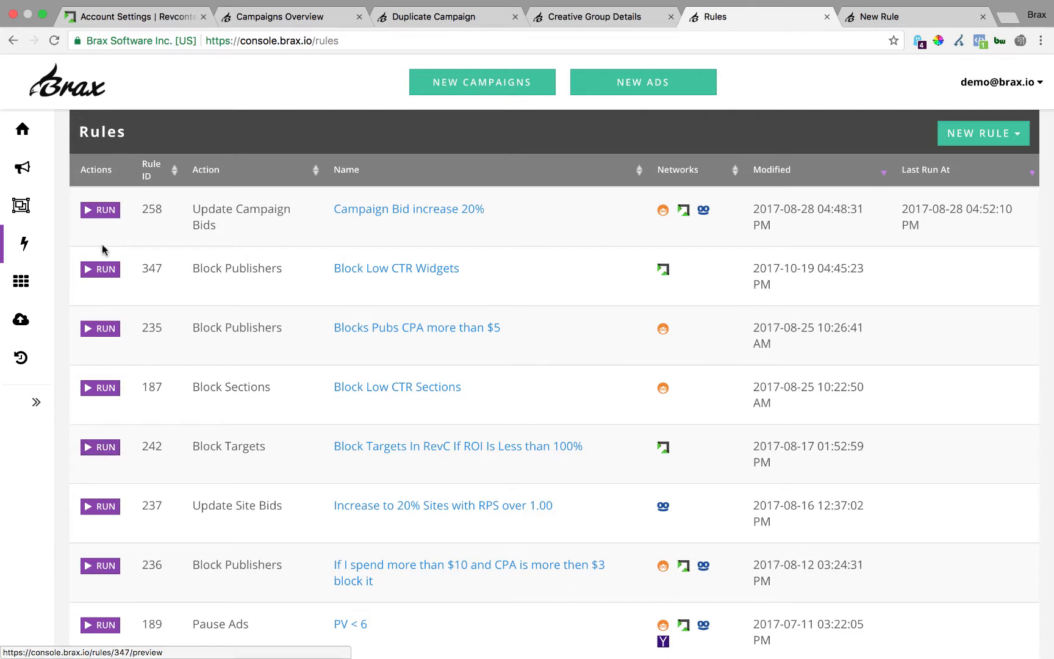
Step: Run Block Low CTR Widgets and review the eight matched publishers in the preview
left_click(397, 268)
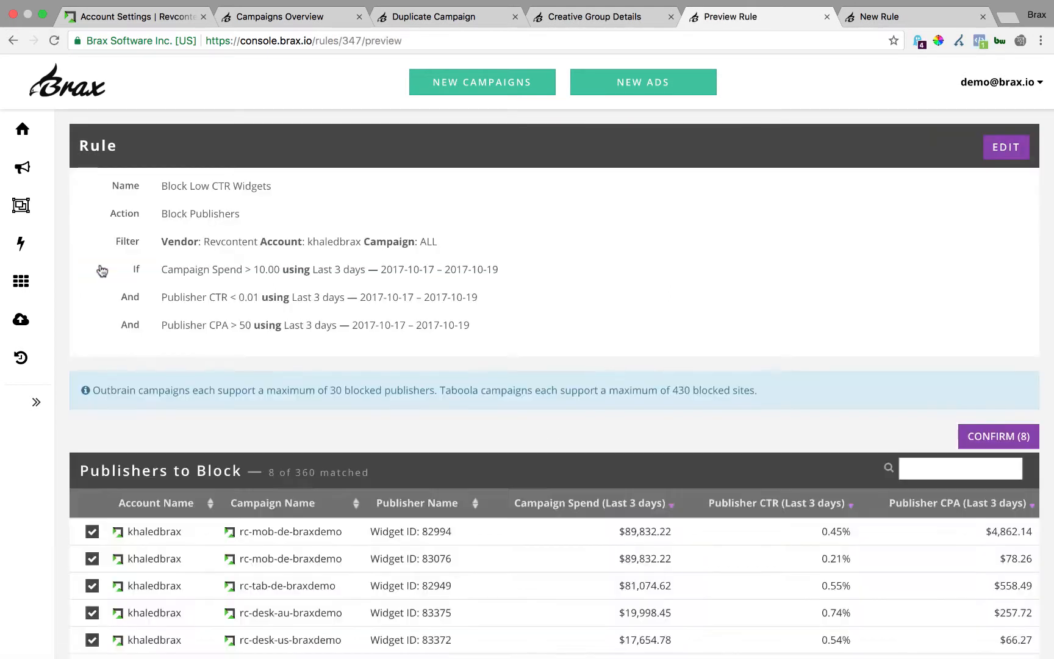
mouse_move(210, 225)
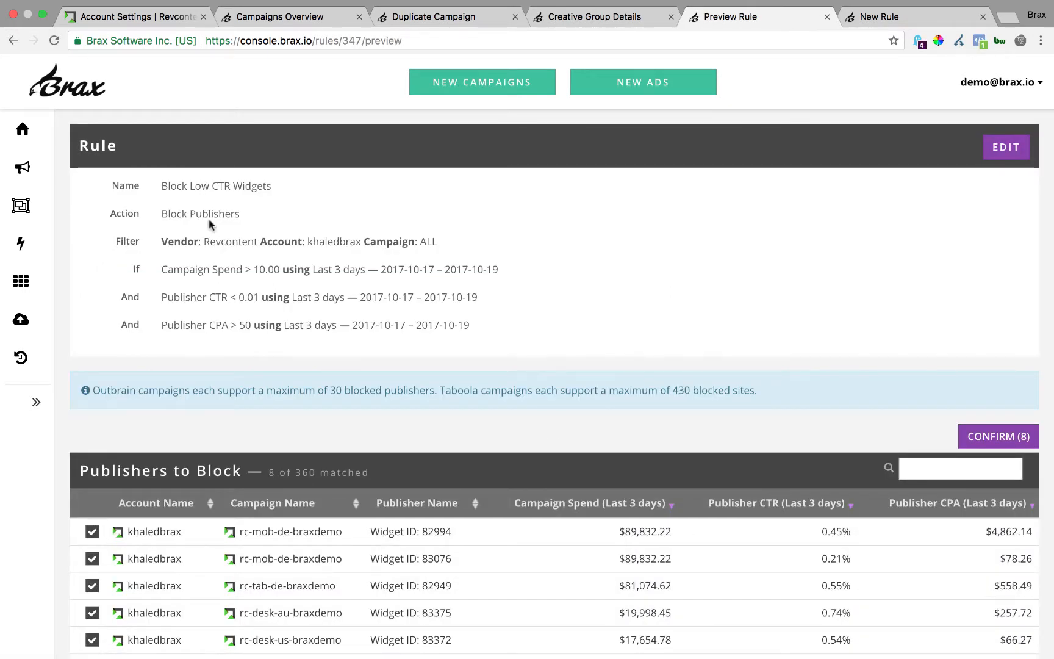
scroll("down", 3)
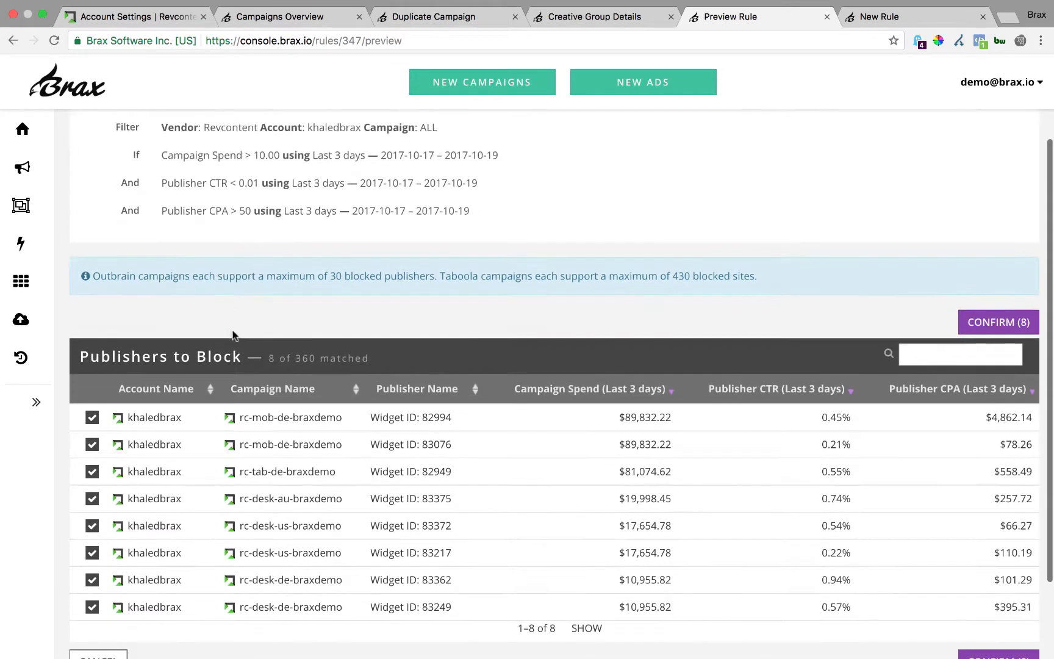
scroll("down", 3)
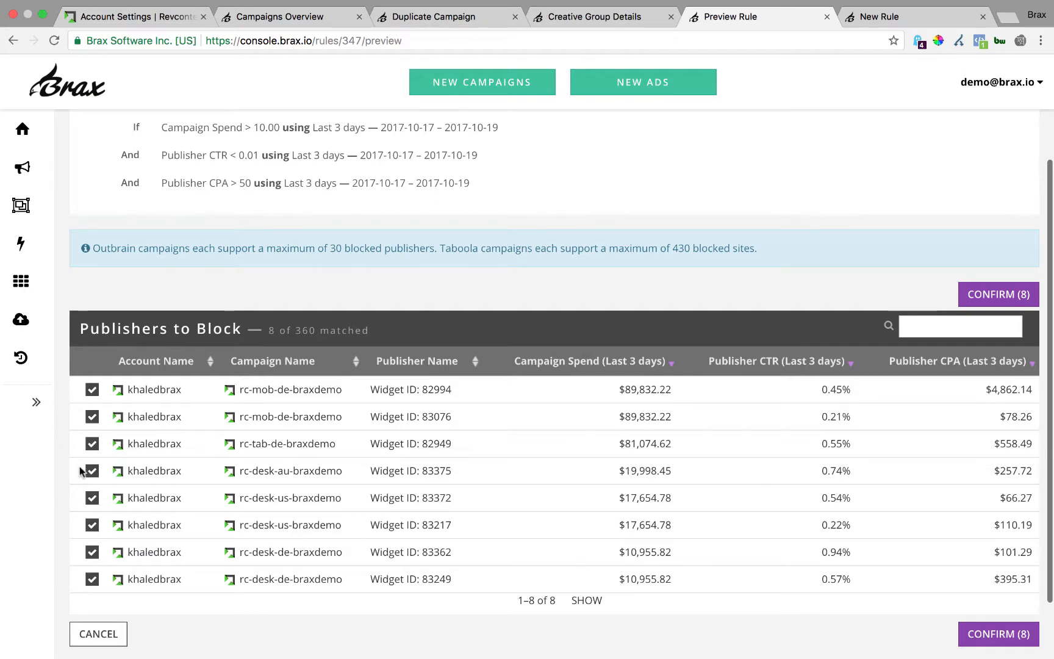
mouse_move(92, 400)
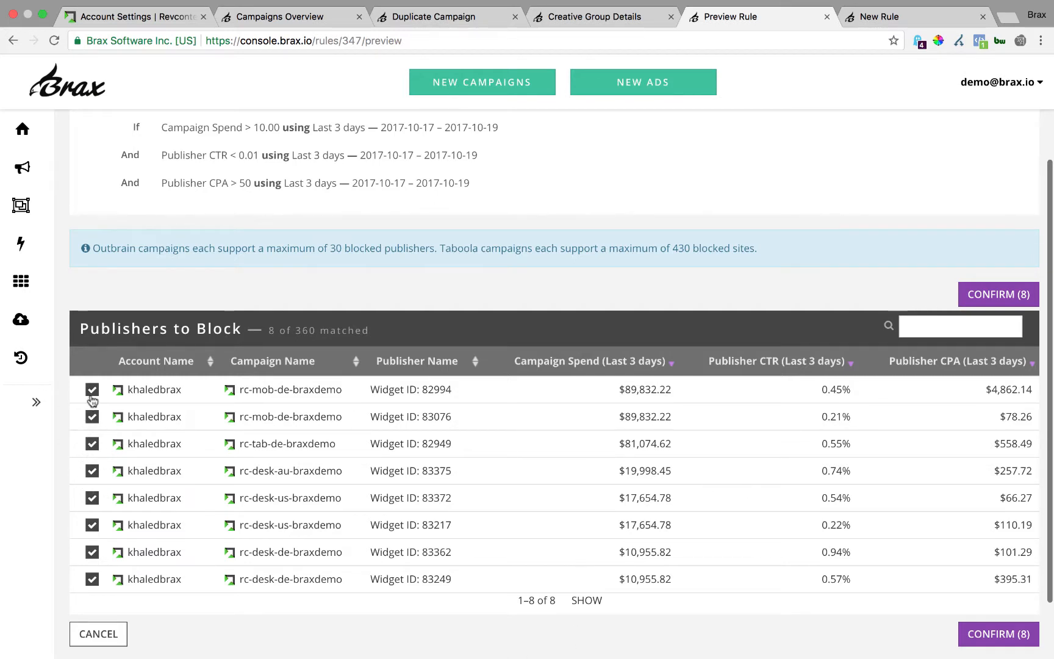
Step: Leave Widget ID: 83362 unchecked and confirm blocking the remaining seven publishers
left_click(91, 389)
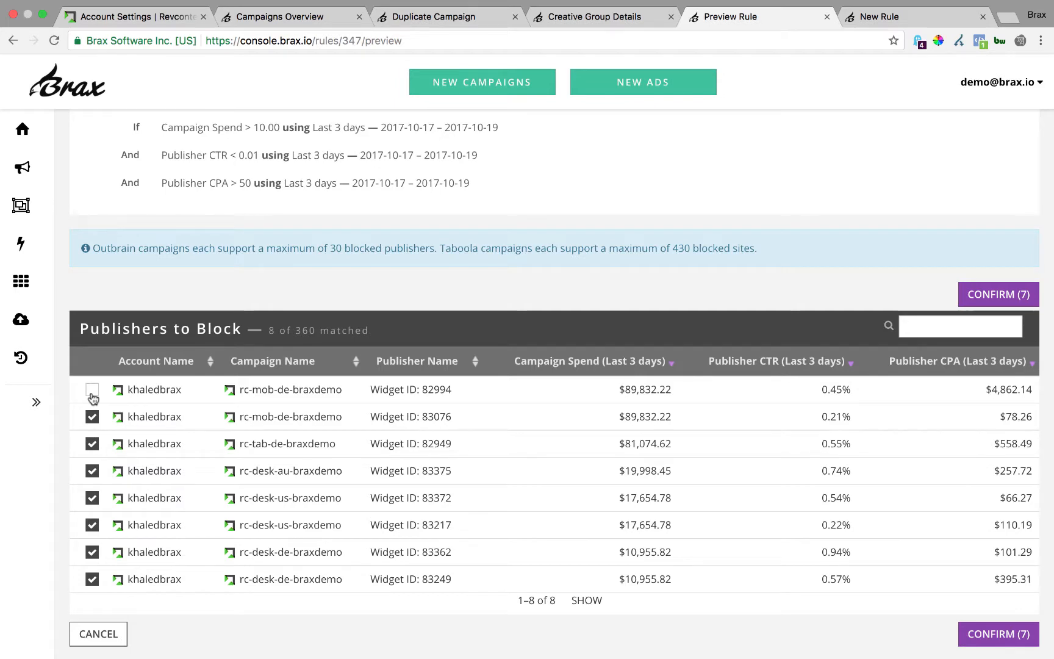
left_click(92, 389)
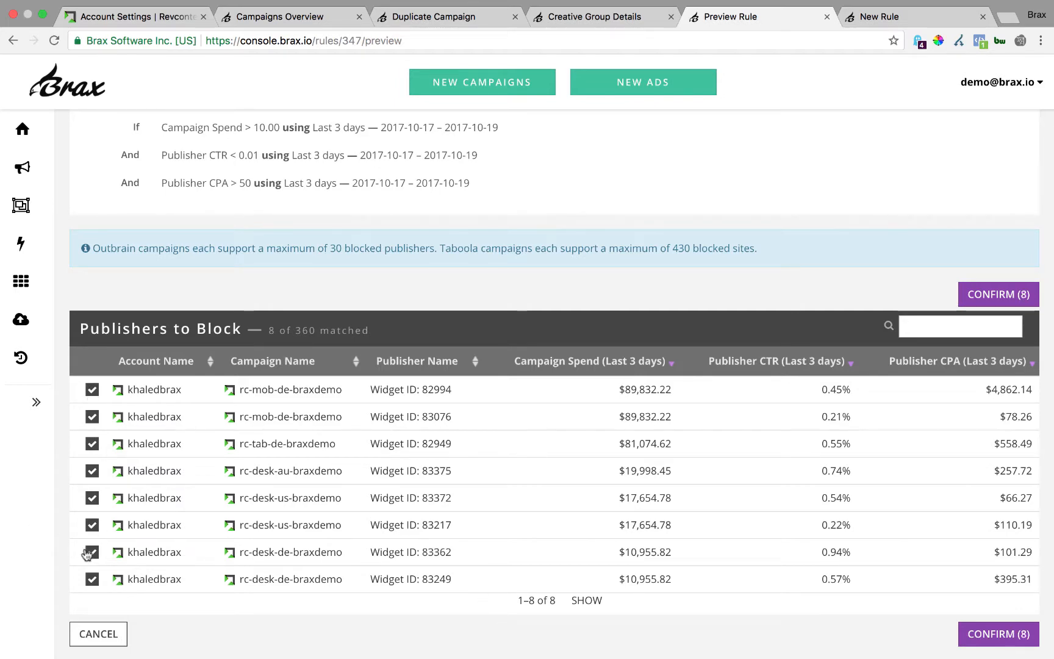
left_click(92, 552)
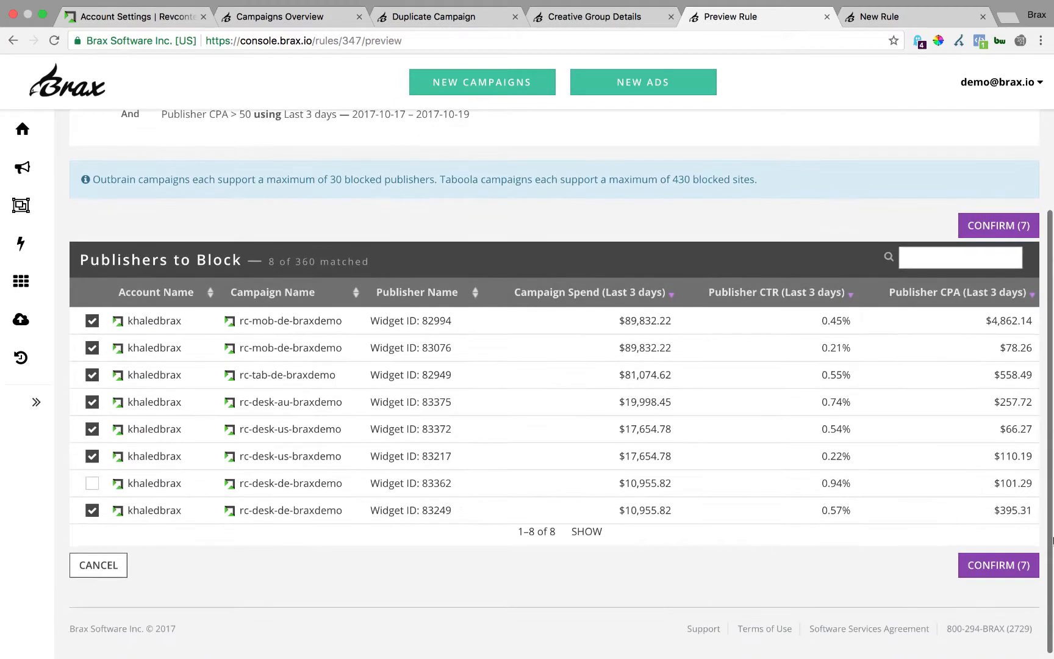
left_click(991, 565)
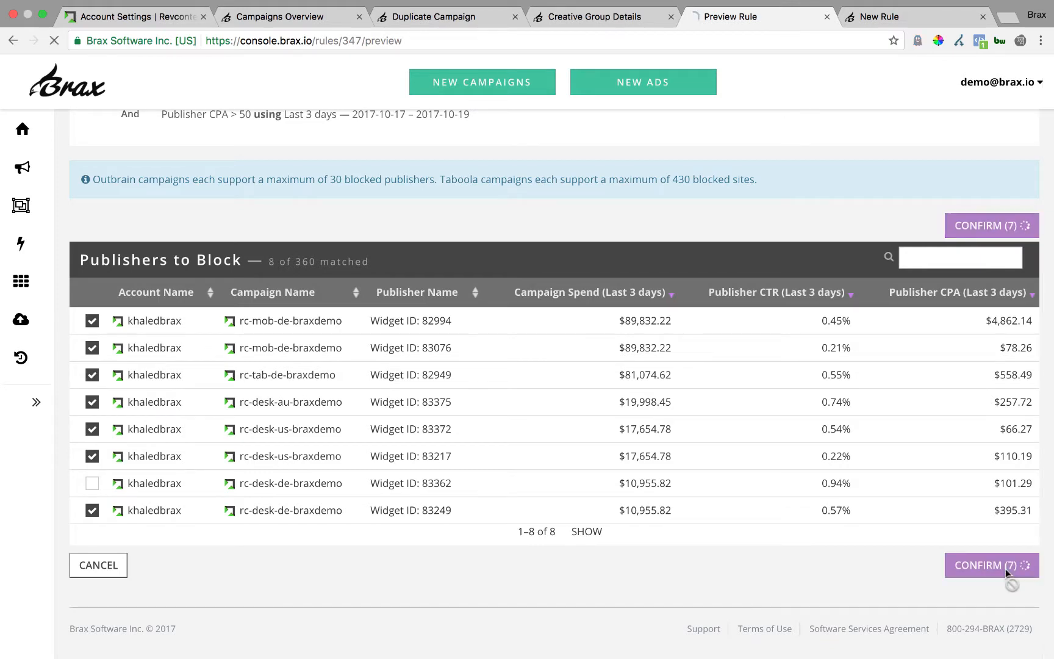
Step: Return to the Rules list showing Block Low CTR Widgets last run 2017-10-20 among all 10 rules
left_click(991, 565)
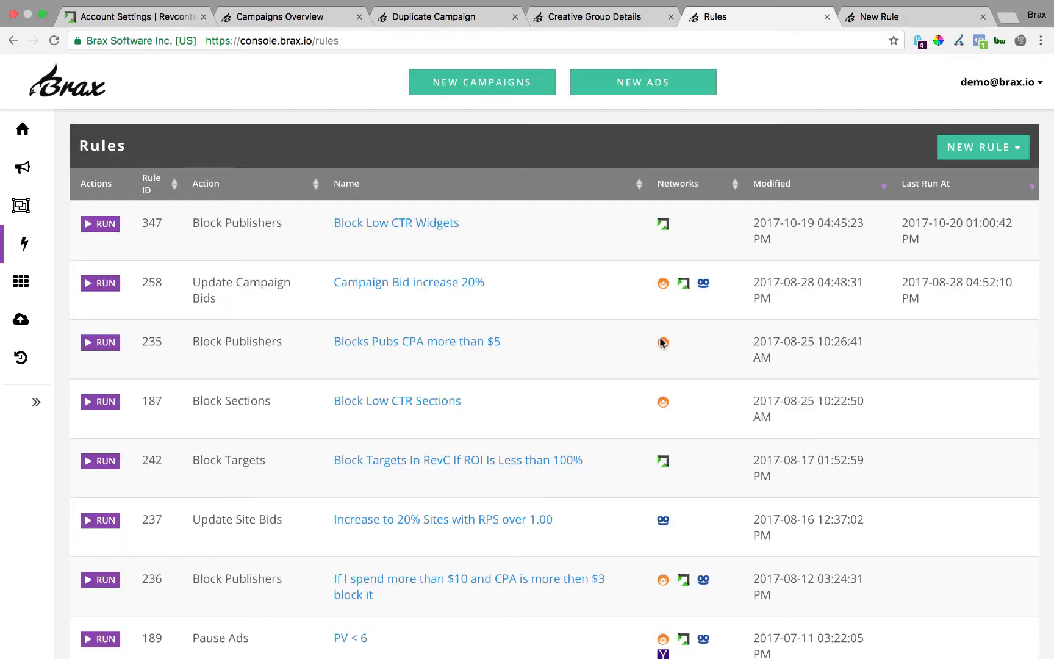
mouse_move(187, 325)
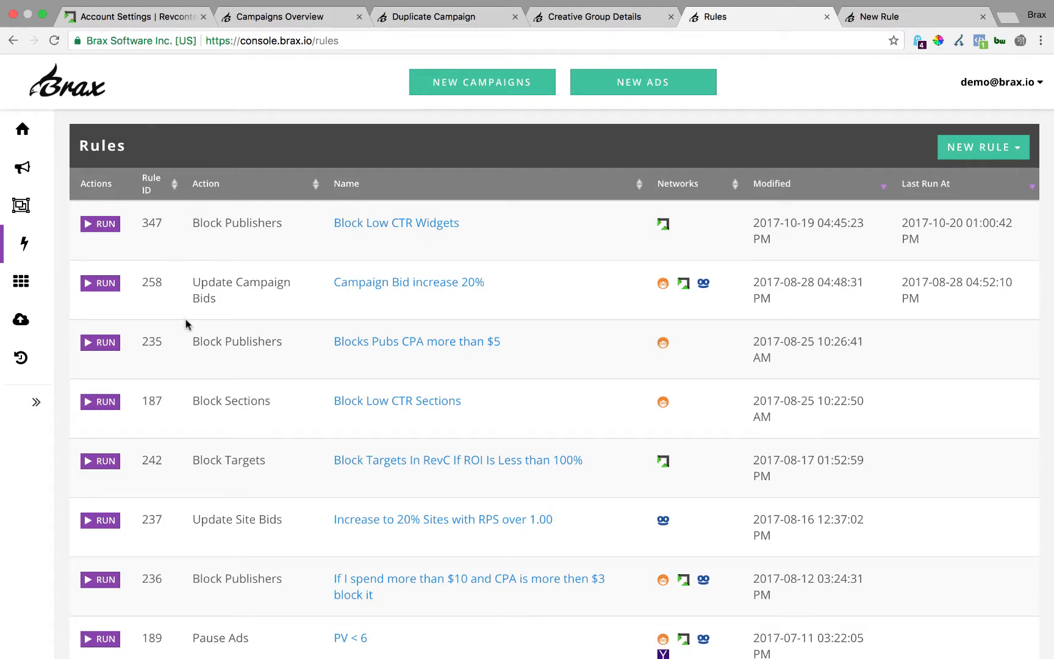
mouse_move(157, 227)
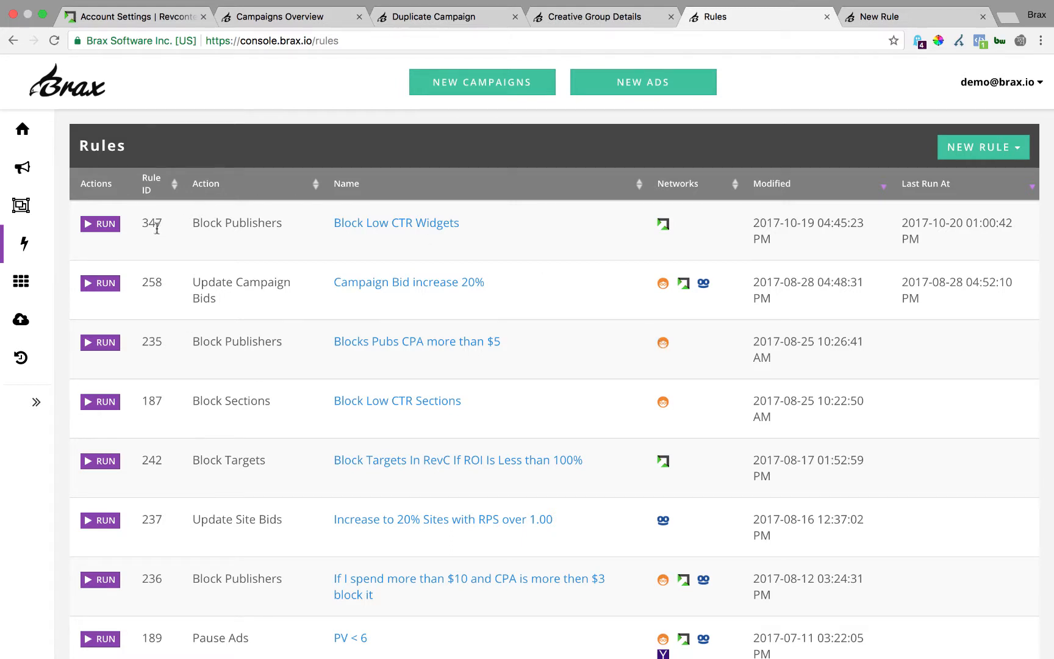
double_click(151, 222)
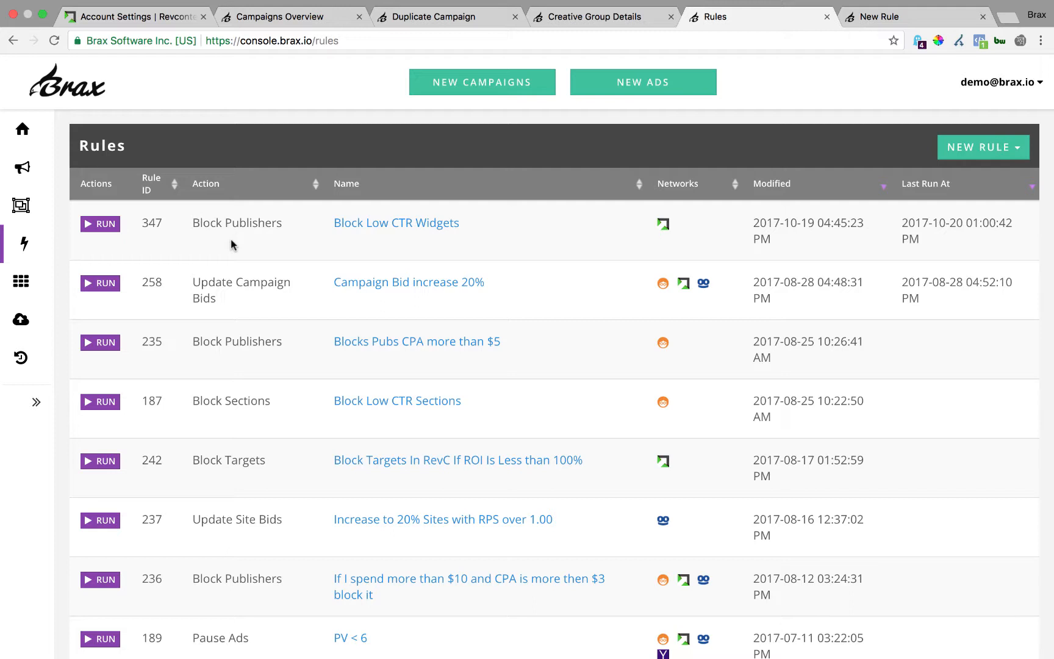
mouse_move(304, 437)
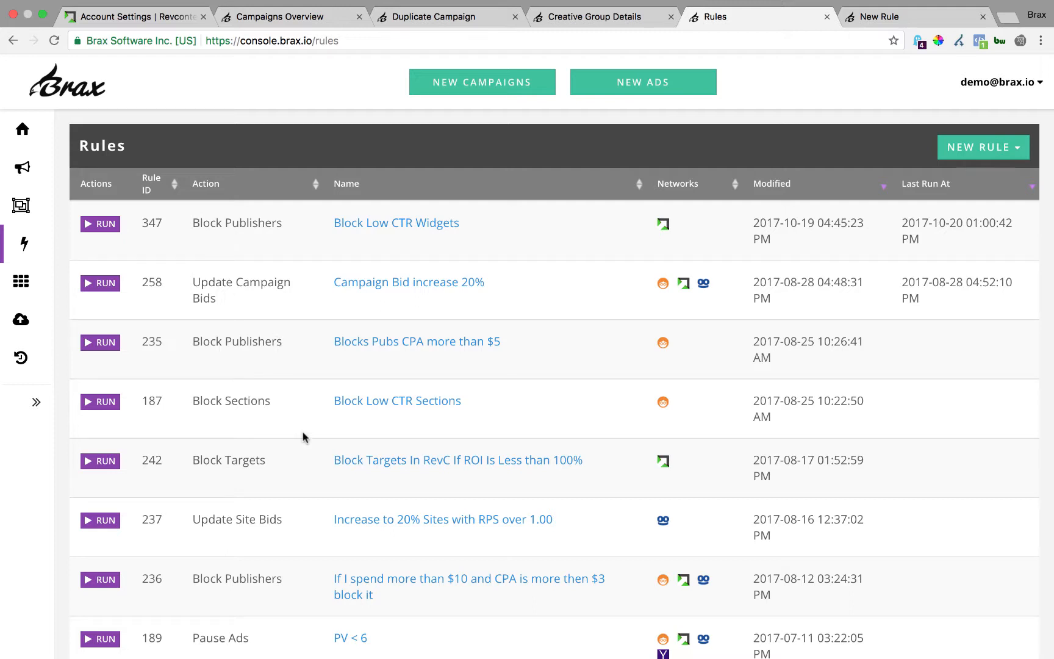
scroll("down", 3)
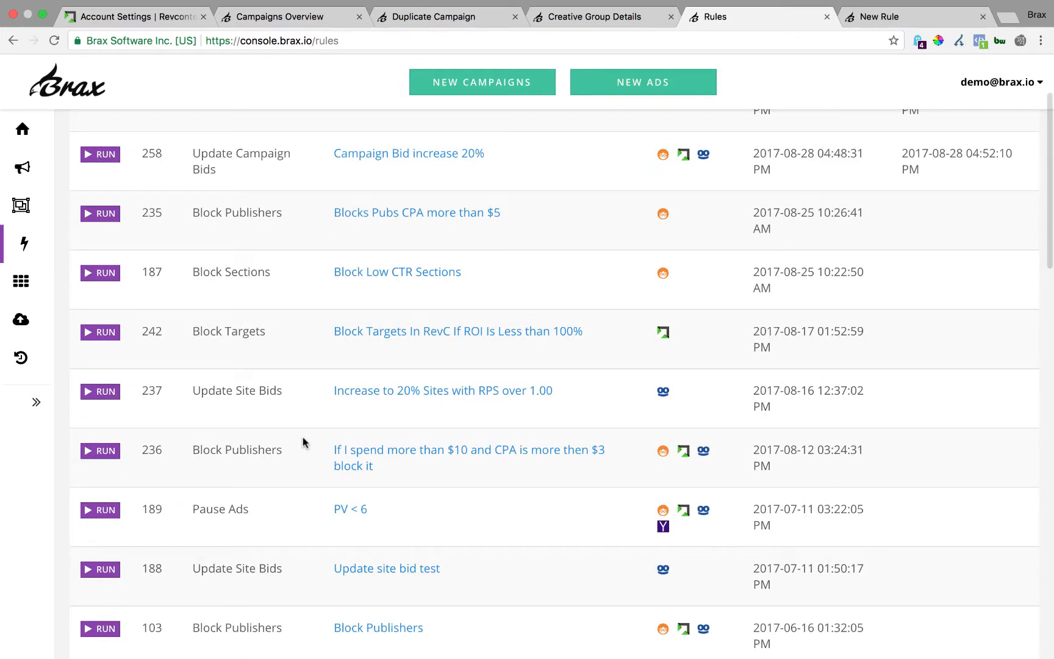
scroll("down", 3)
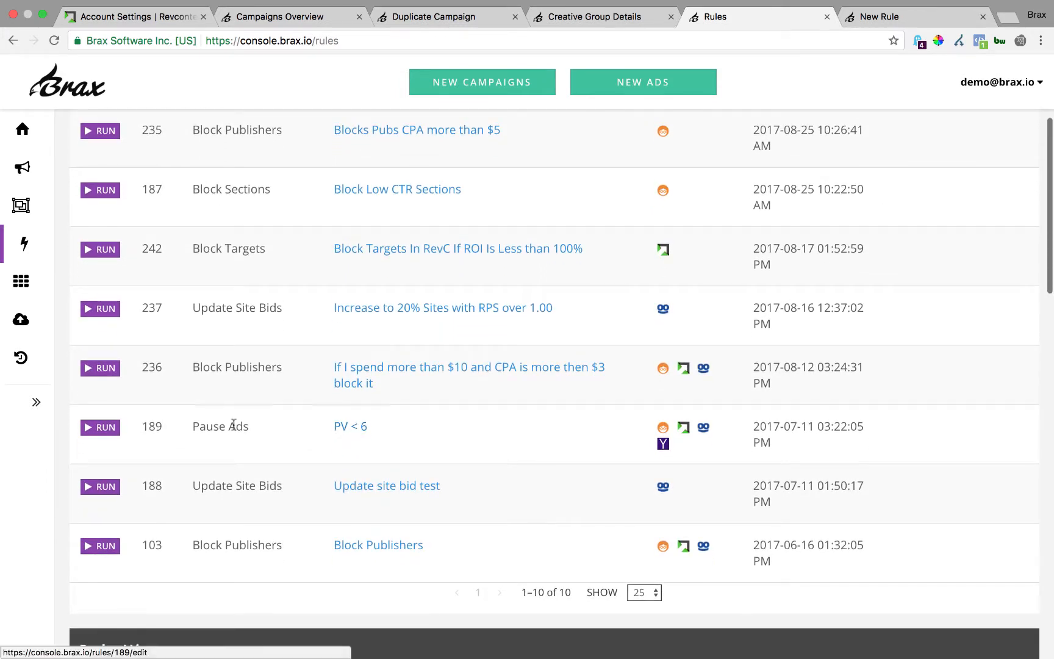
Step: Preview the PV < 6 rule, which matches none of 280 ads to pause
left_click(350, 425)
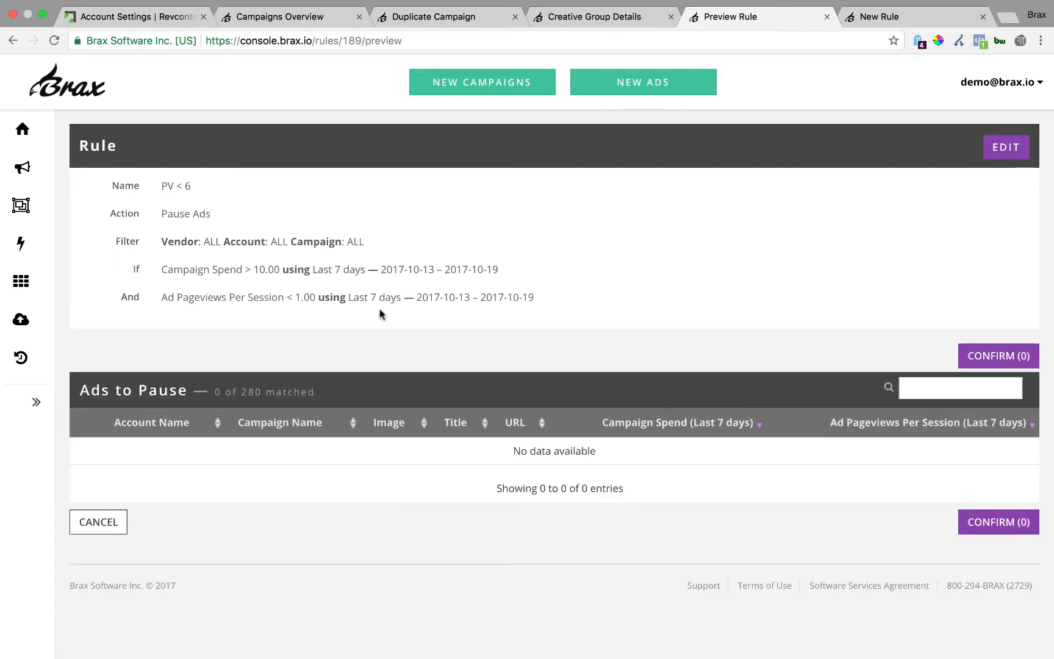
mouse_move(268, 377)
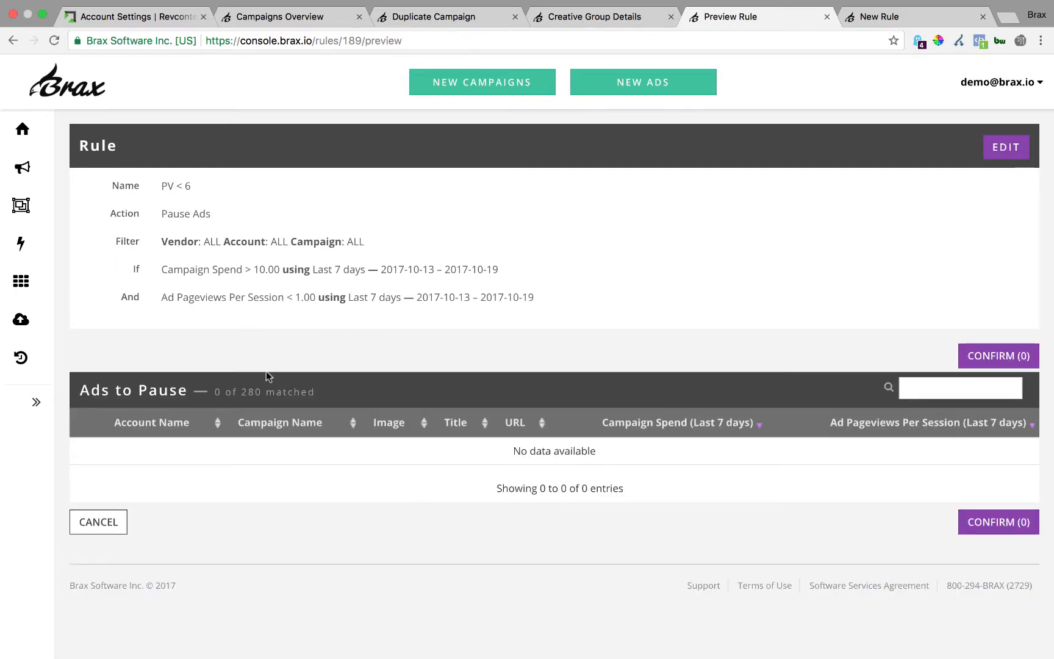
mouse_move(359, 342)
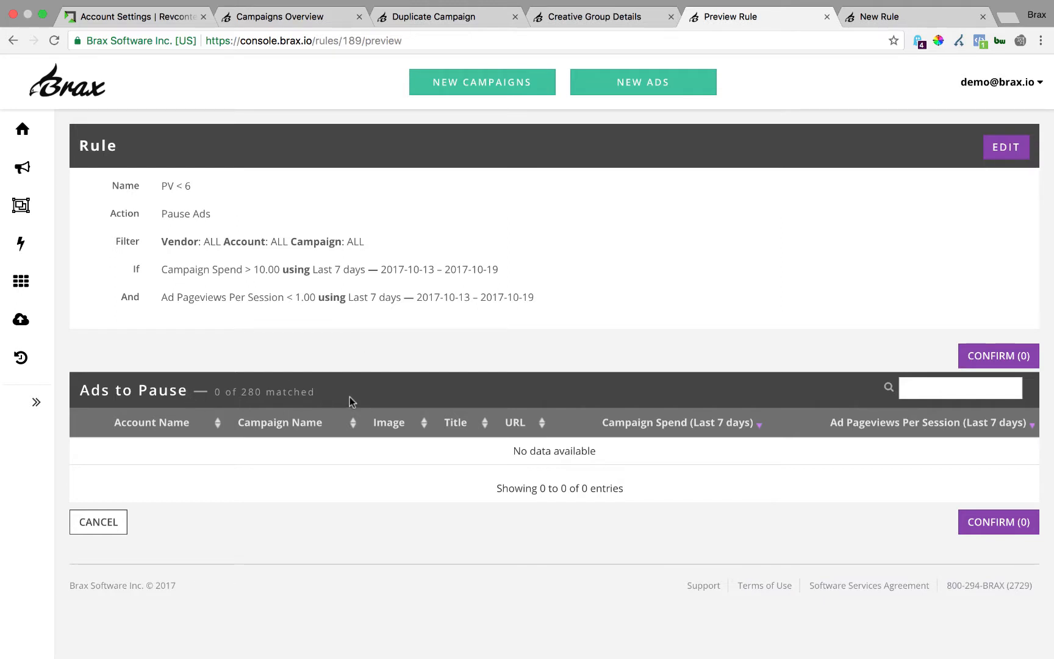
mouse_move(1006, 146)
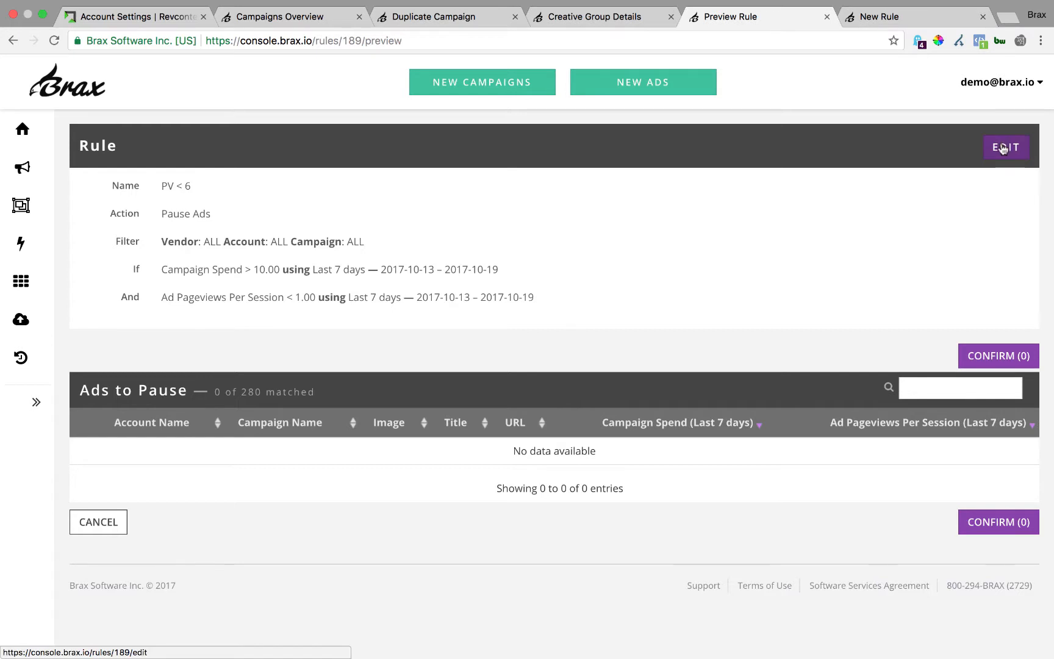
Step: Look at the PV < 6 rule's editor with value 5.00 before returning to the Rules list
left_click(1006, 146)
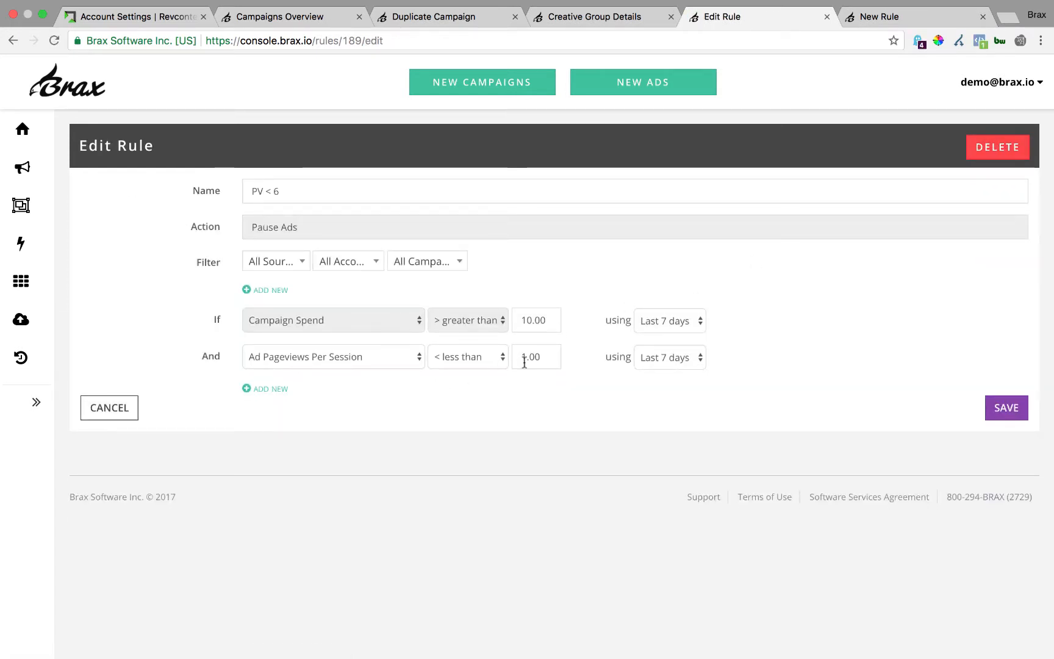
type("5.00")
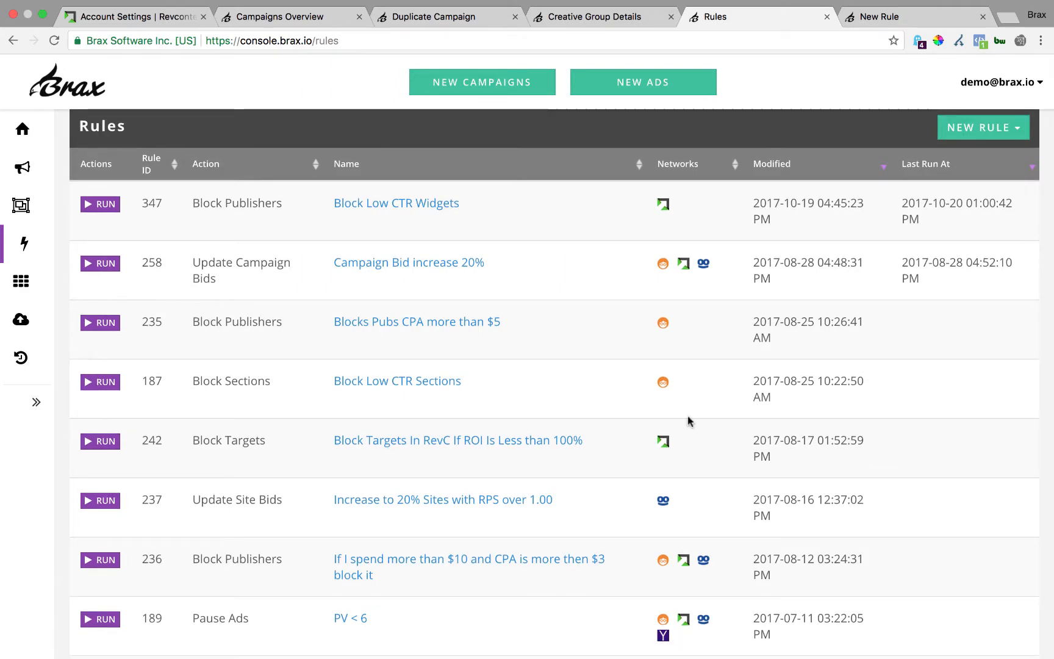
left_click(350, 617)
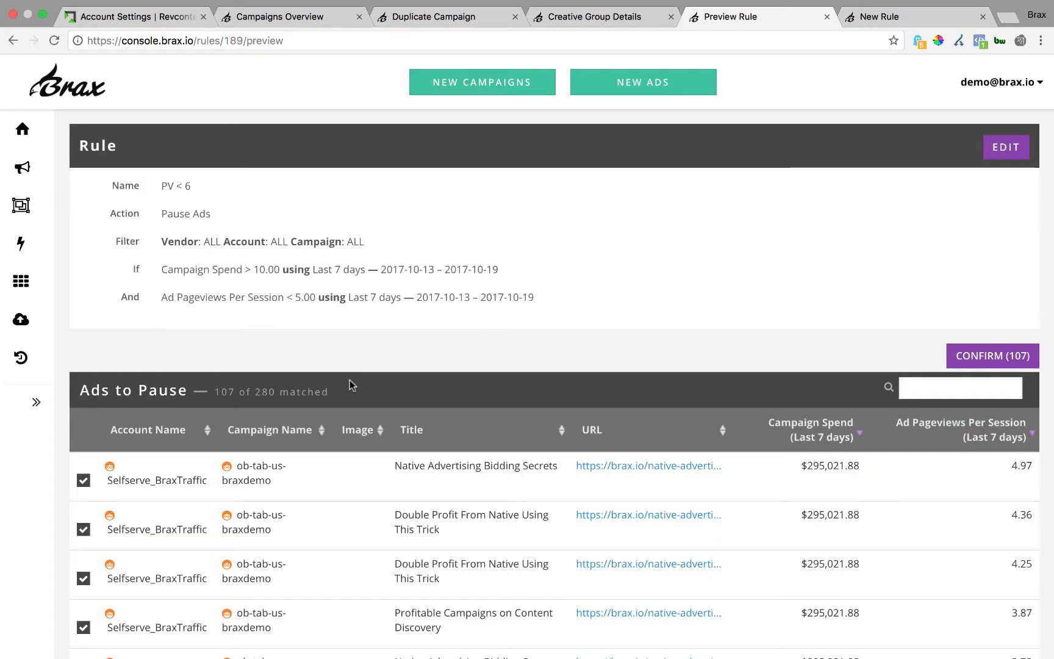
scroll("down", 3)
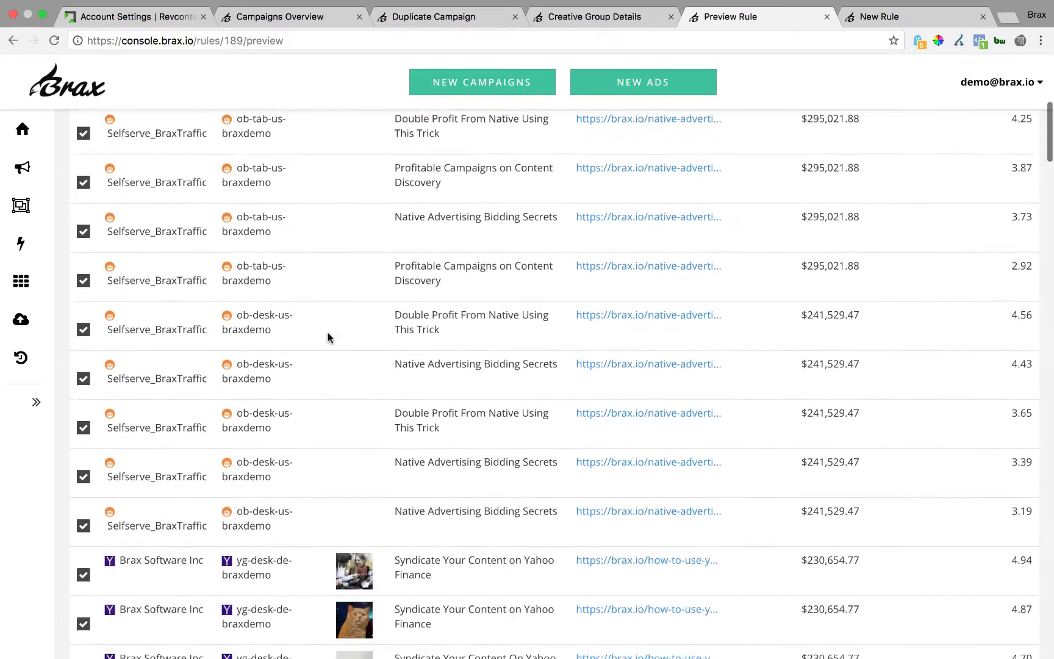
scroll("up", 3)
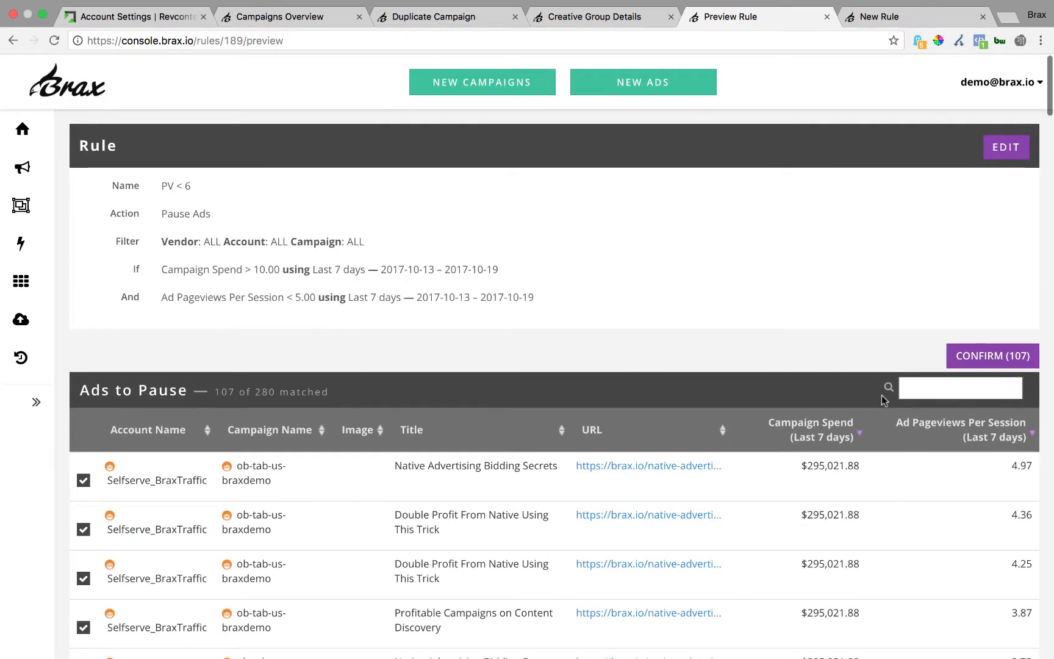
scroll("down", 3)
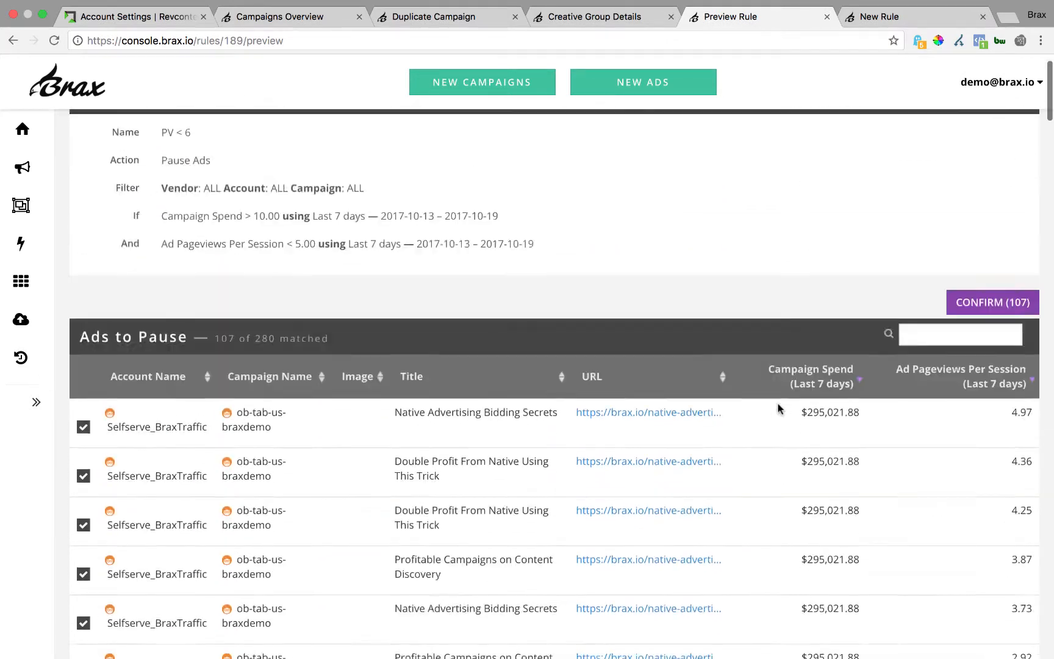
scroll("up", 3)
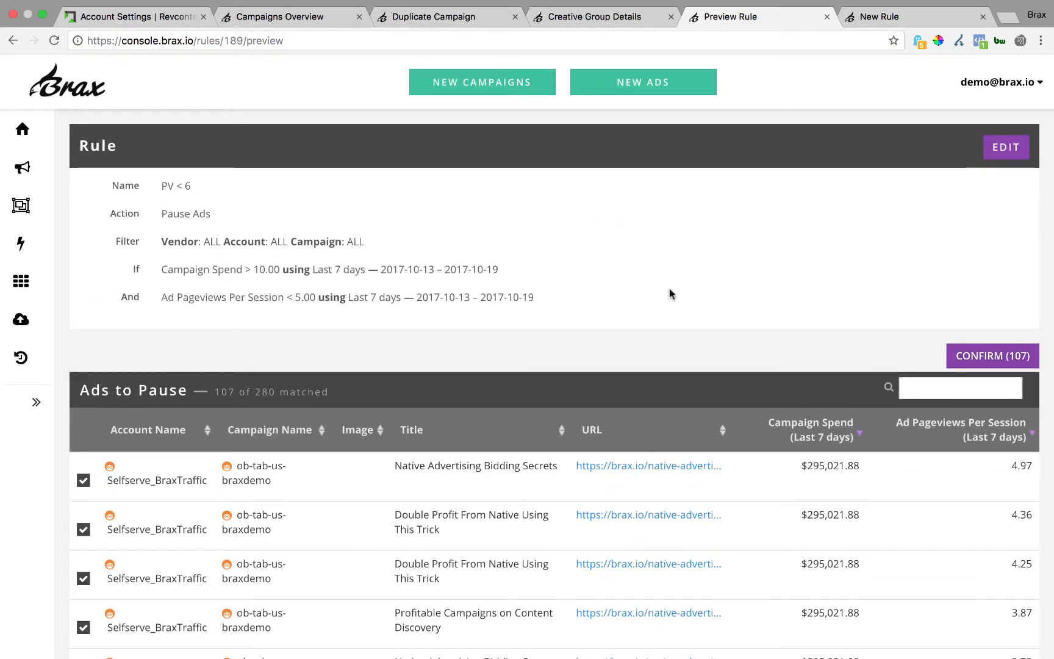
scroll("down", 3)
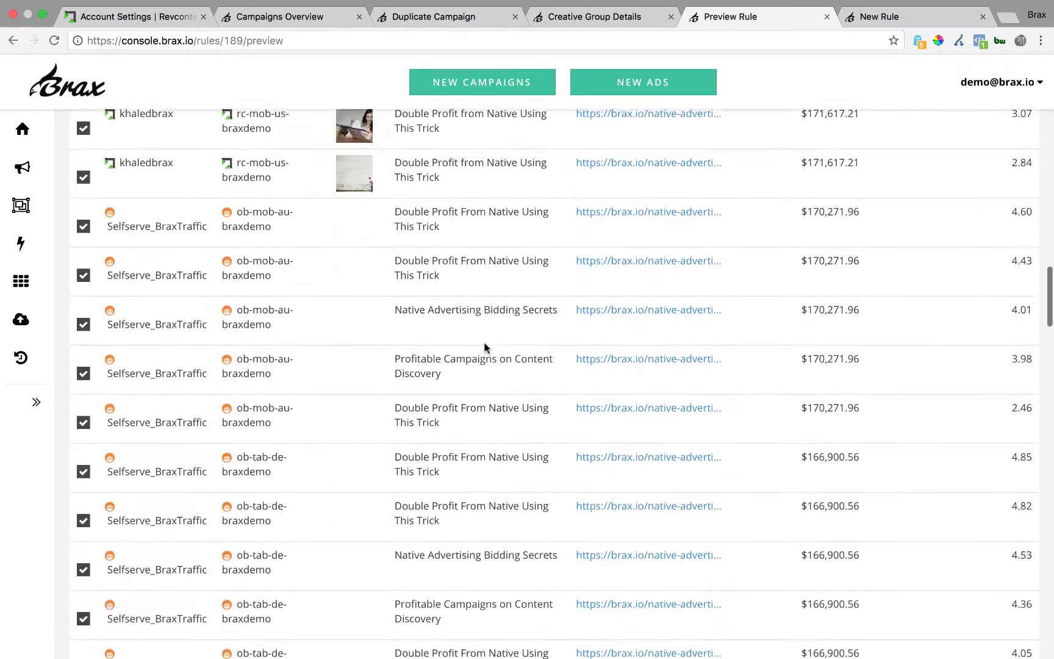
scroll("down", 3)
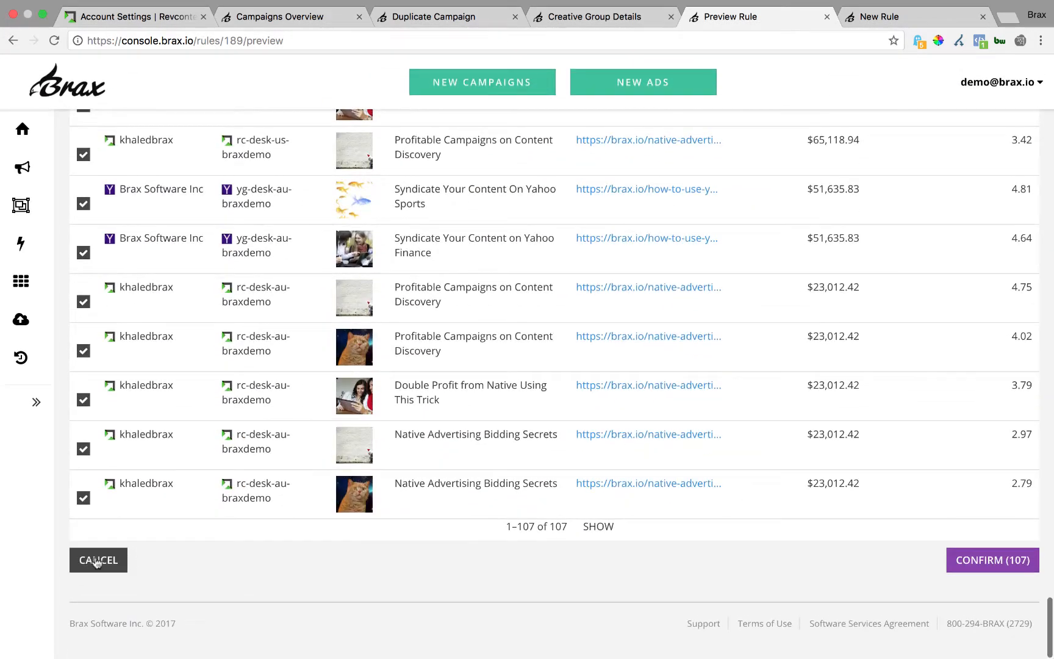
left_click(98, 560)
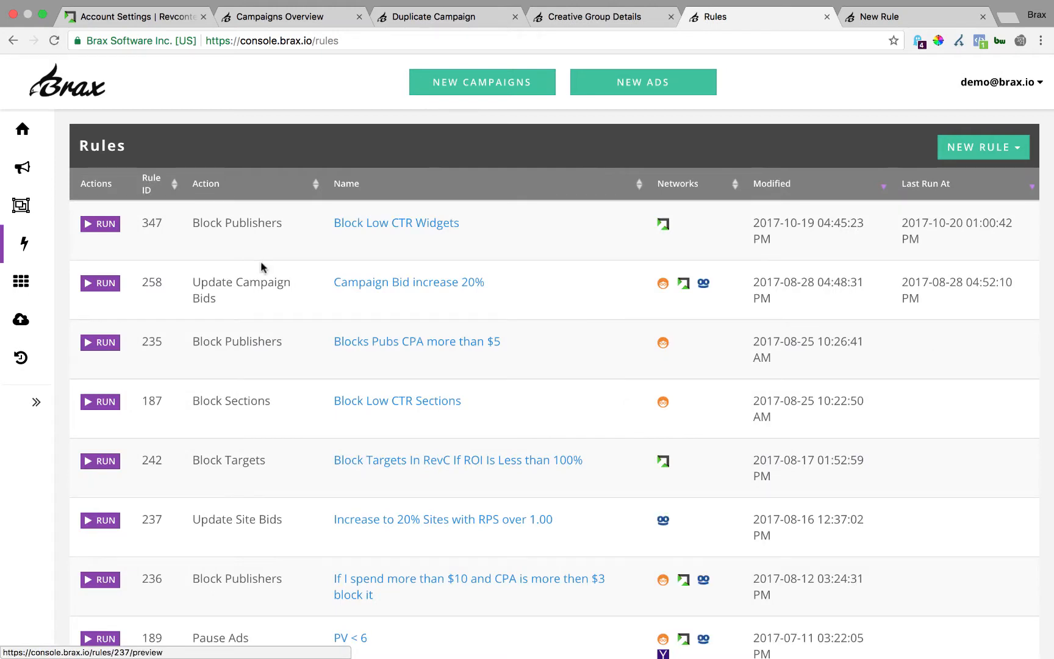
Step: Open job 1074 from the Rule History of Block Low CTR Widgets
left_click(21, 358)
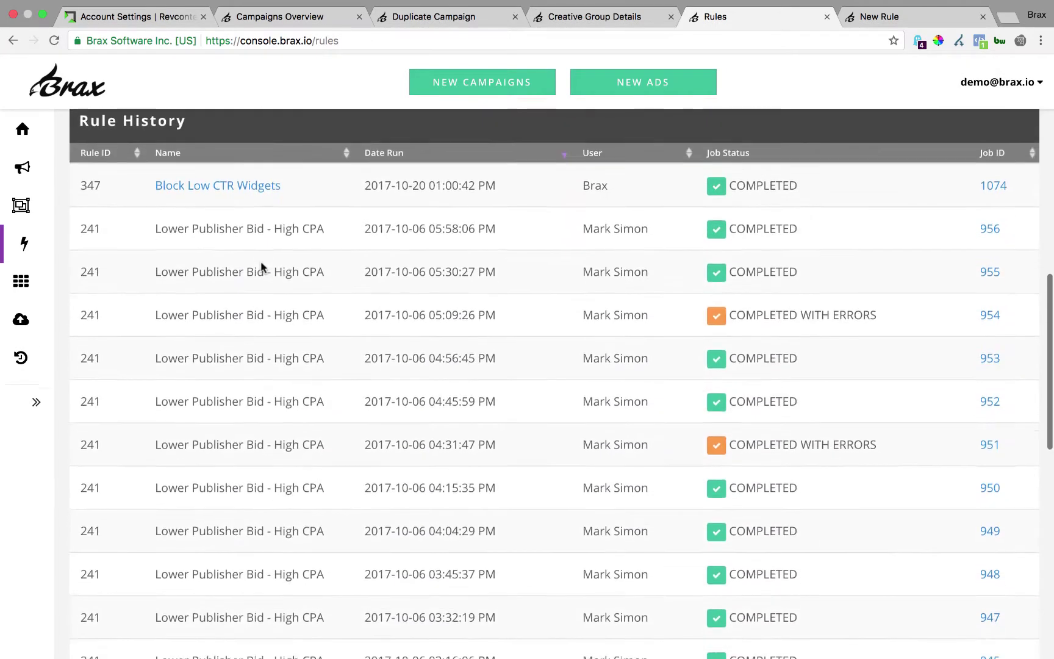
scroll("up", 3)
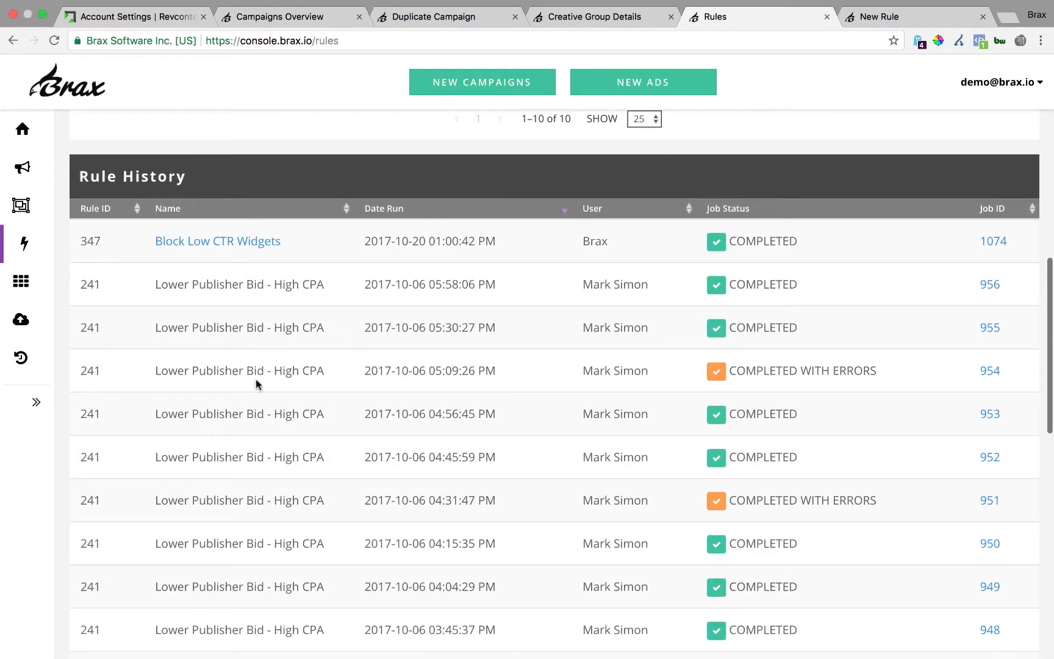
mouse_move(244, 255)
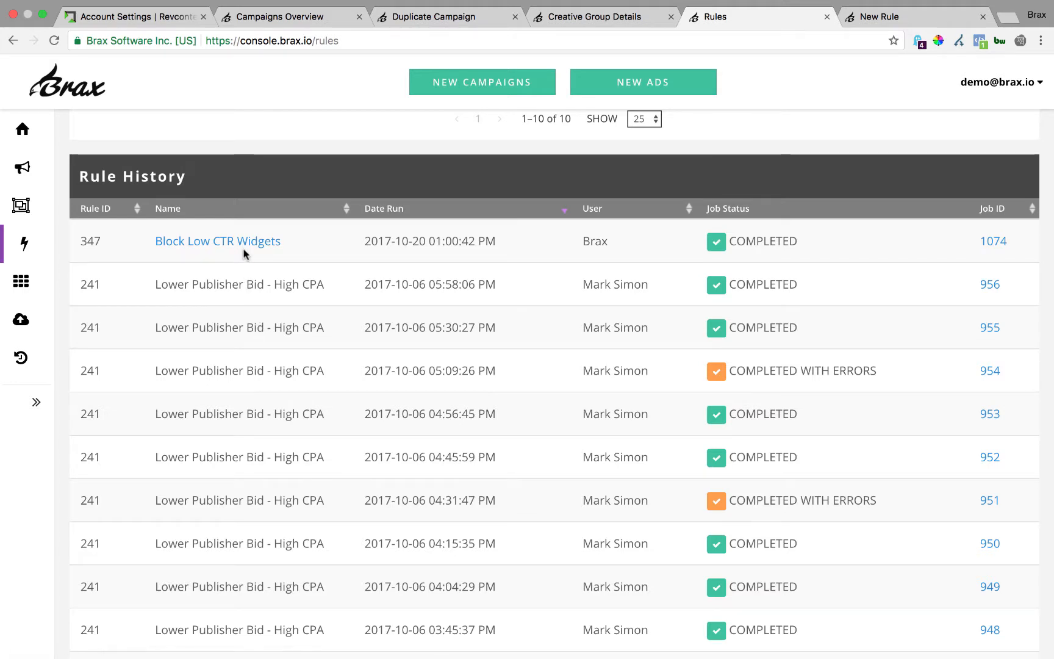
mouse_move(285, 279)
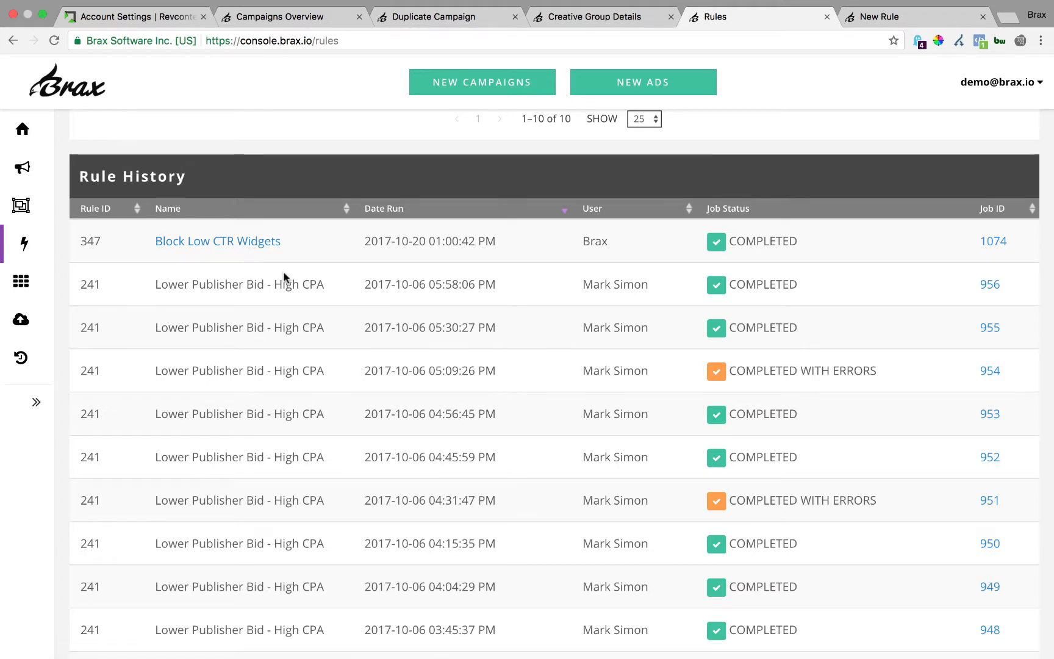
mouse_move(994, 241)
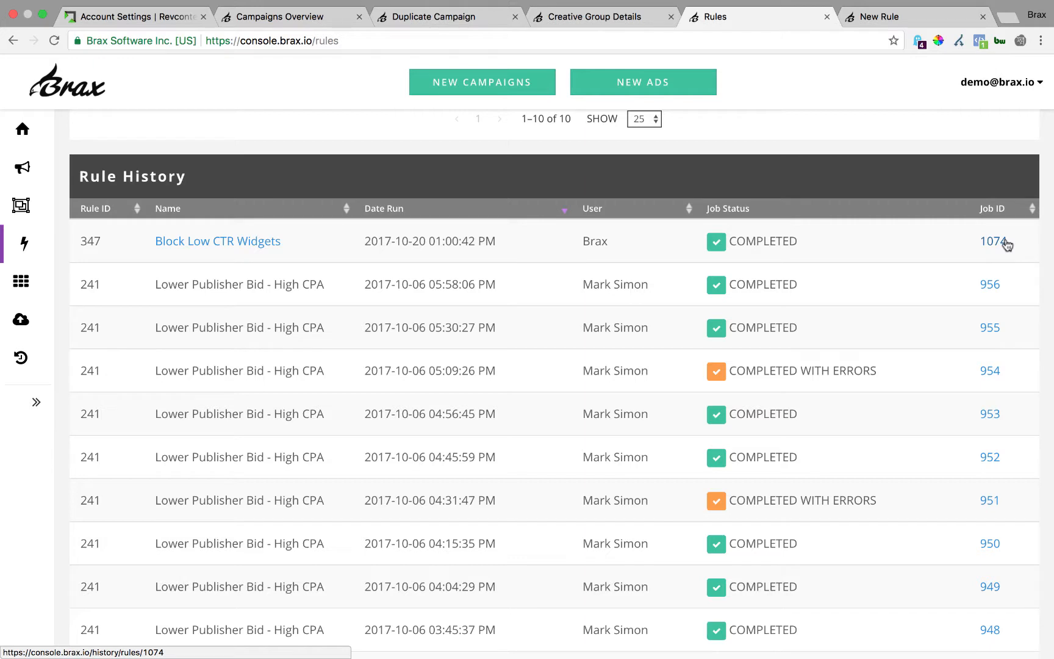
left_click(995, 242)
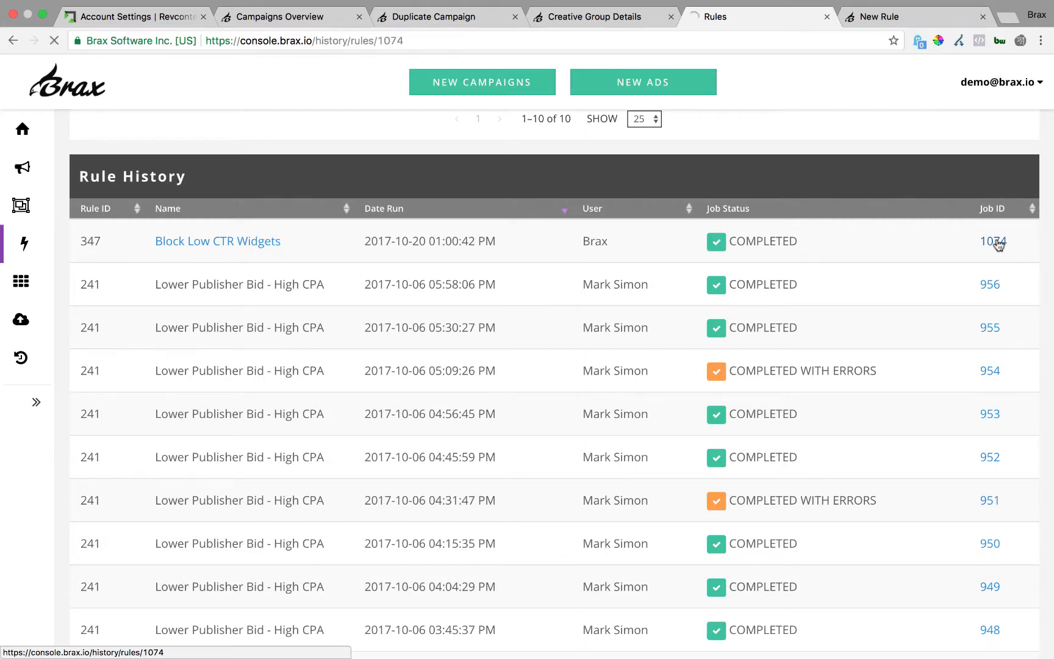
left_click(992, 241)
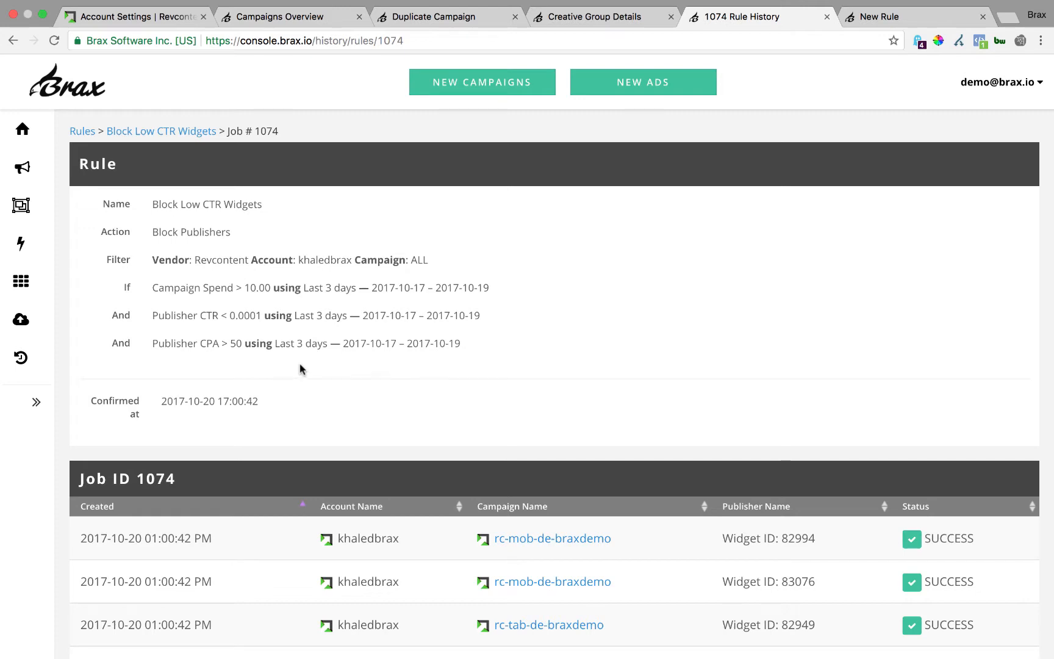
scroll("down", 3)
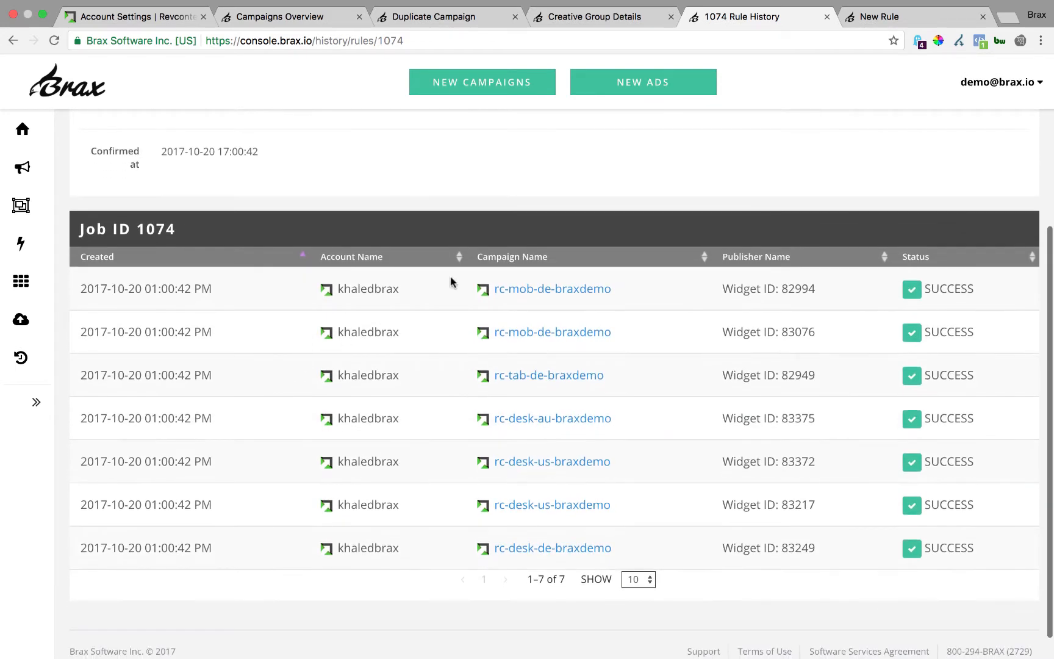
mouse_move(587, 296)
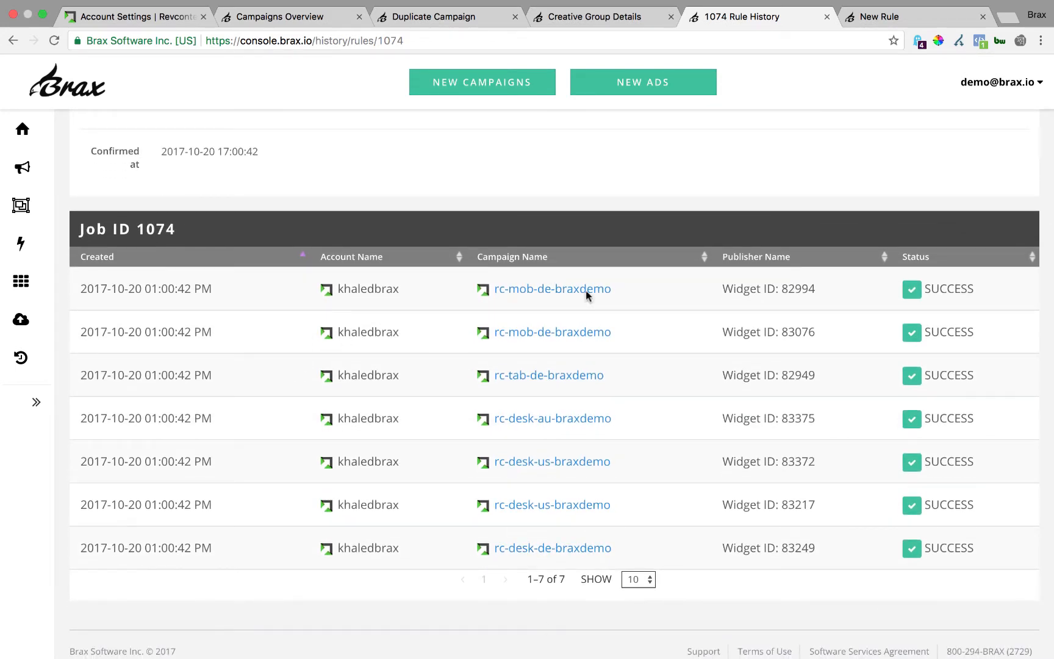
mouse_move(777, 619)
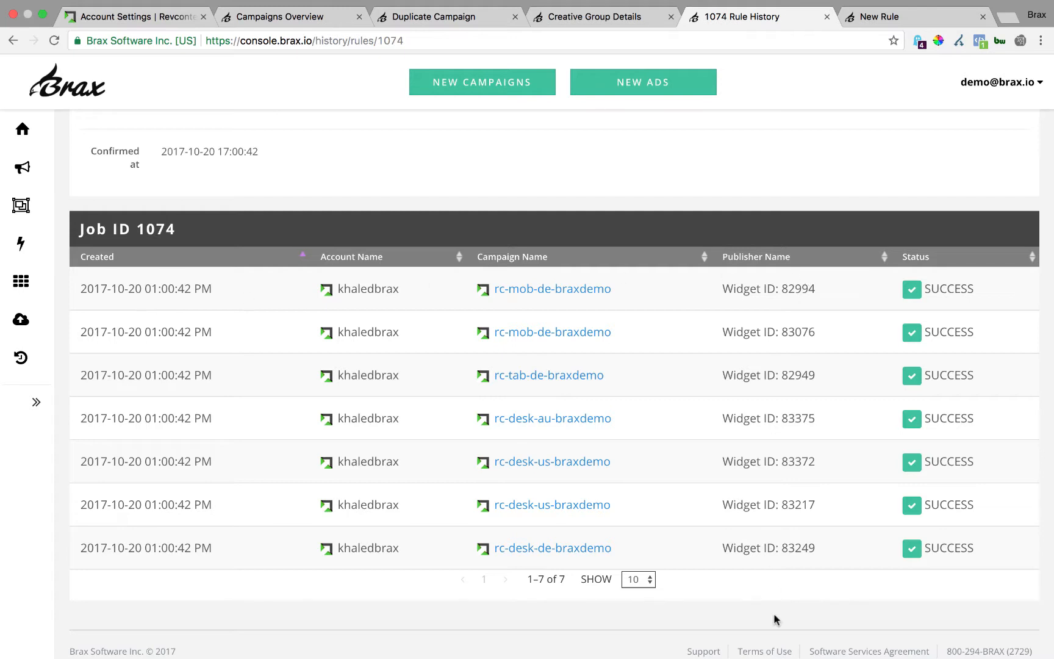
mouse_move(358, 565)
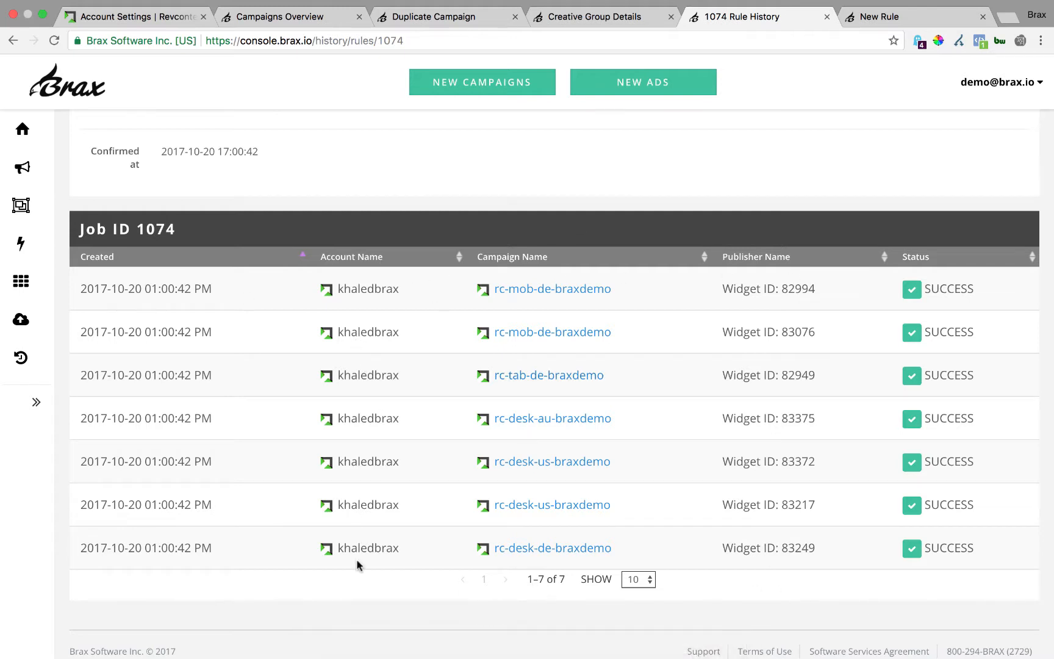
scroll("up", 3)
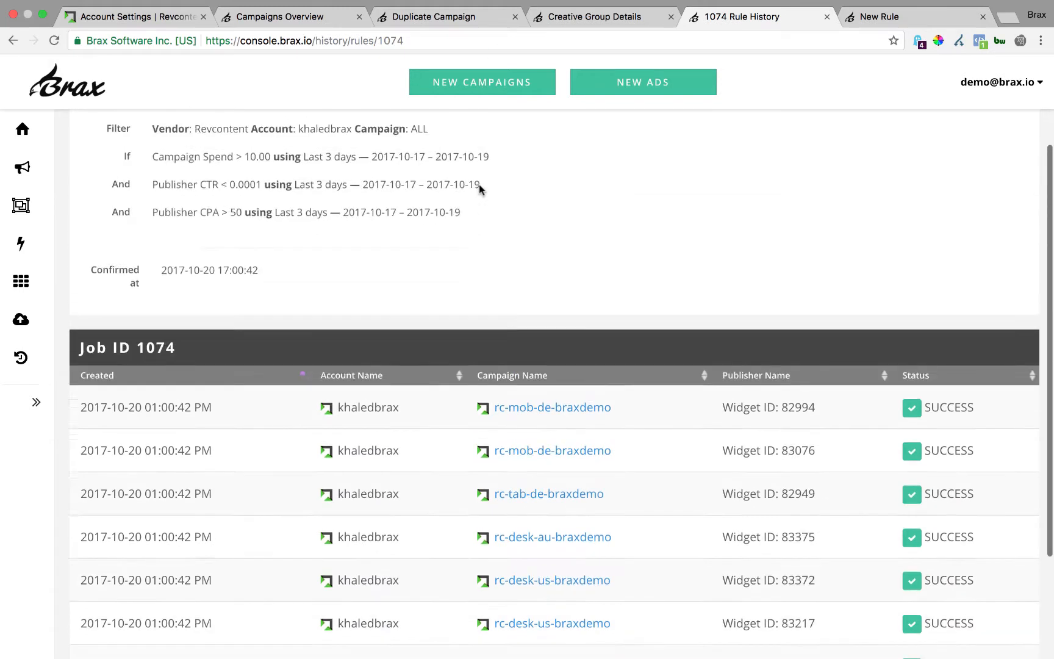
scroll("up", 3)
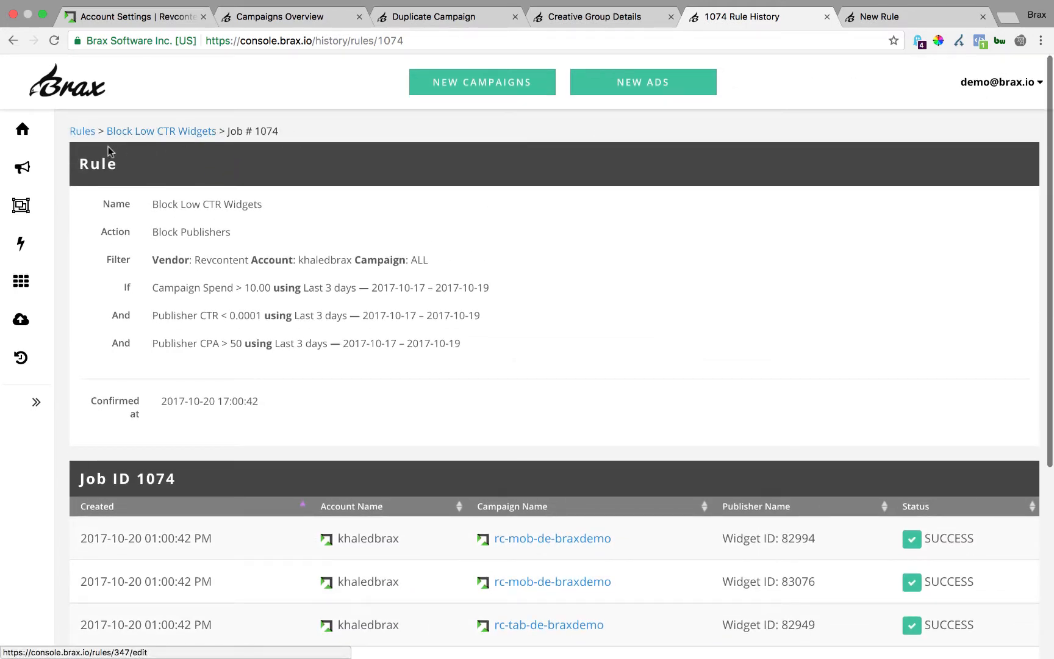
Step: Return to the Rules list and view the NEW RULE menu of rule types
left_click(82, 131)
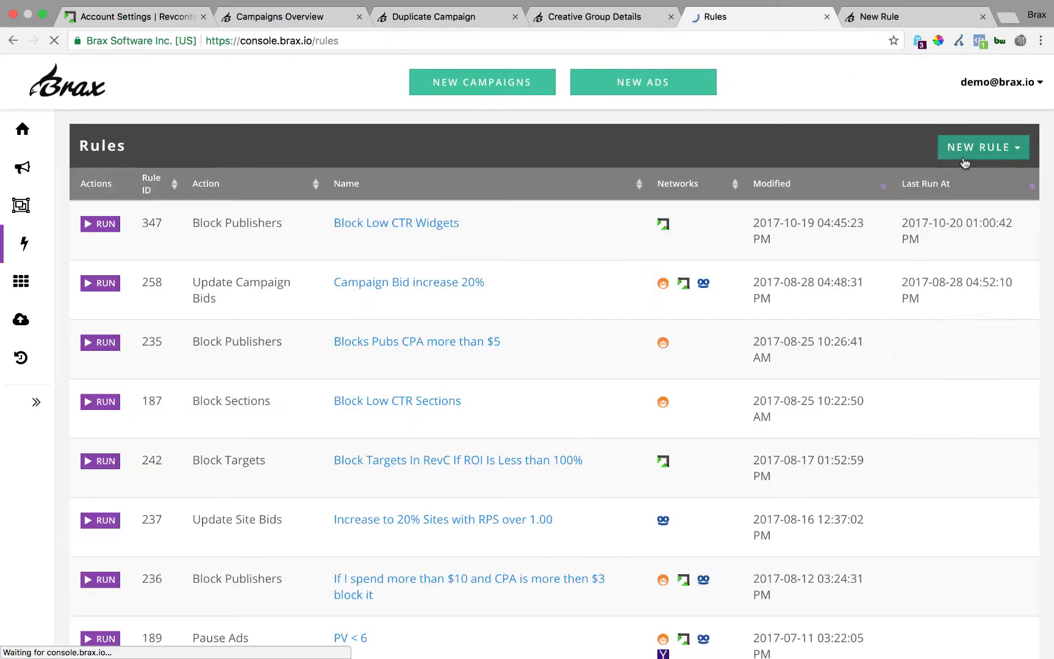
left_click(983, 147)
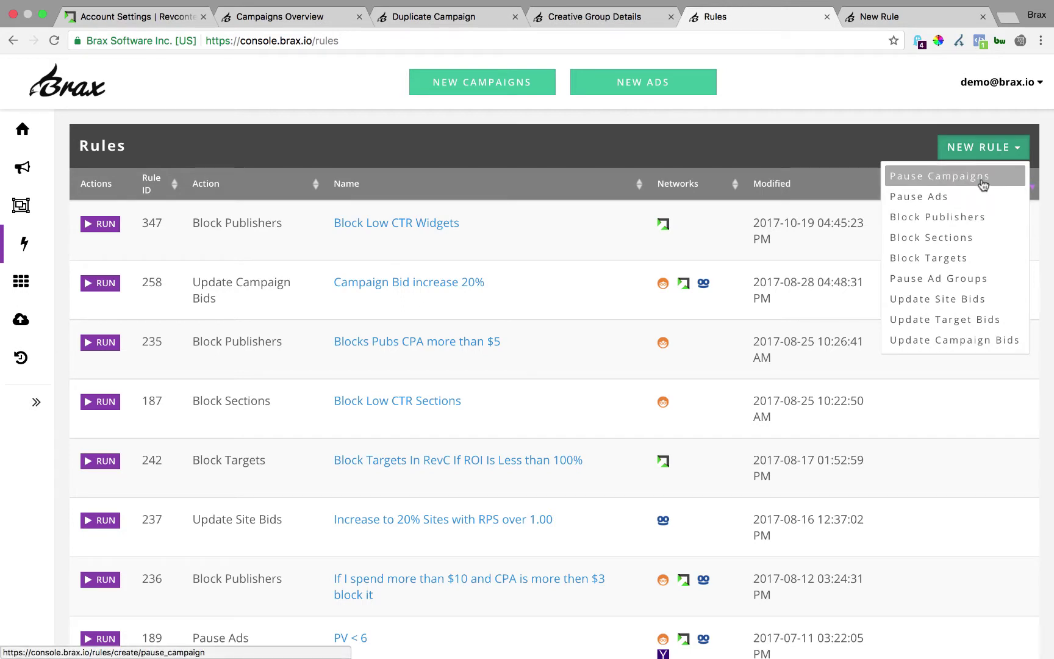
mouse_move(825, 150)
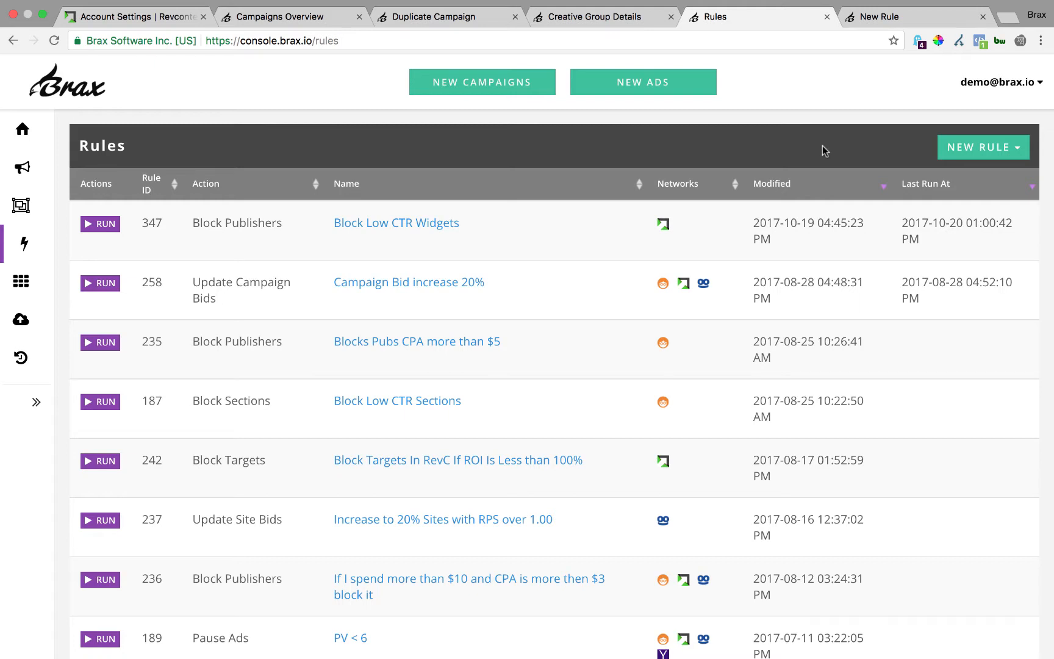
mouse_move(367, 273)
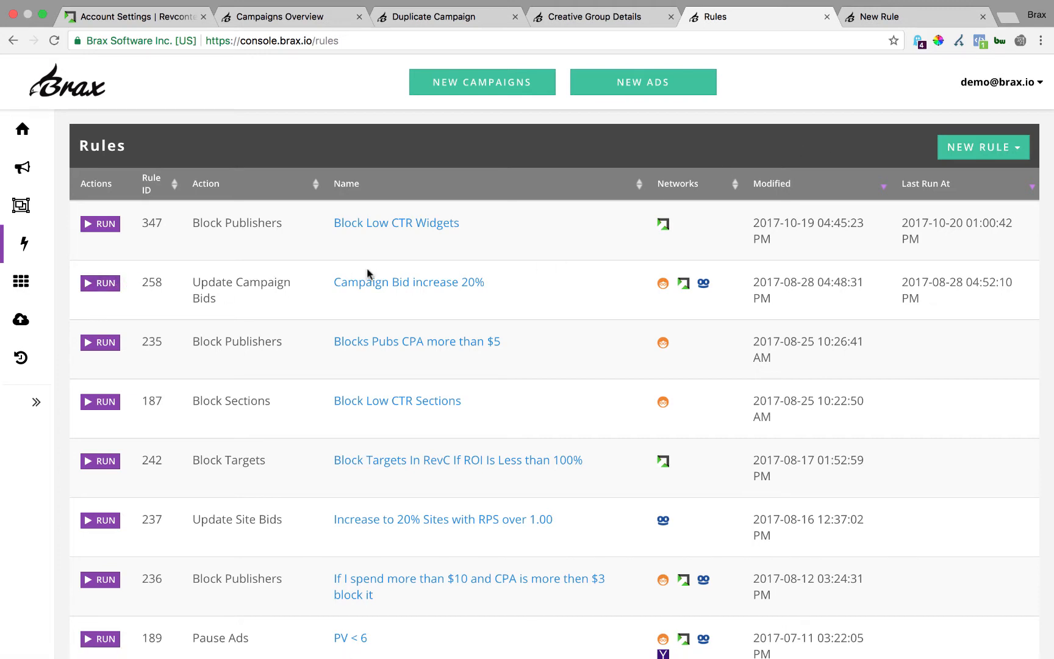